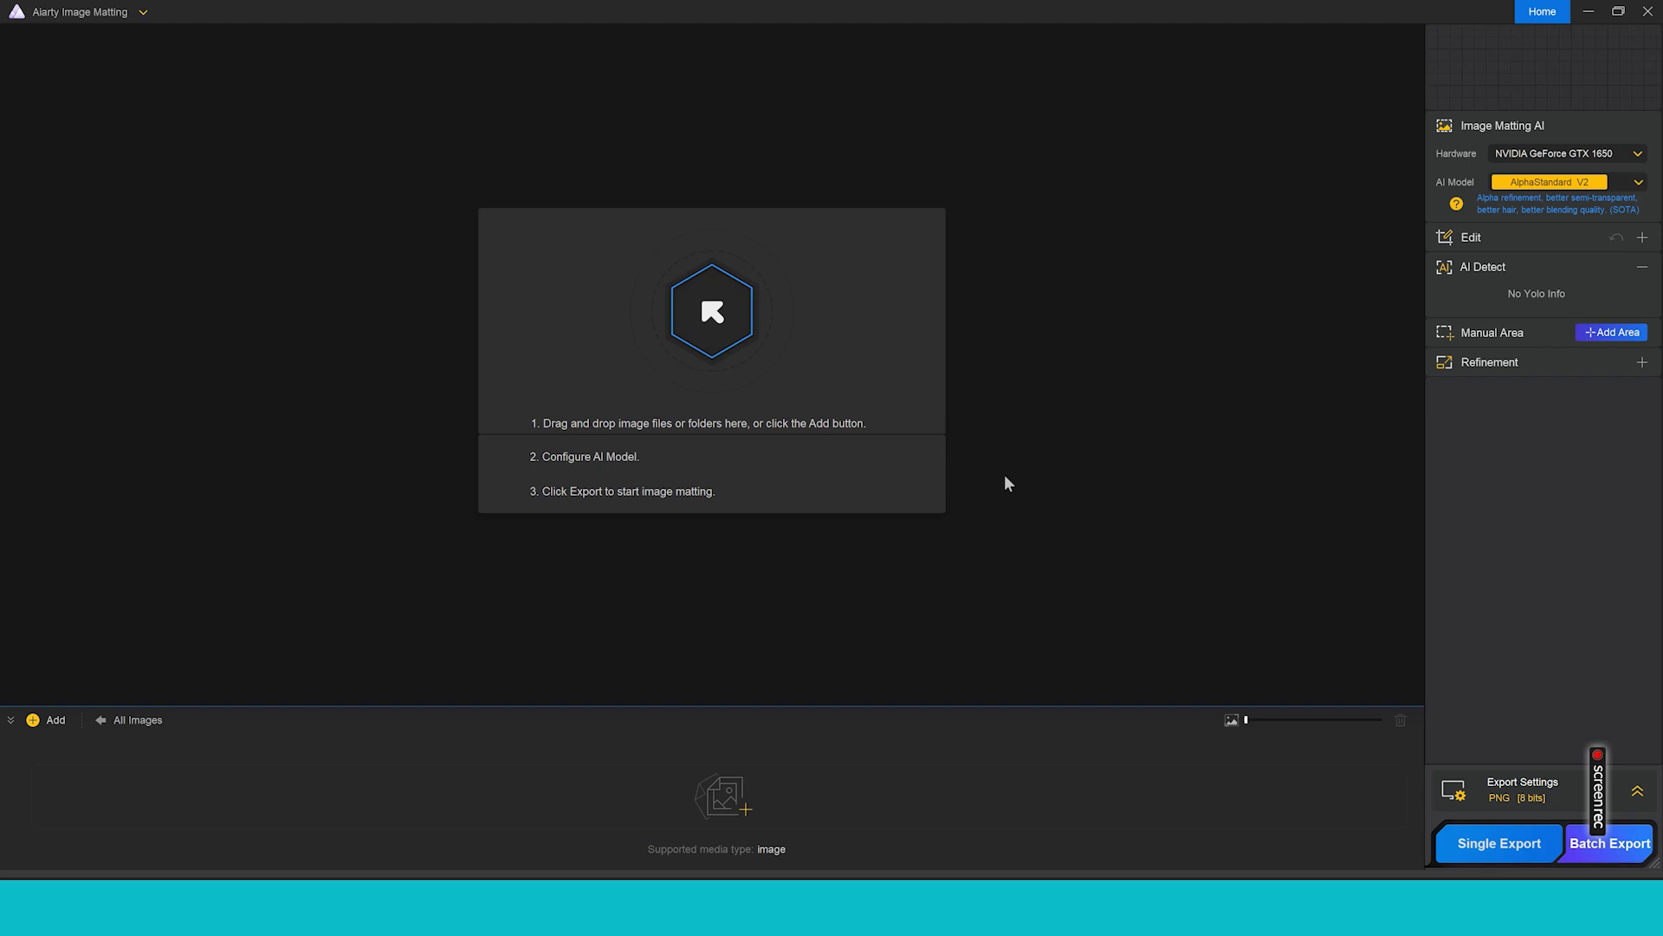
pyautogui.moveTo(261, 817)
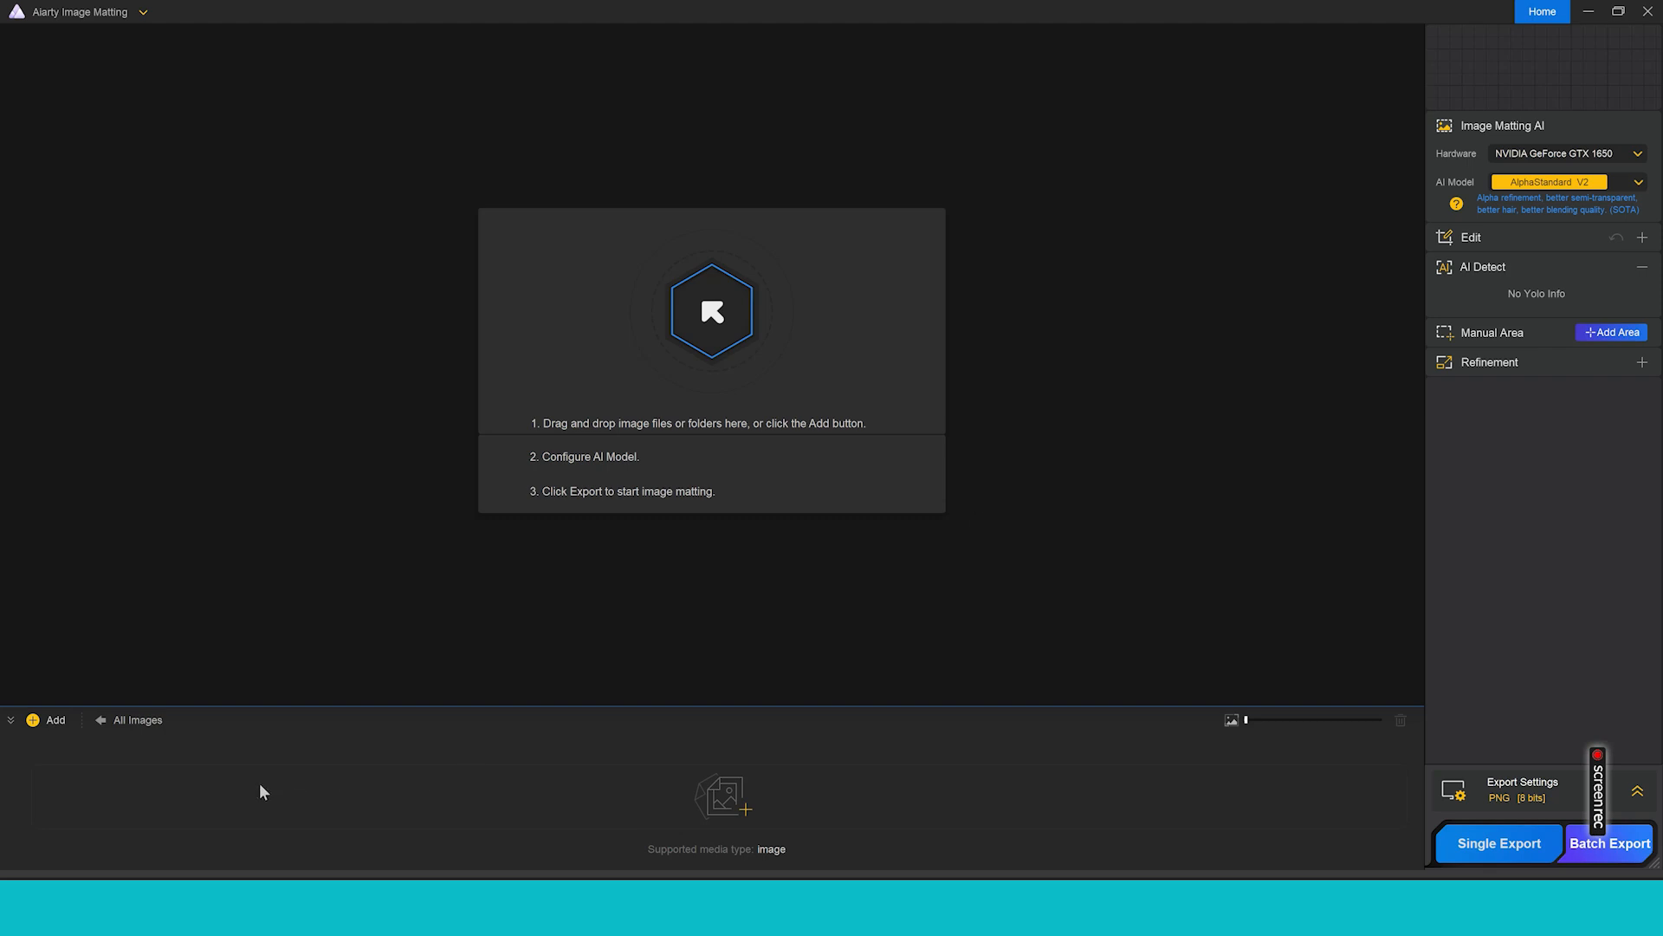
pyautogui.moveTo(709, 296)
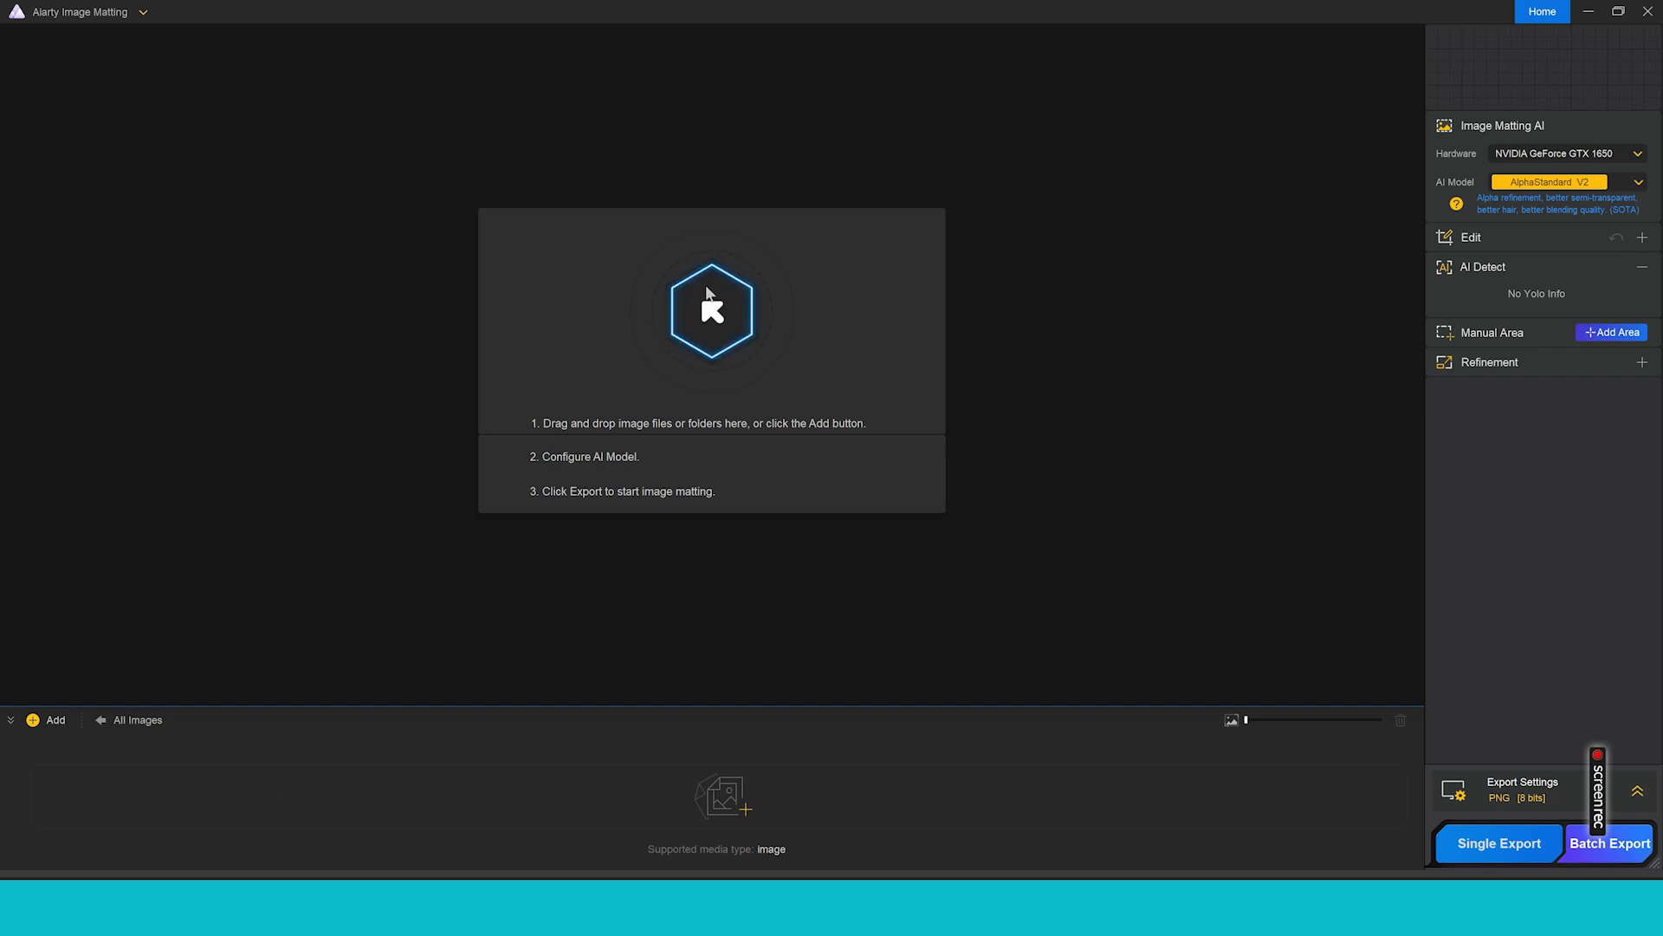
# - Load 'the outdoors' photo of the man crouching beside his white dog
pyautogui.click(712, 311)
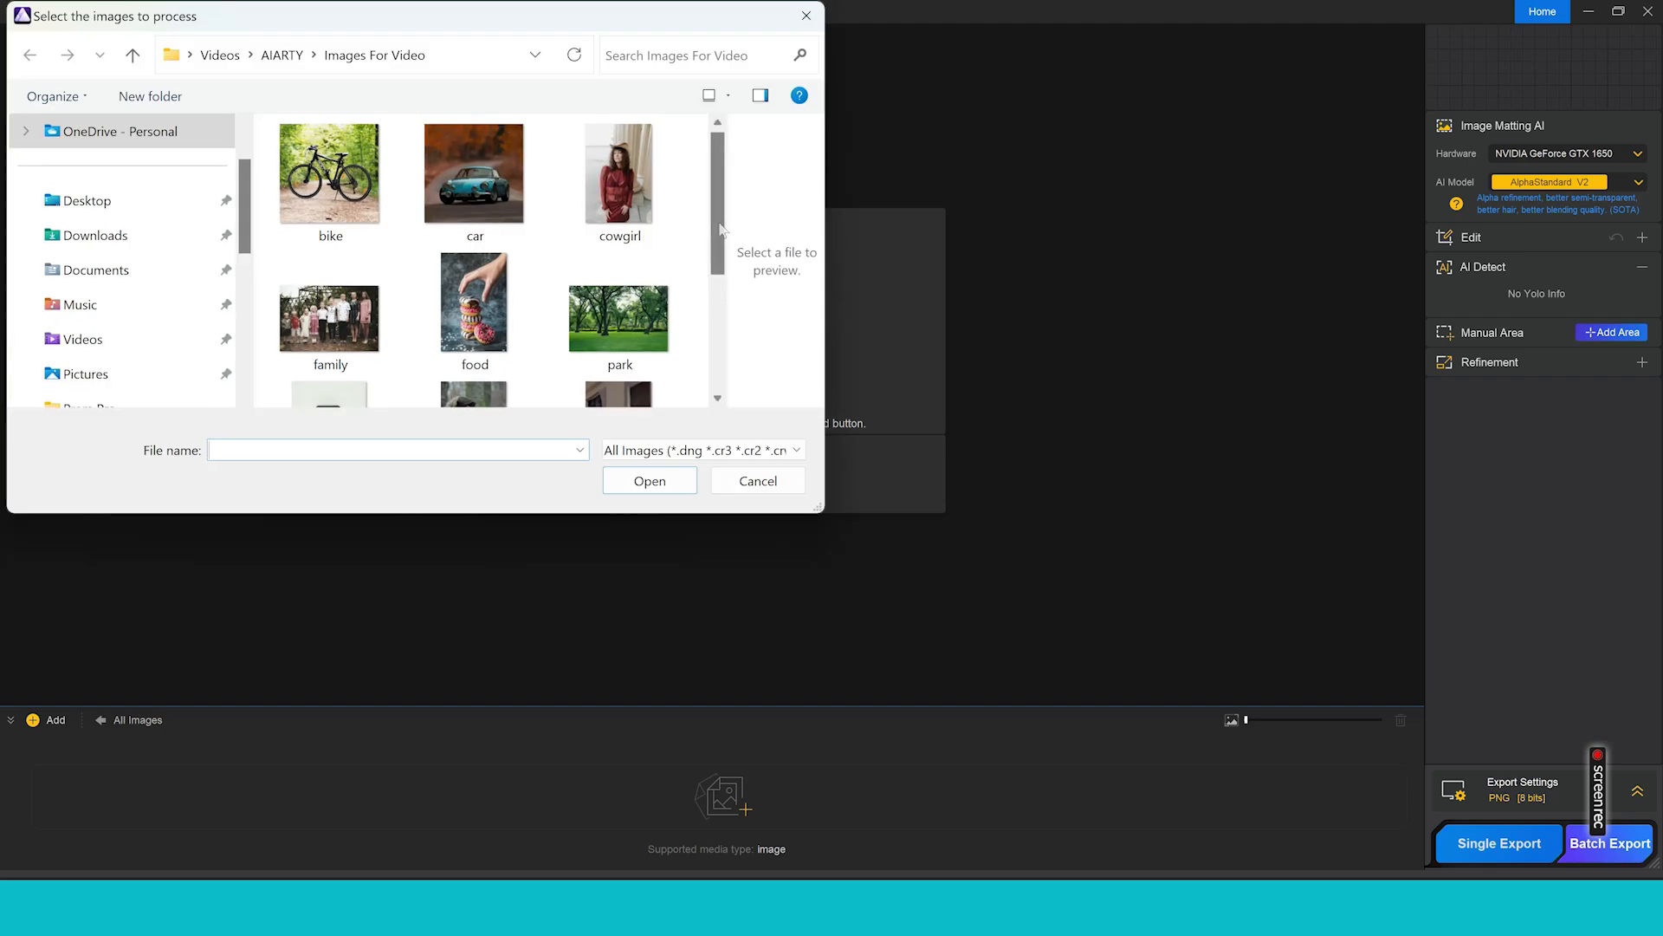
pyautogui.scroll(-3)
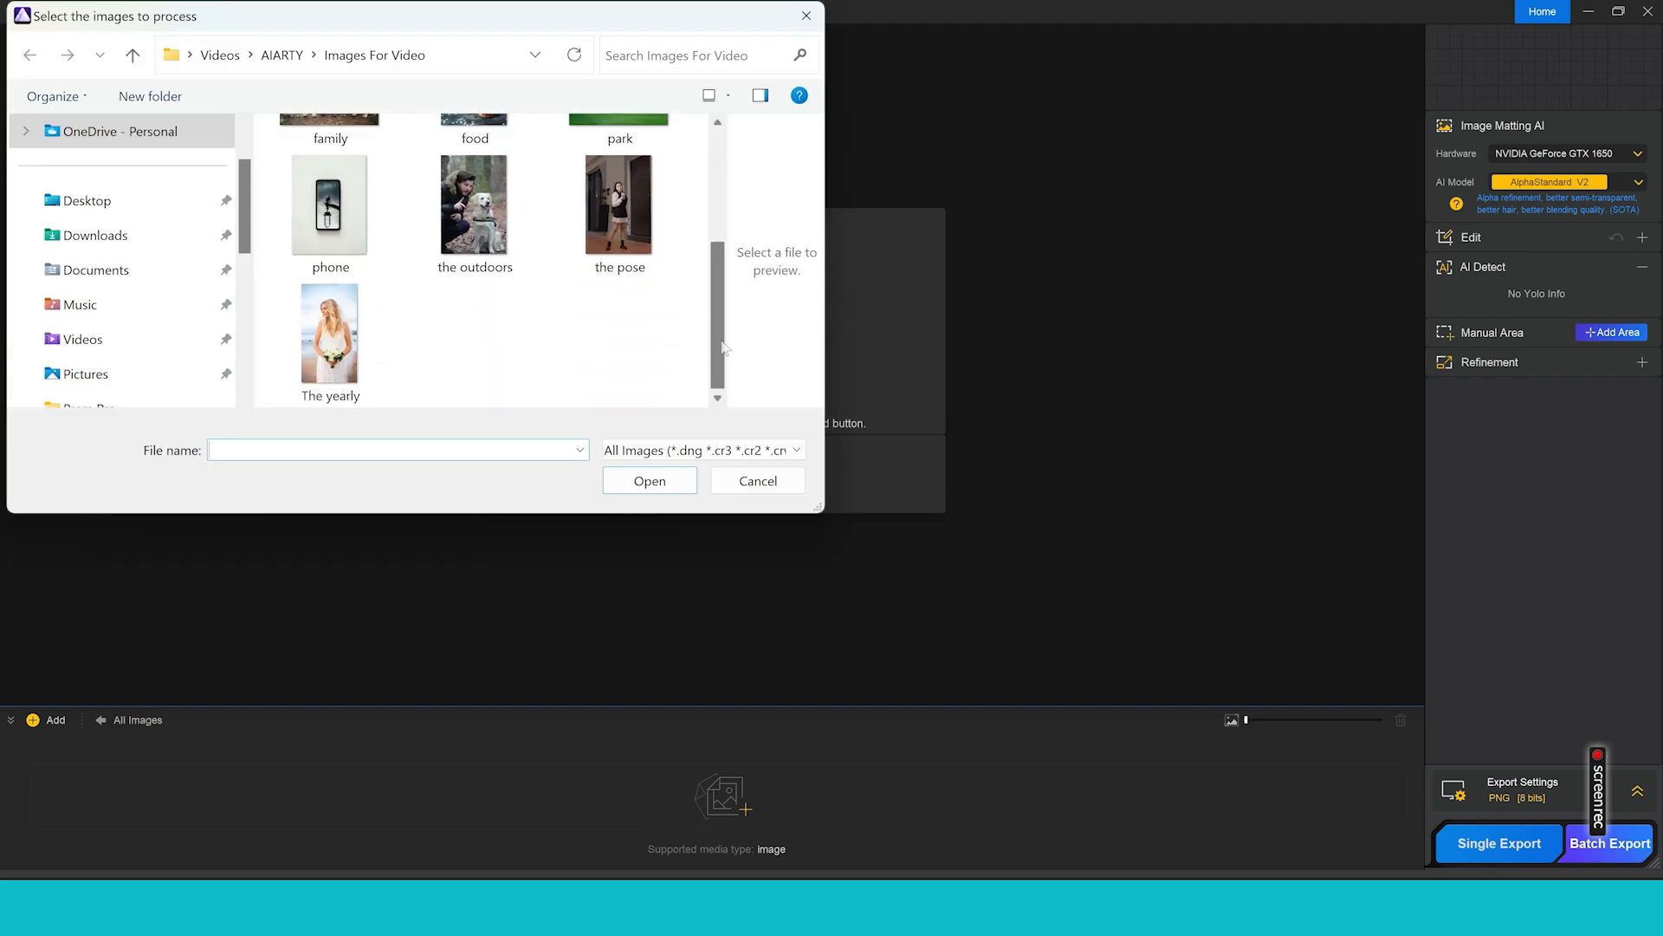
pyautogui.click(474, 206)
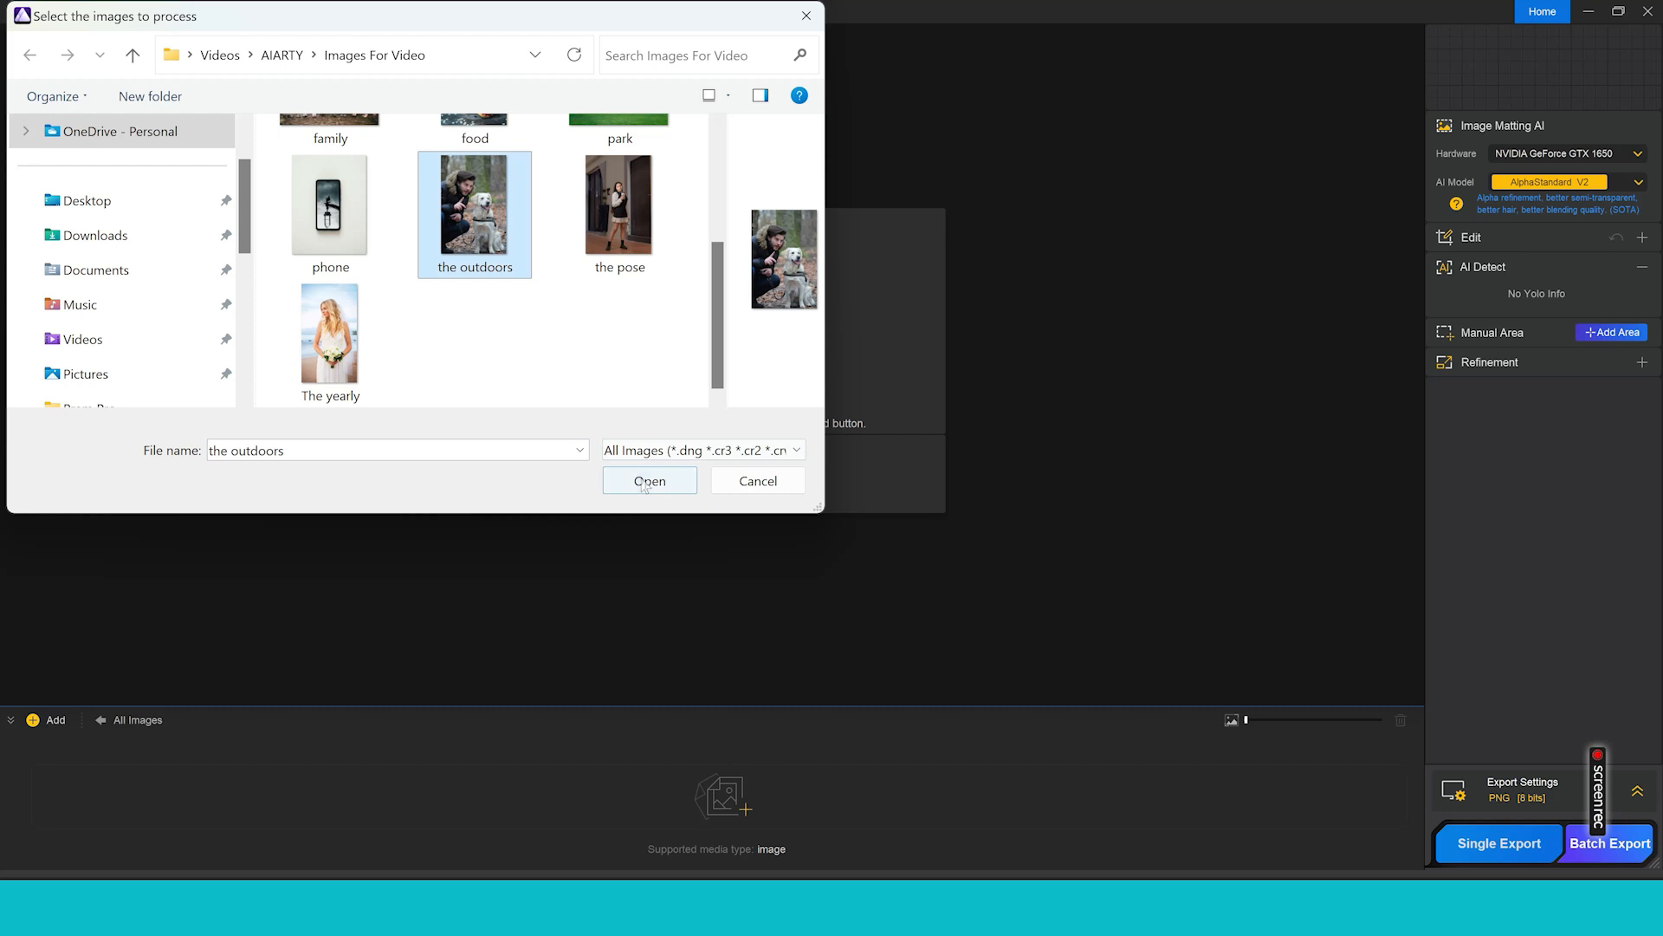
pyautogui.click(650, 481)
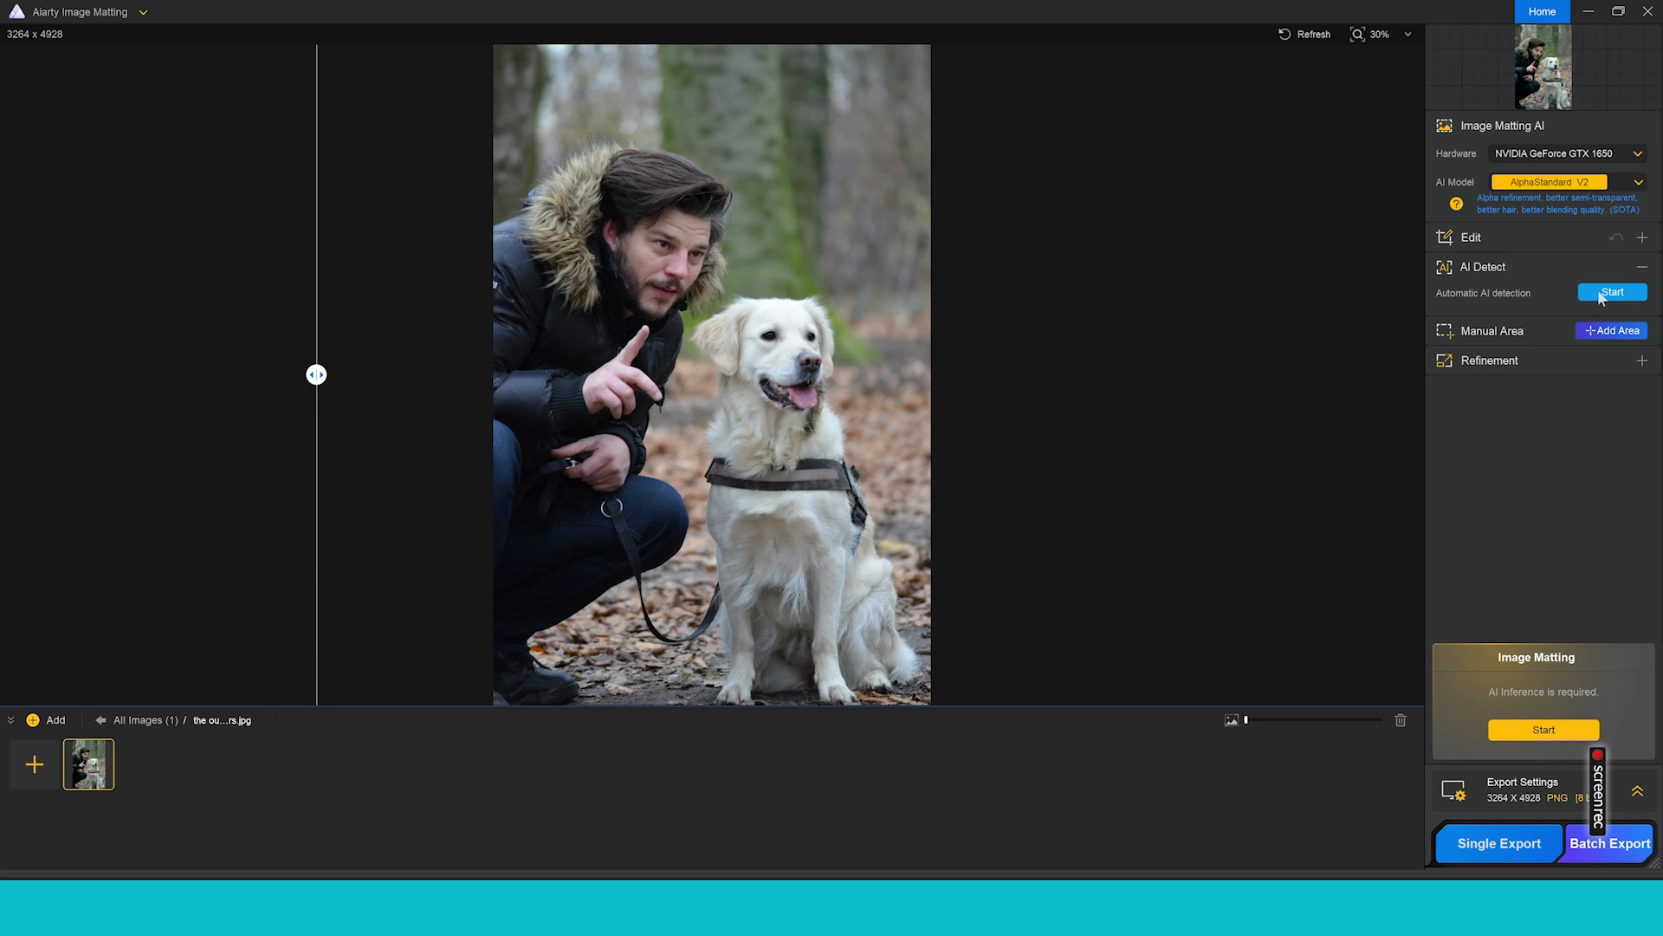
# - Run AI Detect and enable both Human and Animal detection
pyautogui.click(1611, 292)
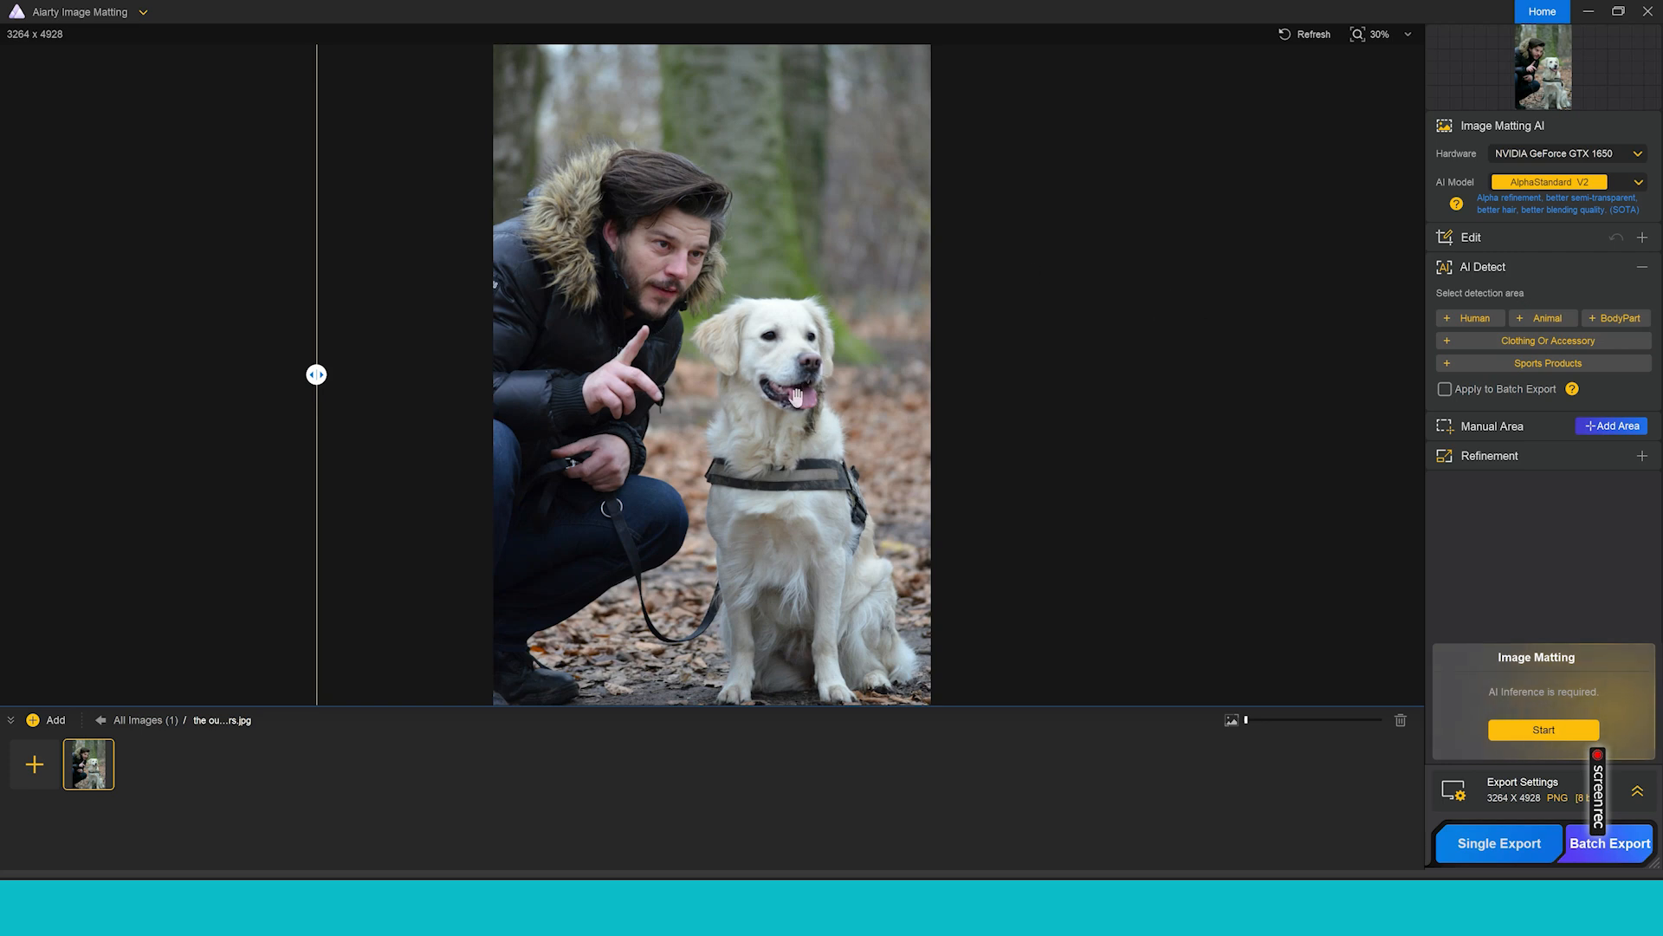
pyautogui.moveTo(1166, 364)
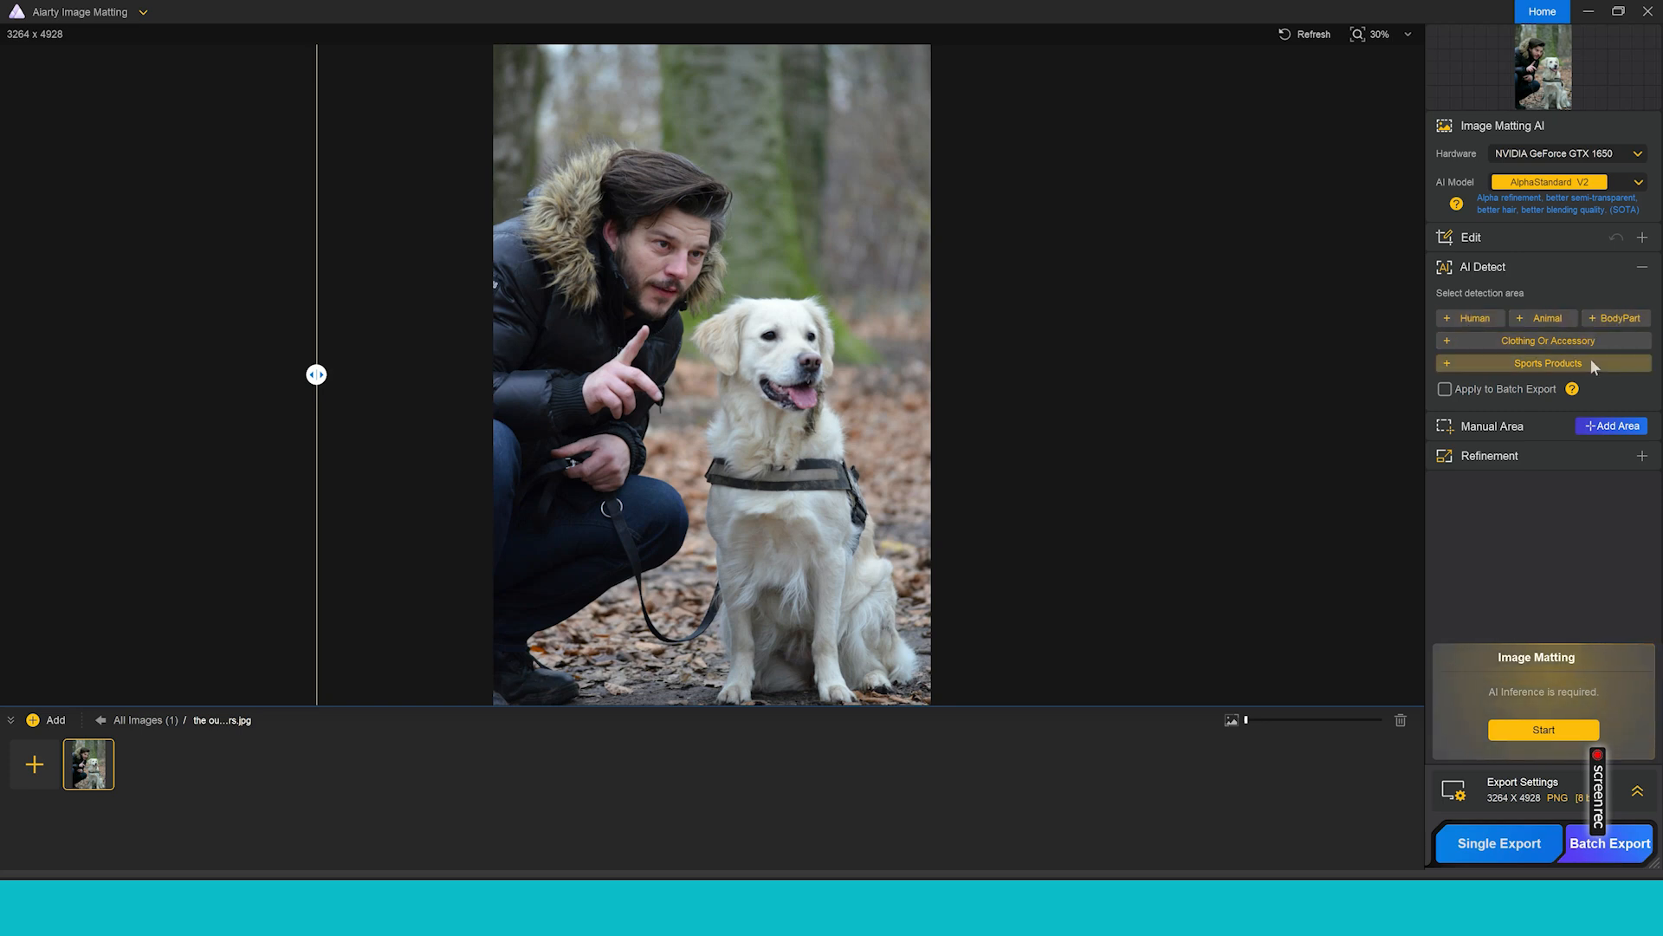
pyautogui.click(1471, 318)
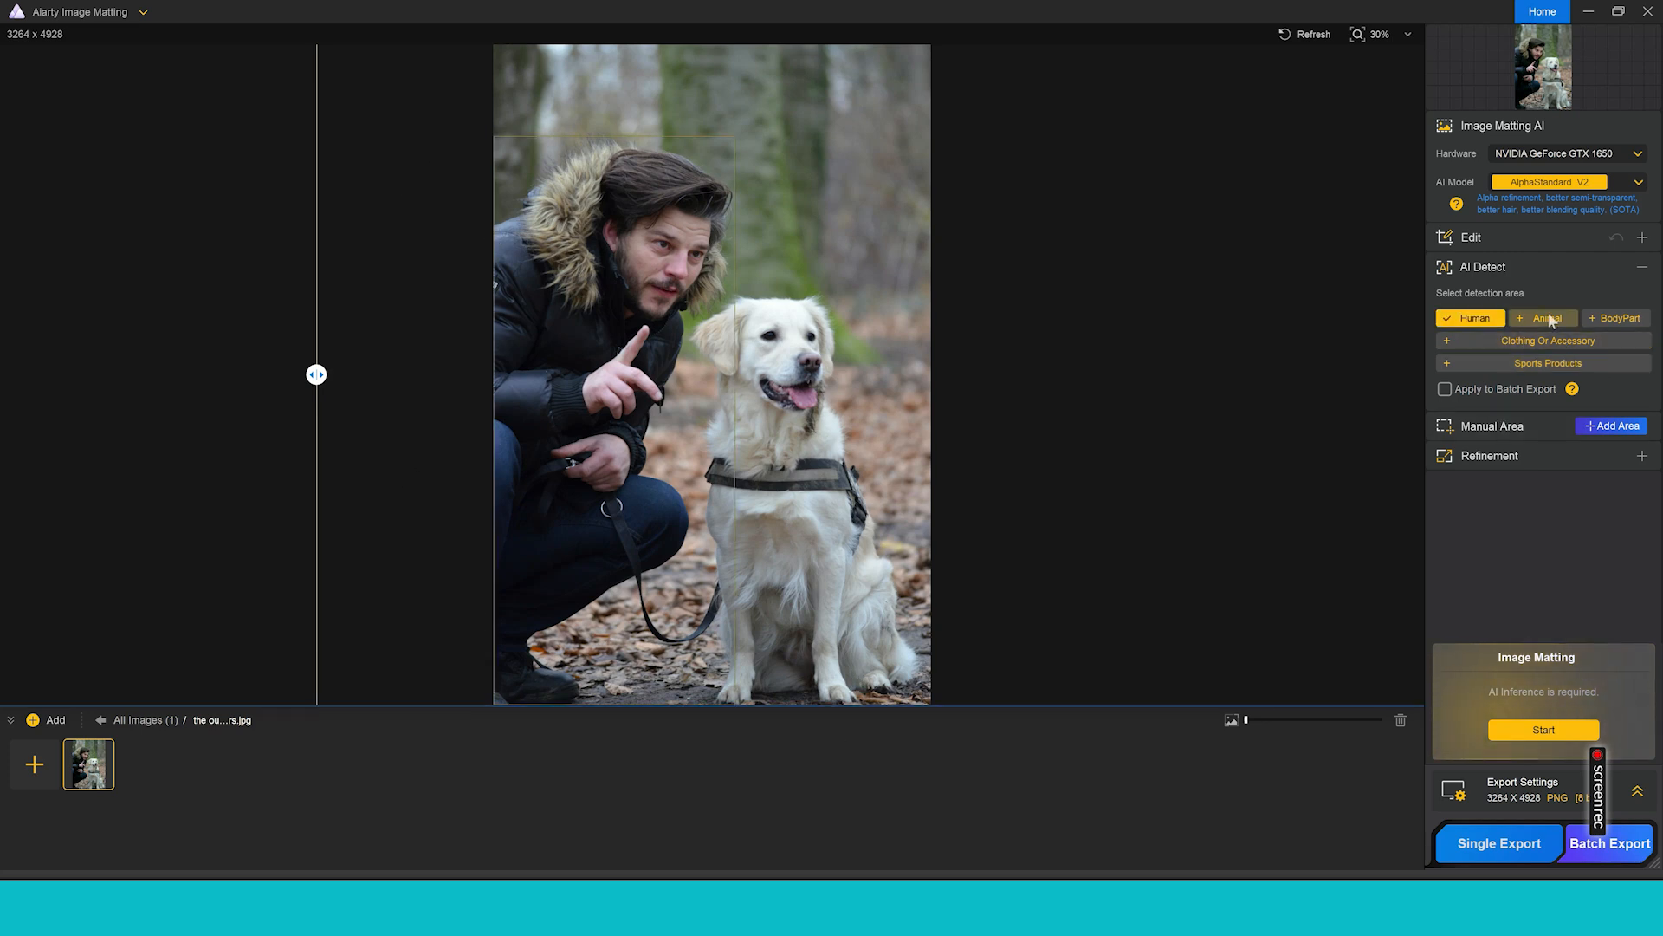
pyautogui.click(1543, 318)
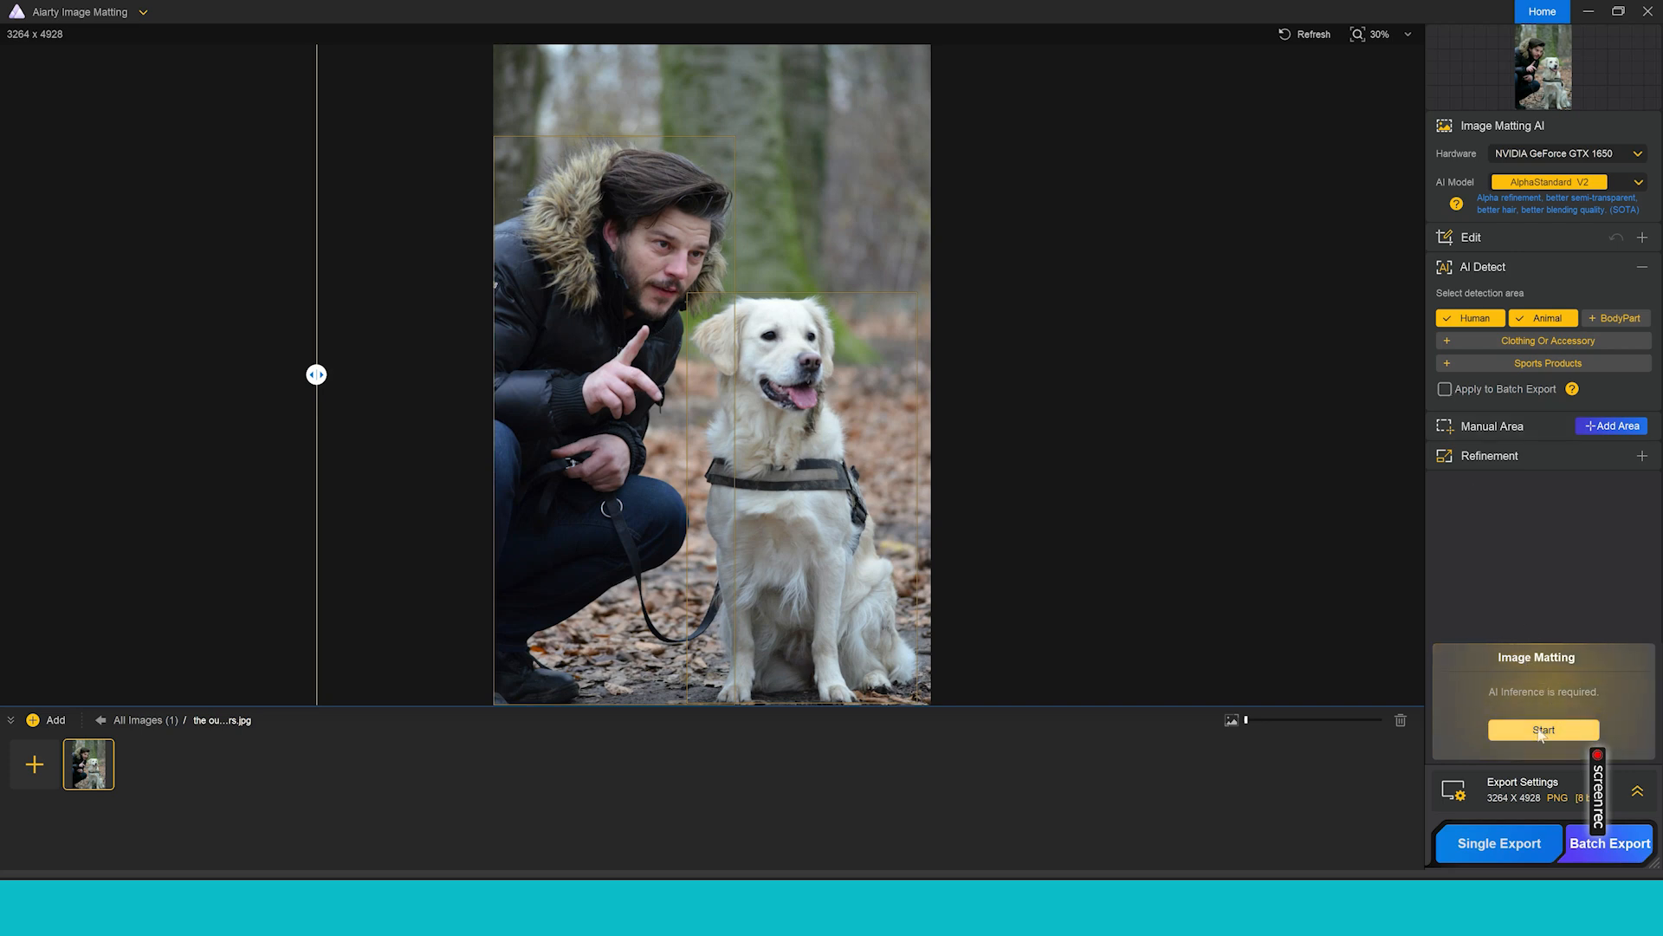
# - Run Image Matting to cut the man and dog onto a transparent background
pyautogui.click(1542, 730)
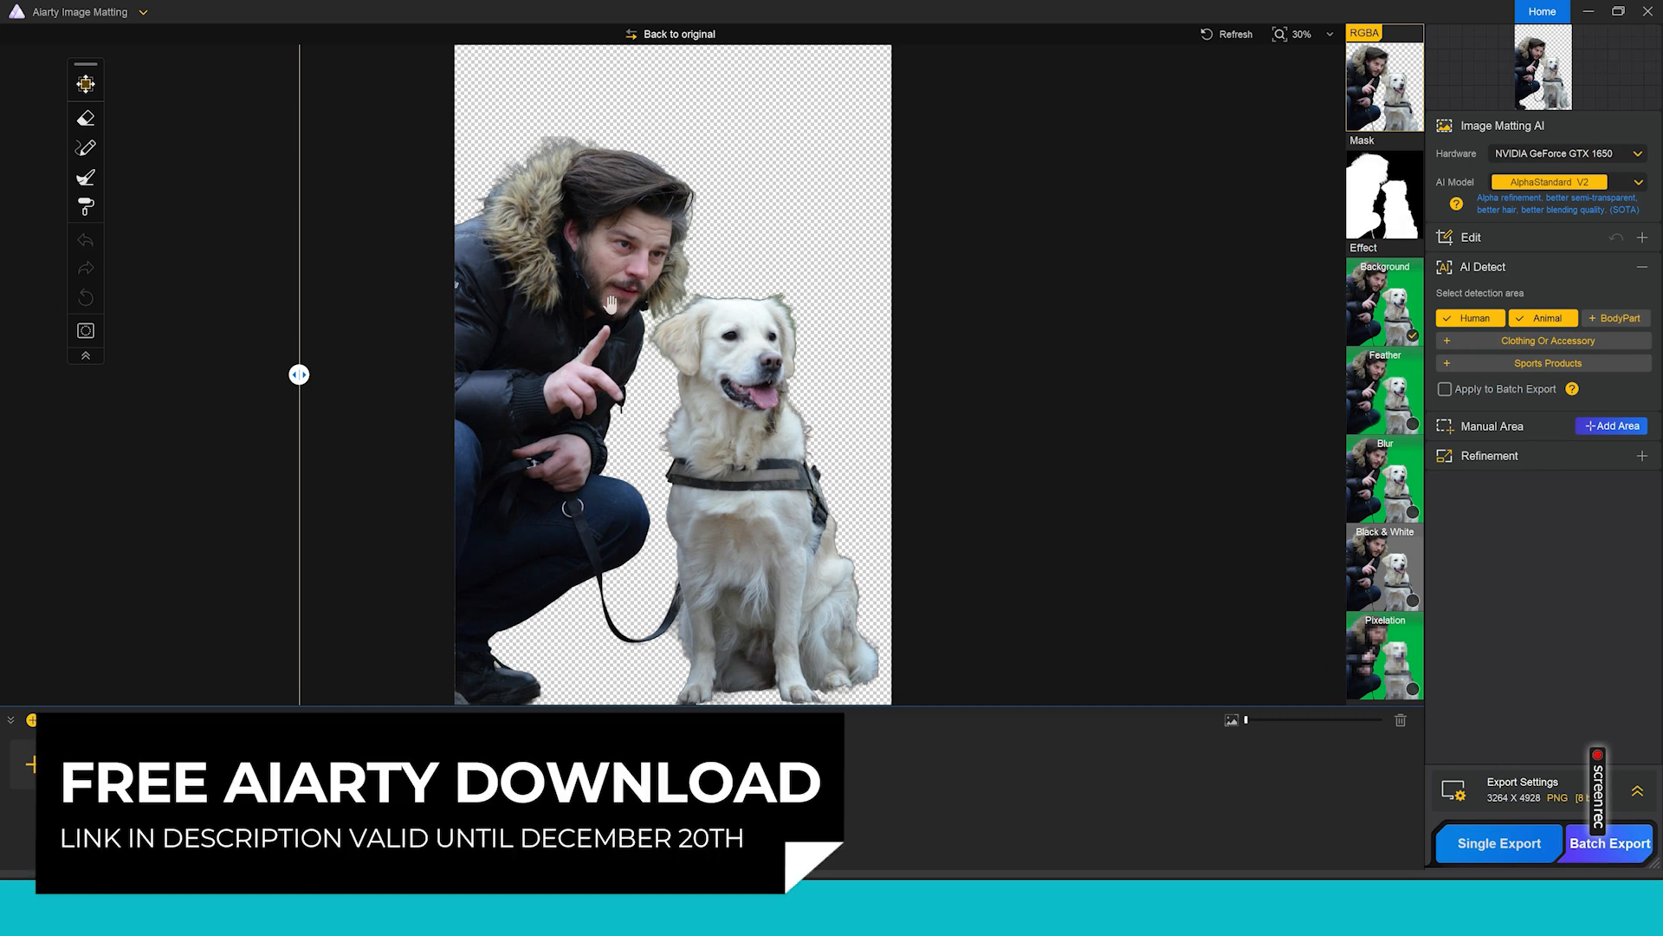
pyautogui.moveTo(1251, 185)
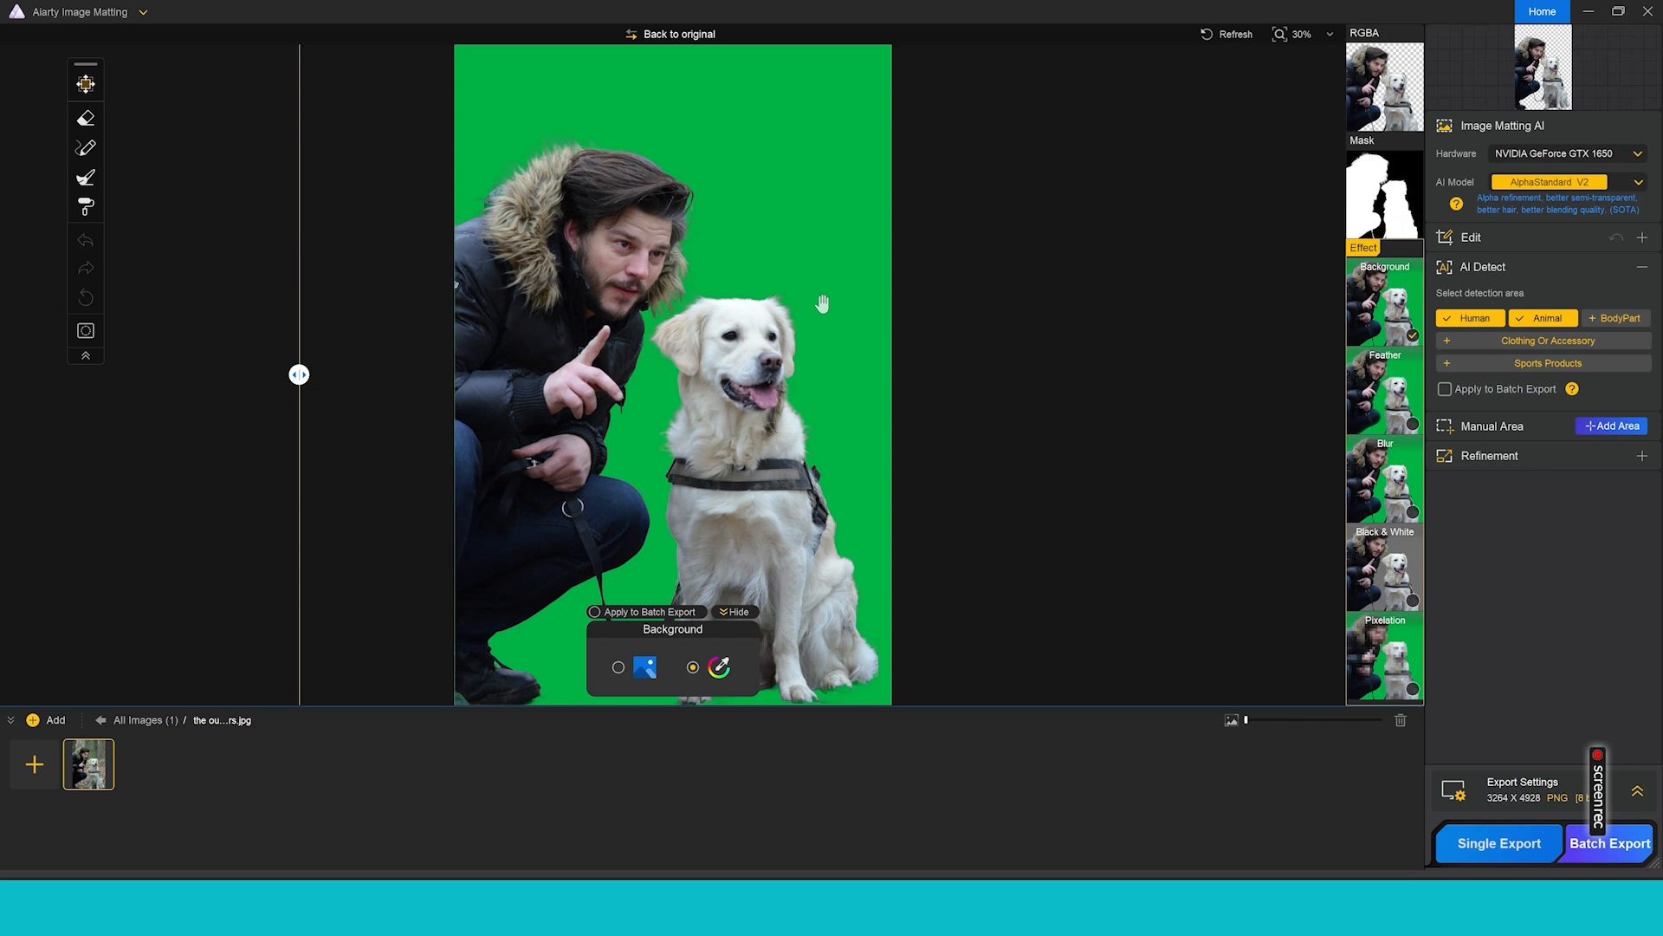
pyautogui.moveTo(531, 340)
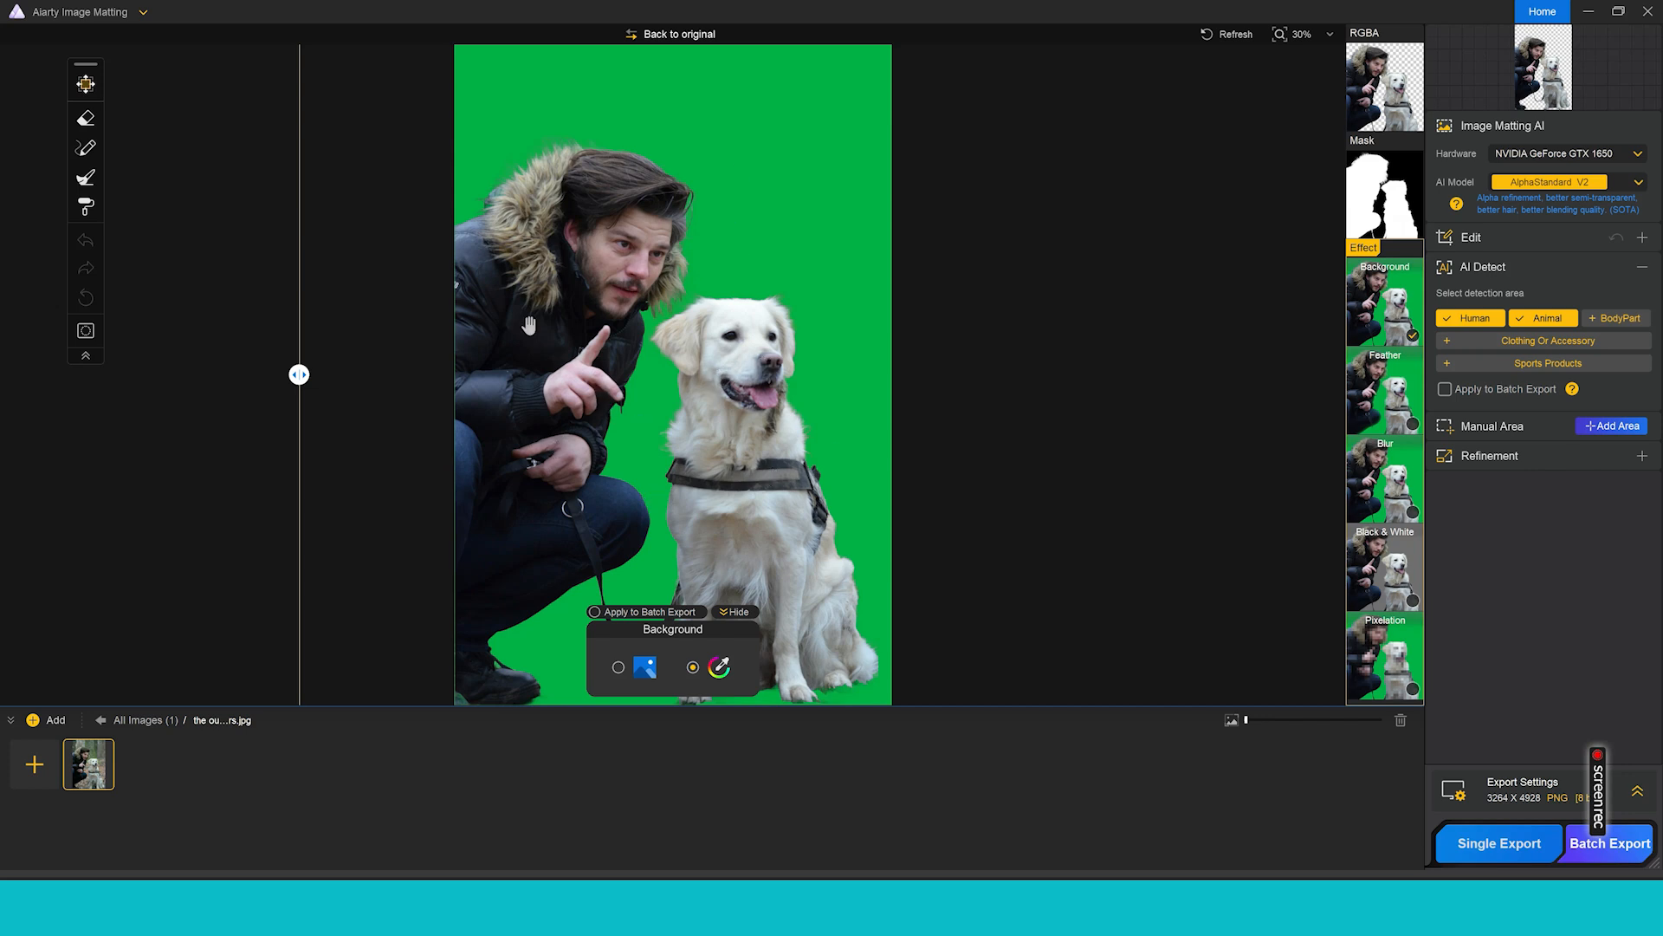
pyautogui.moveTo(616, 400)
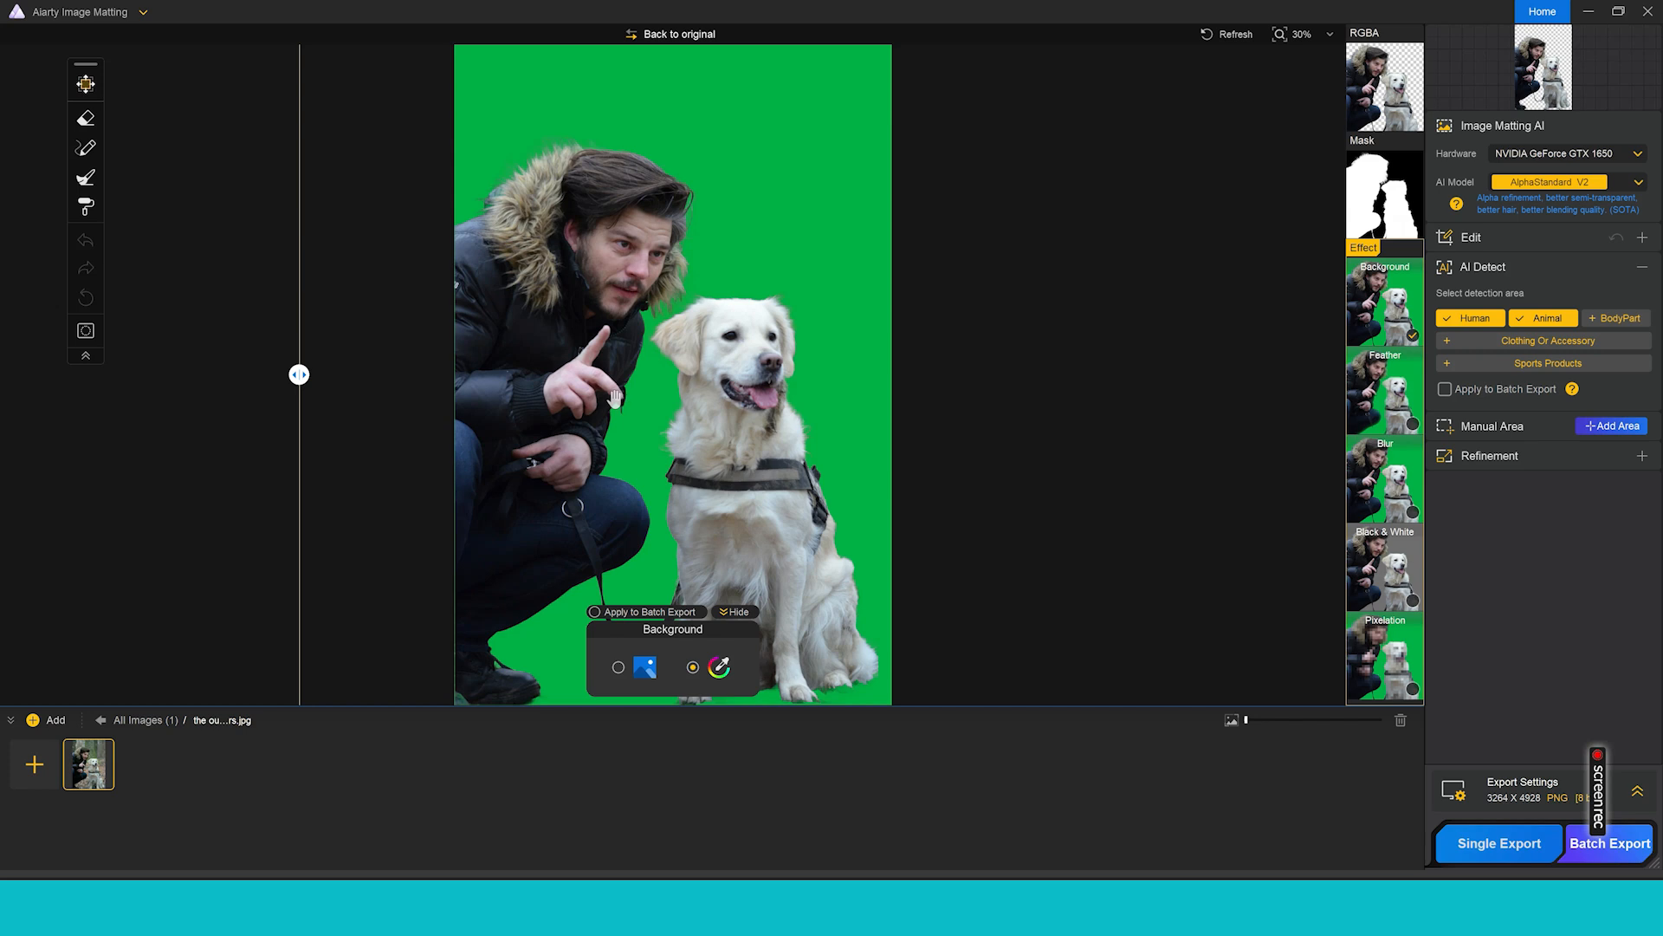
# - Change the solid background colour behind the subjects to orange
pyautogui.click(718, 667)
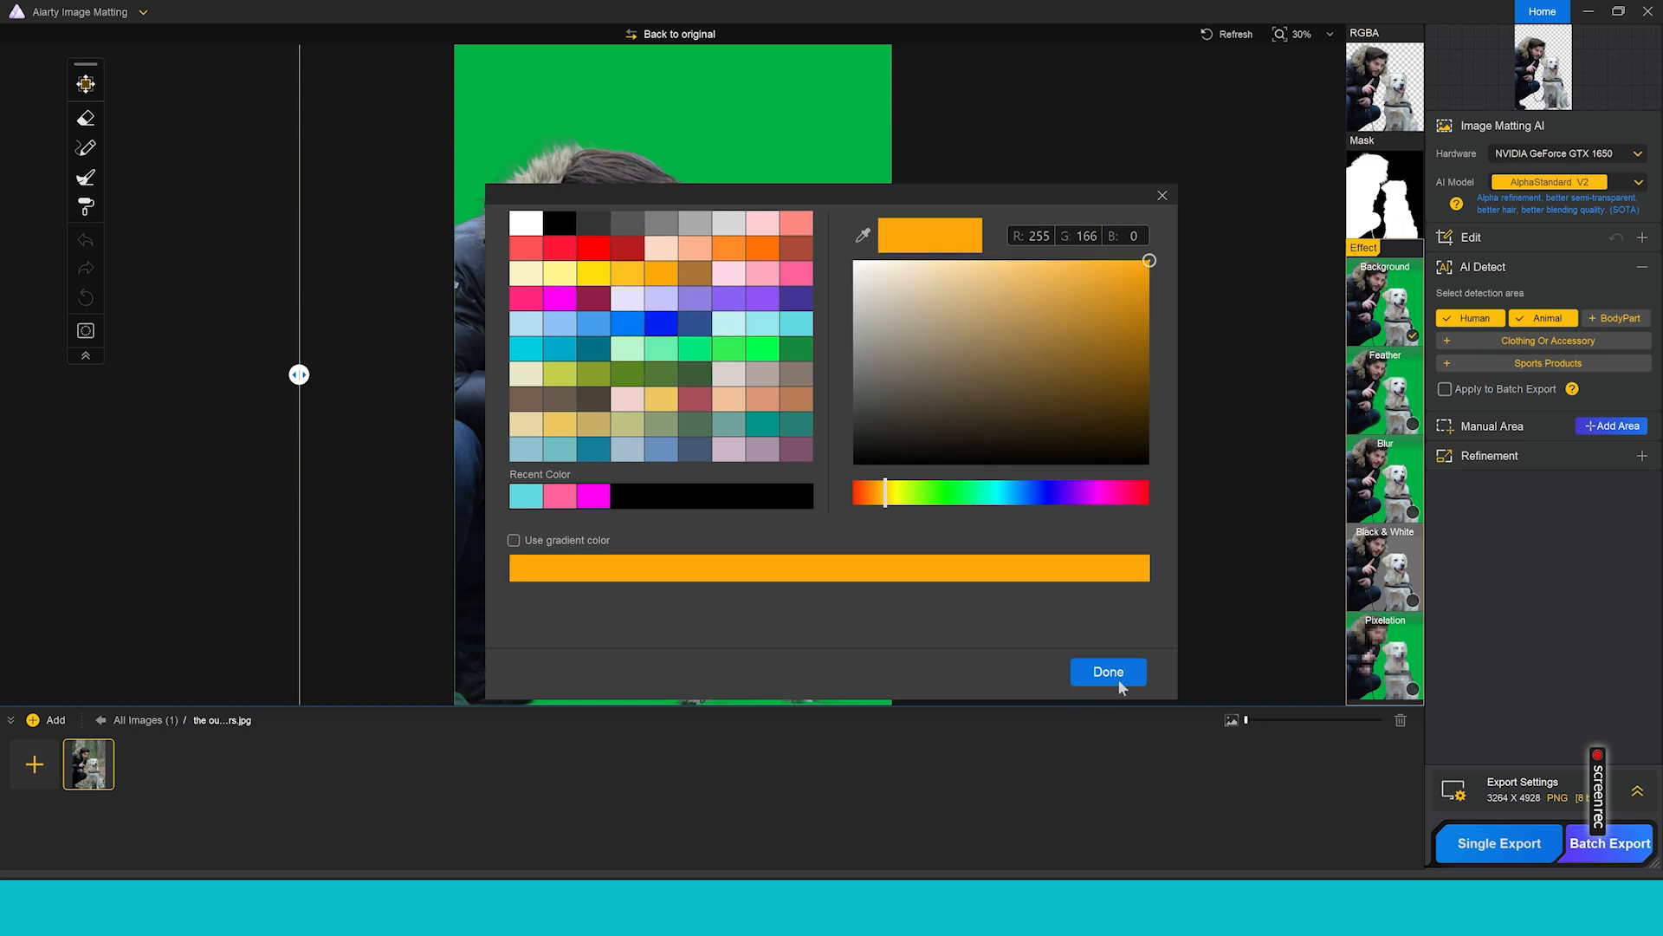
pyautogui.click(1108, 672)
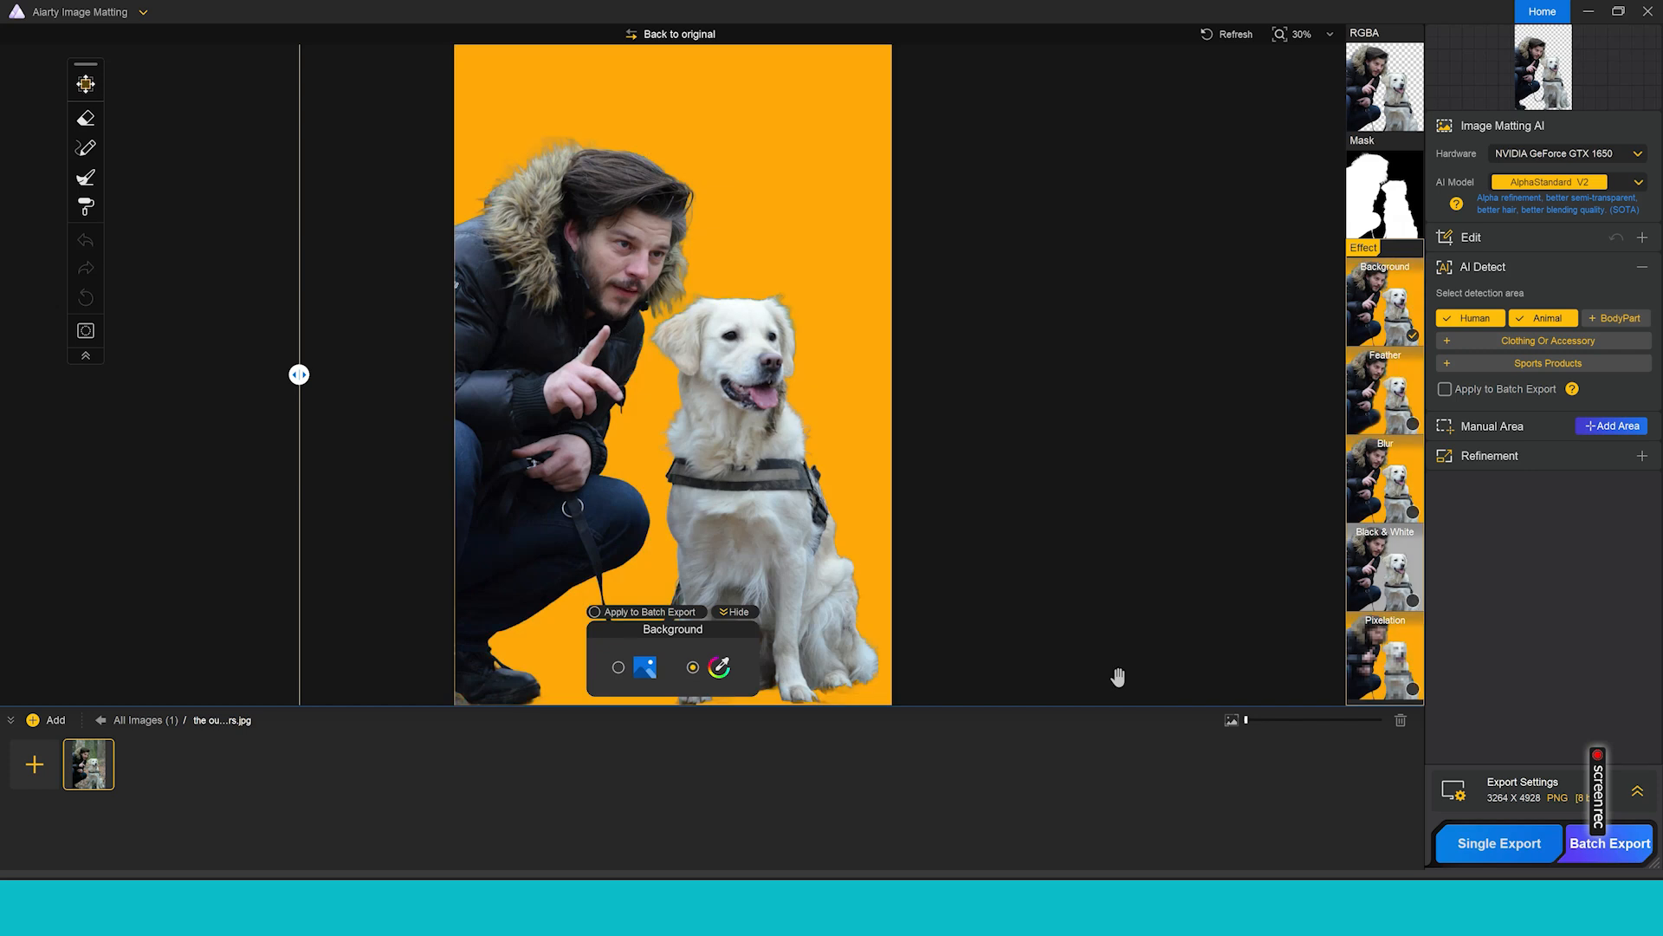
pyautogui.moveTo(746, 440)
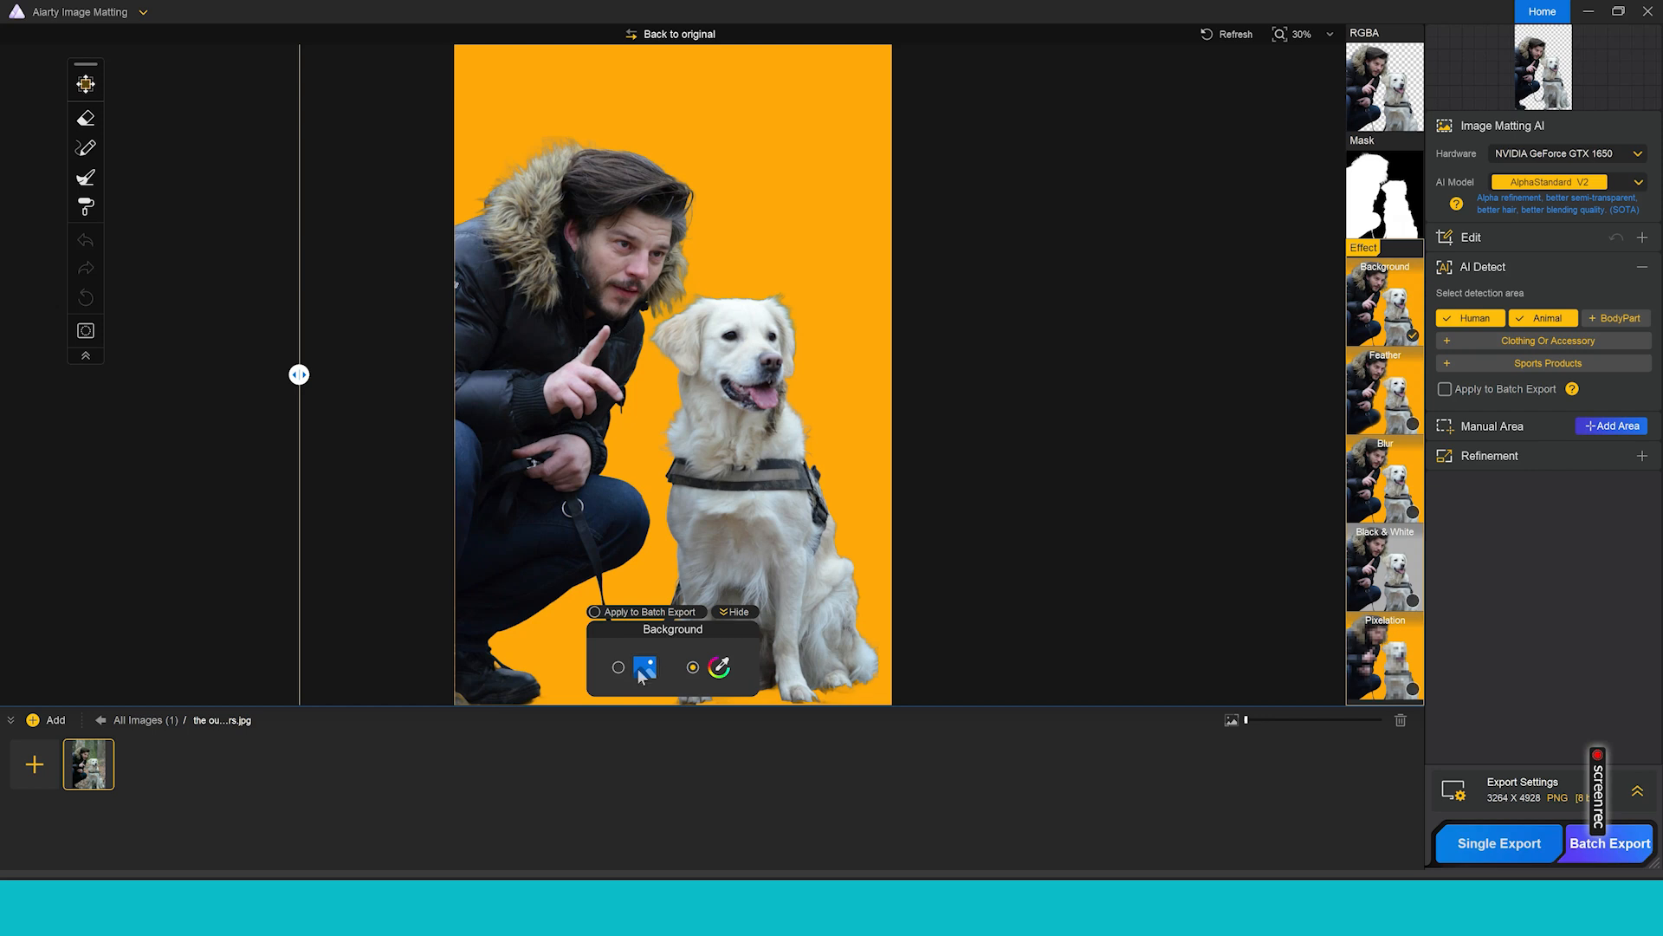
# - Replace the orange backdrop with the park picture from History
pyautogui.click(643, 667)
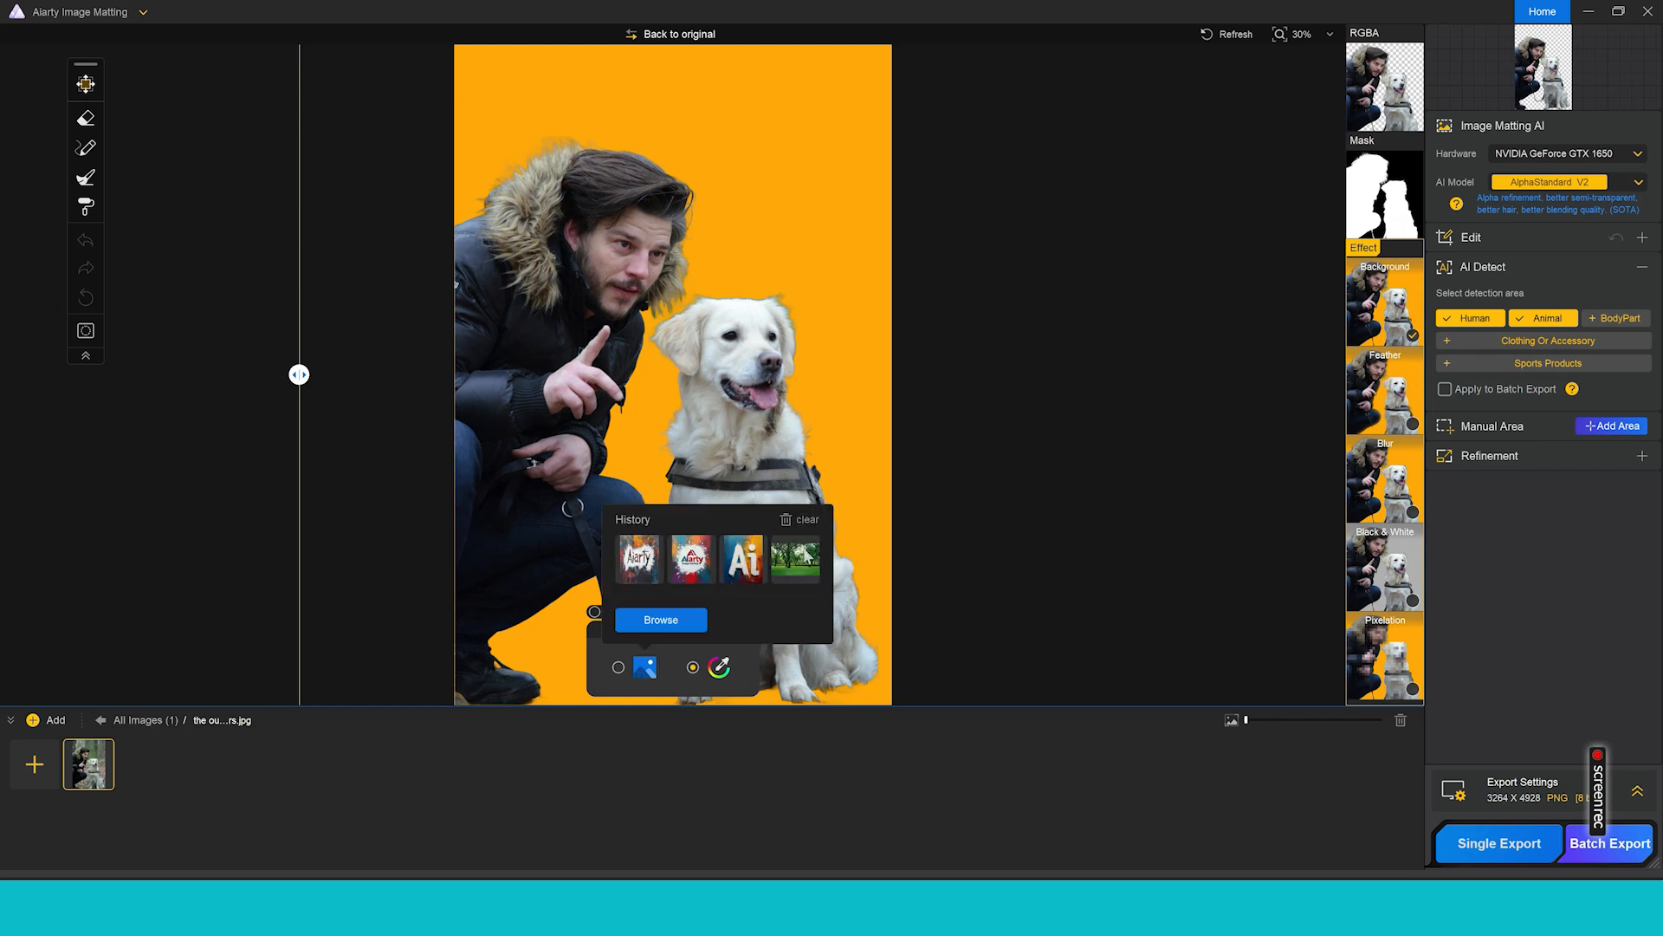
pyautogui.click(793, 559)
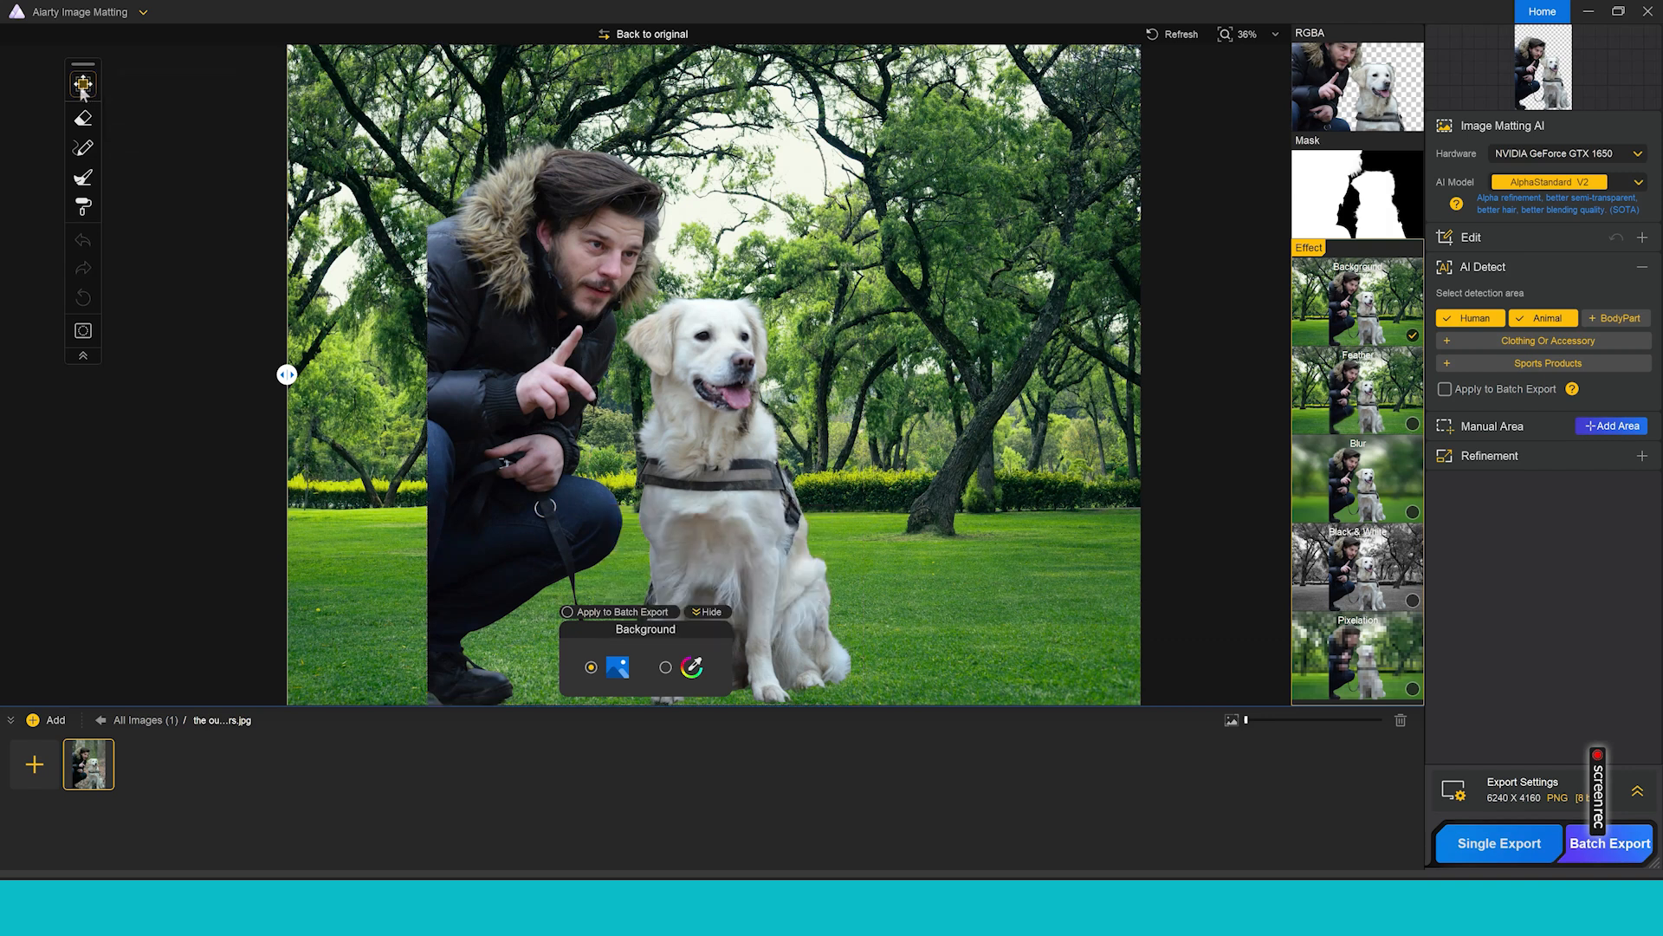
# - Make the man and dog smaller and shift them left within the park scene
pyautogui.click(83, 82)
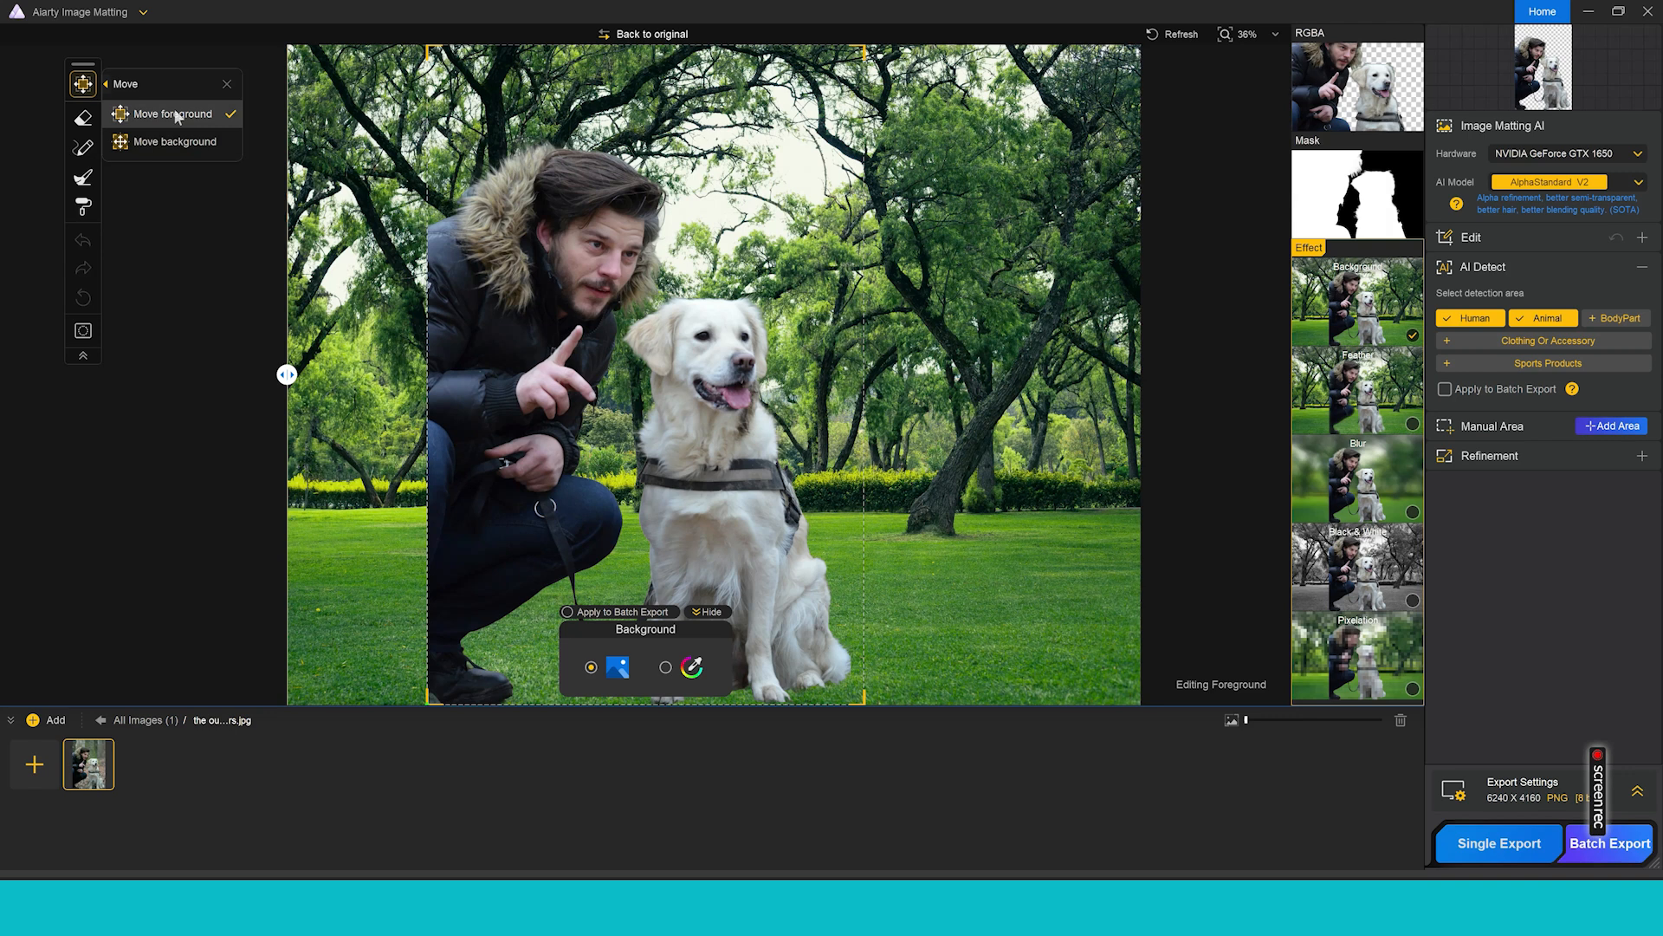
pyautogui.moveTo(442, 301)
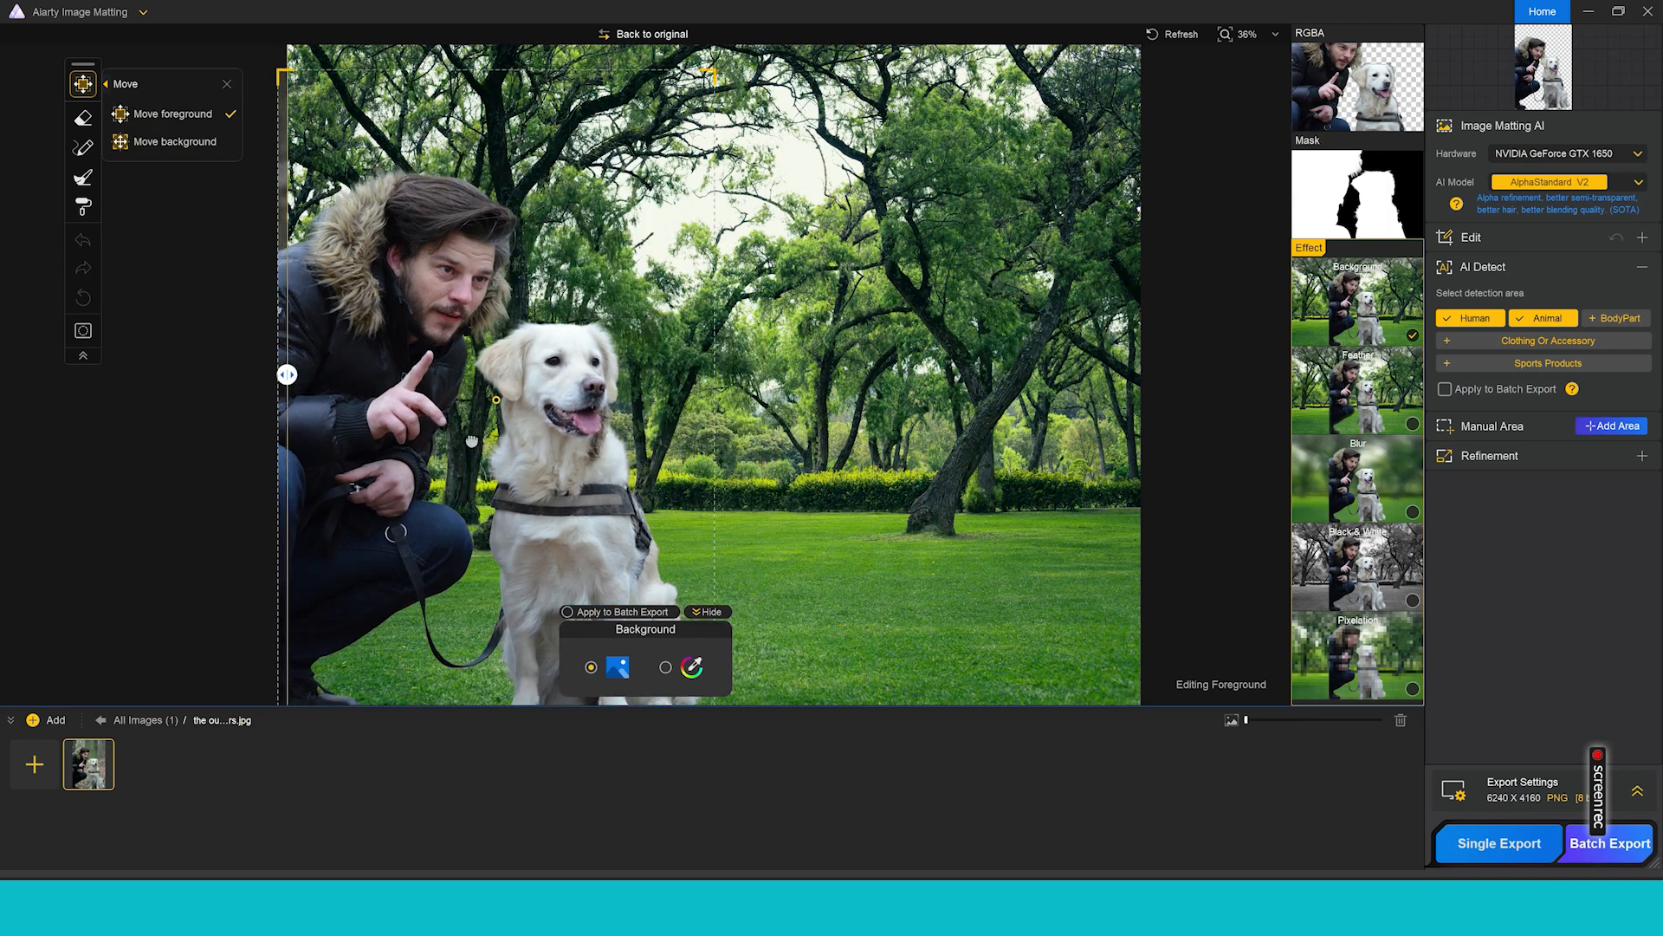
pyautogui.moveTo(477, 451)
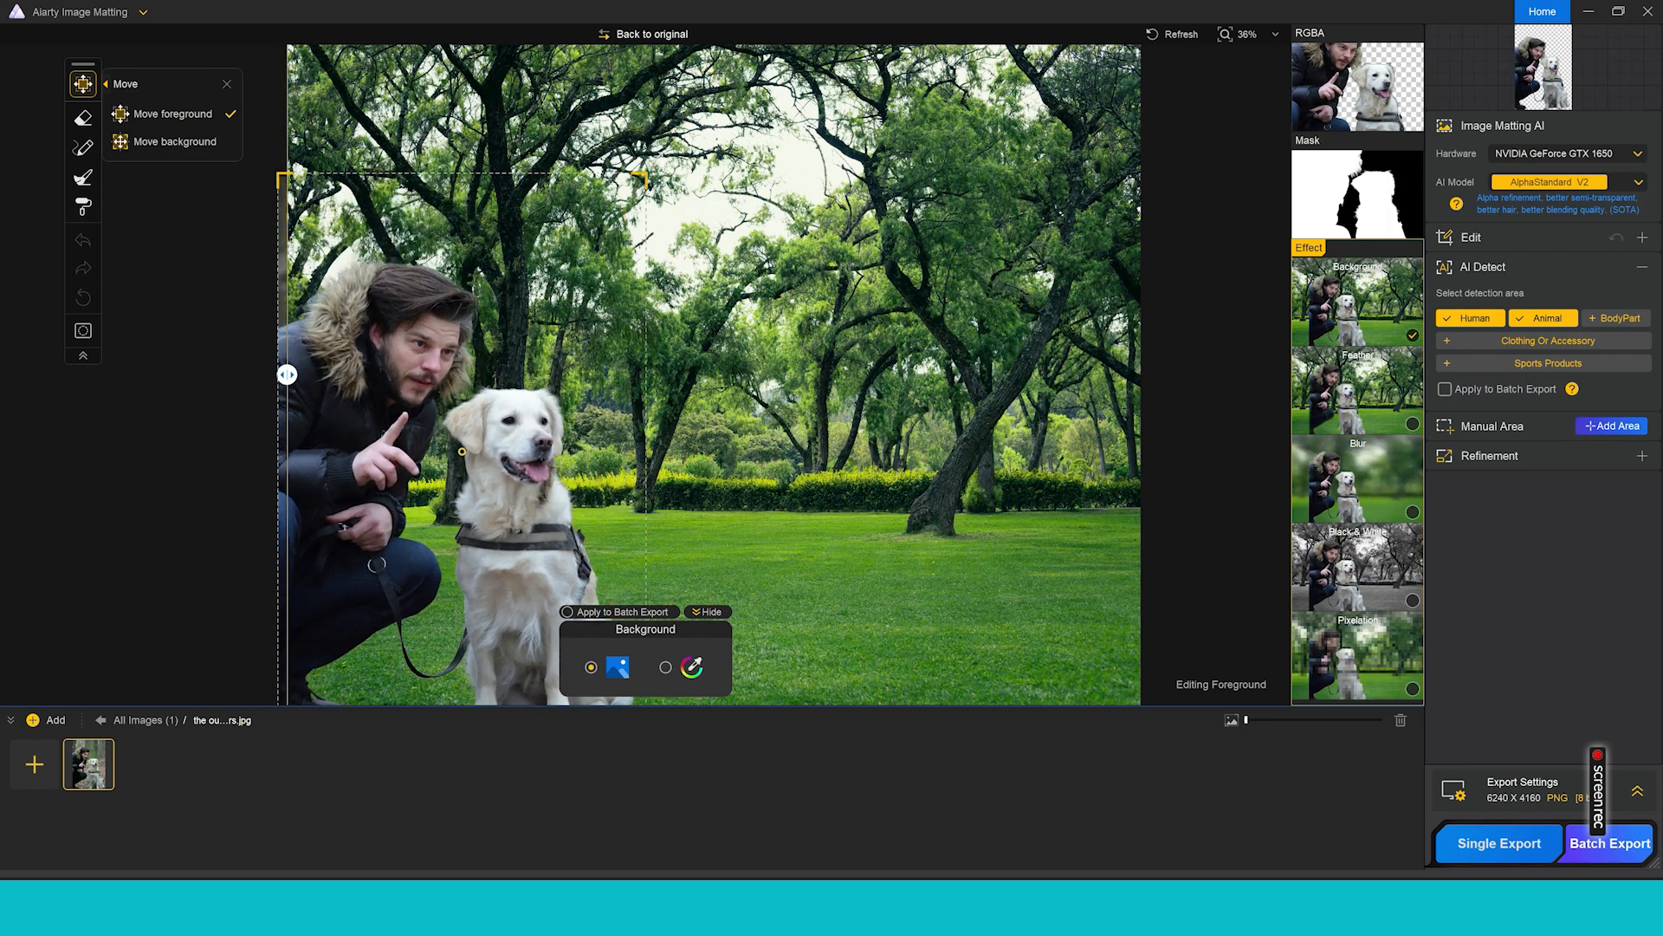
pyautogui.moveTo(467, 450); pyautogui.dragTo(477, 430)
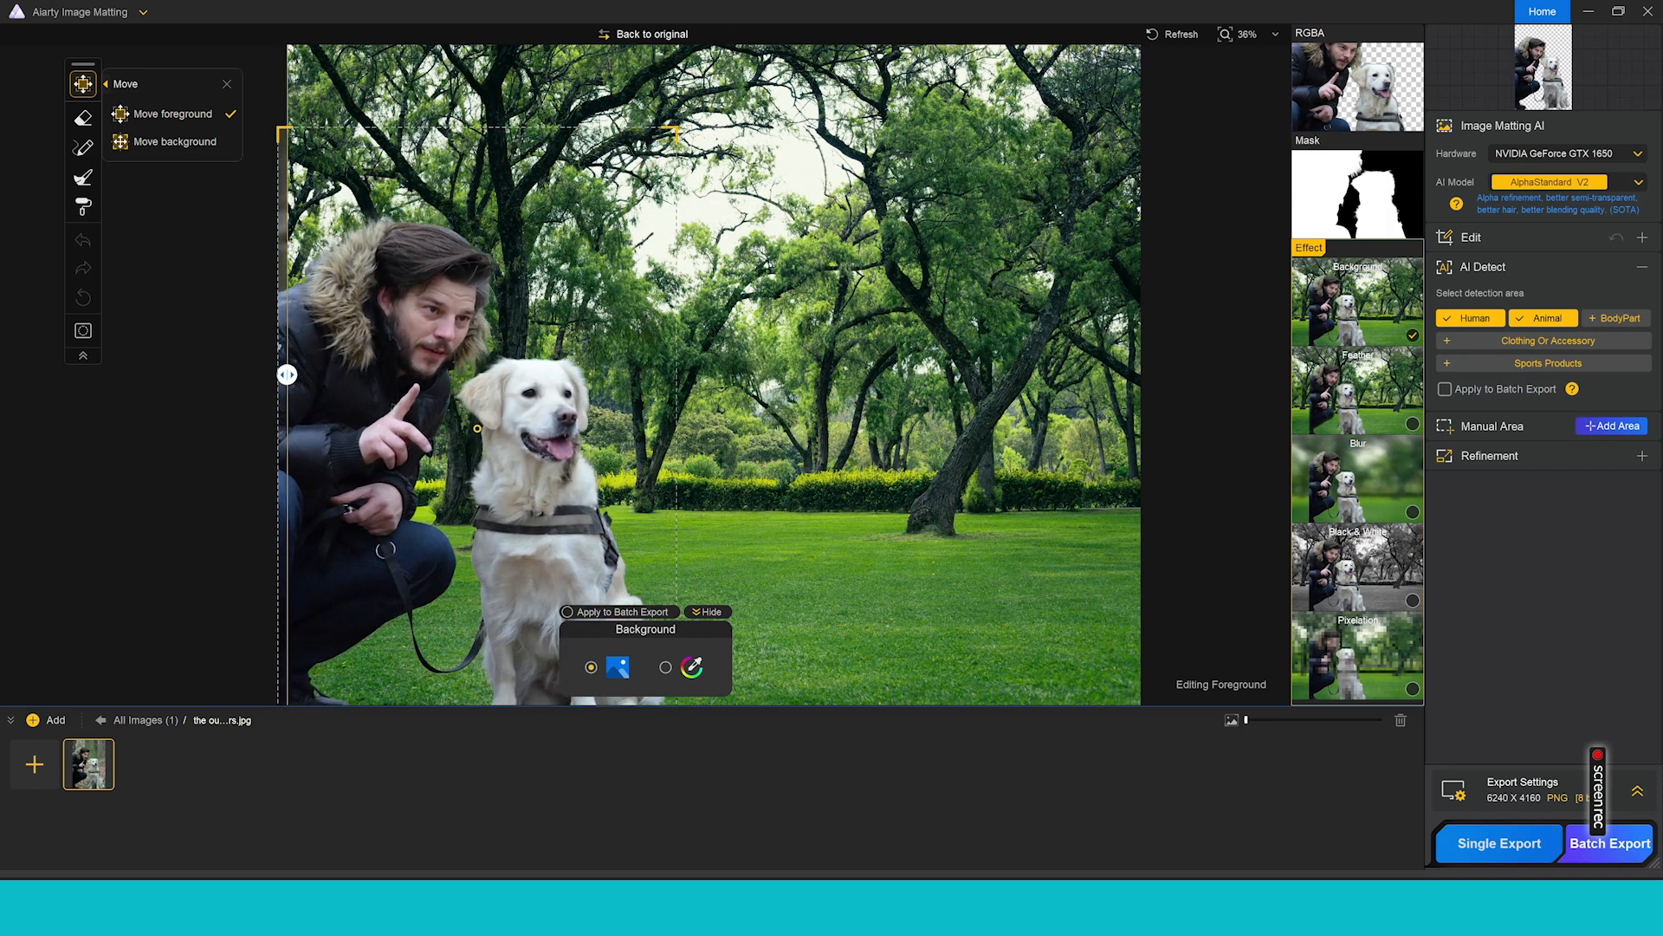
pyautogui.click(174, 141)
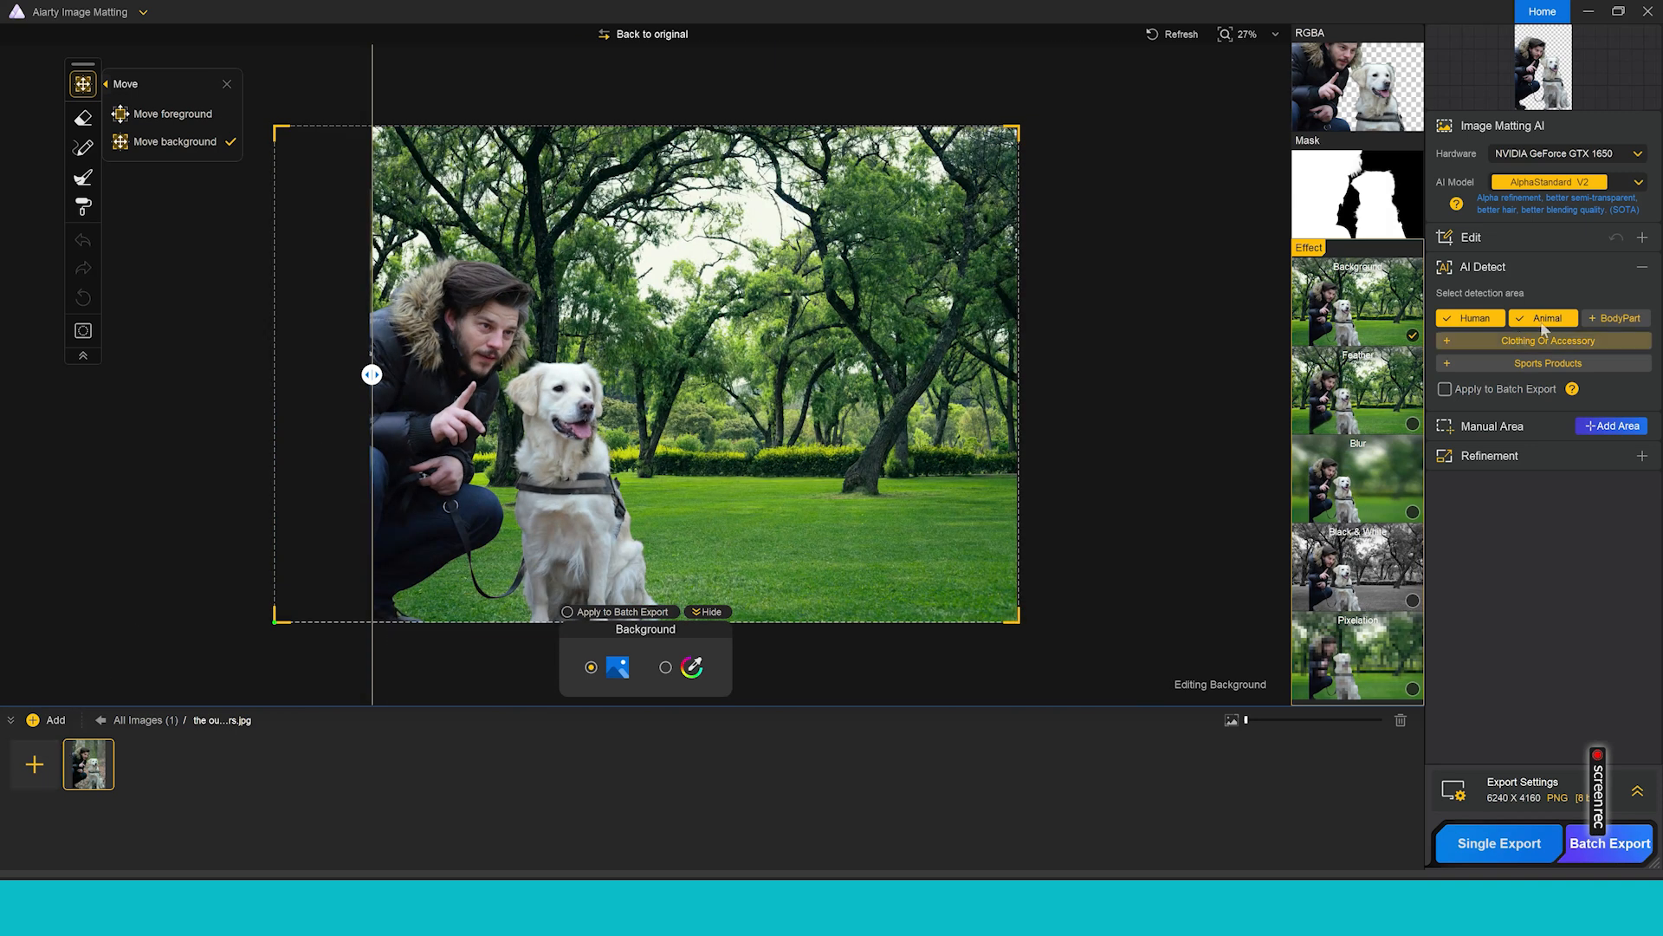
pyautogui.moveTo(1544, 341)
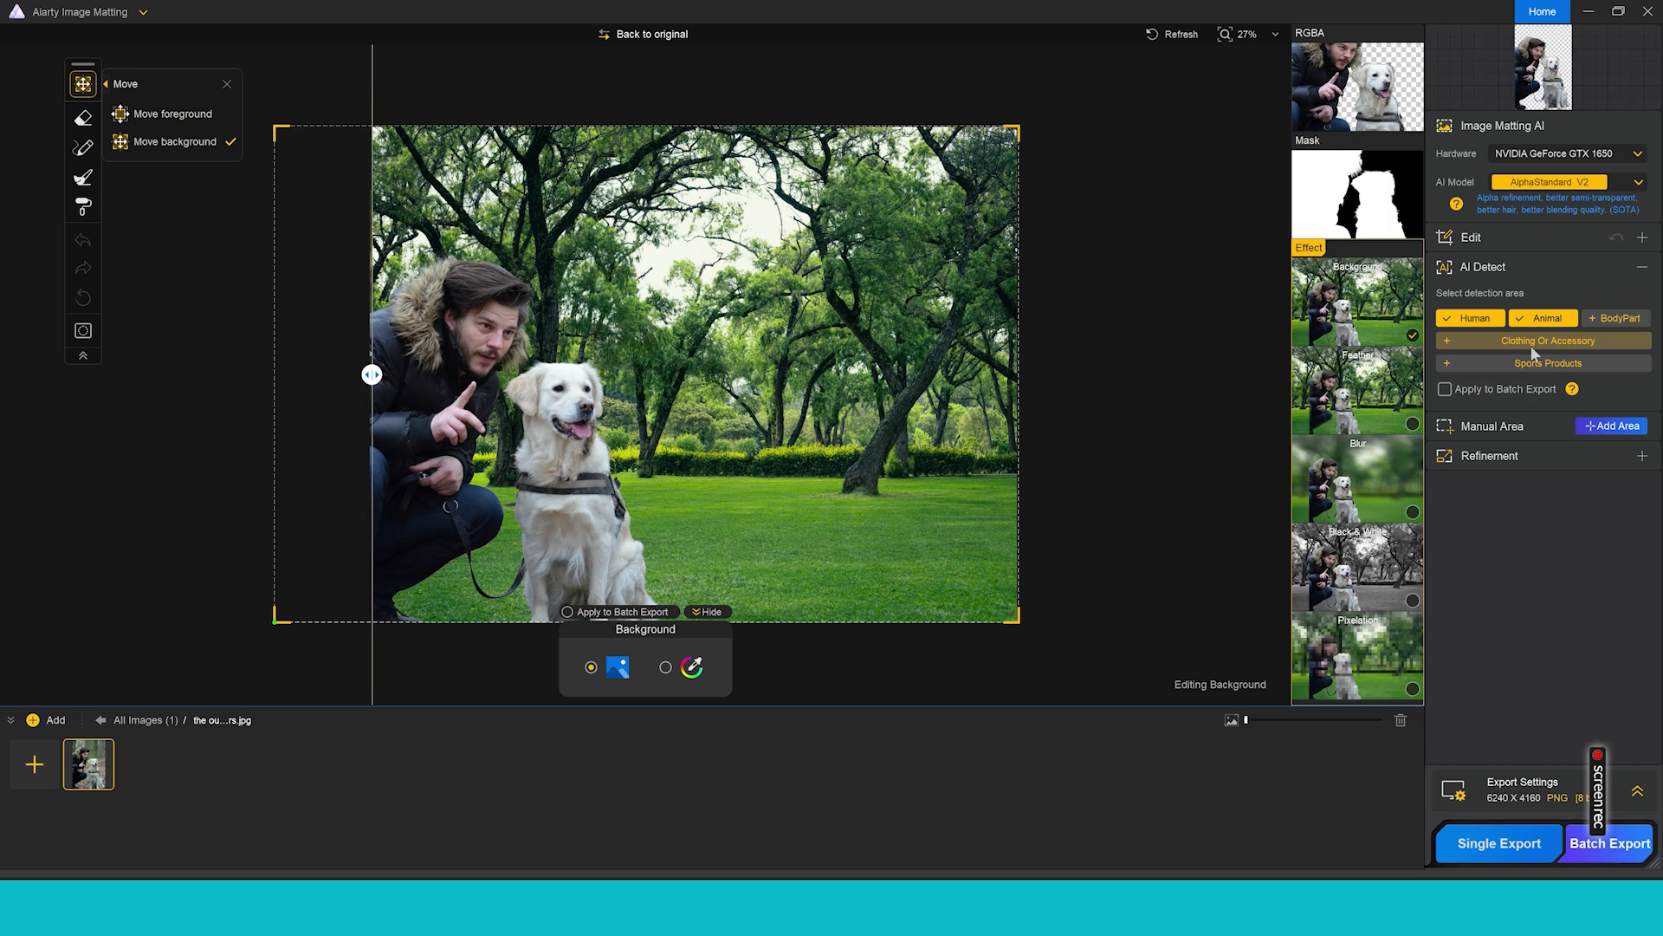
pyautogui.moveTo(1499, 363)
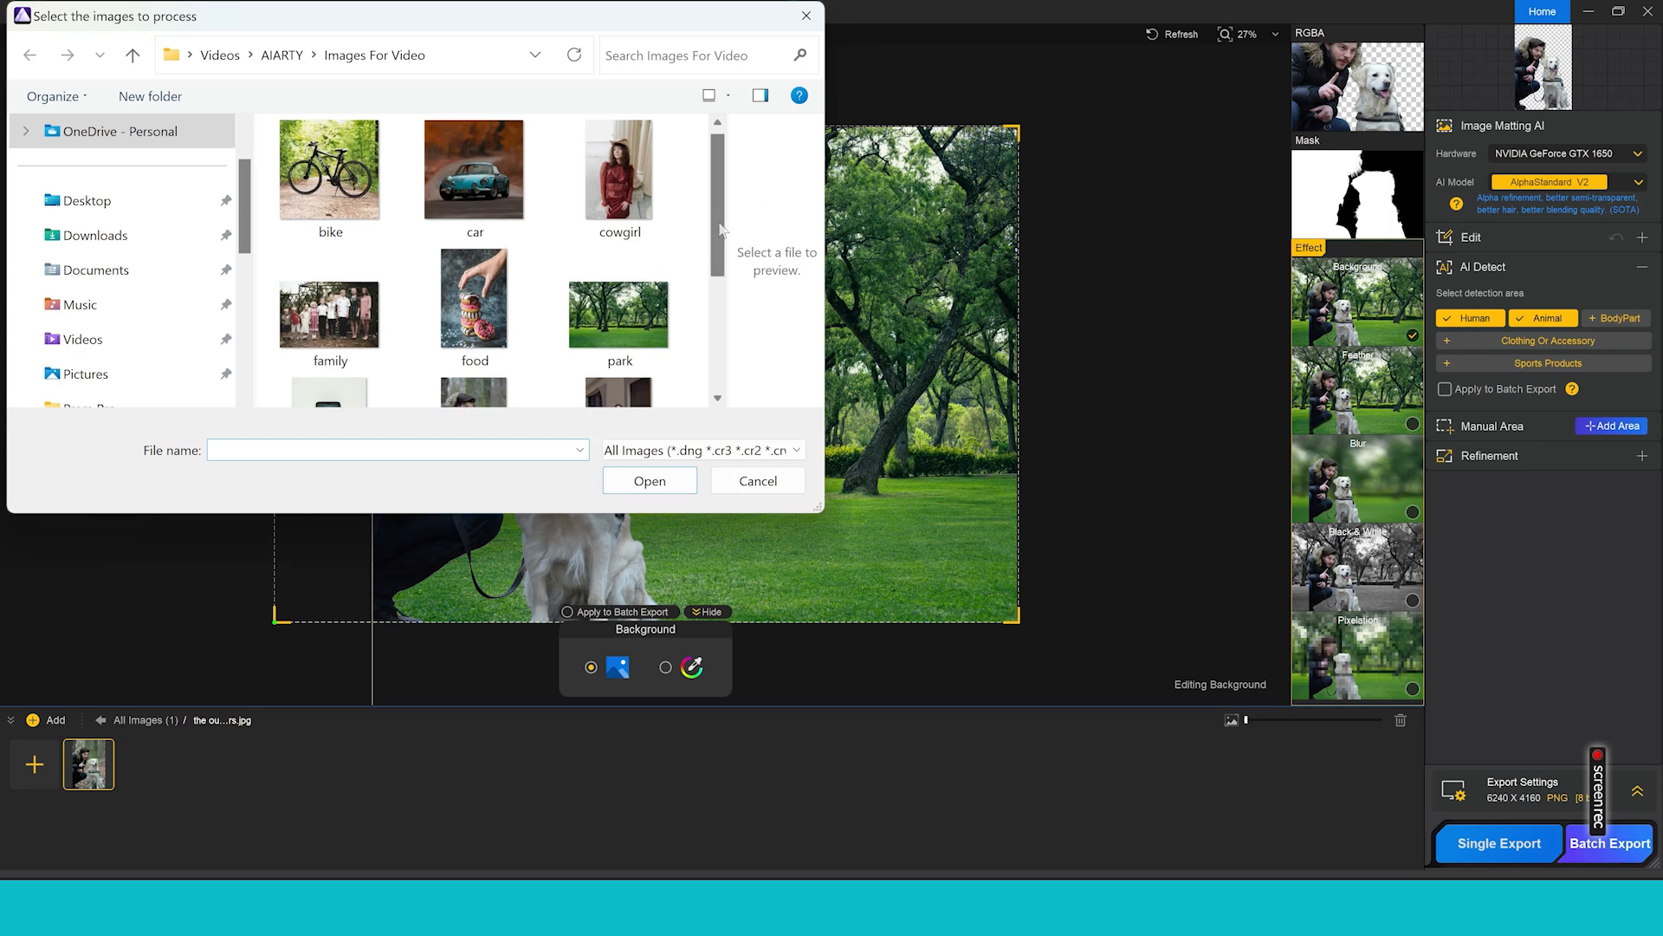
# - Add 'The yearly' photo of the bride on the beach to the project
pyautogui.scroll(-3)
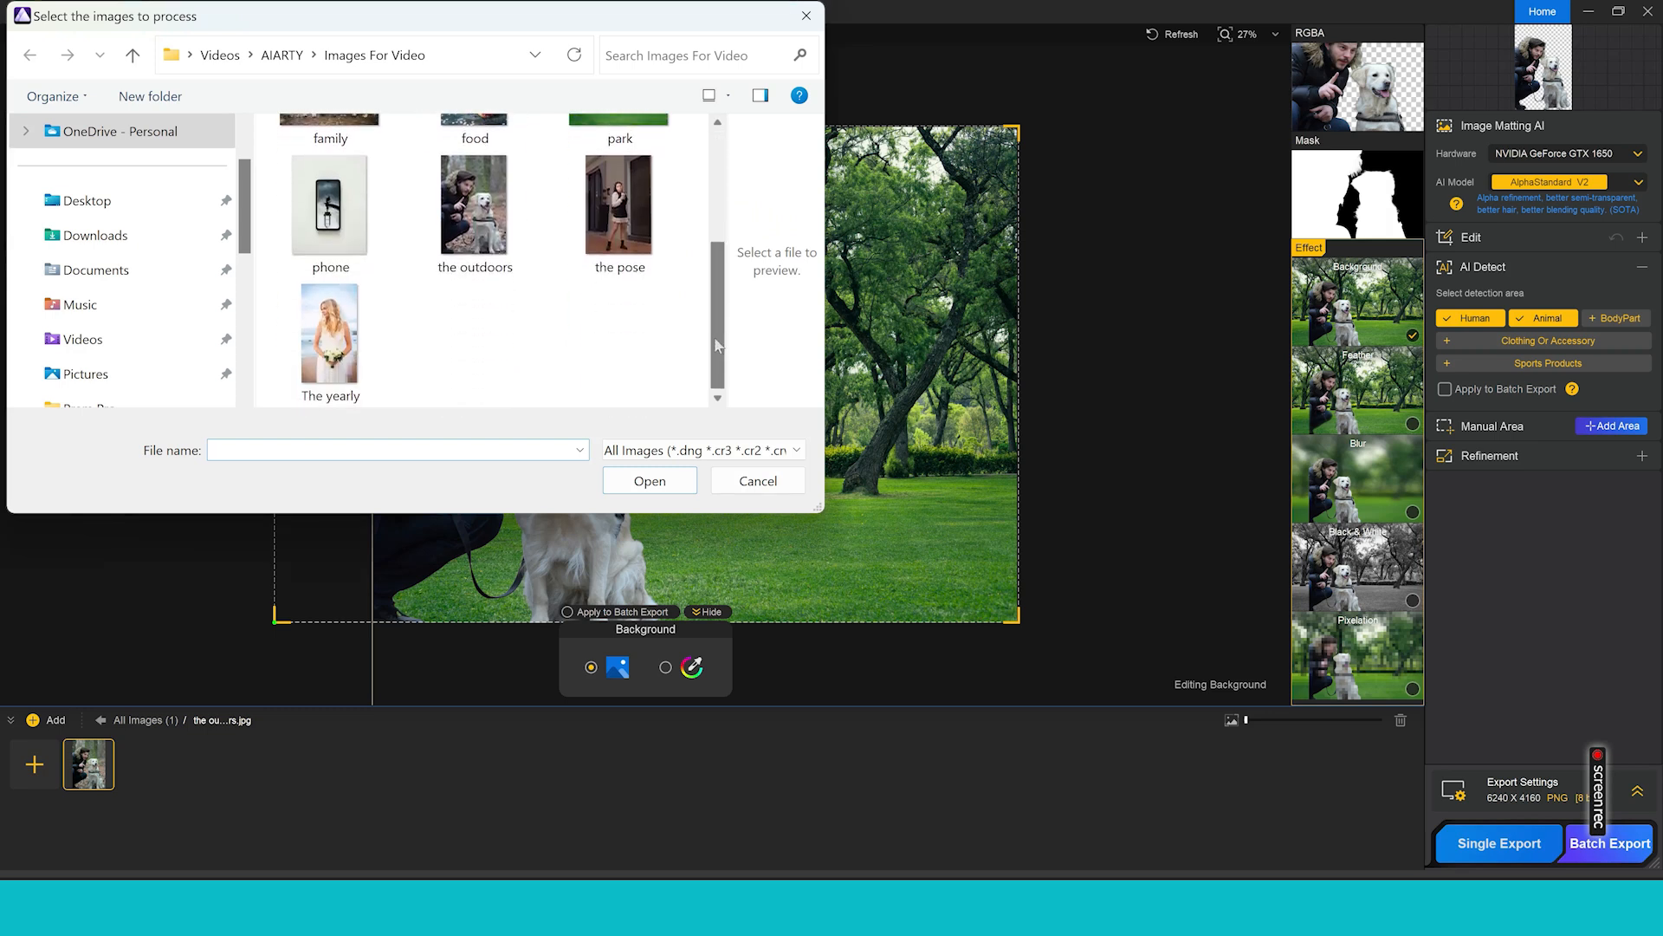
pyautogui.click(330, 331)
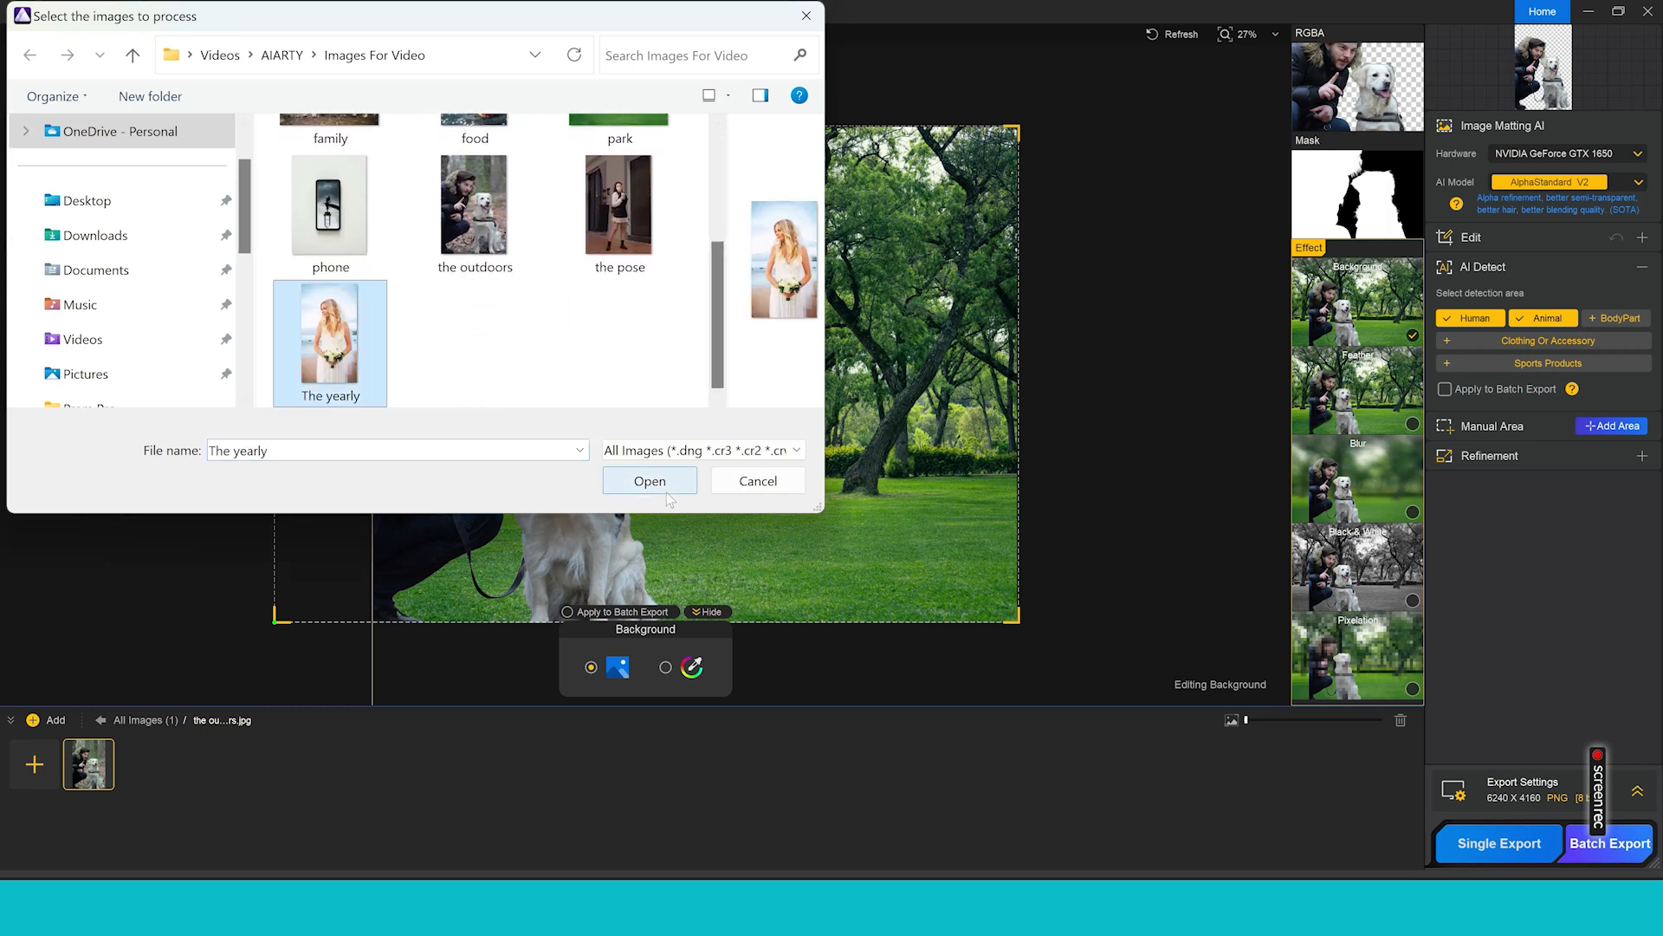
pyautogui.click(650, 480)
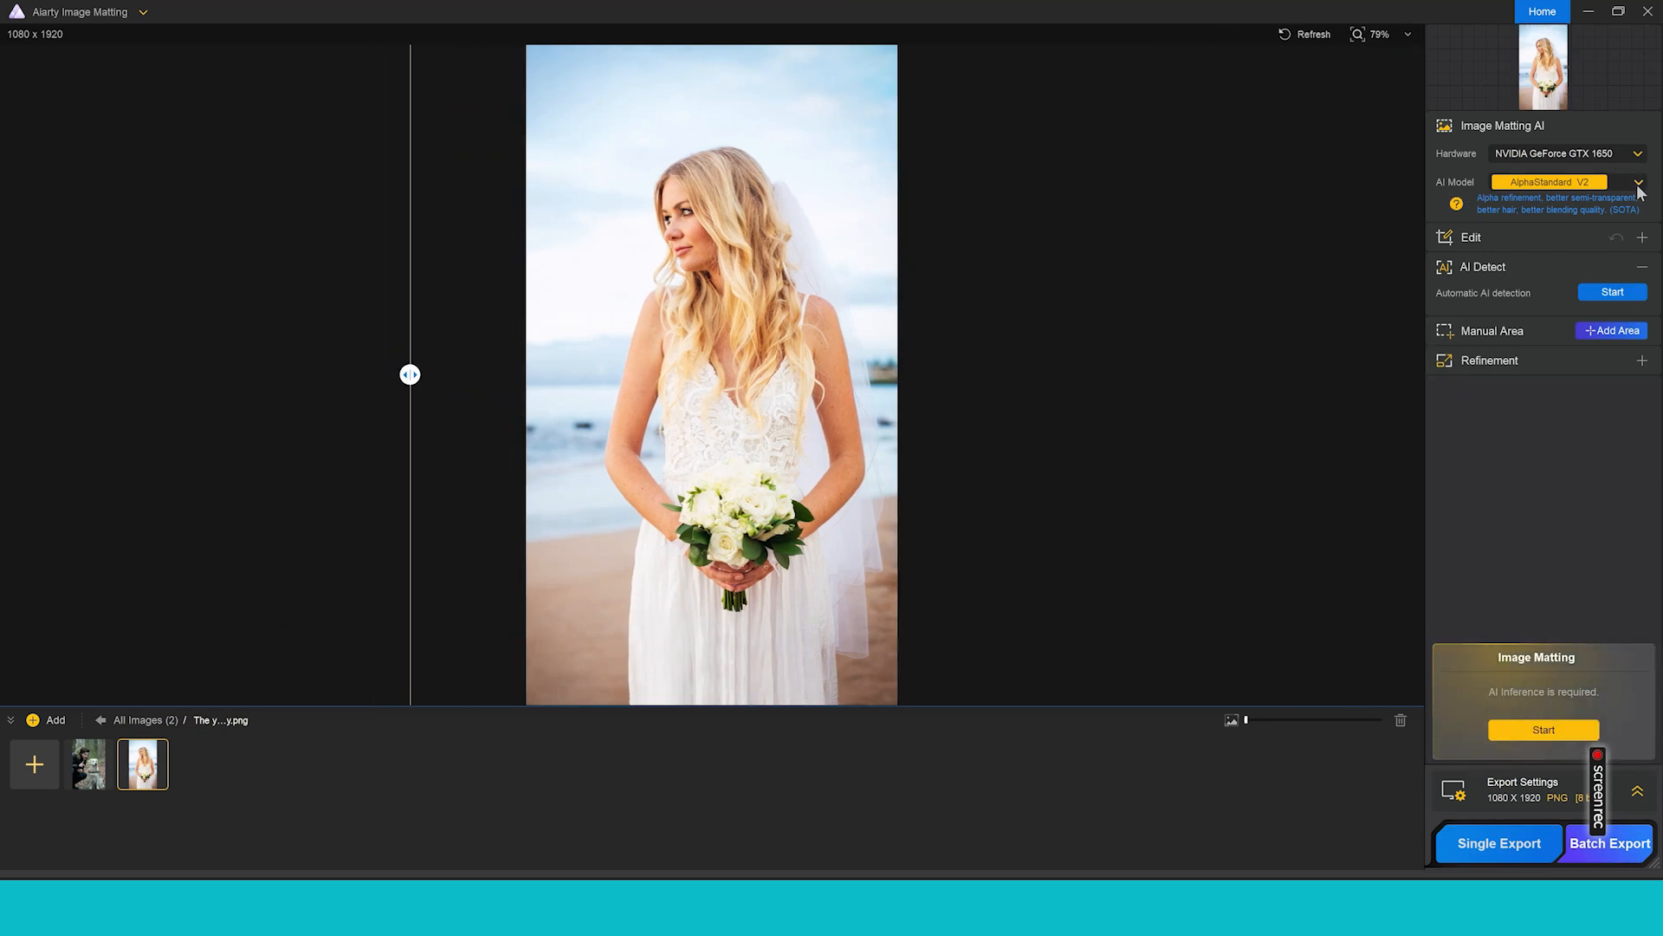
# - Show the list of available AI matting models for the bride photo
pyautogui.click(1640, 182)
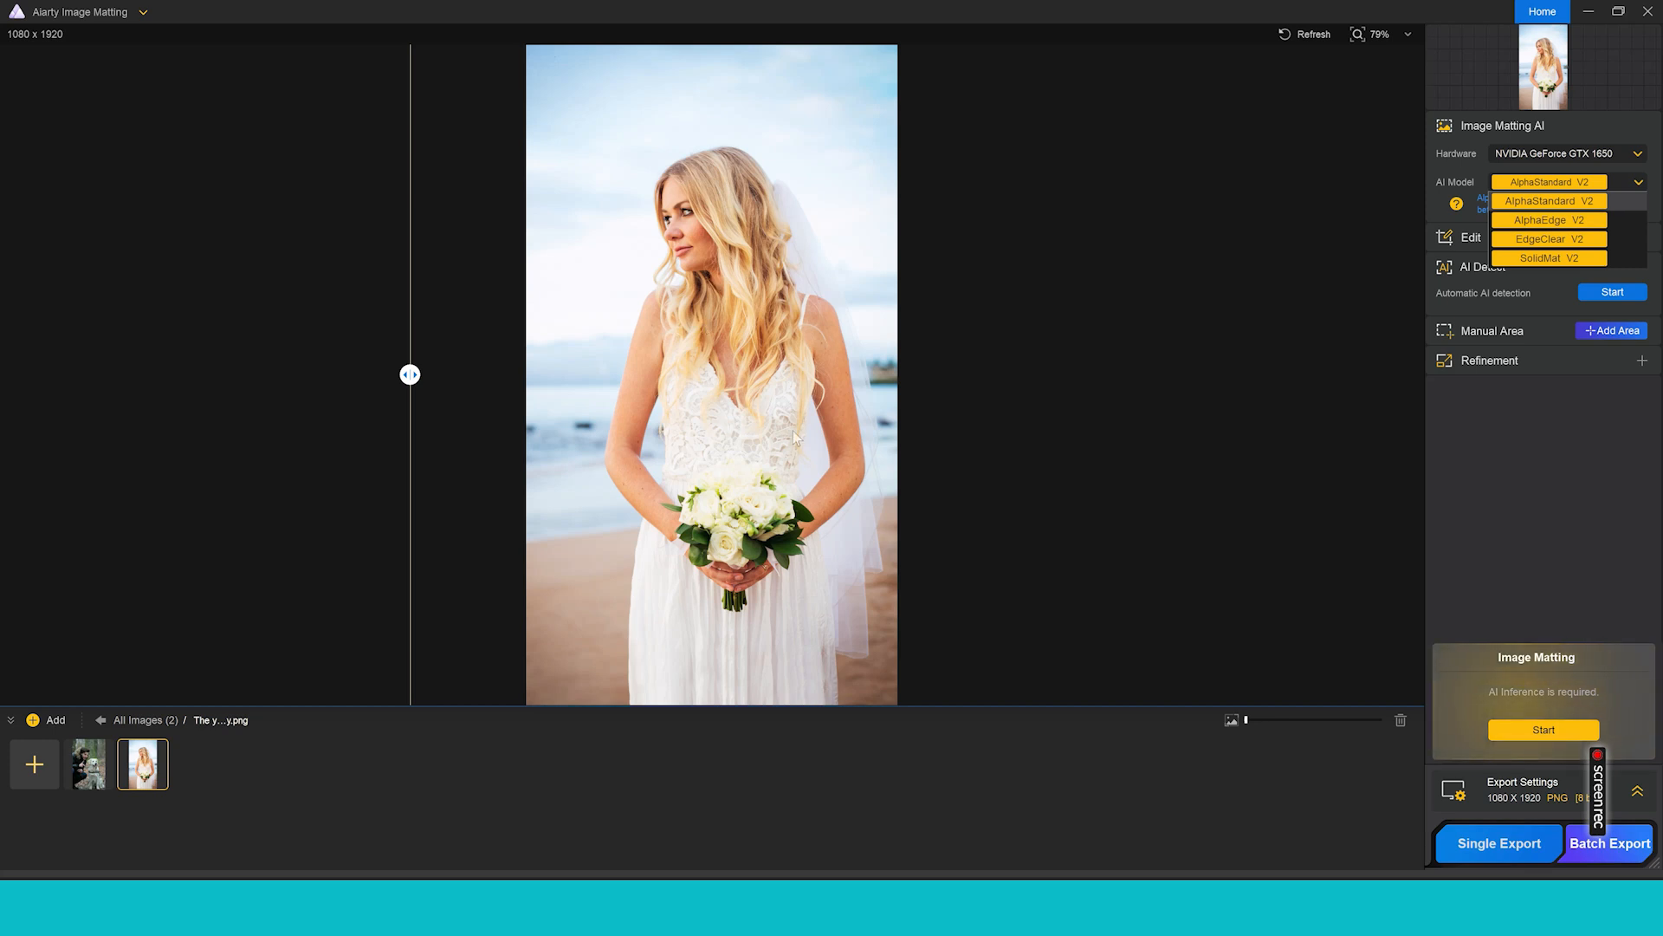
pyautogui.moveTo(820, 278)
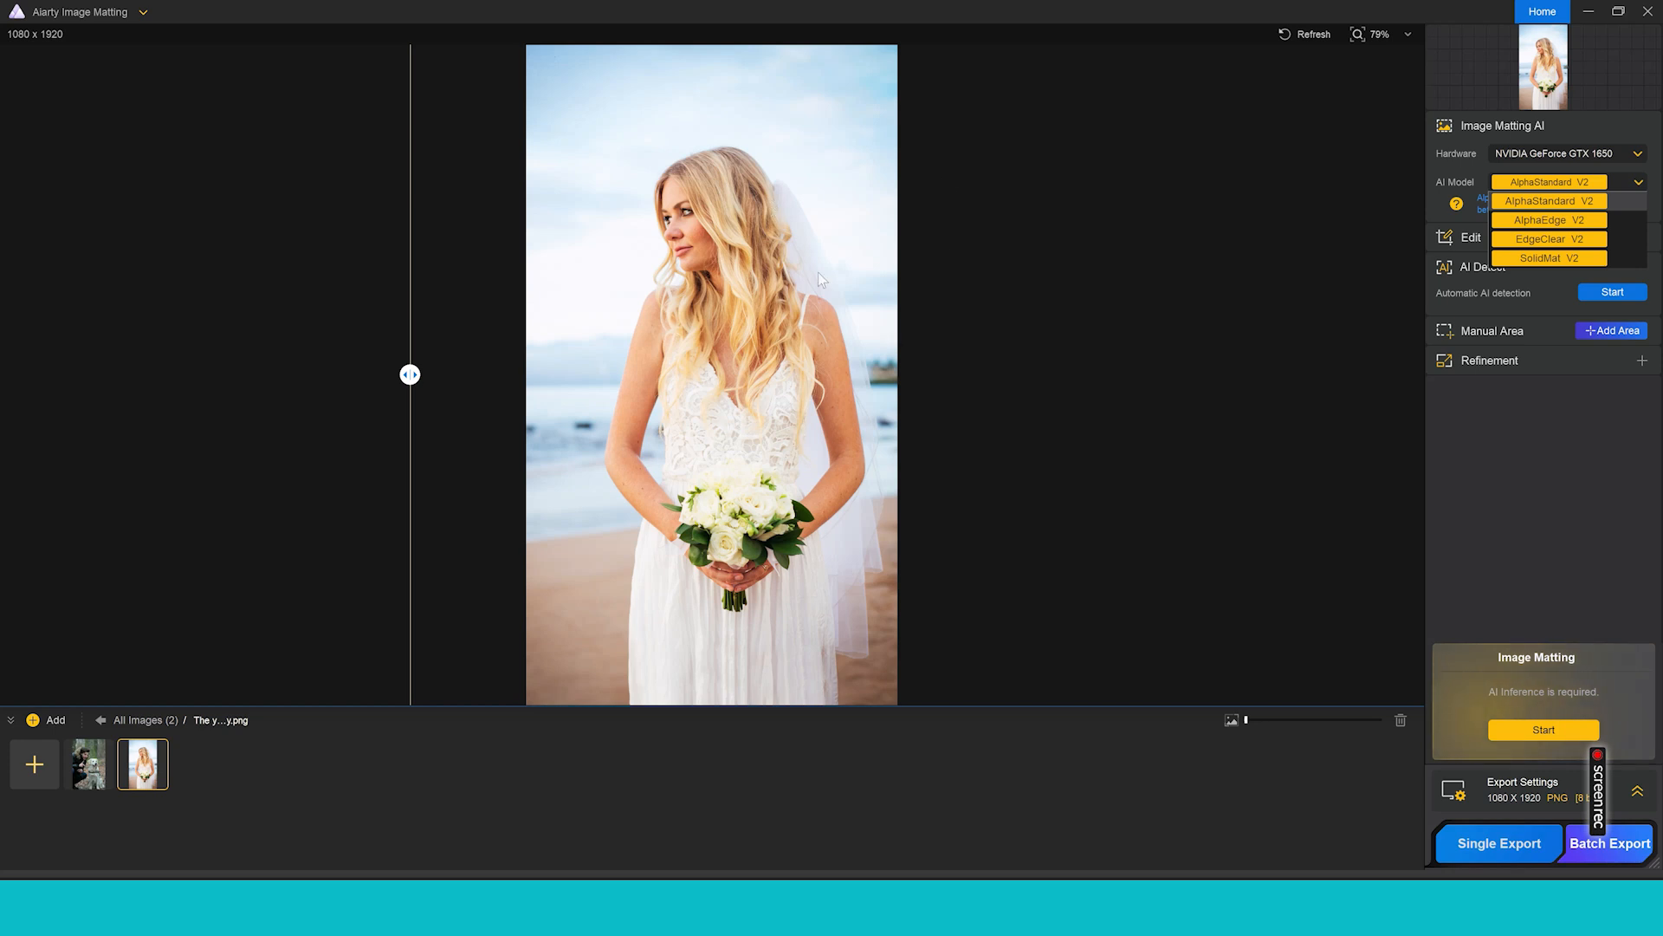
pyautogui.moveTo(801, 474)
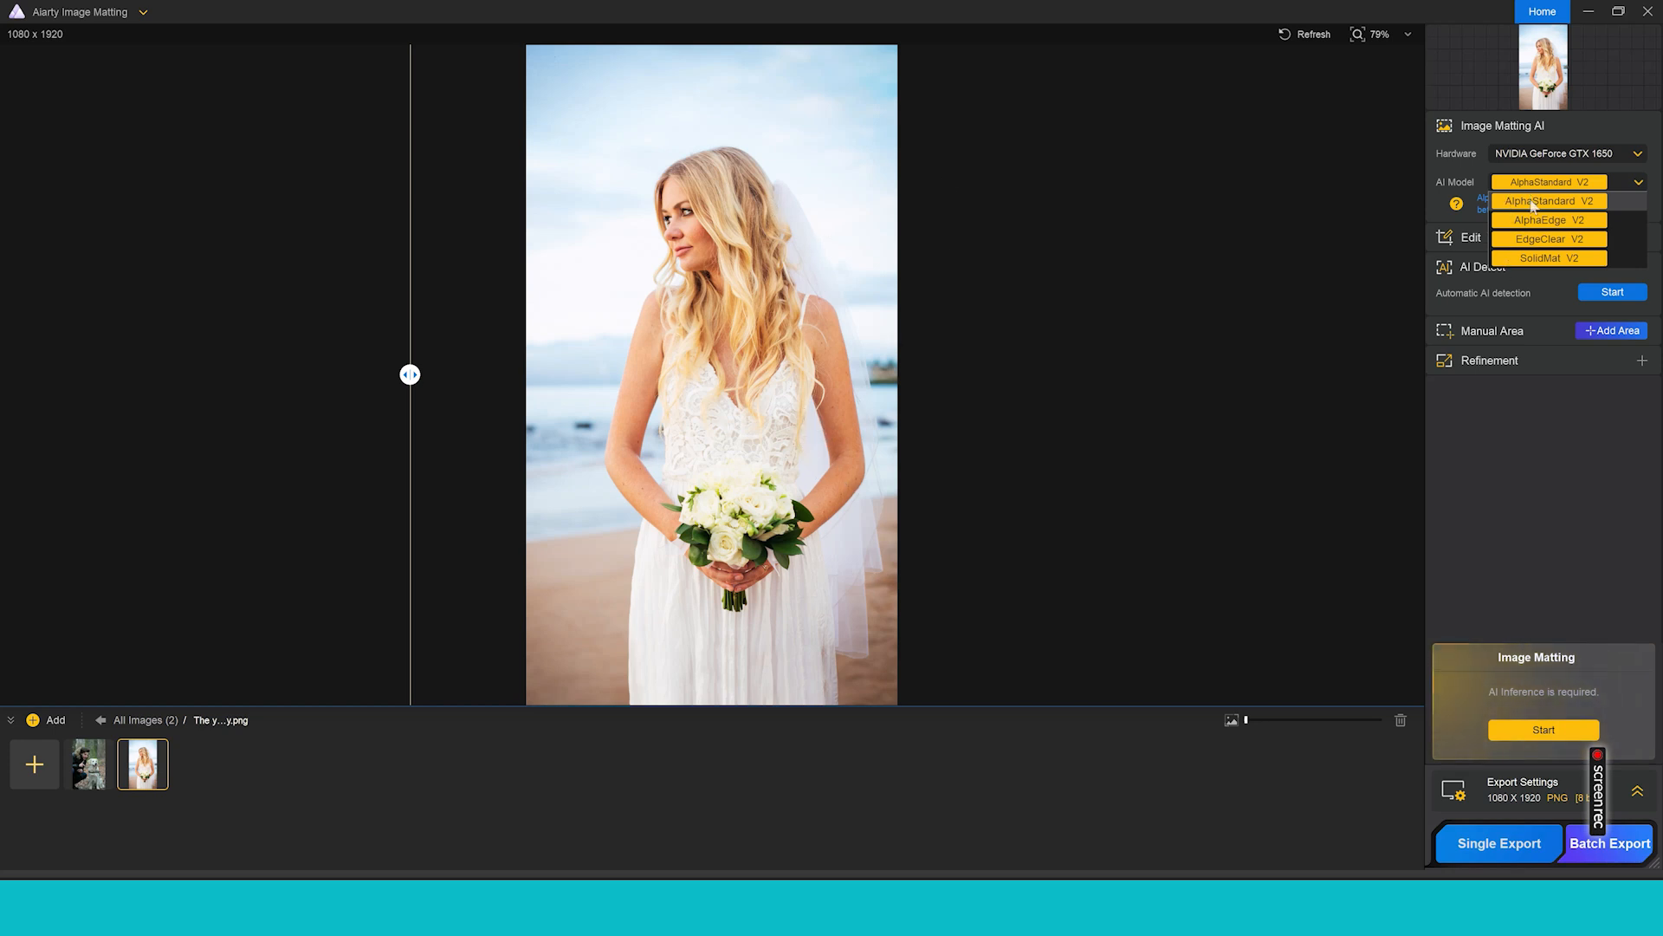
# - Choose the AlphaStandard V2 model to cut out the bride
pyautogui.click(1548, 200)
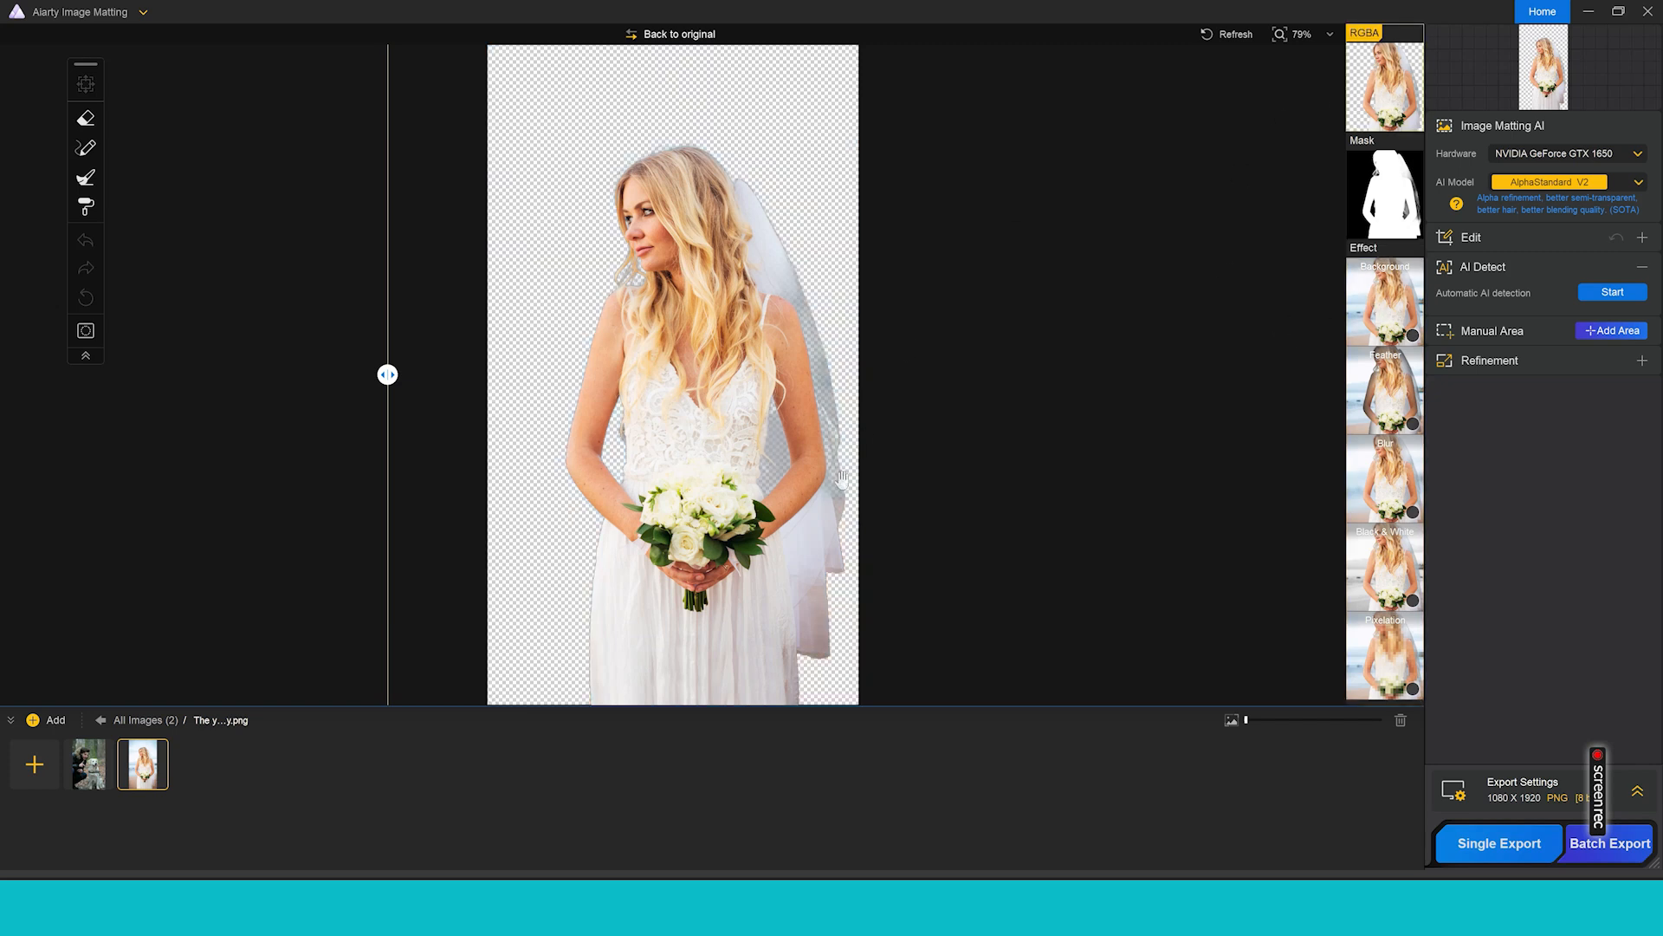
pyautogui.moveTo(783, 331)
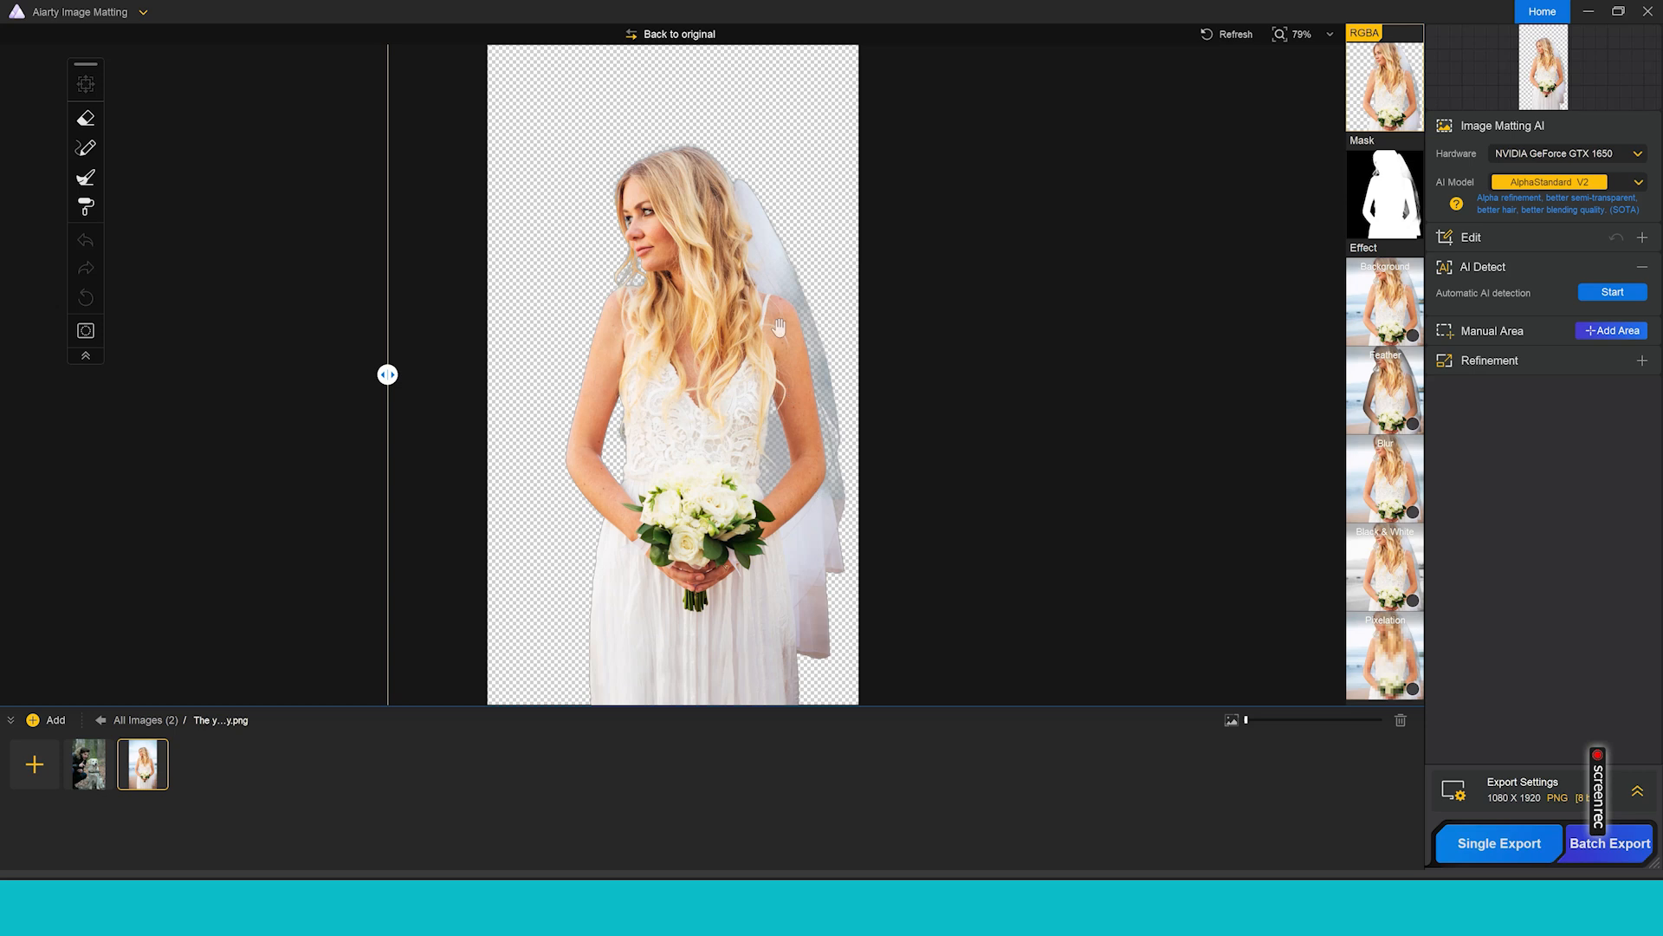
pyautogui.moveTo(783, 475)
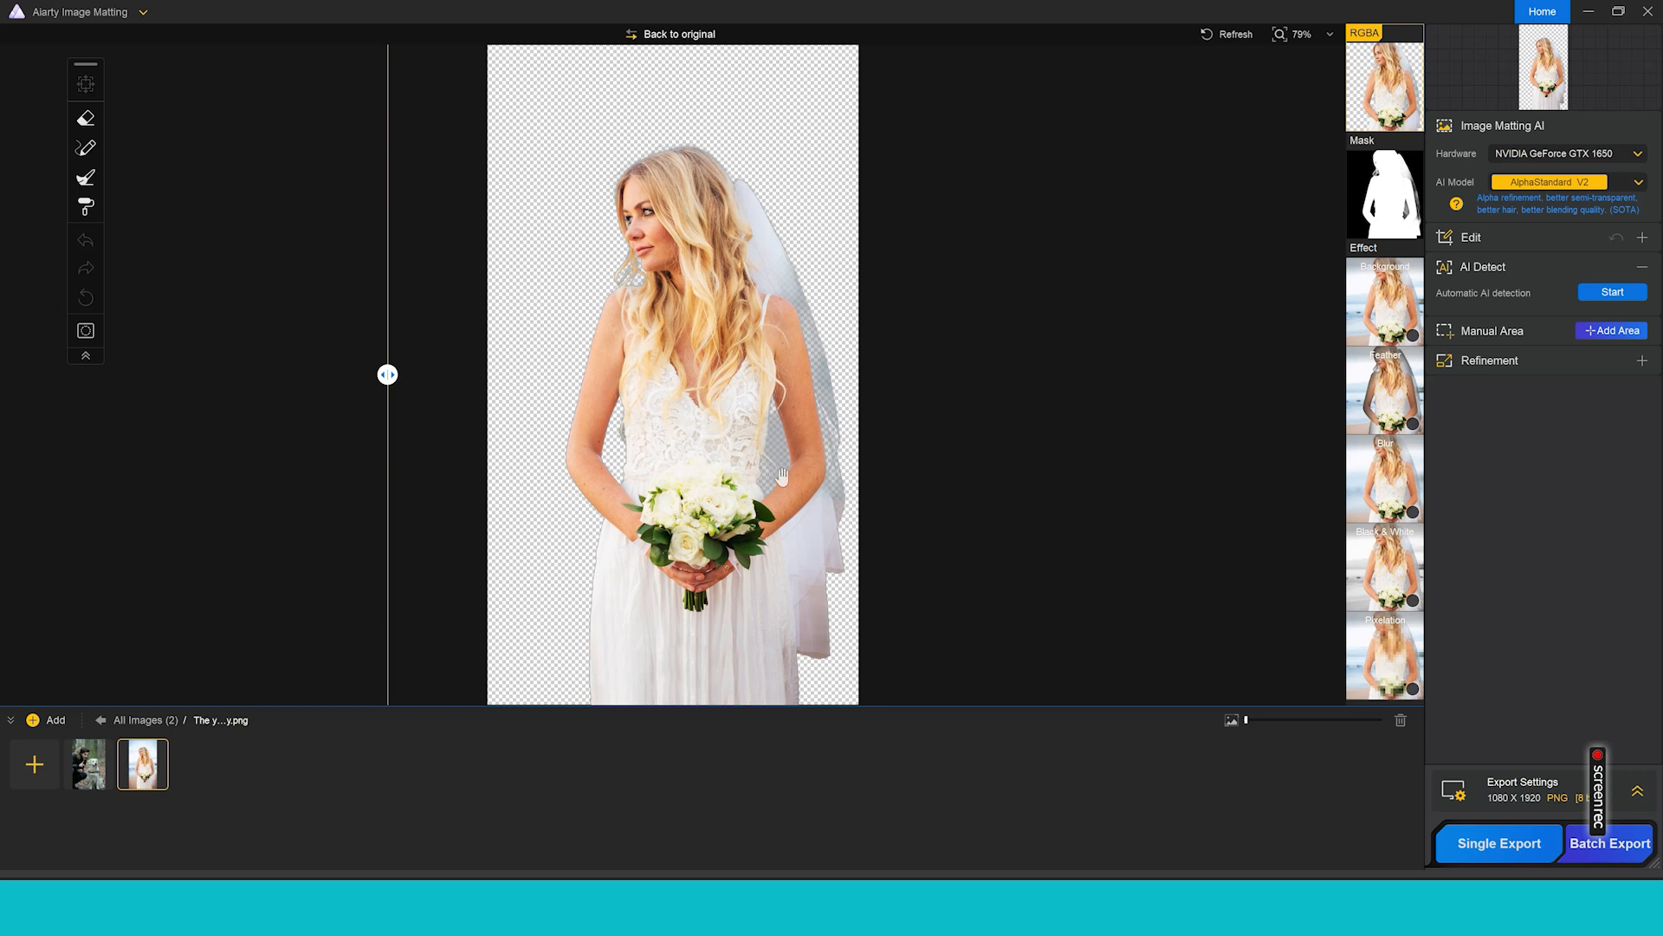
pyautogui.moveTo(821, 407)
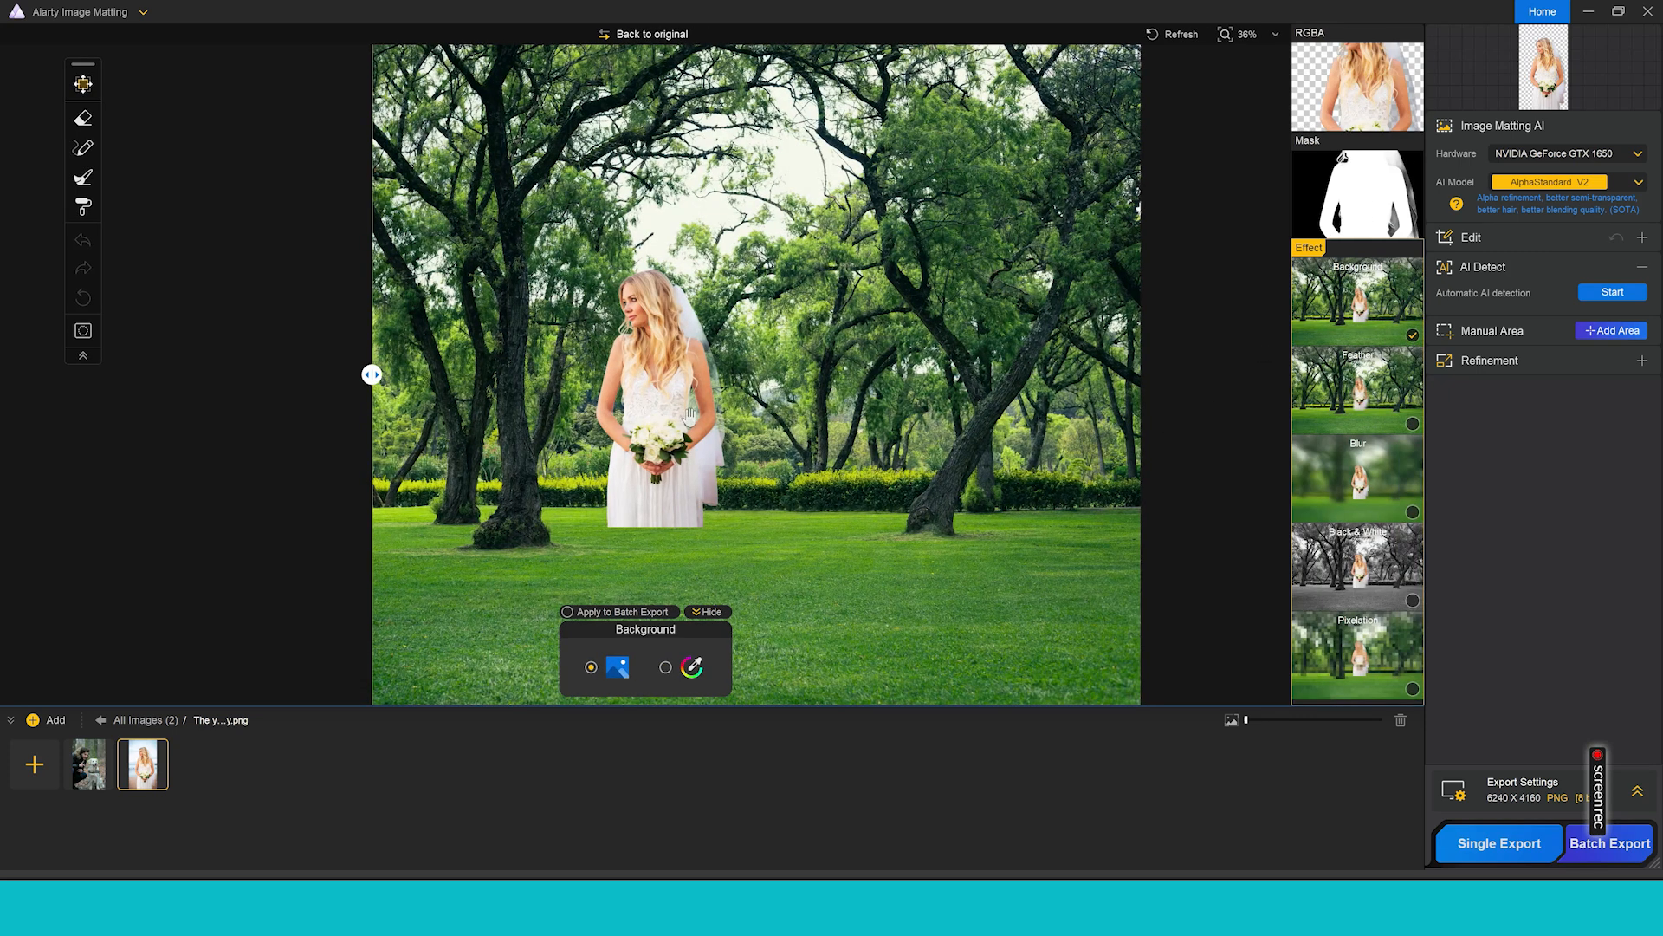
# - Enlarge the bride and move her toward the centre of the park scene
pyautogui.click(83, 82)
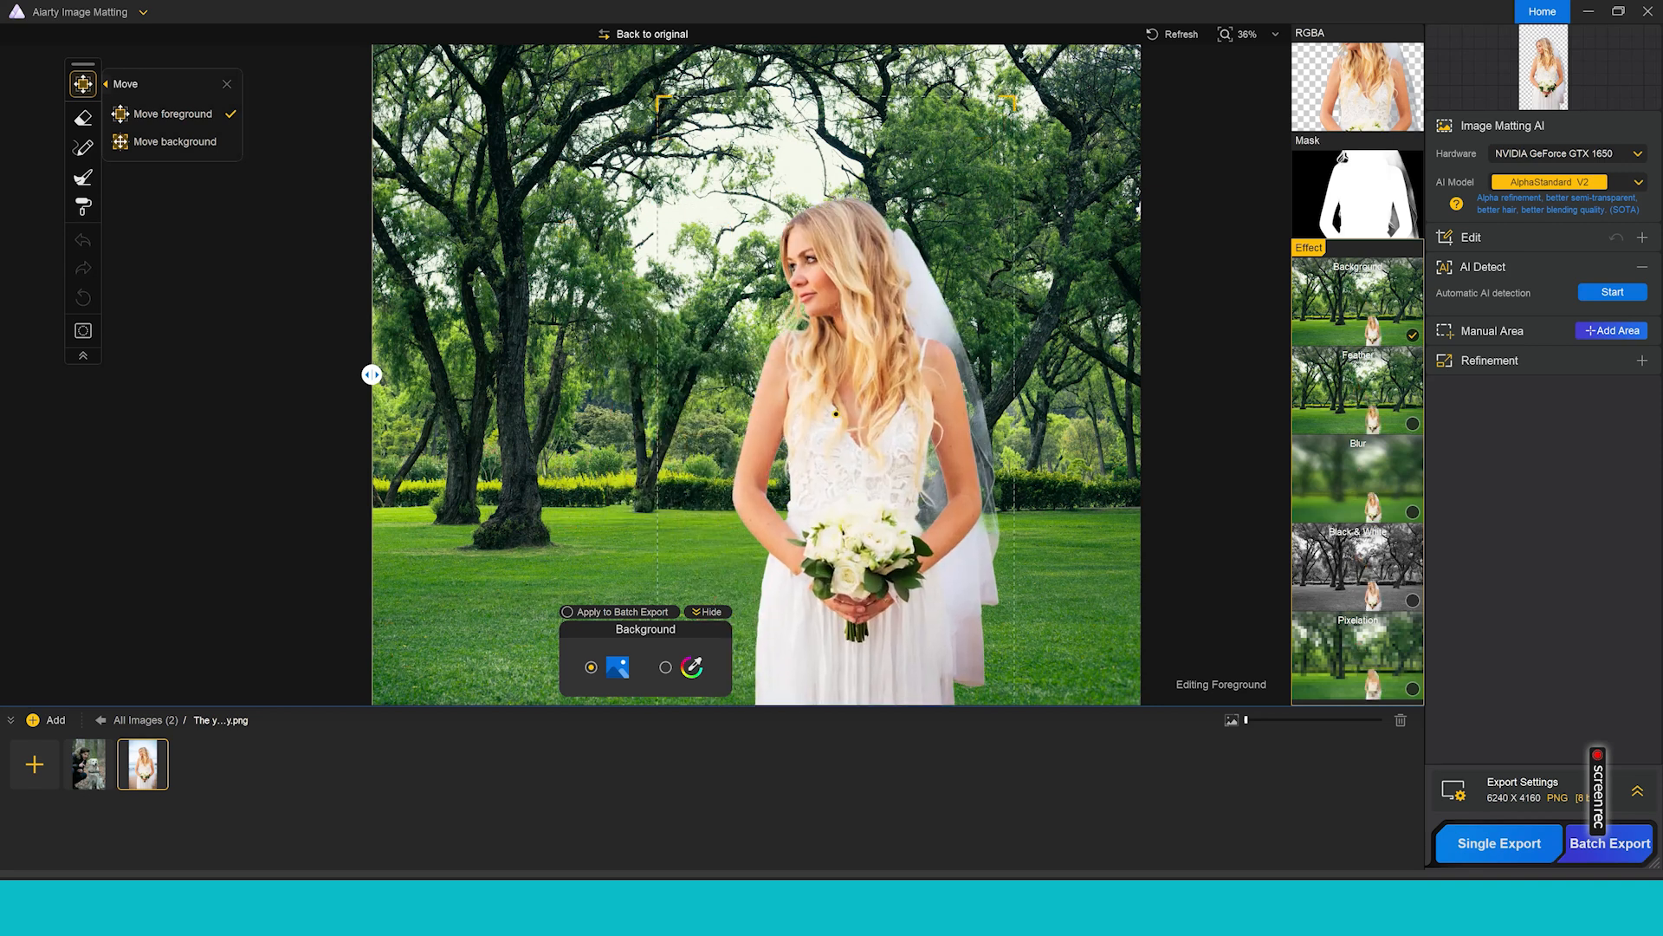
pyautogui.moveTo(835, 412); pyautogui.dragTo(776, 337)
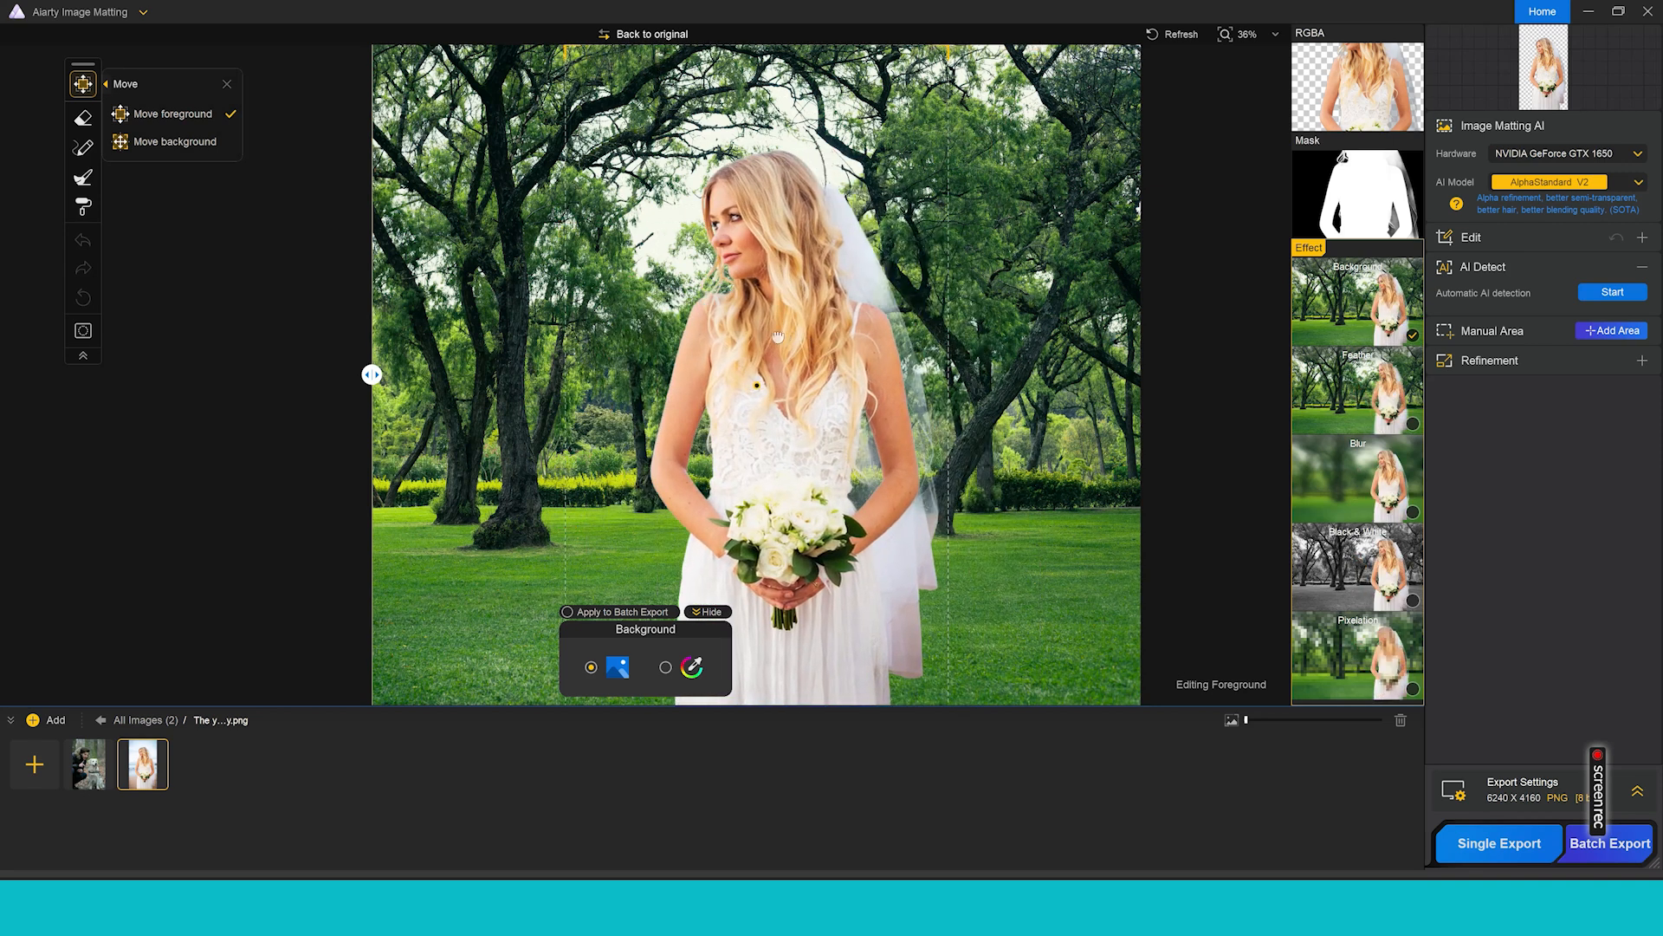
pyautogui.moveTo(775, 340); pyautogui.dragTo(796, 331)
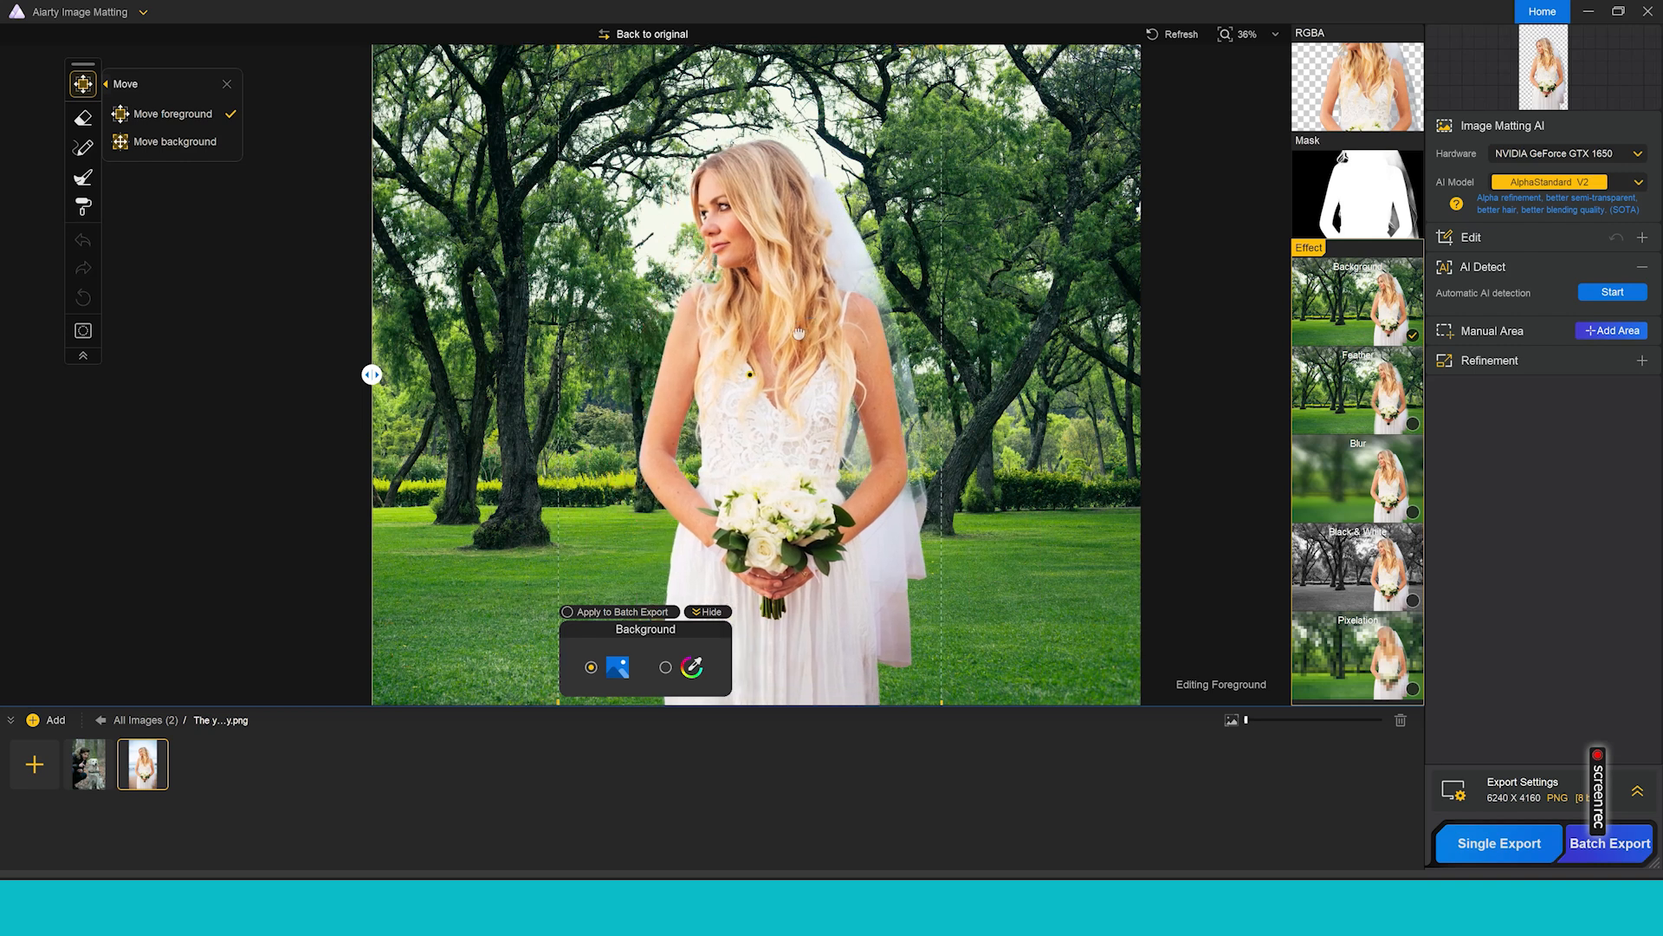
pyautogui.moveTo(853, 438)
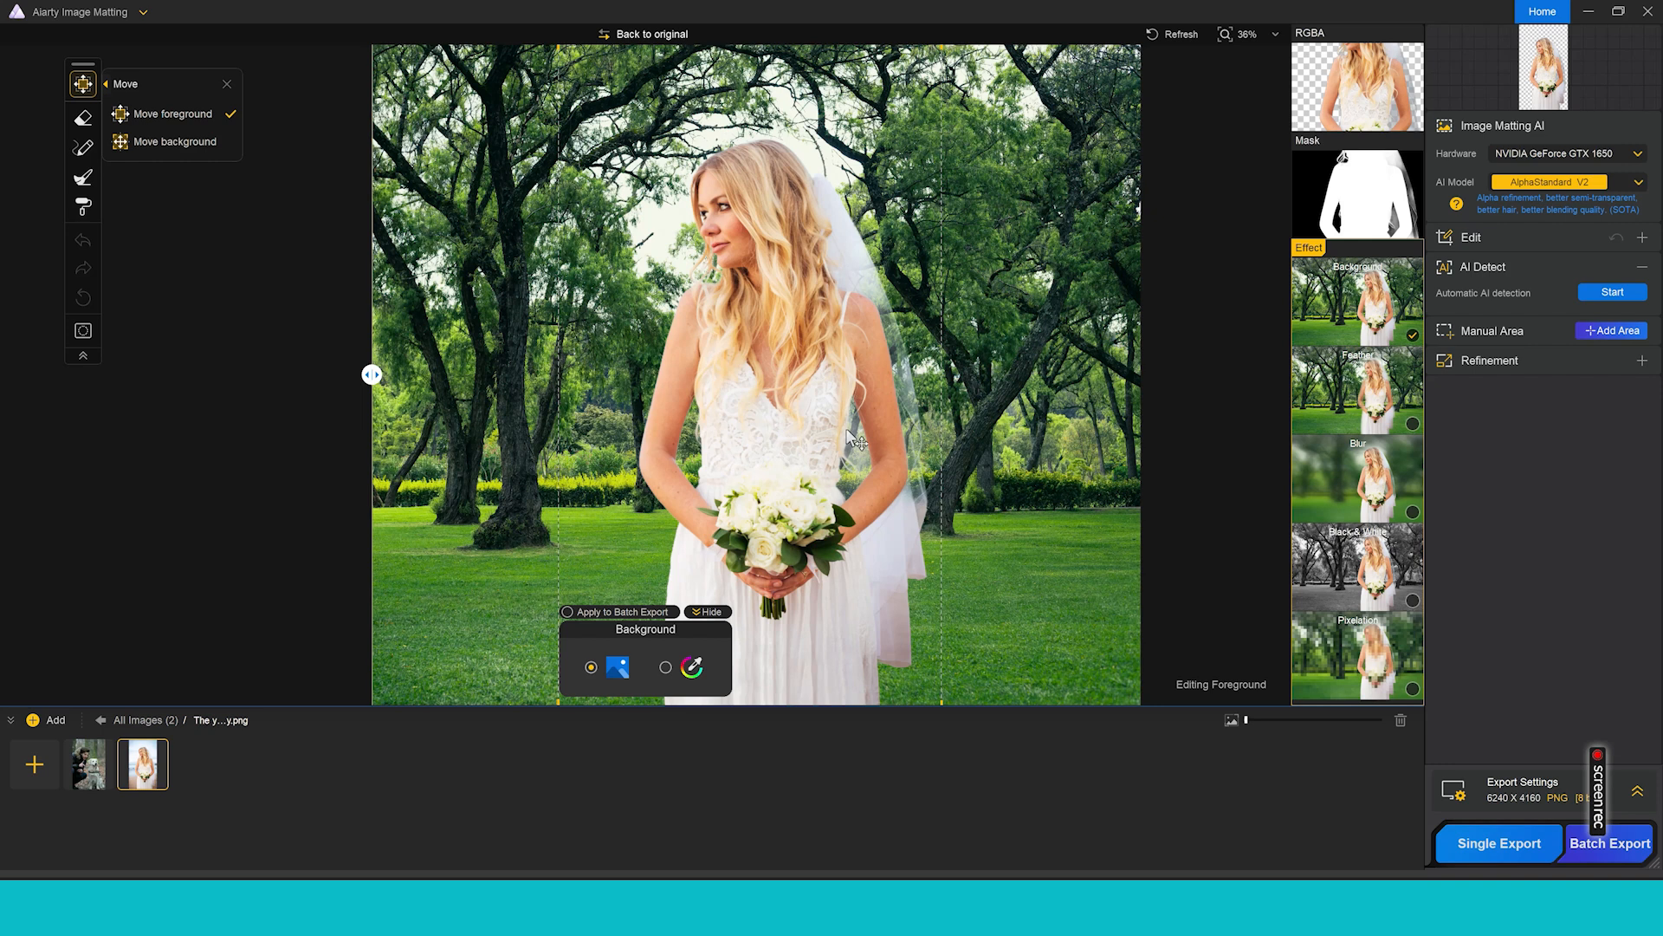
pyautogui.moveTo(1282, 595)
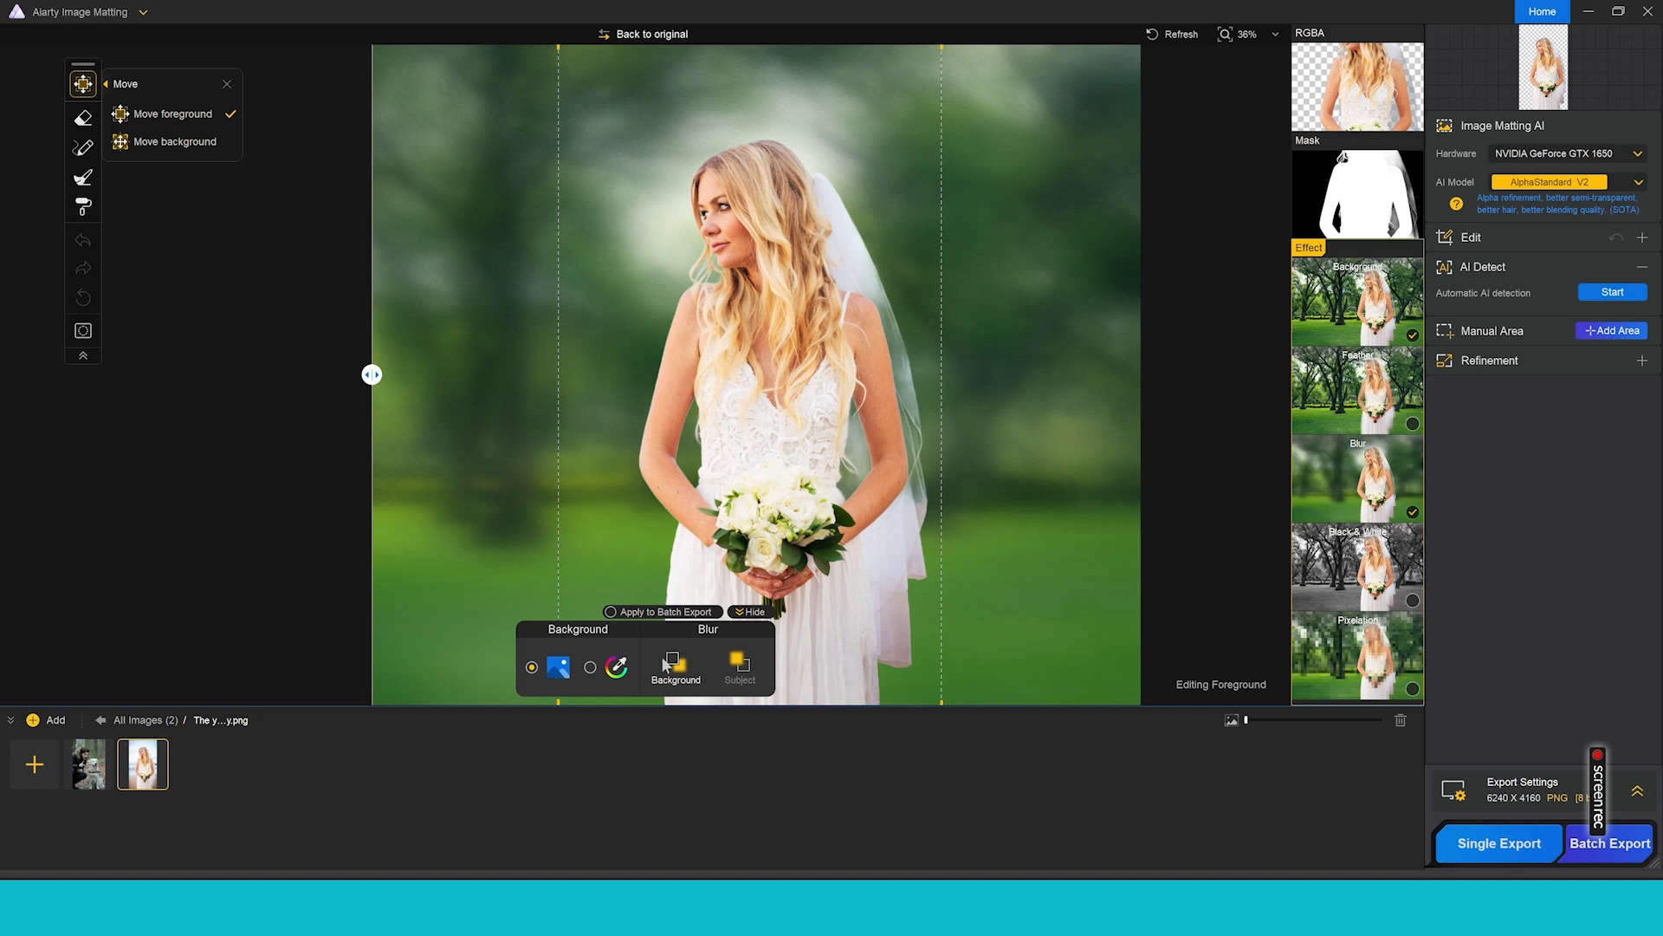
# - Lower the background blur intensity below about 29, then make the park background Black & White
pyautogui.click(675, 666)
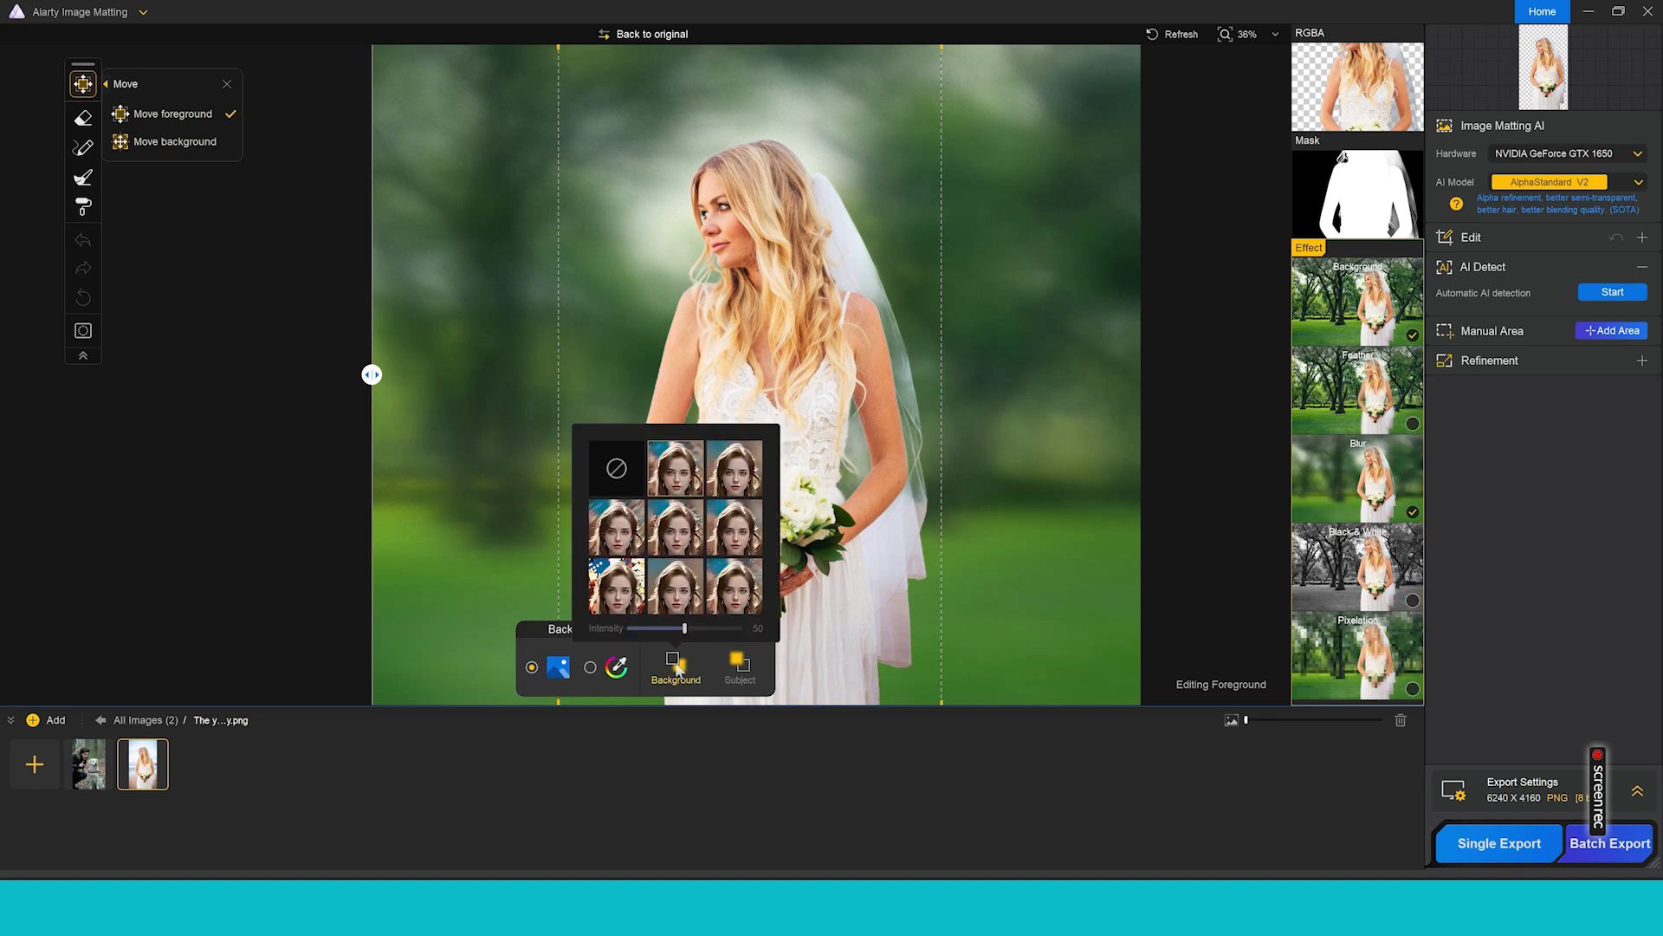
pyautogui.moveTo(685, 628); pyautogui.dragTo(679, 628)
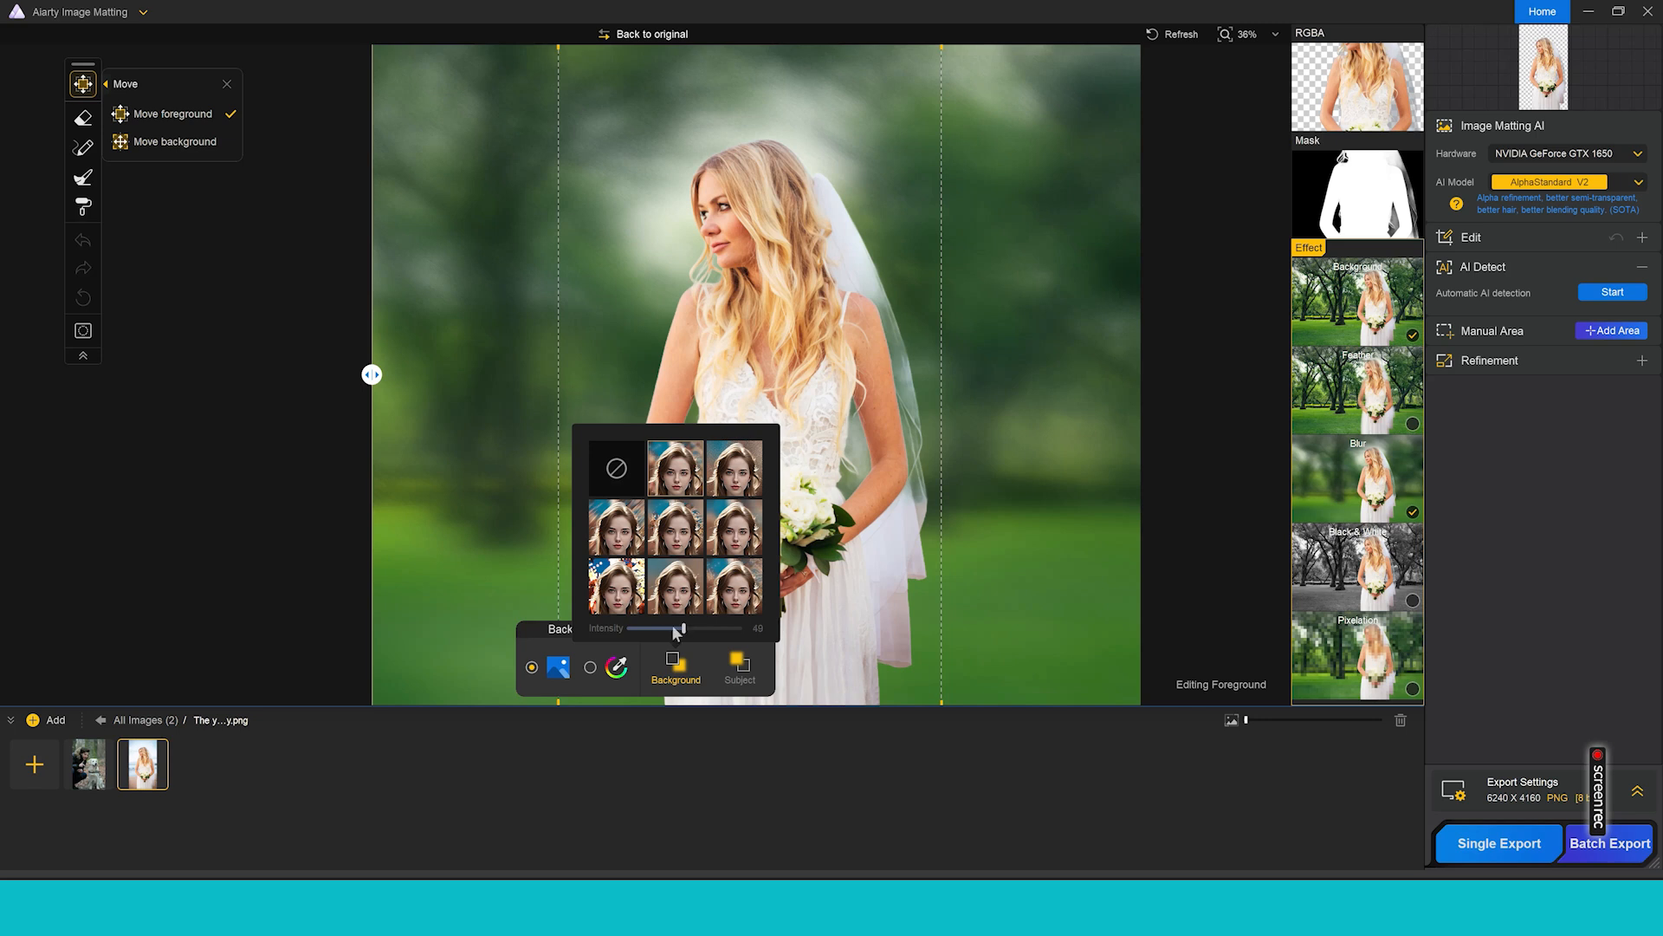
pyautogui.moveTo(681, 628); pyautogui.dragTo(657, 628)
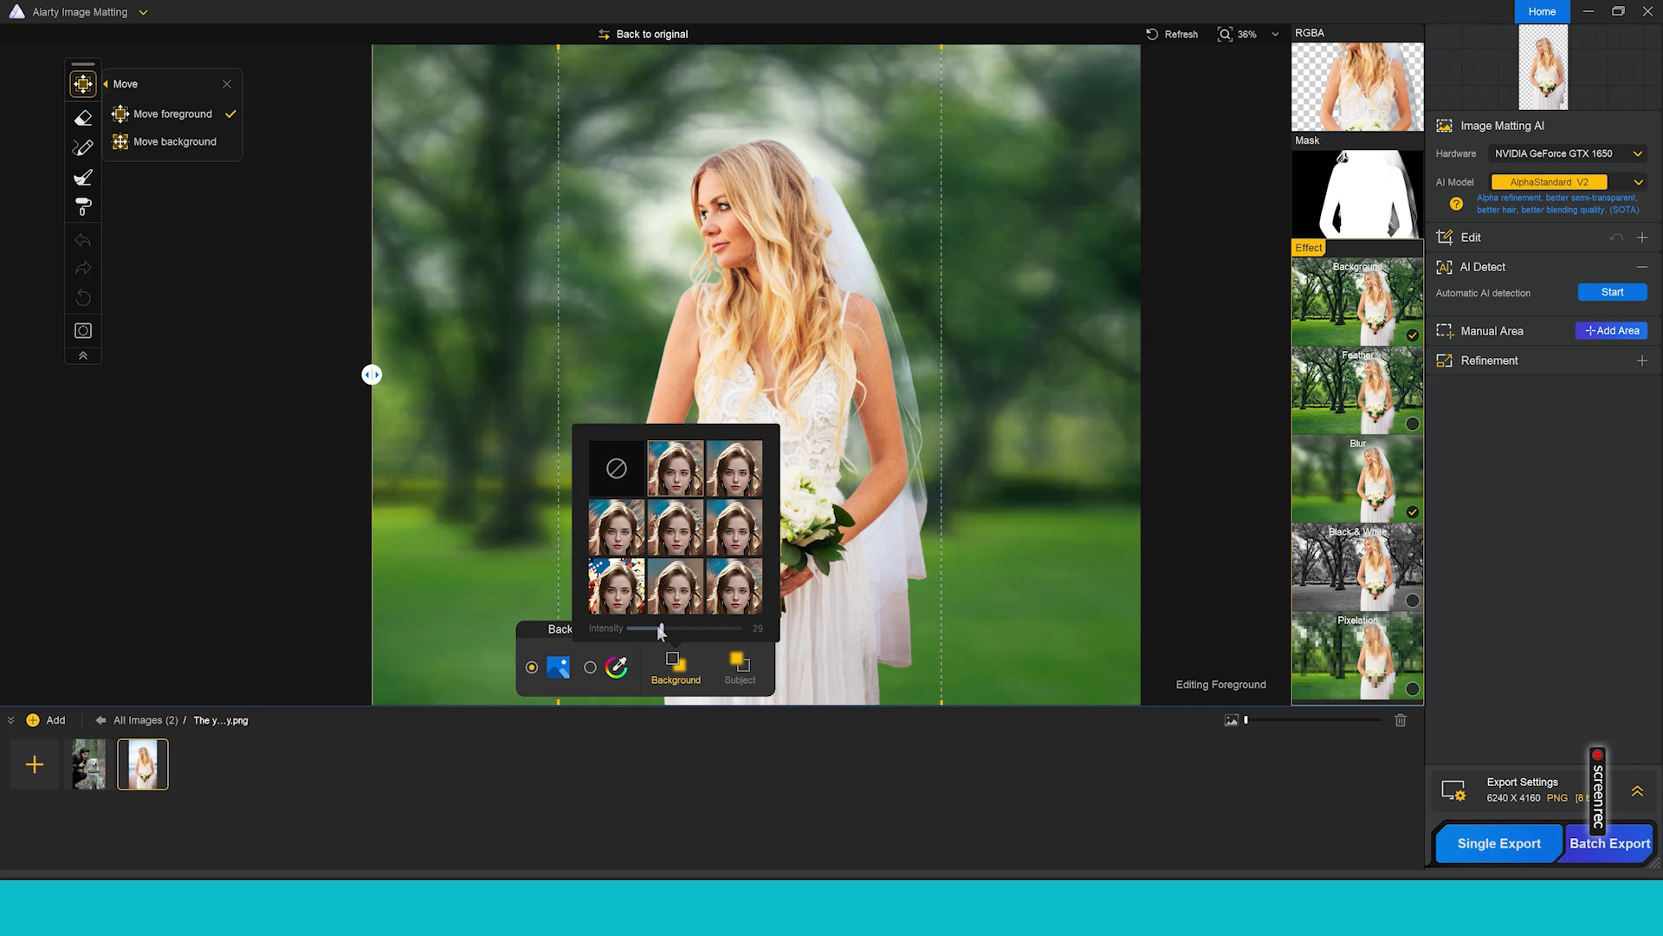
pyautogui.moveTo(659, 628); pyautogui.dragTo(653, 628)
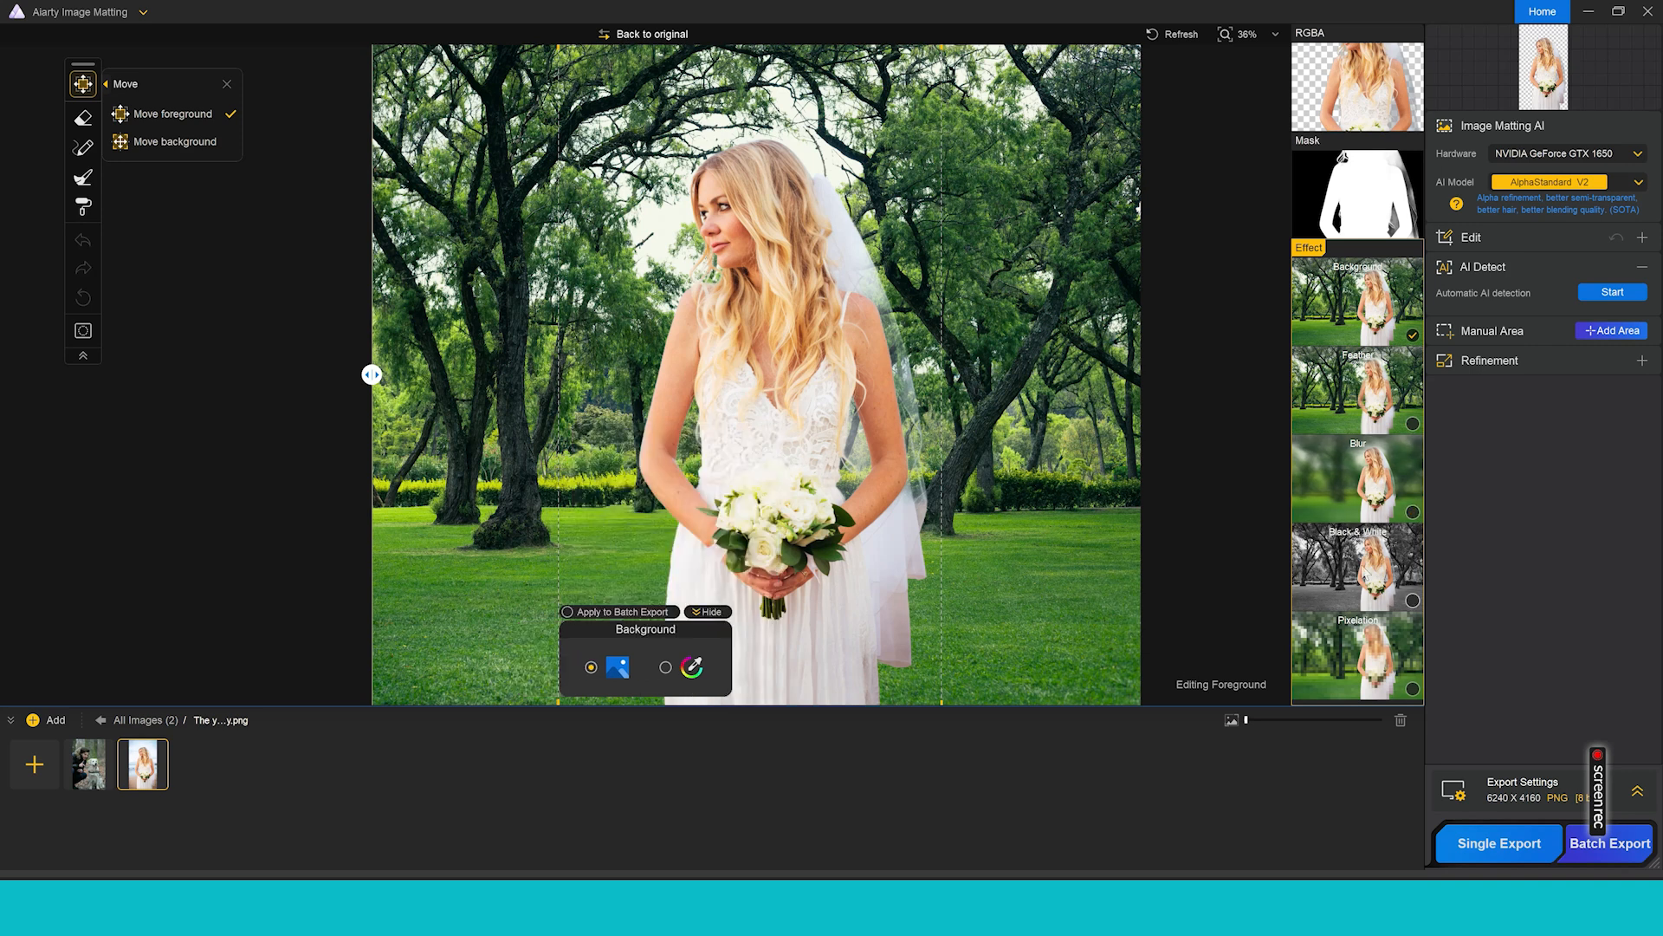
pyautogui.click(1358, 566)
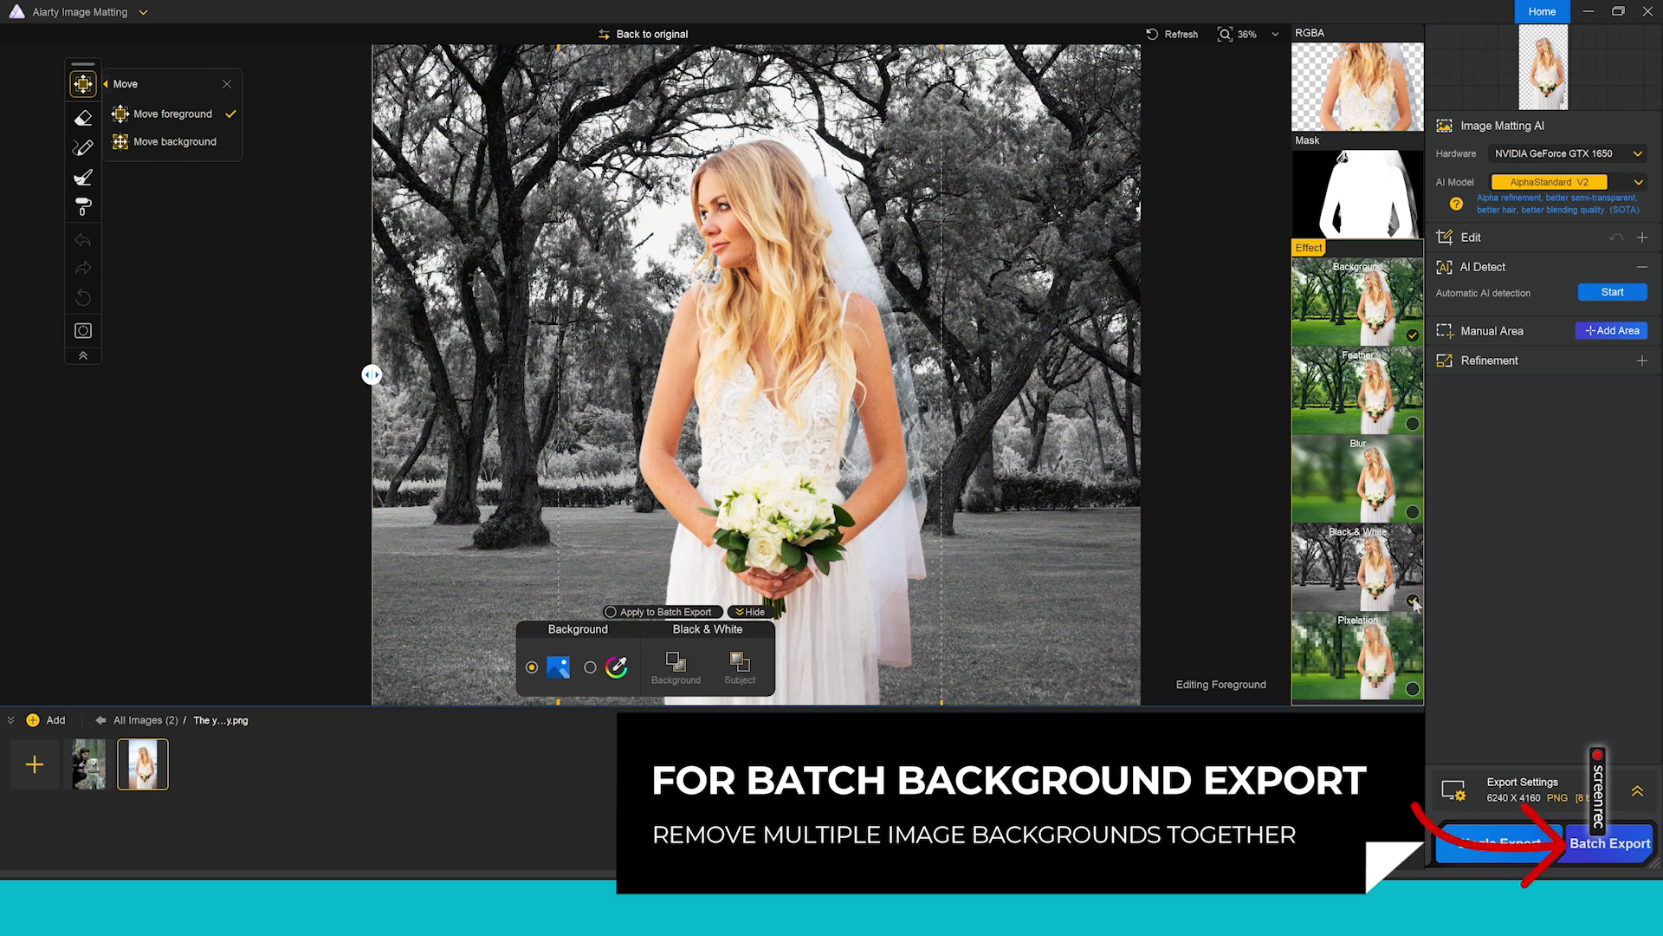
# - Apply Pixelation, trying Subject first, then pixelating the Background behind the bride
pyautogui.click(1358, 659)
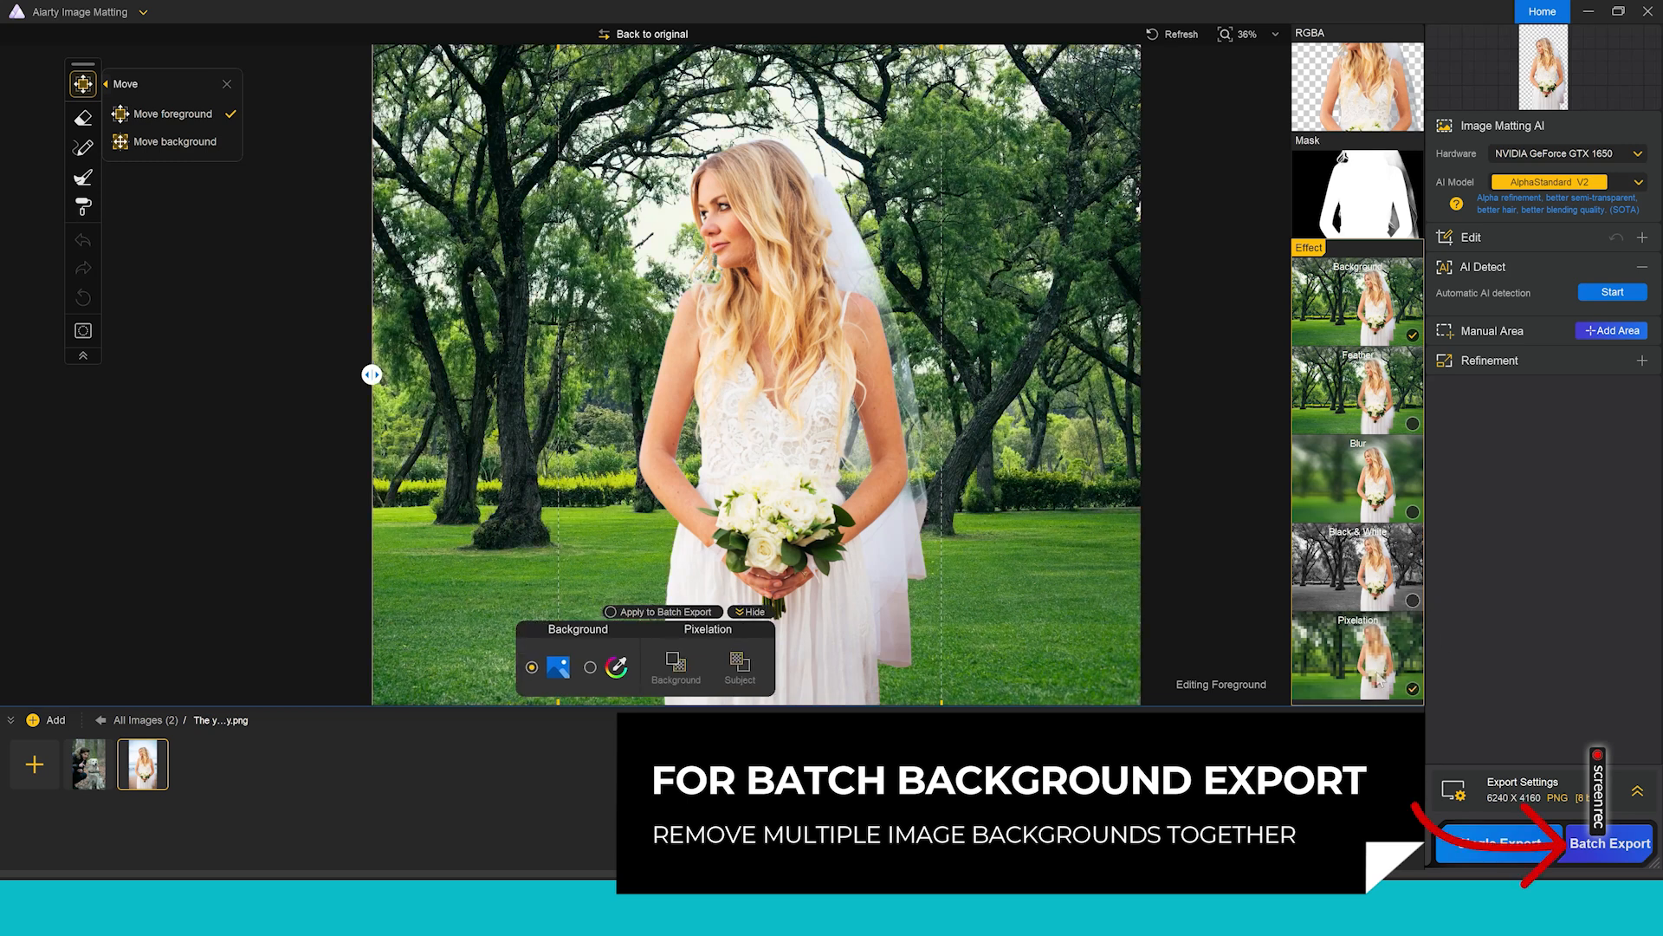
pyautogui.click(738, 668)
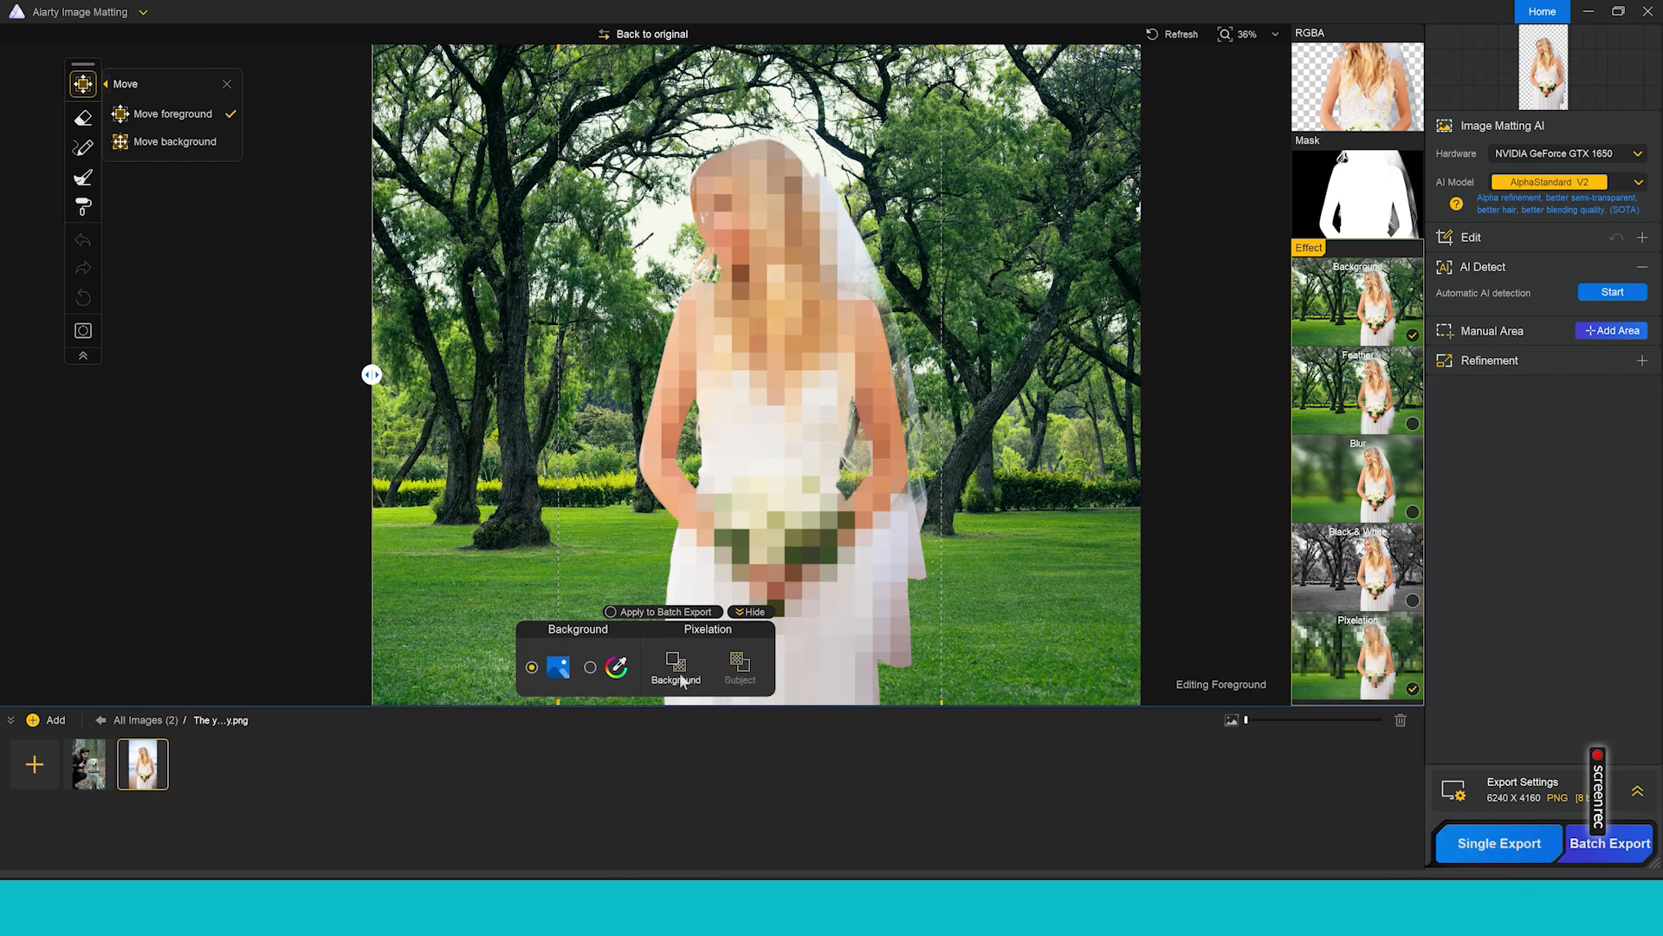
pyautogui.click(675, 668)
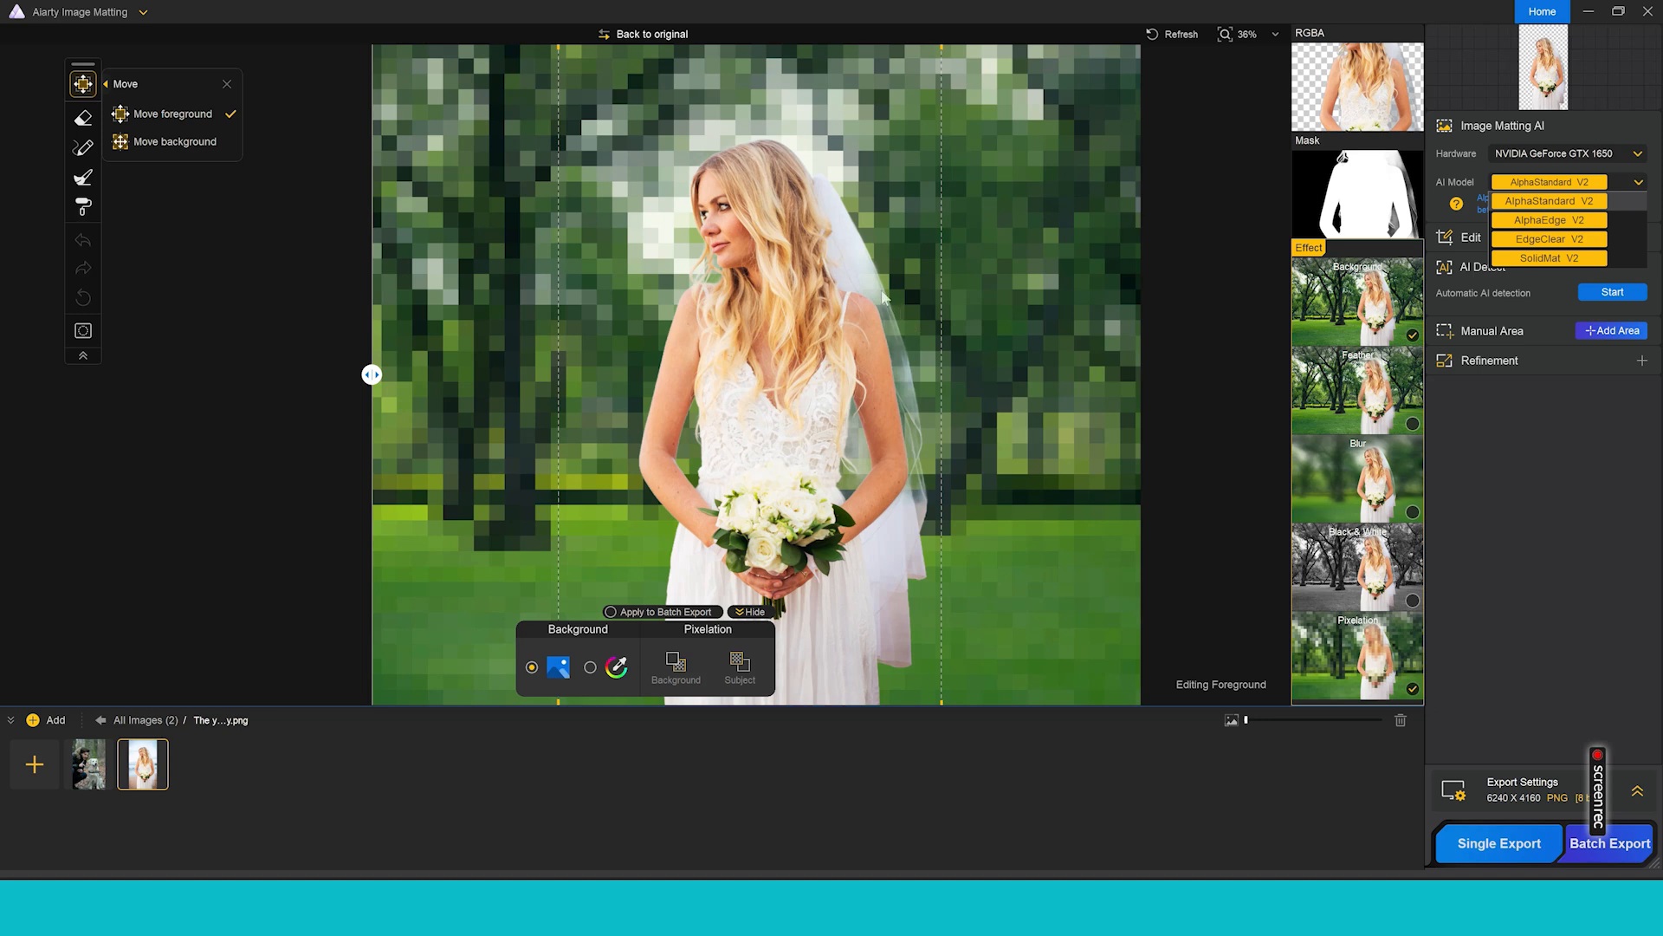
pyautogui.moveTo(898, 466)
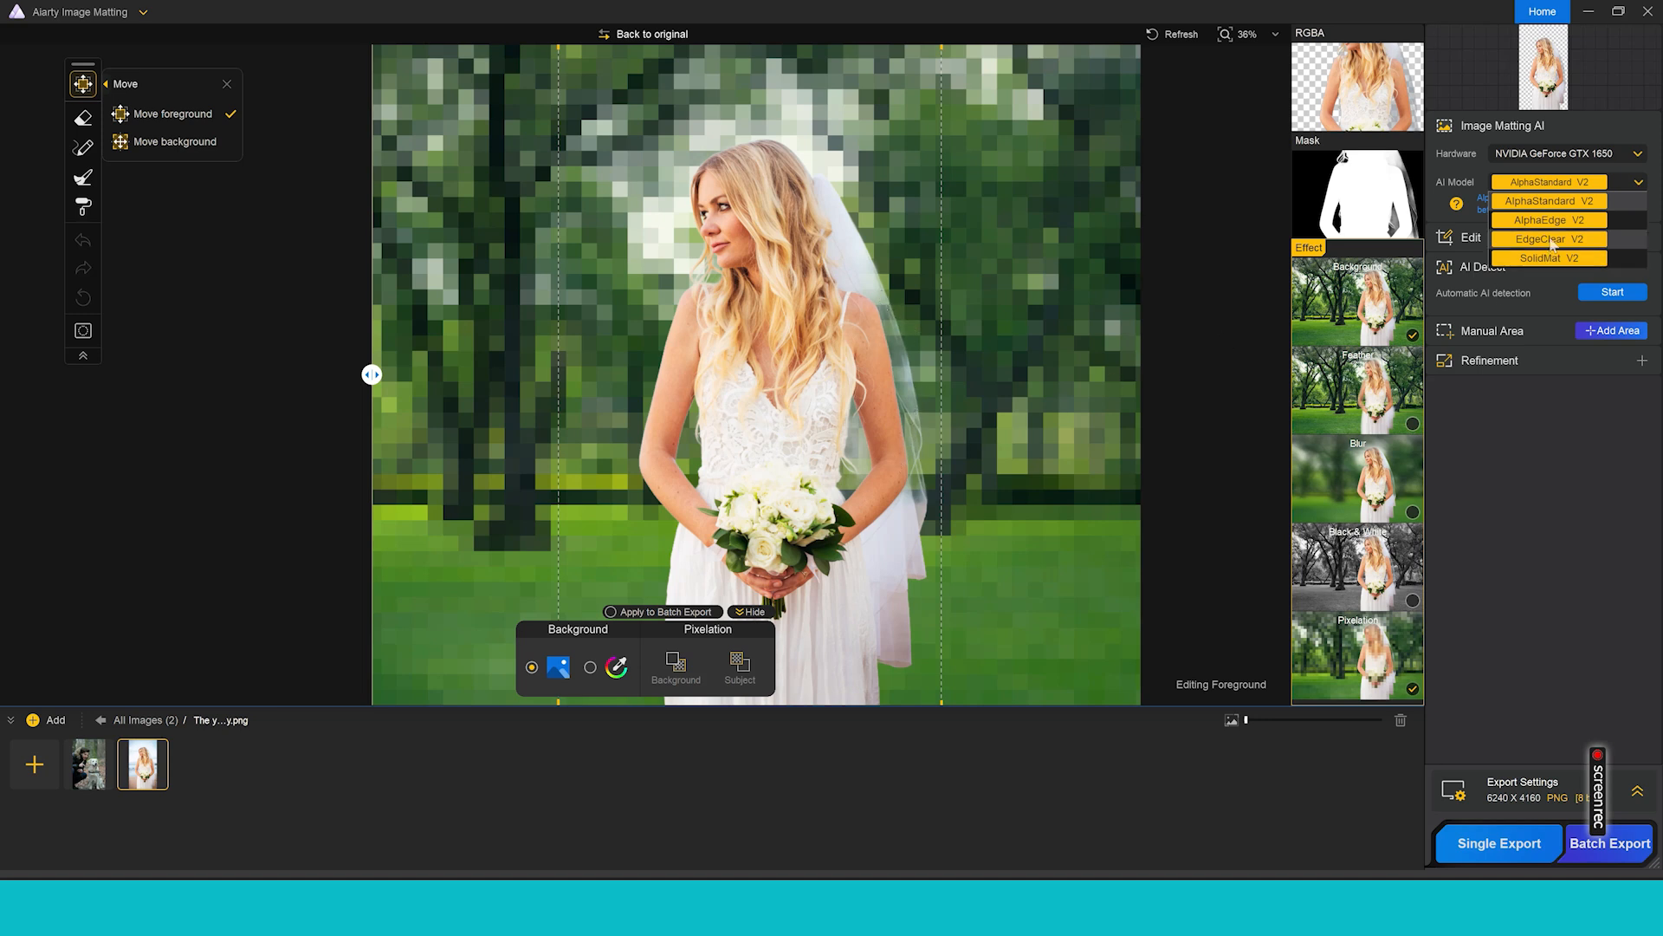
# - Switch to the EdgeClear V2 model and load the bike photo into the image list
pyautogui.click(1547, 239)
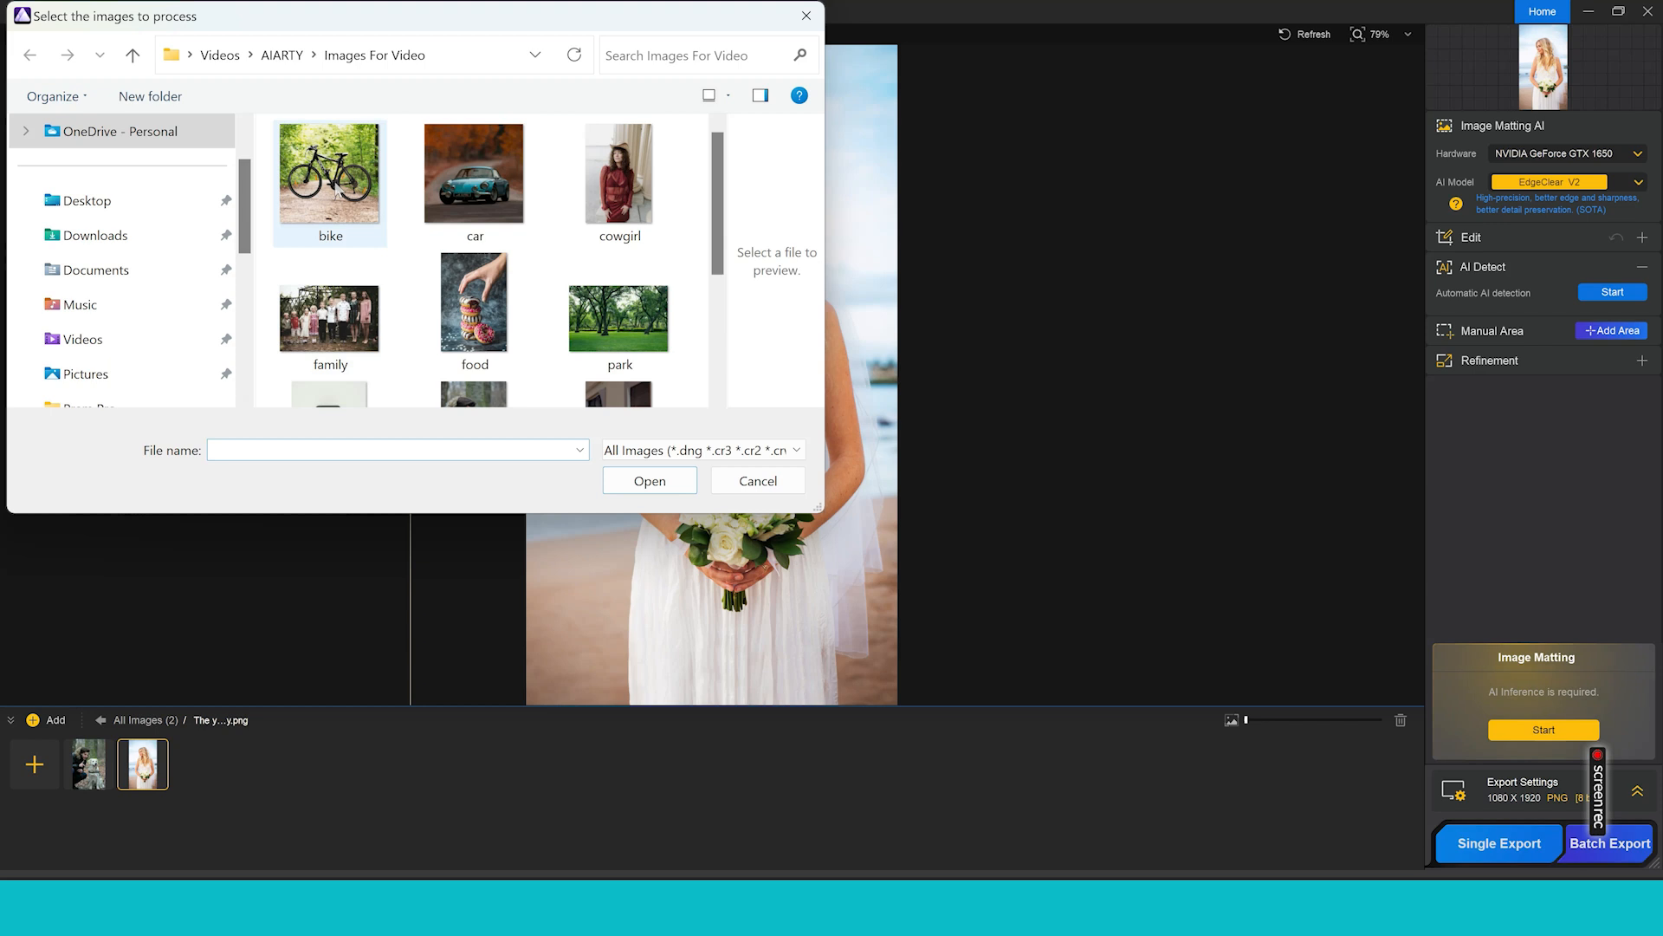
pyautogui.click(330, 173)
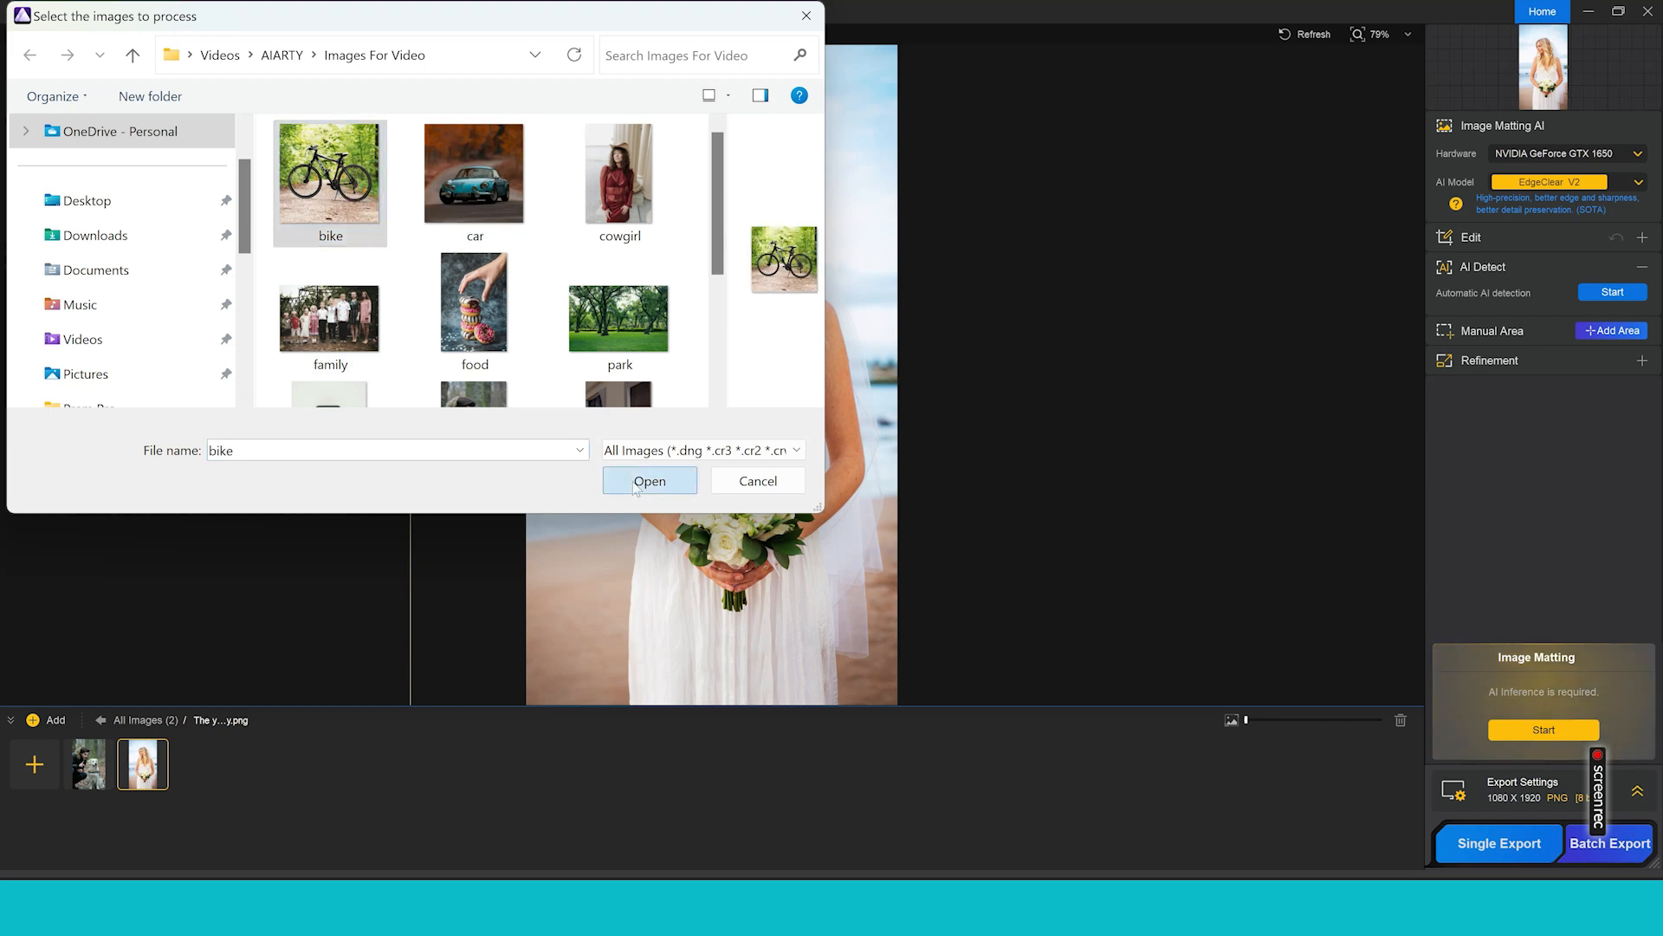
pyautogui.click(649, 480)
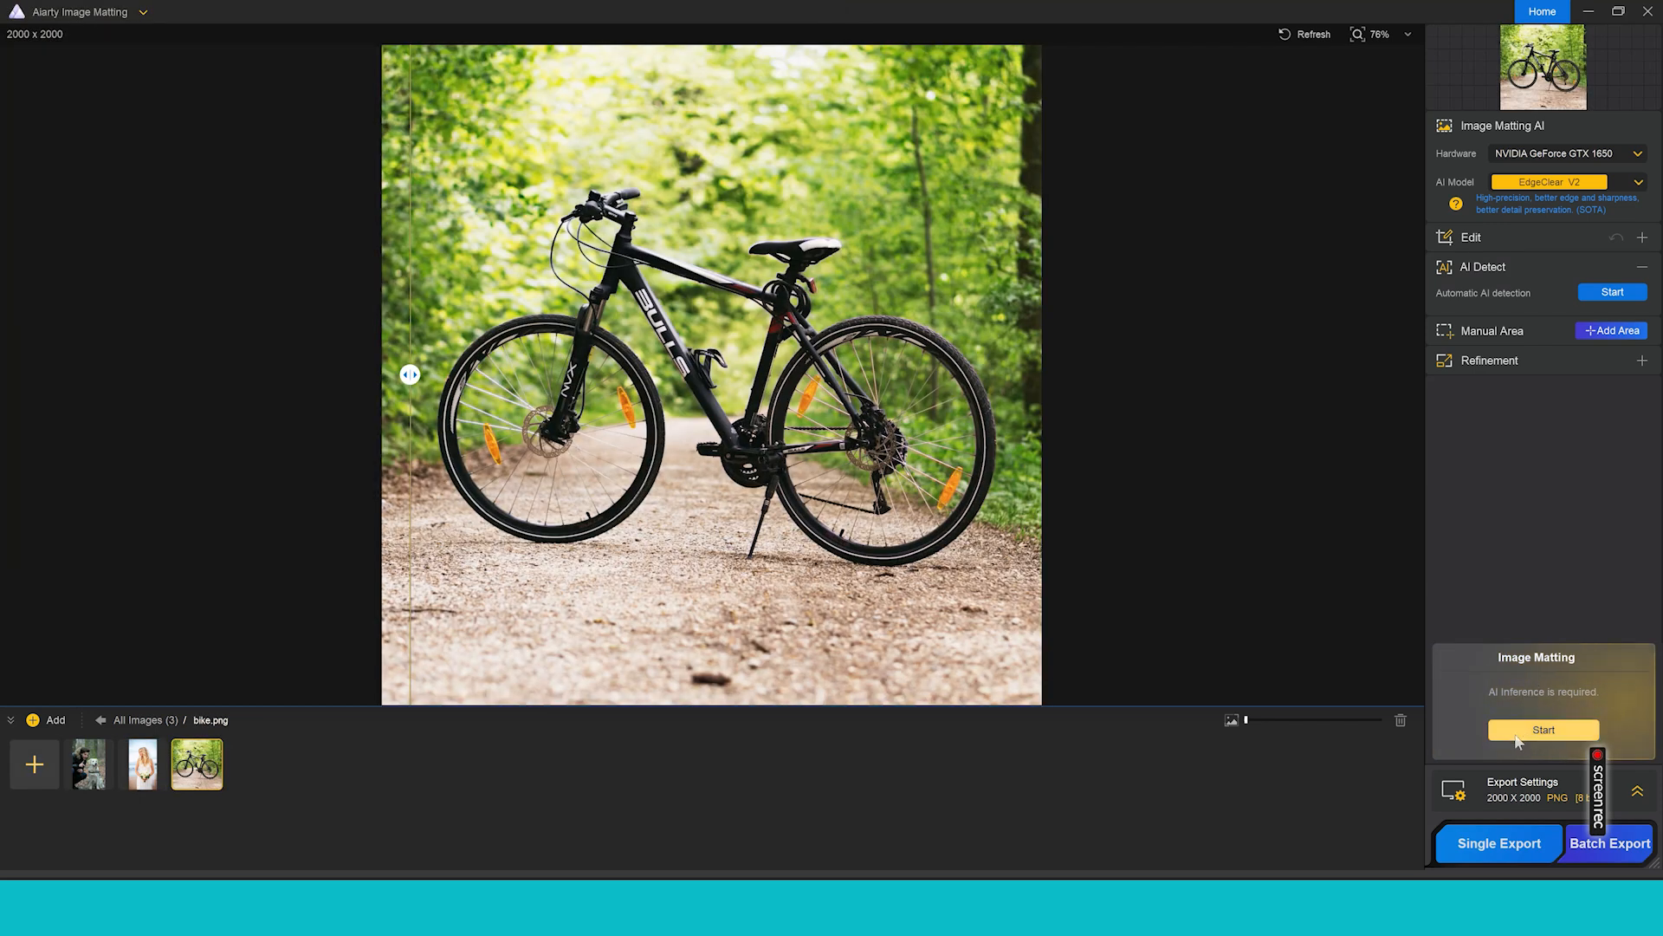
# - Run Image Matting on the bike photo and slide the comparison to show the full cutout
pyautogui.click(1544, 729)
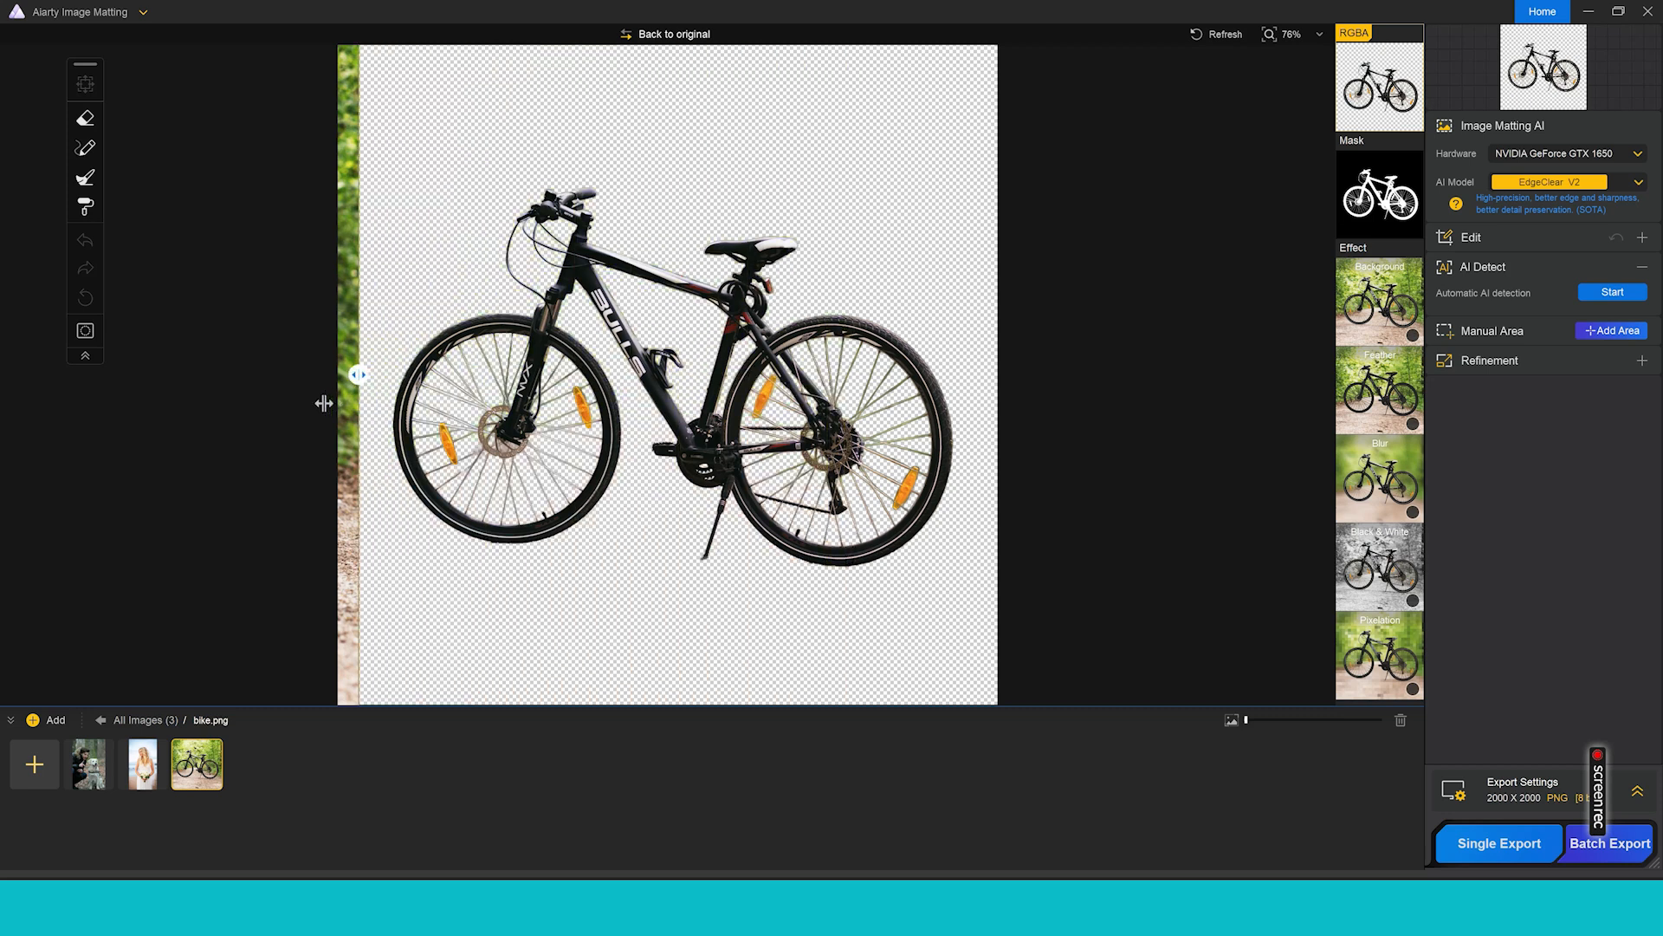
pyautogui.moveTo(358, 373); pyautogui.dragTo(286, 374)
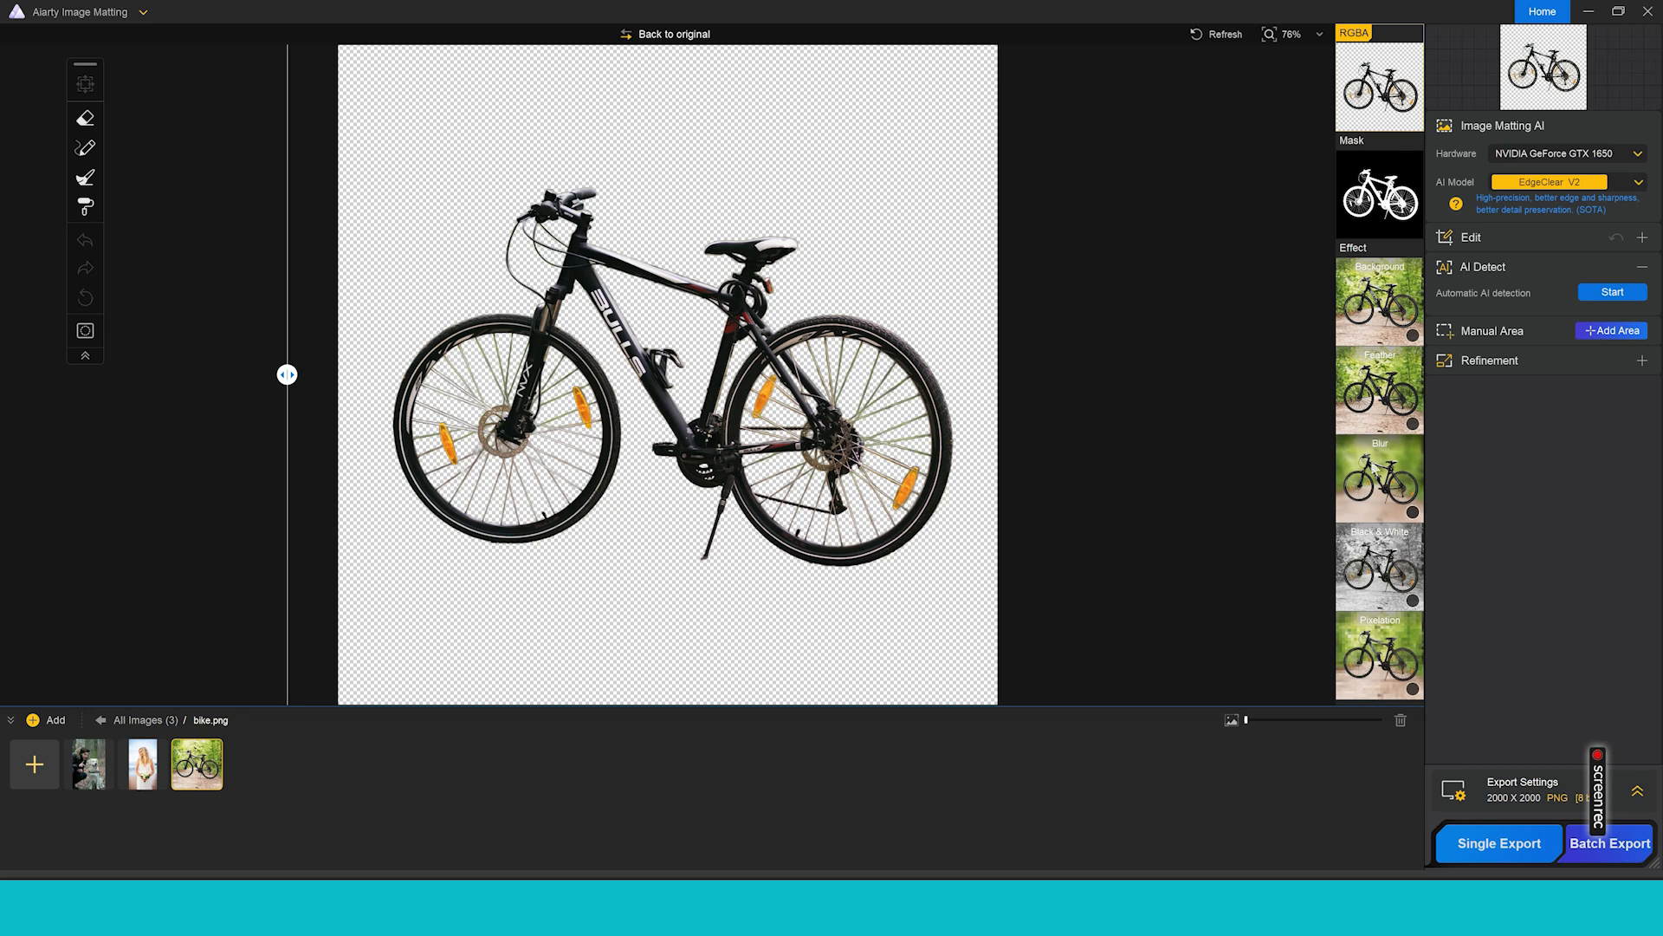
# - Apply a Blur effect behind the bike and adjust the background blur intensity
pyautogui.click(1379, 301)
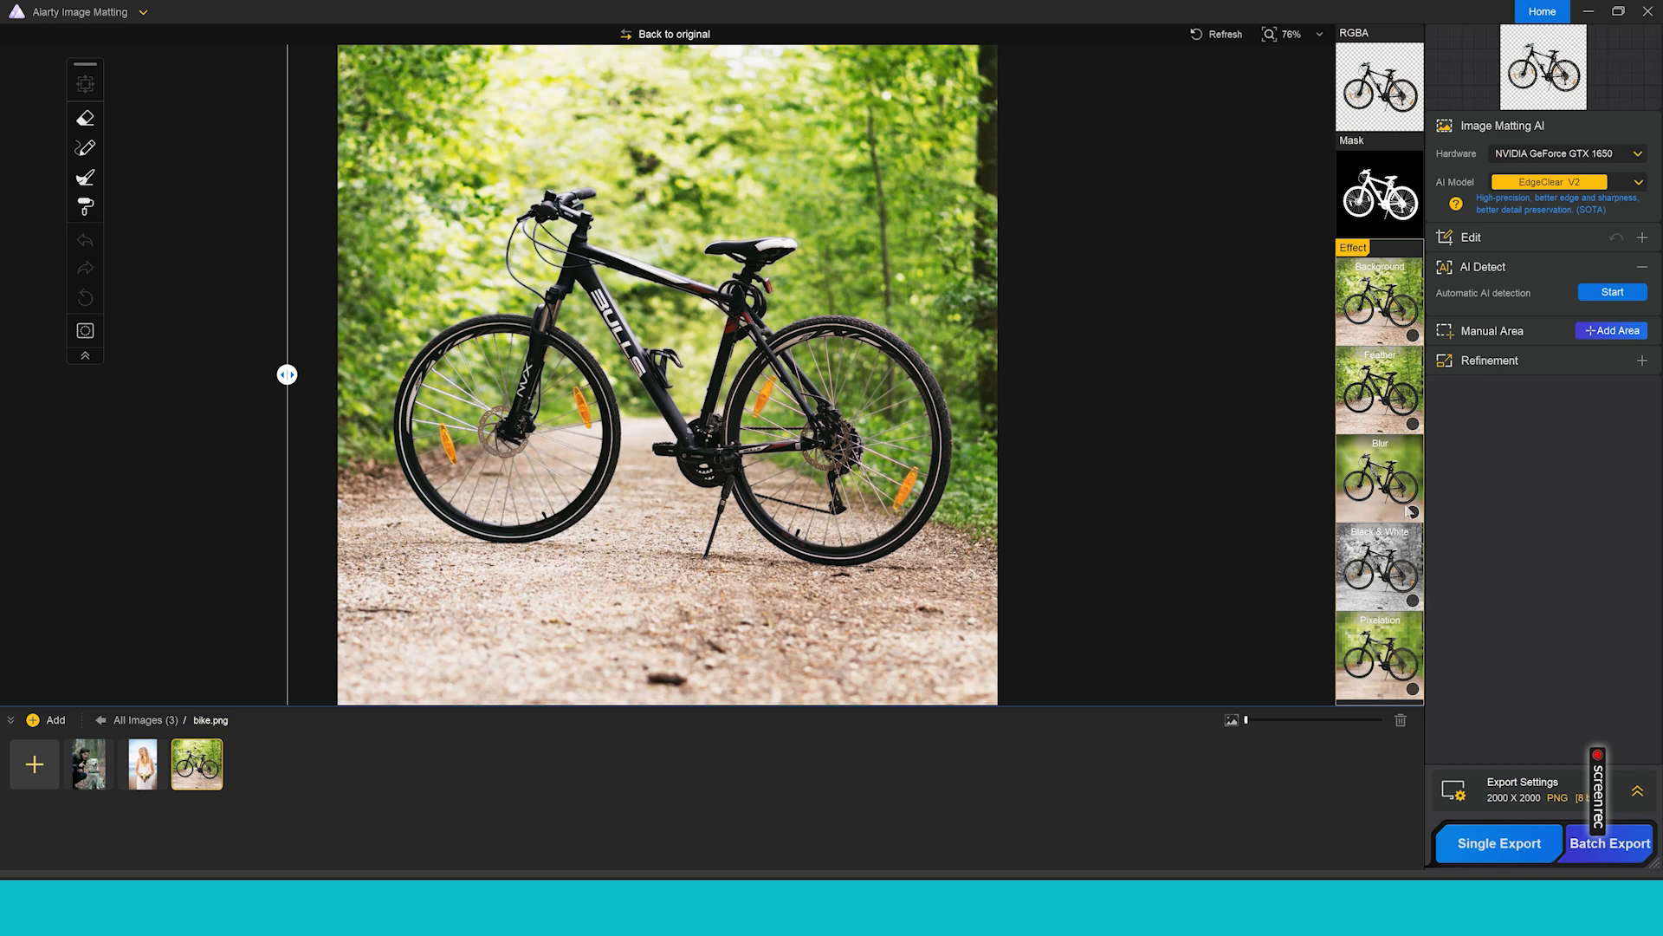
pyautogui.click(1380, 478)
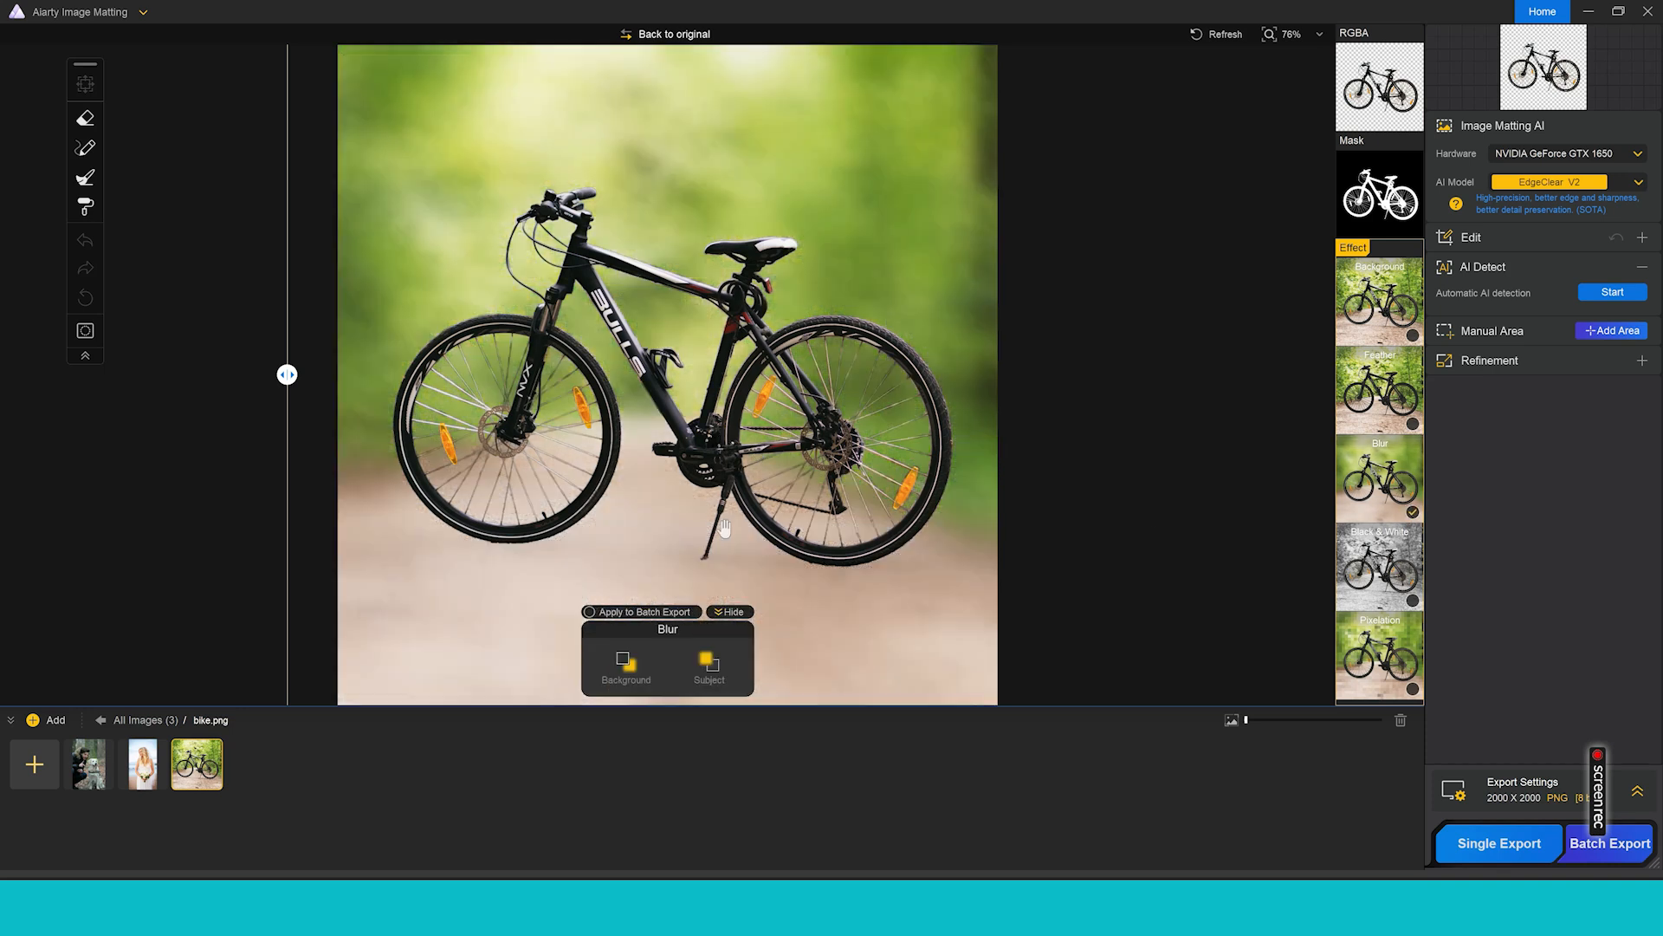
pyautogui.click(625, 665)
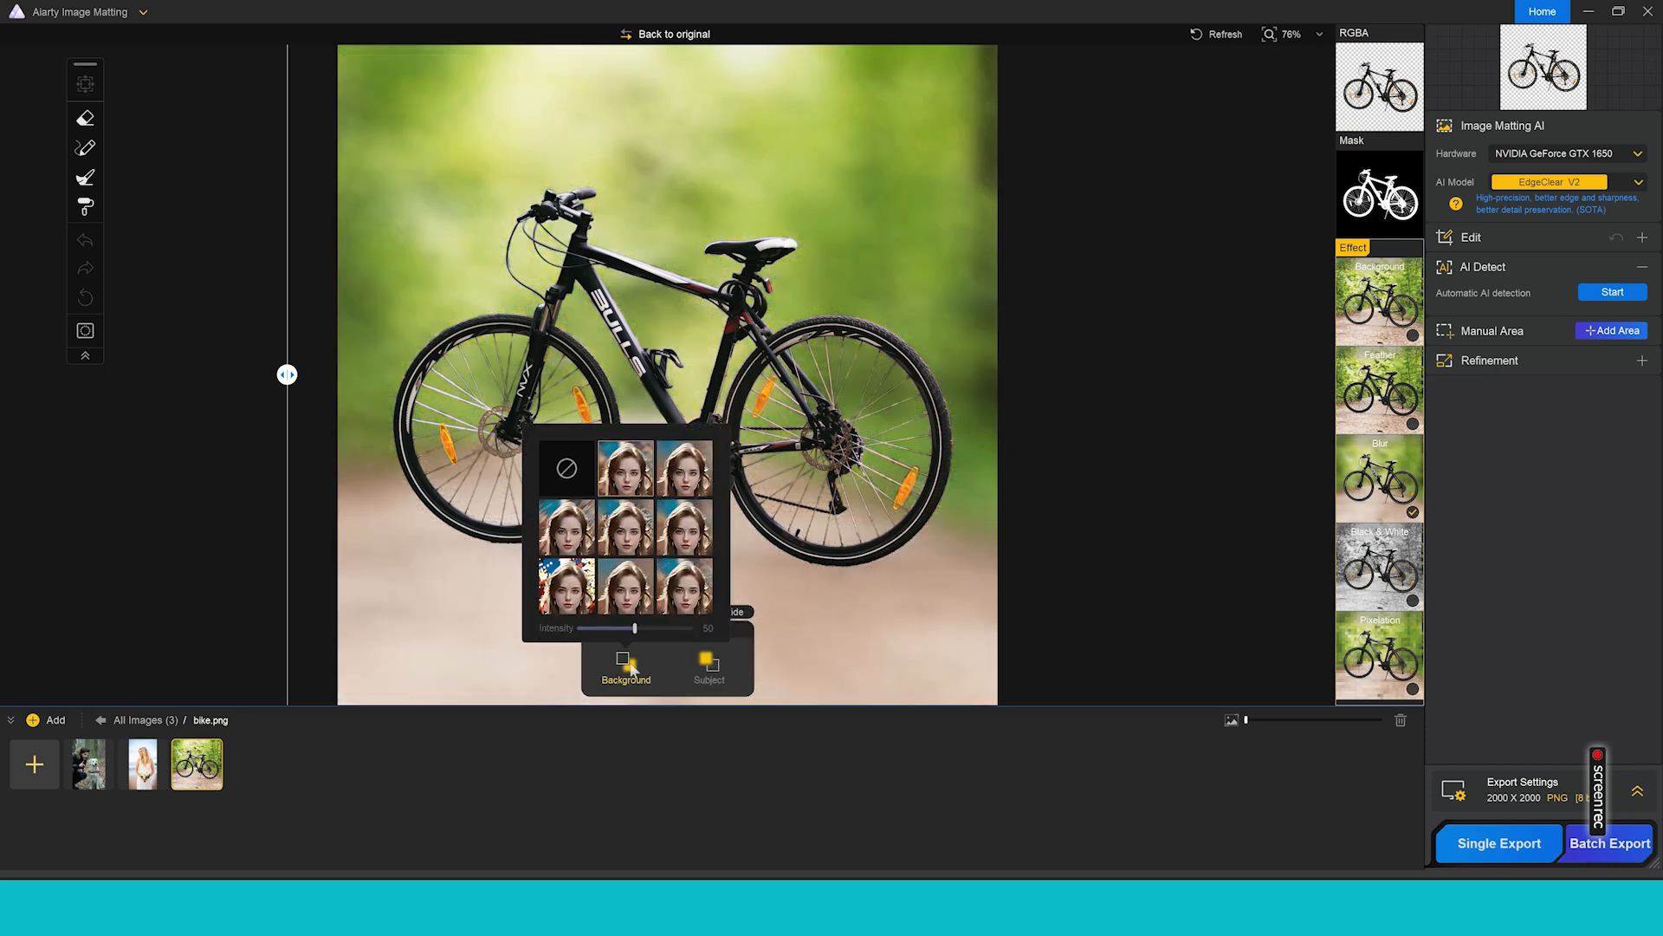
pyautogui.moveTo(634, 628); pyautogui.dragTo(581, 628)
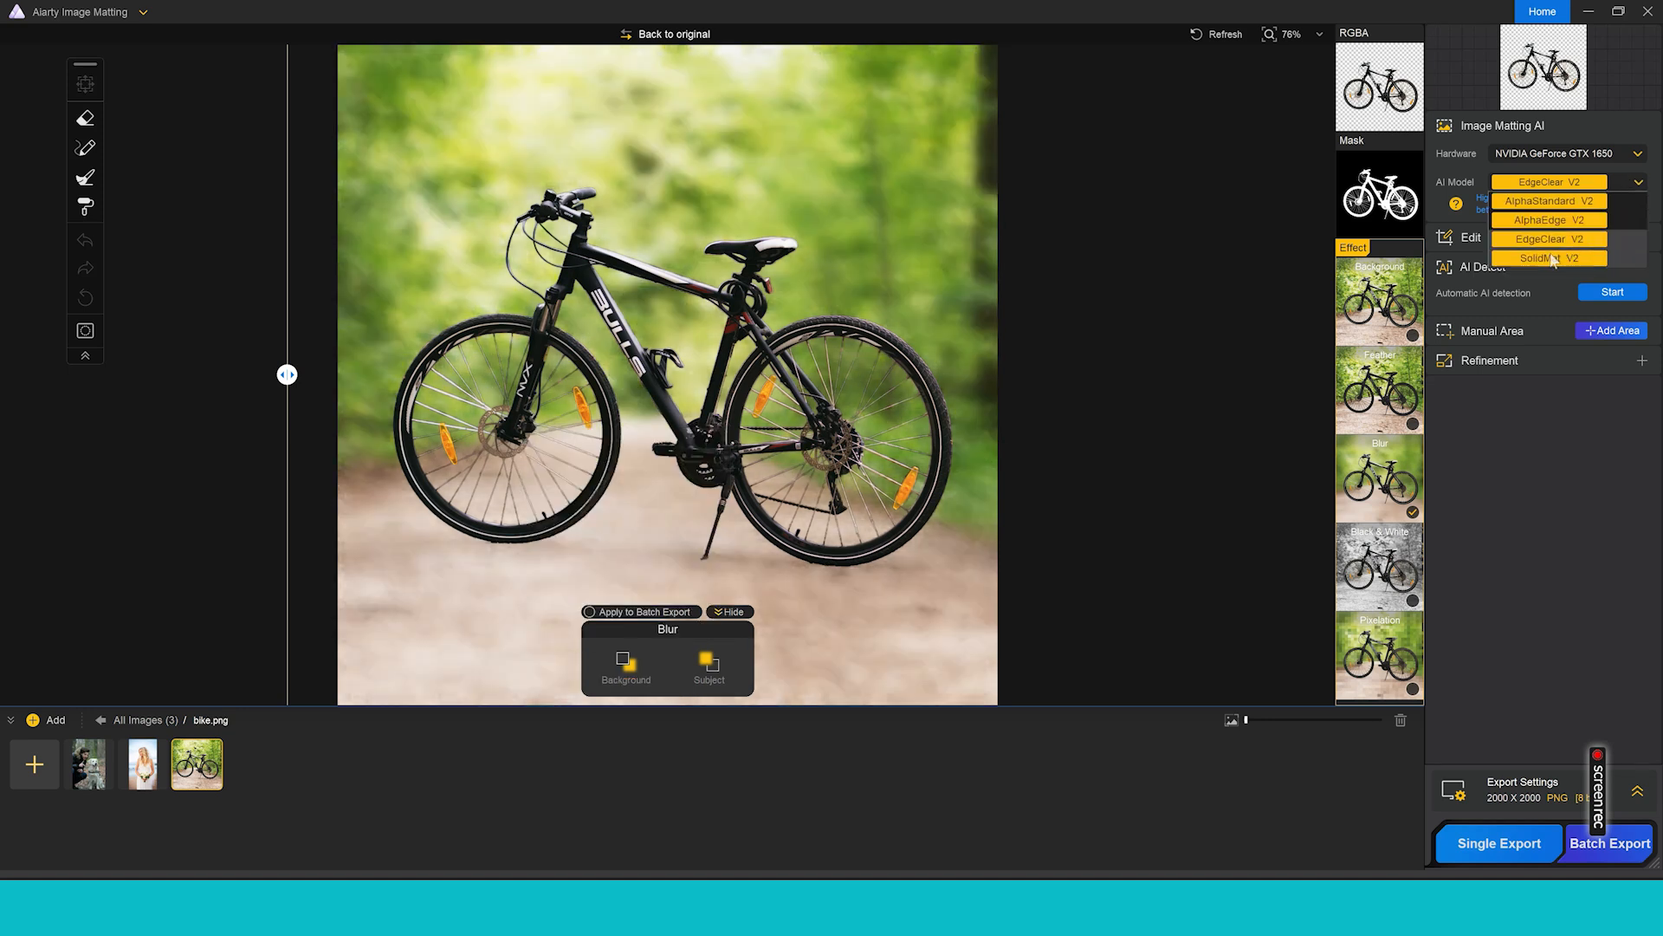
# - Switch to the SolidMat V2 model and add the phone photo to the image list
pyautogui.click(1548, 258)
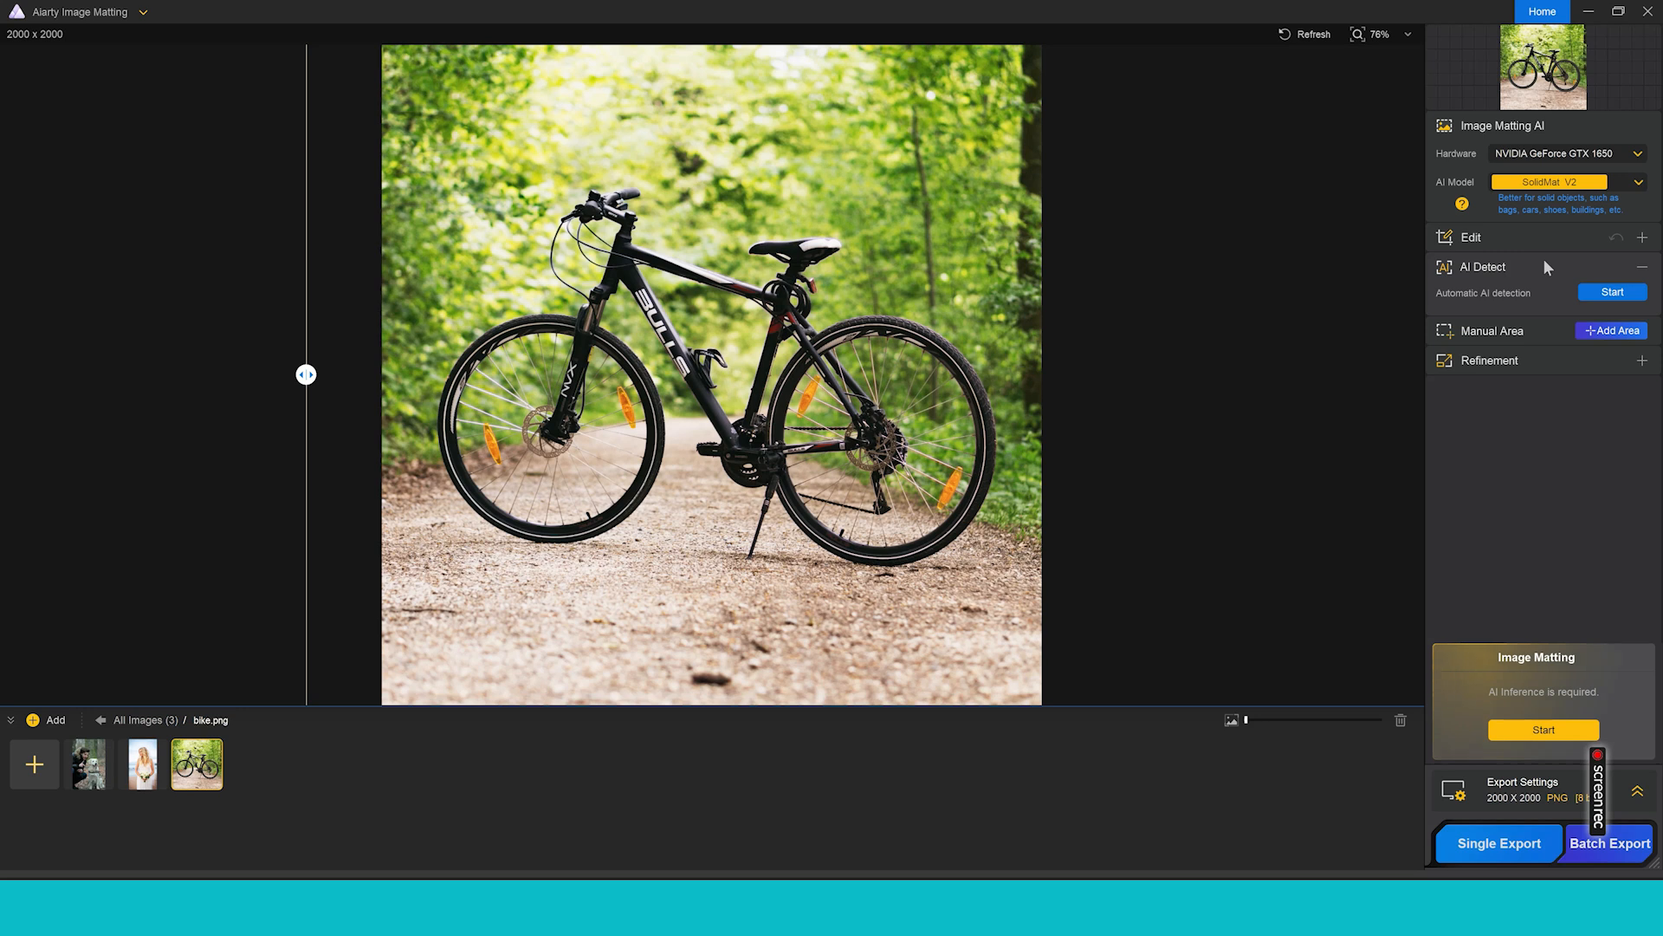
pyautogui.moveTo(32, 778)
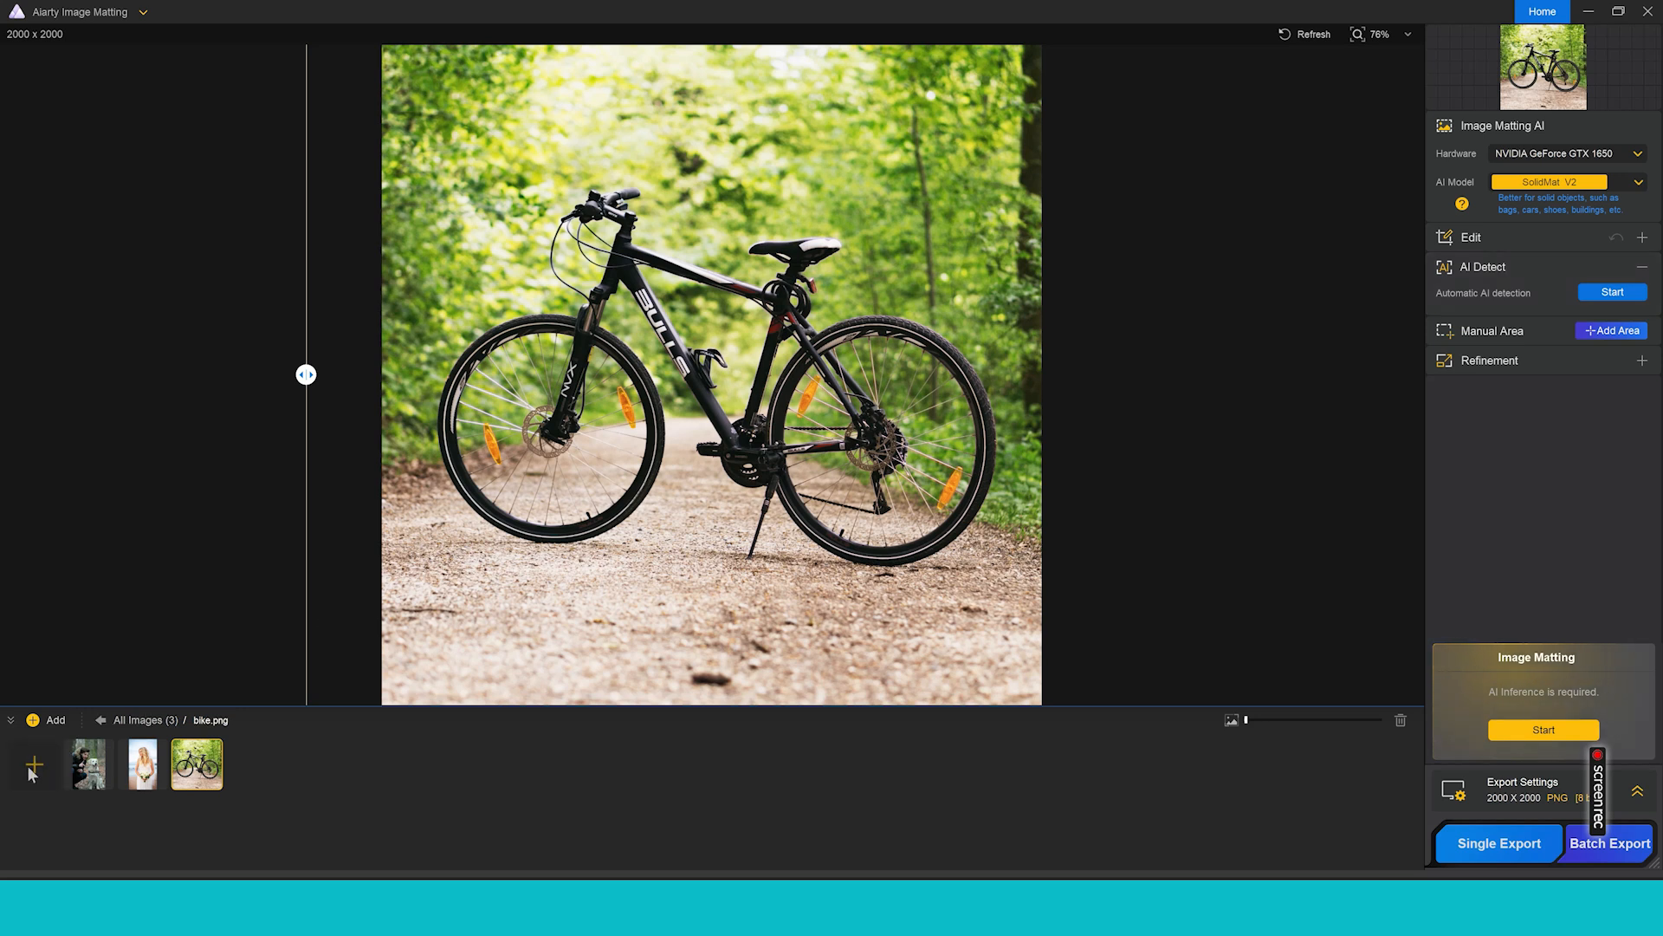
pyautogui.click(33, 720)
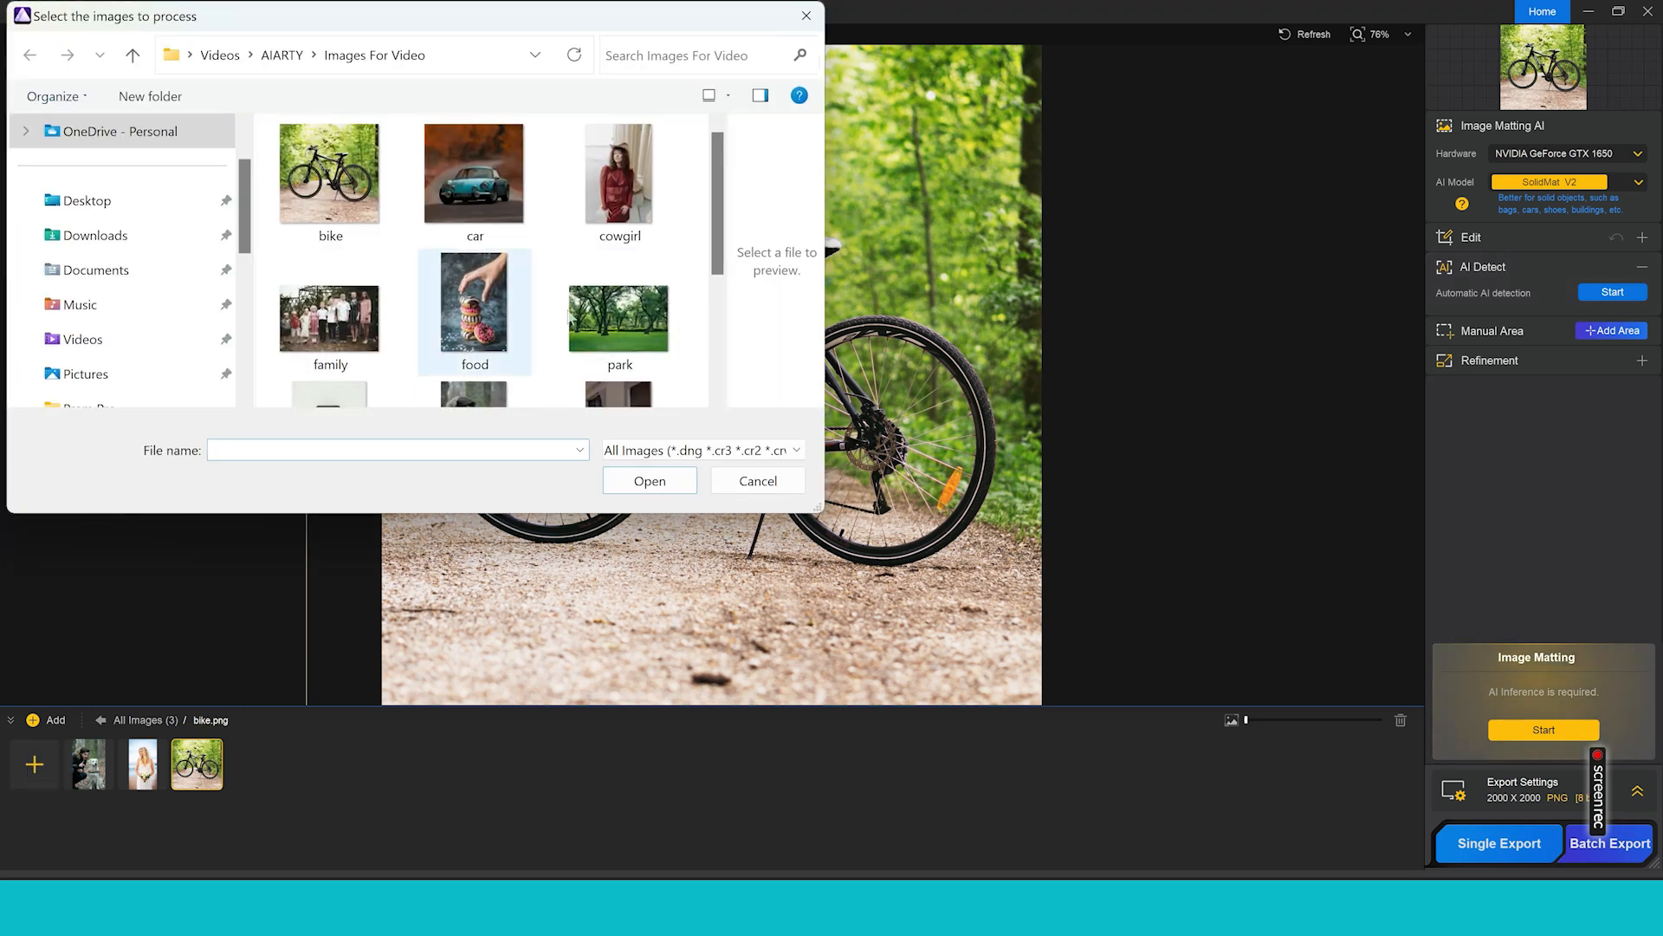
pyautogui.scroll(-3)
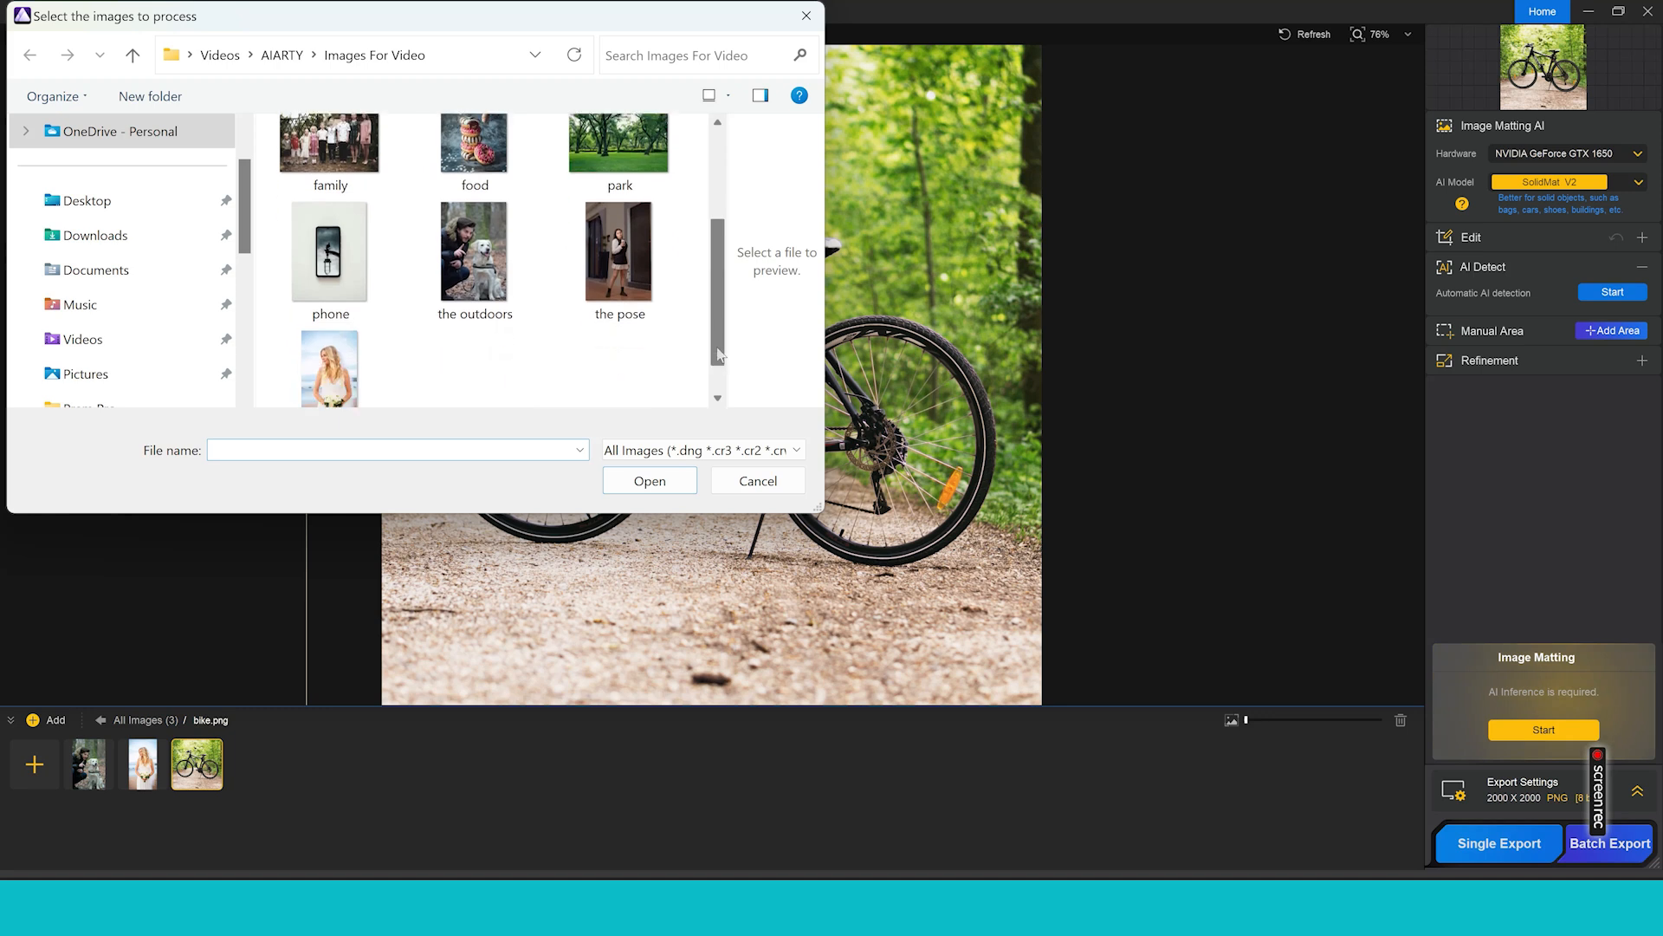
pyautogui.click(329, 251)
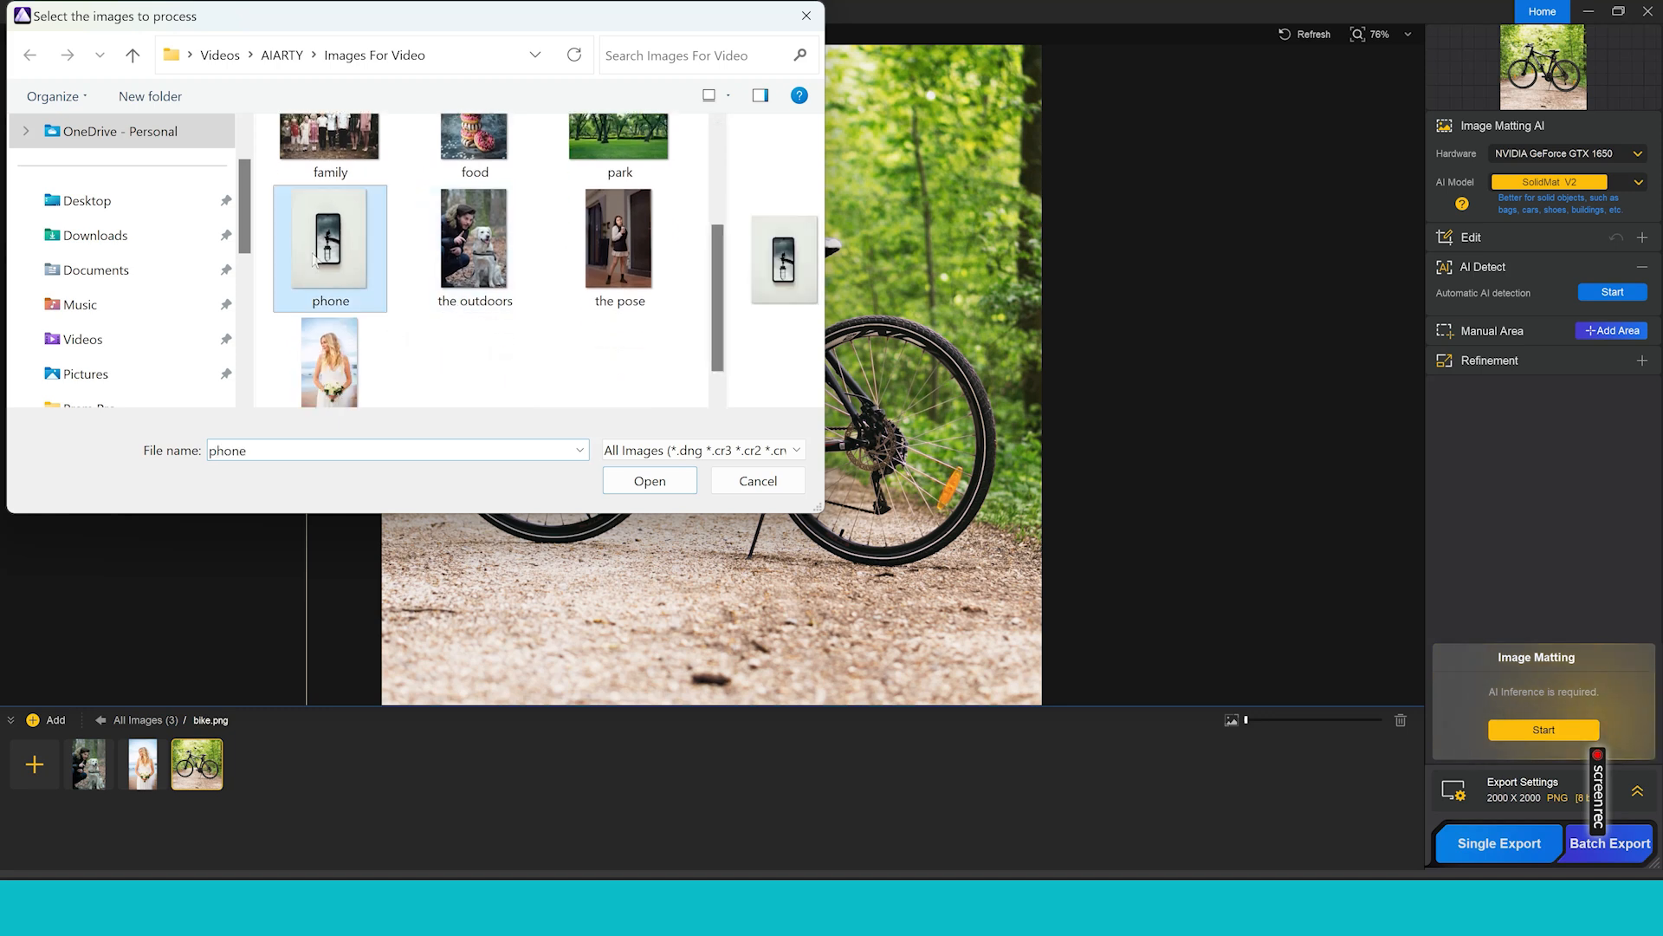
pyautogui.click(649, 481)
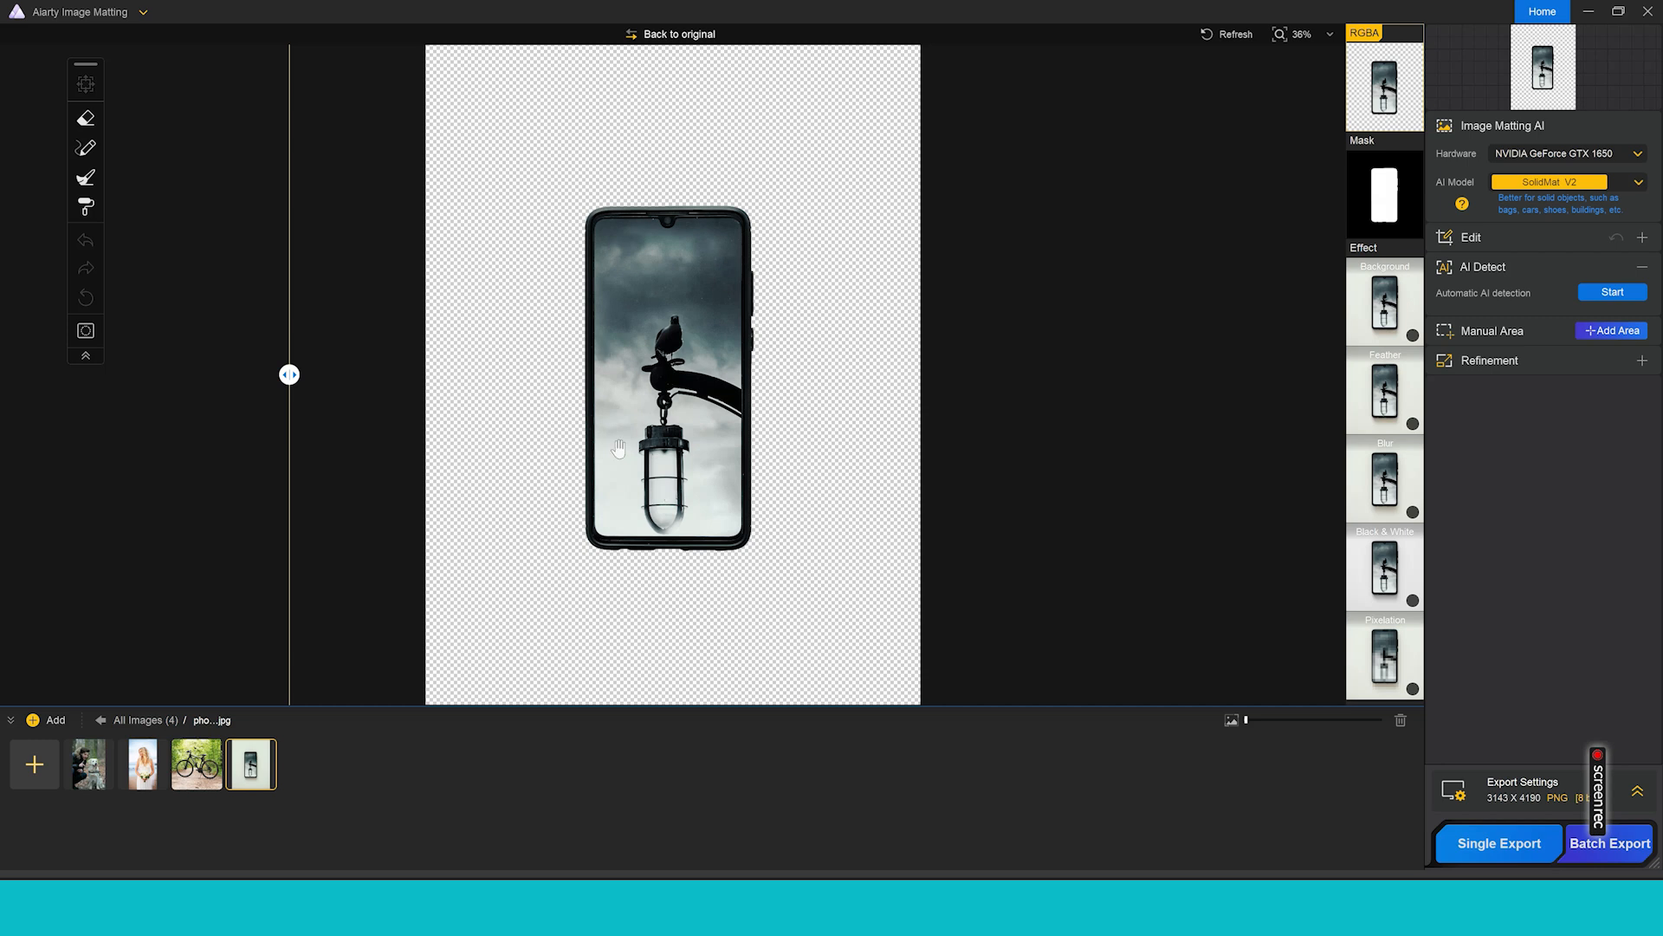
# - Open the image picker with + Add to add another photo
pyautogui.click(1384, 300)
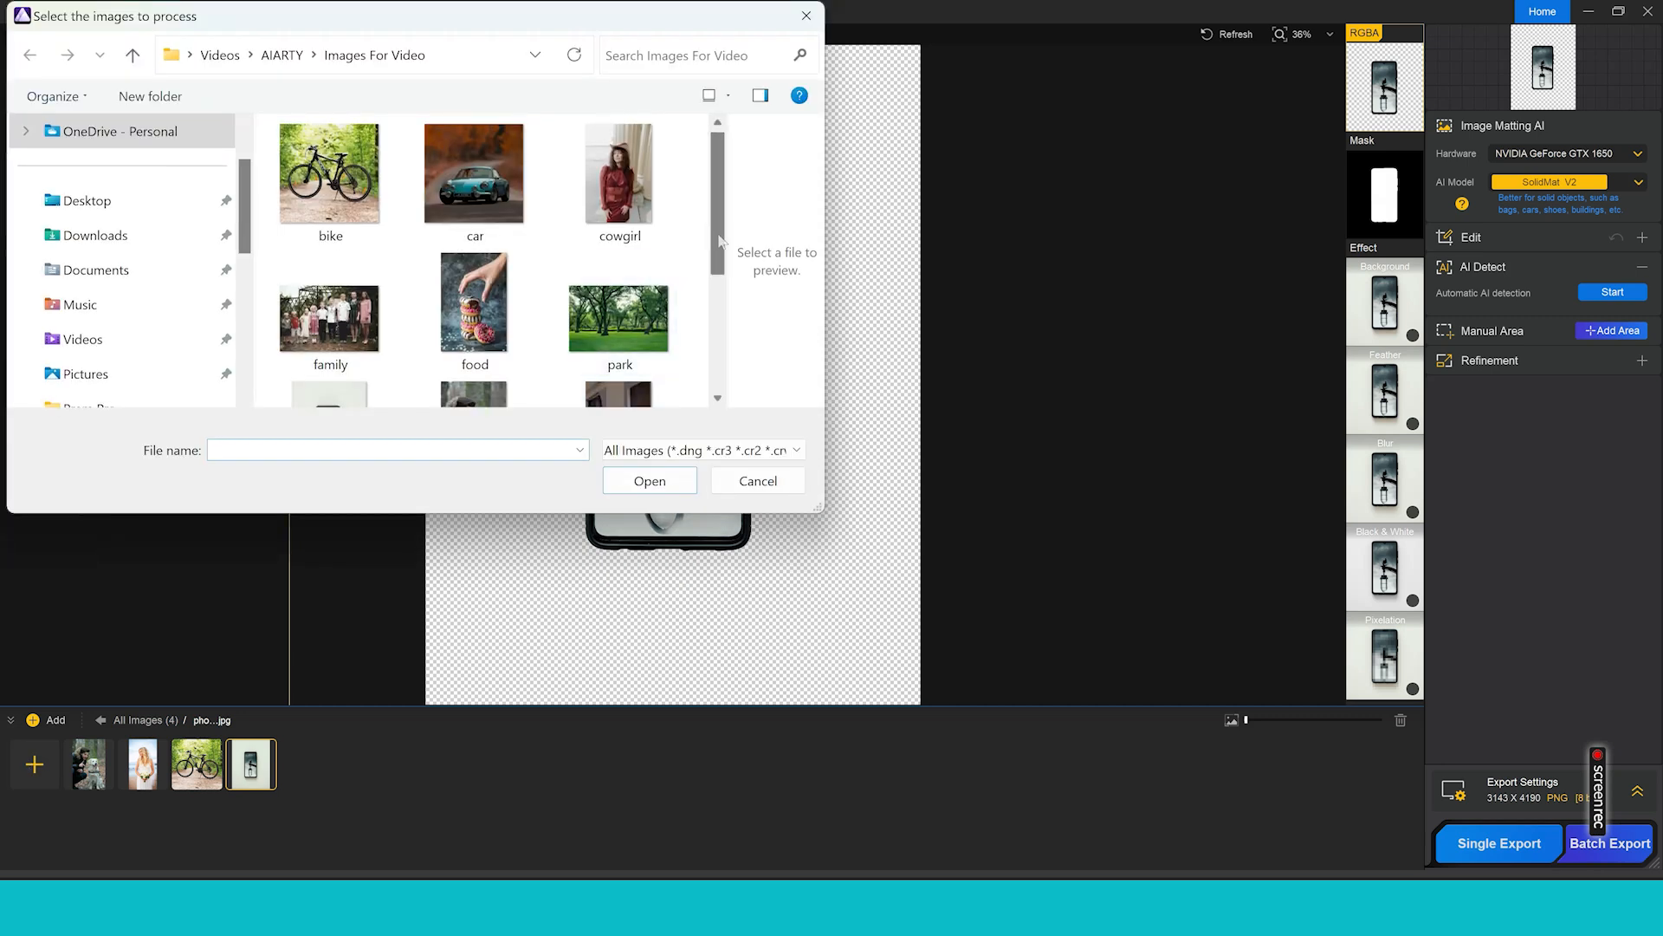
# - Select food.jpg in the Images For Video folder and load the donut stack photo
pyautogui.scroll(-3)
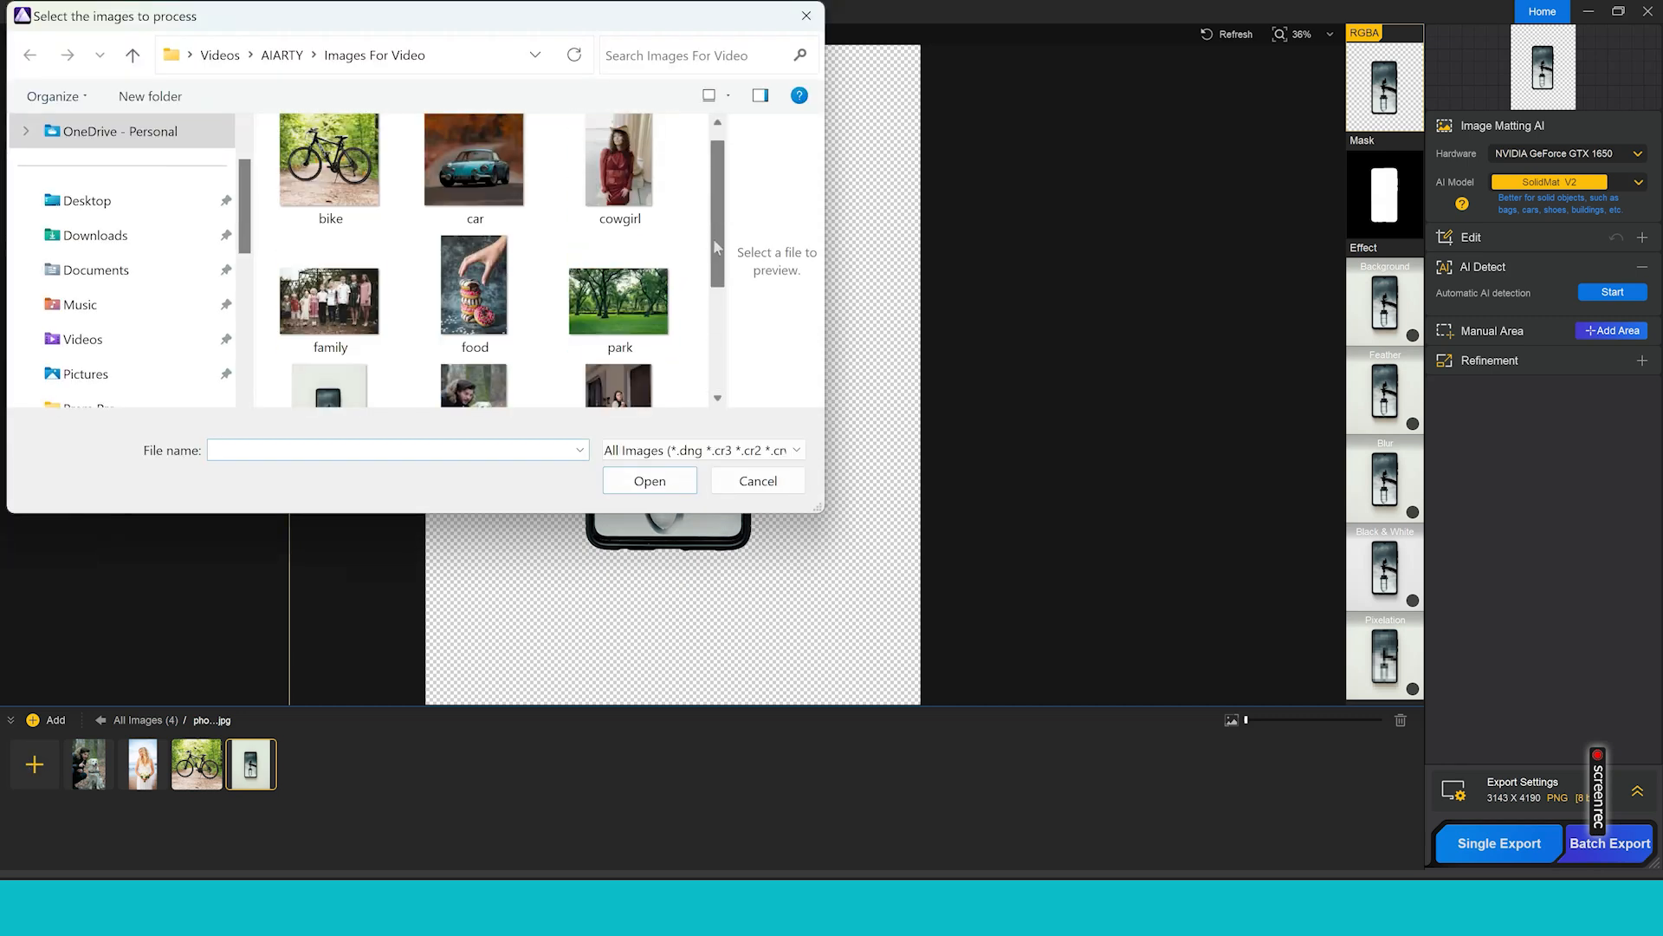
pyautogui.click(474, 289)
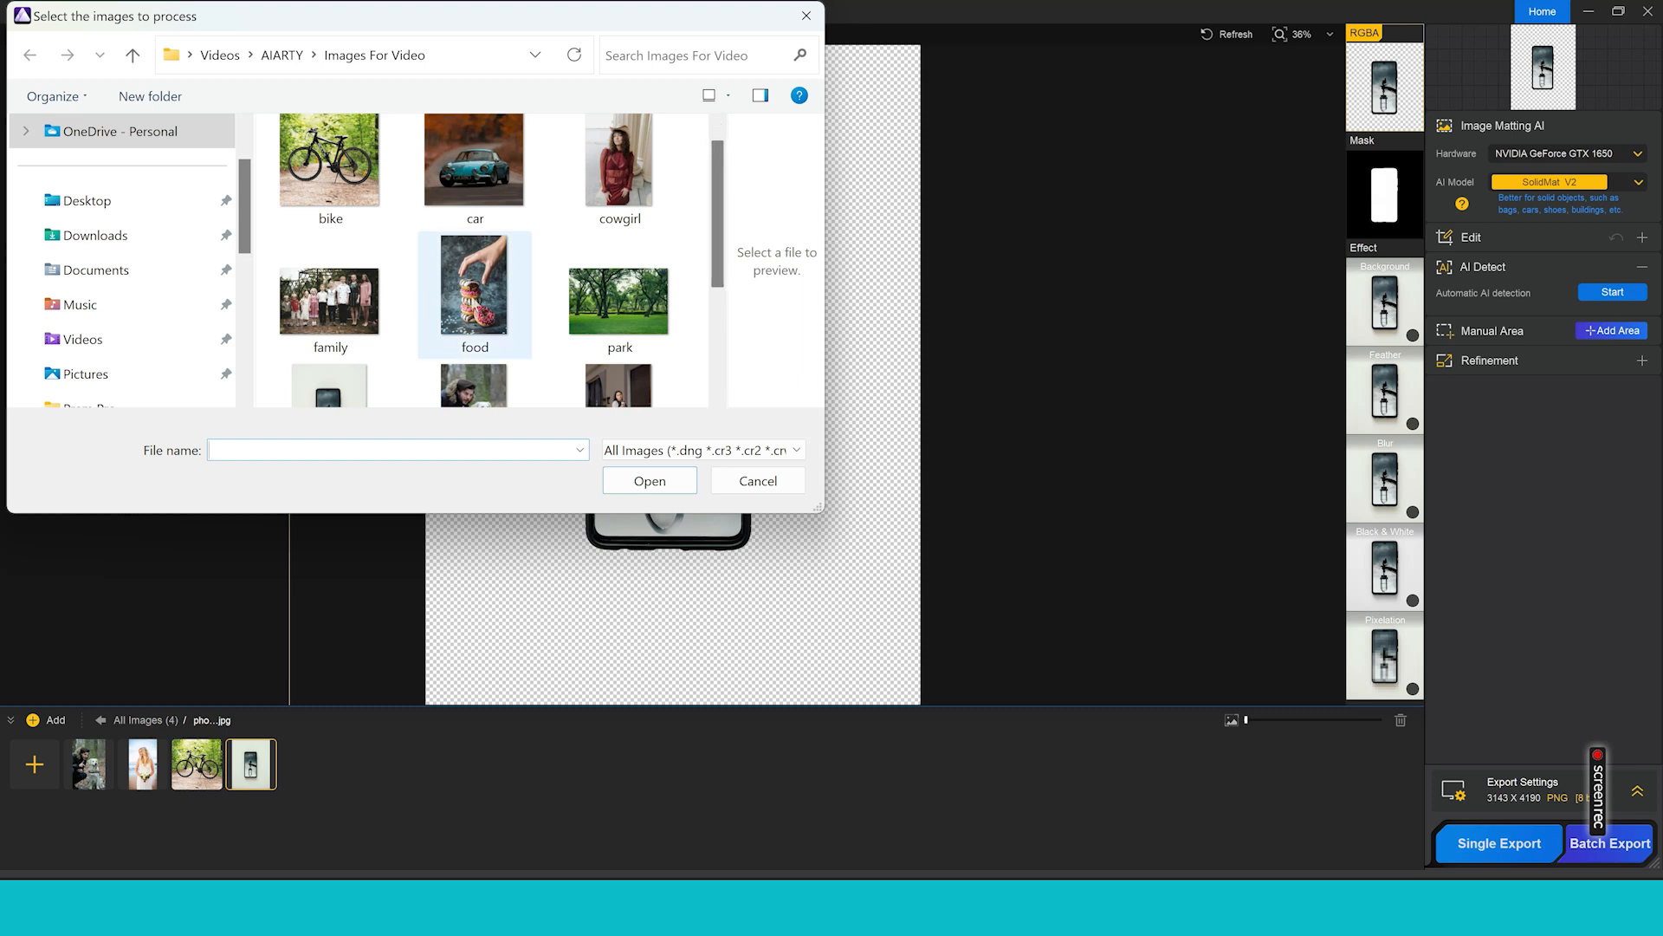
pyautogui.moveTo(474, 294)
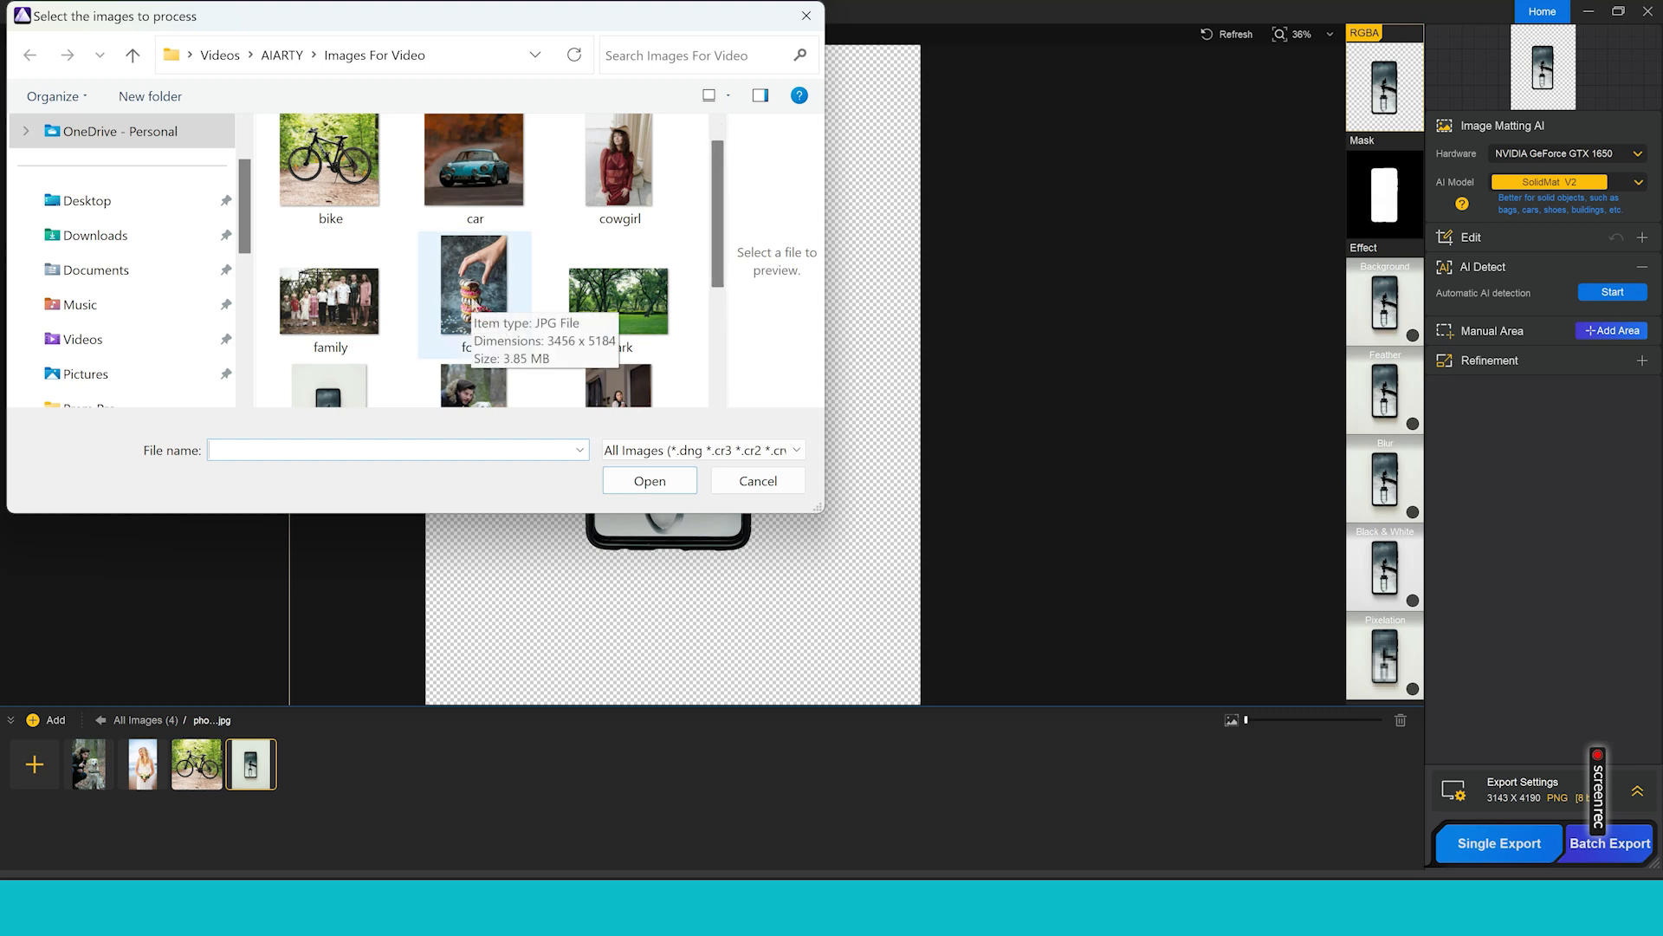
pyautogui.click(474, 295)
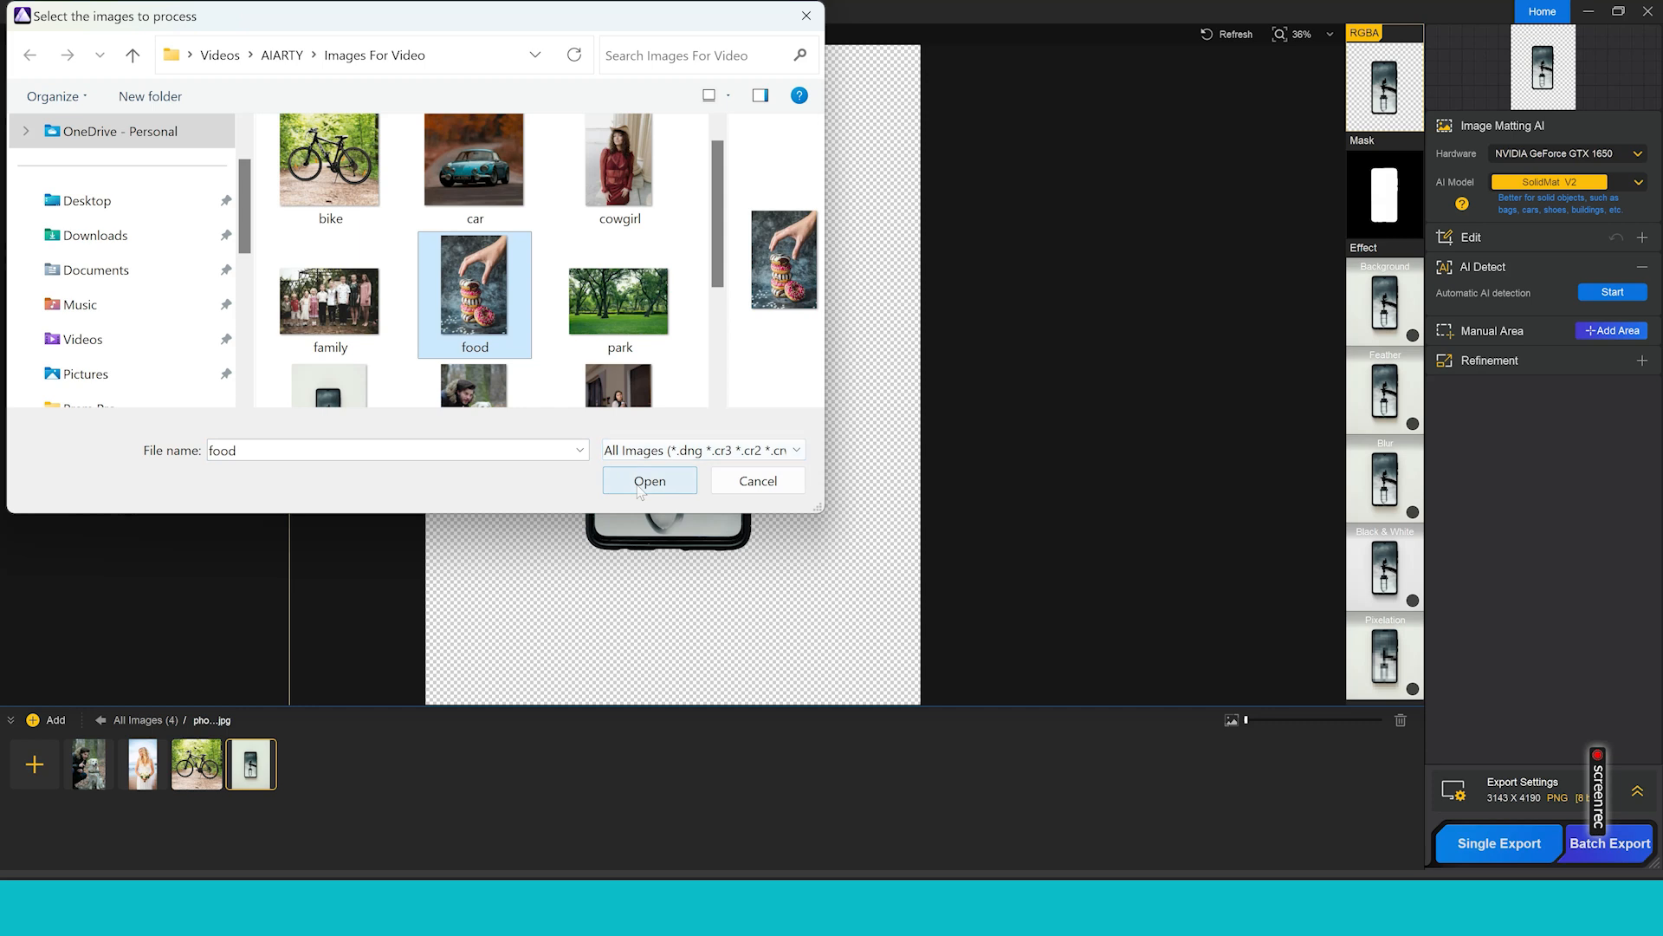
pyautogui.click(649, 481)
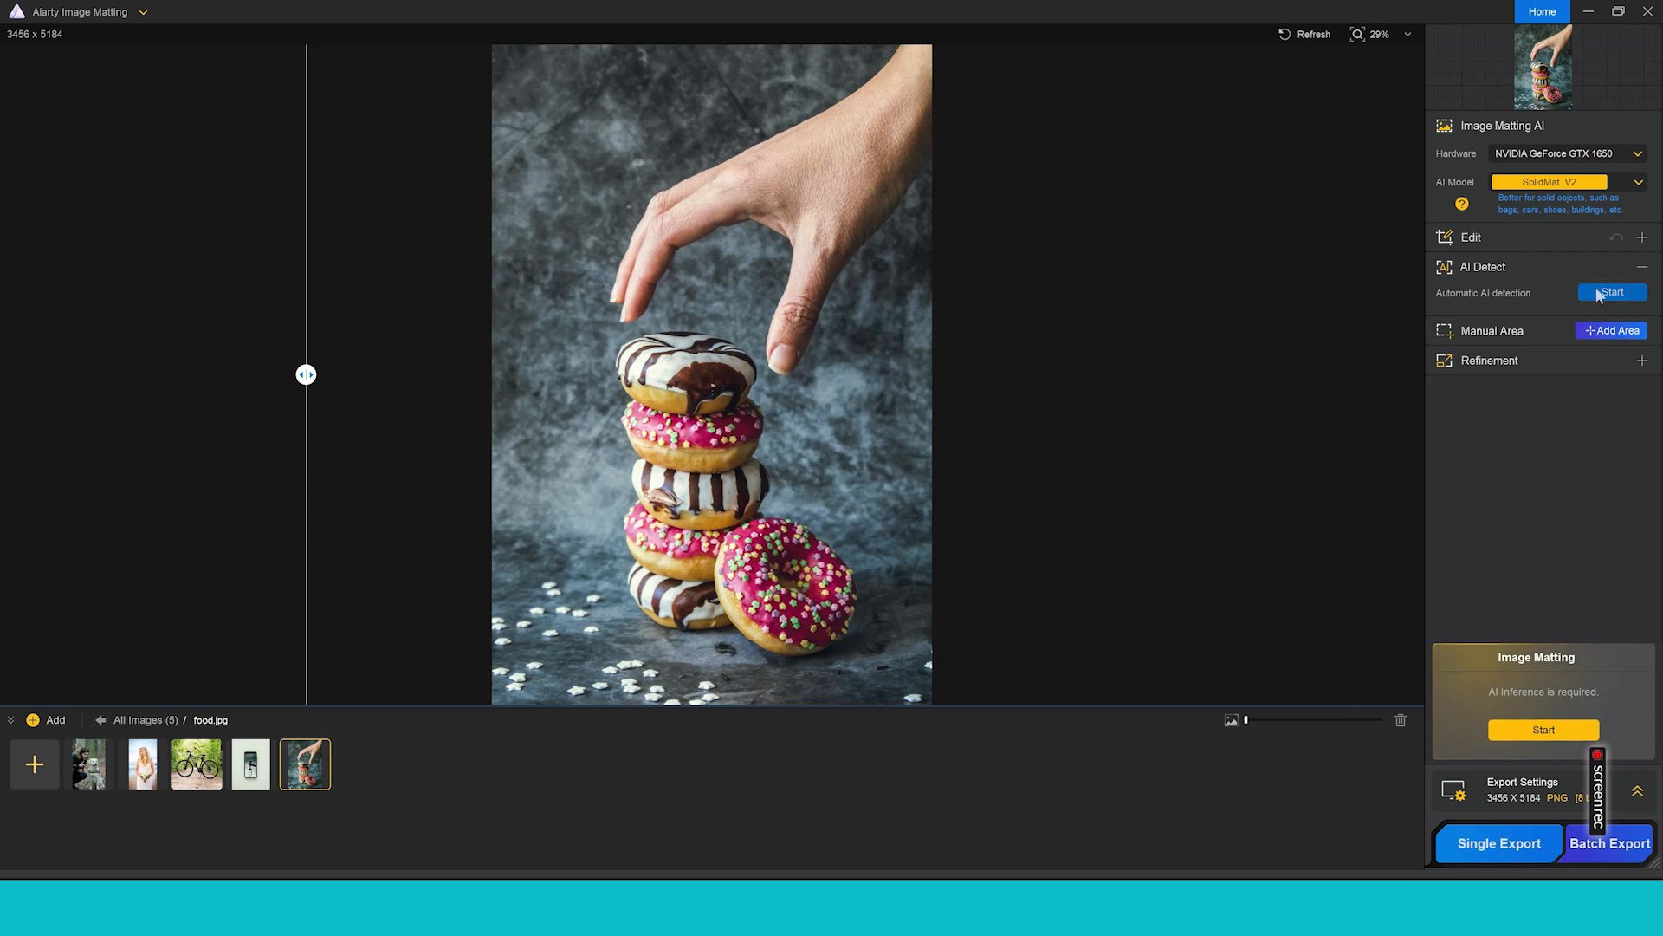
# - Run Automatic AI detection on the donut photo, which finds no subjects
pyautogui.click(1612, 292)
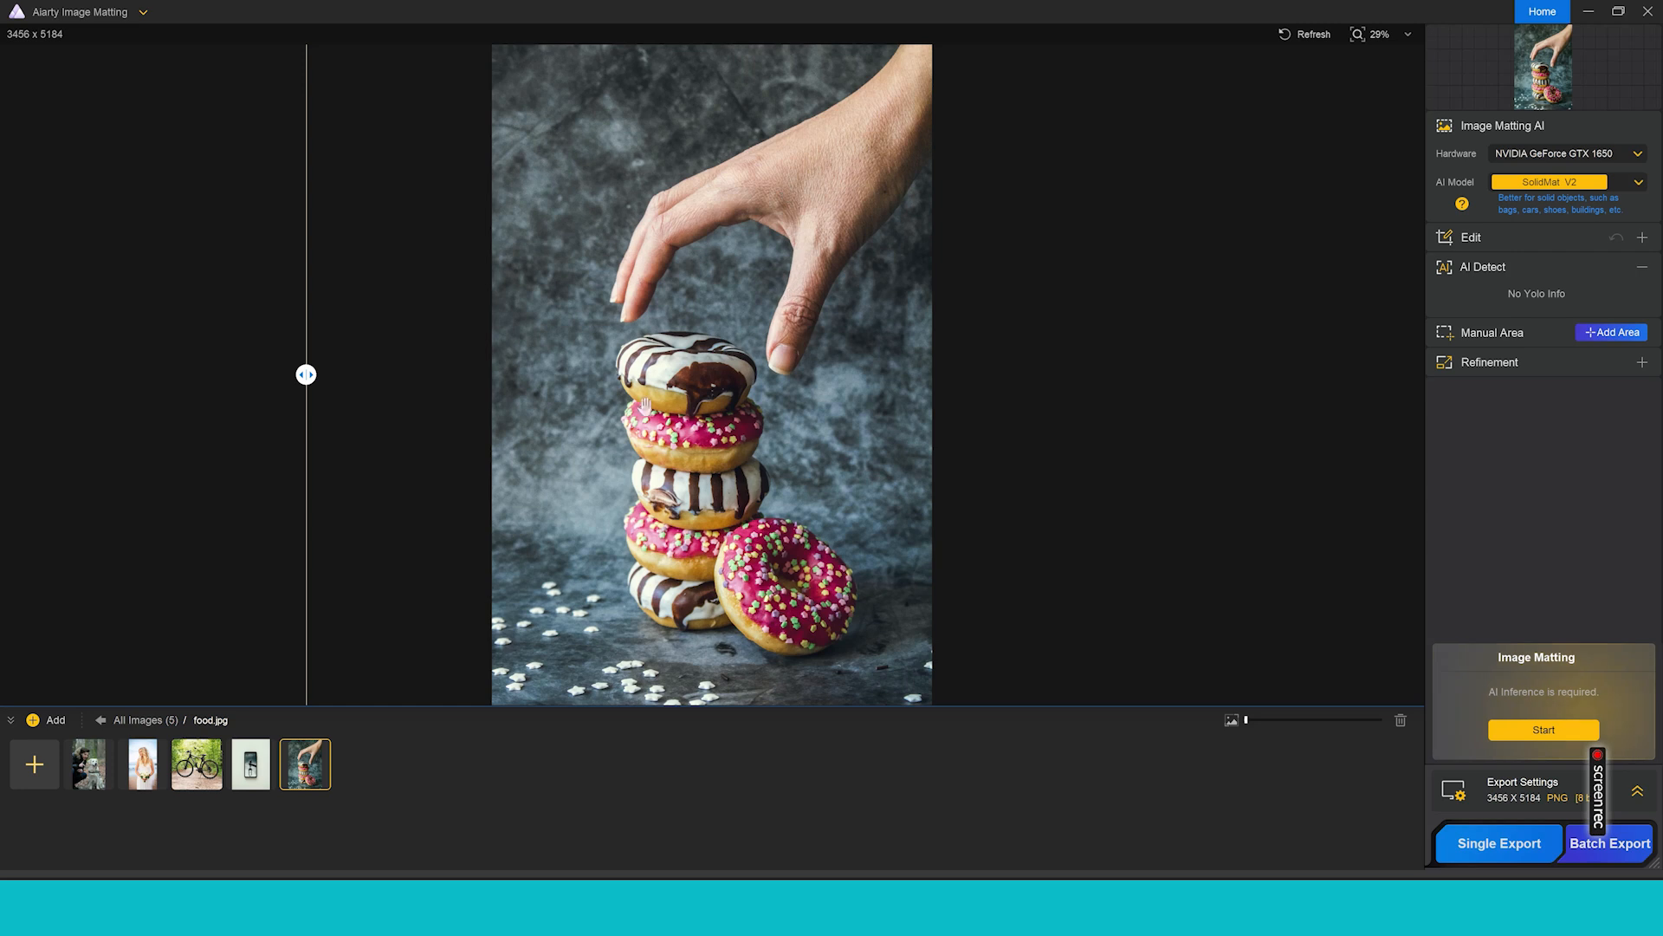
pyautogui.moveTo(799, 366)
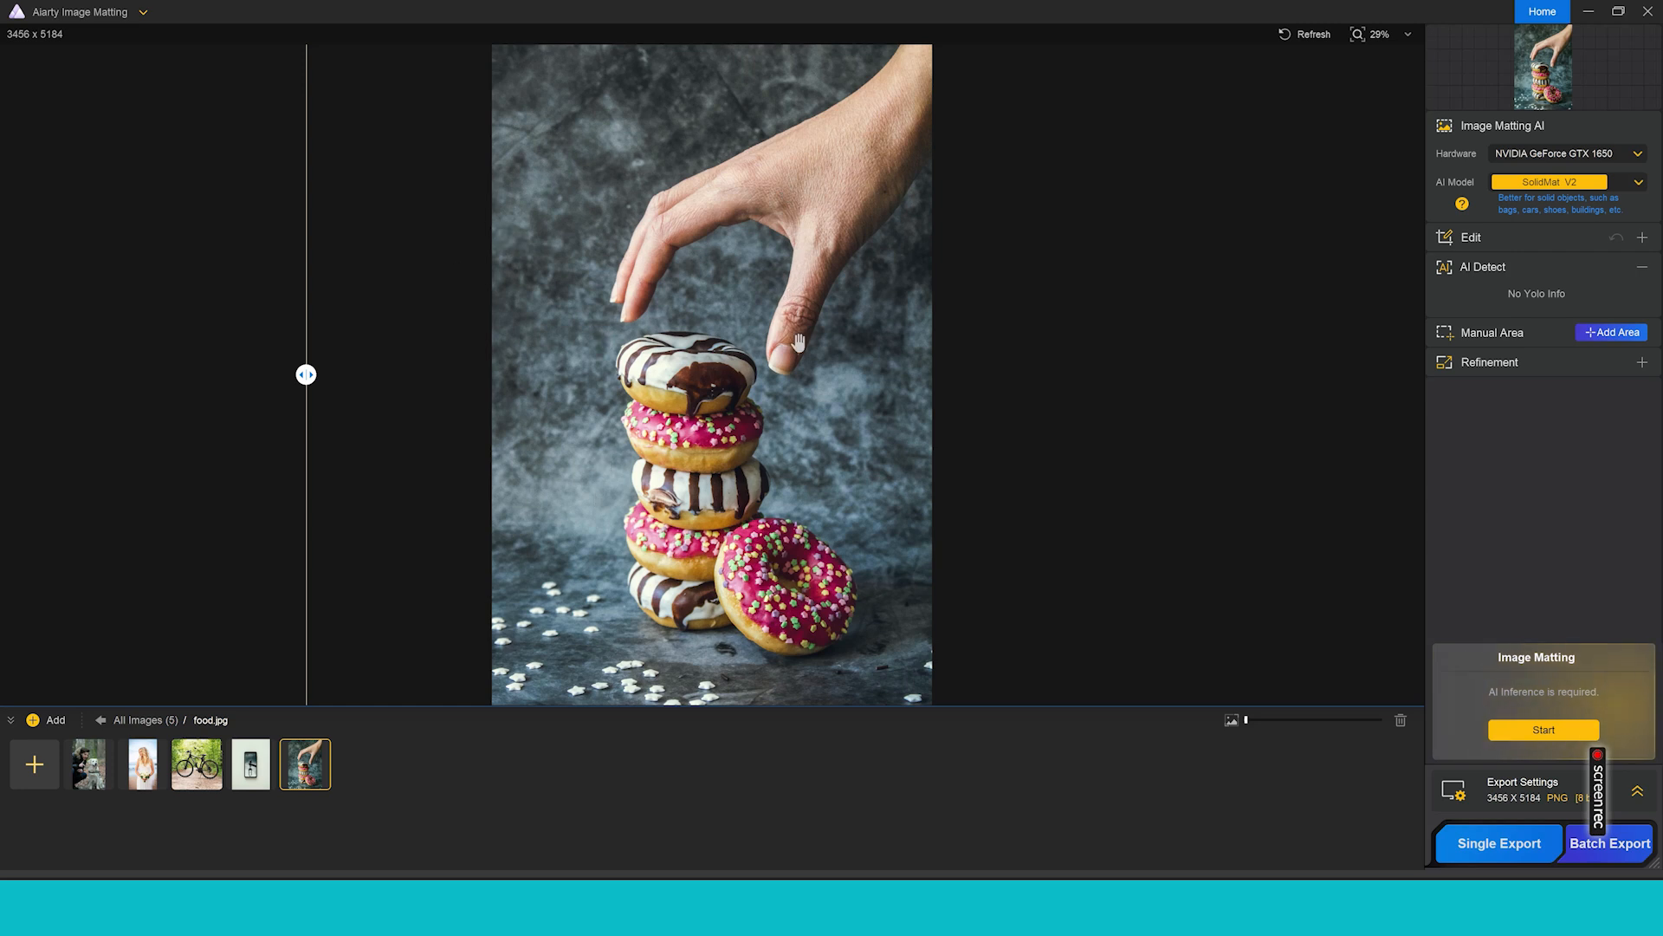
pyautogui.moveTo(1240, 524)
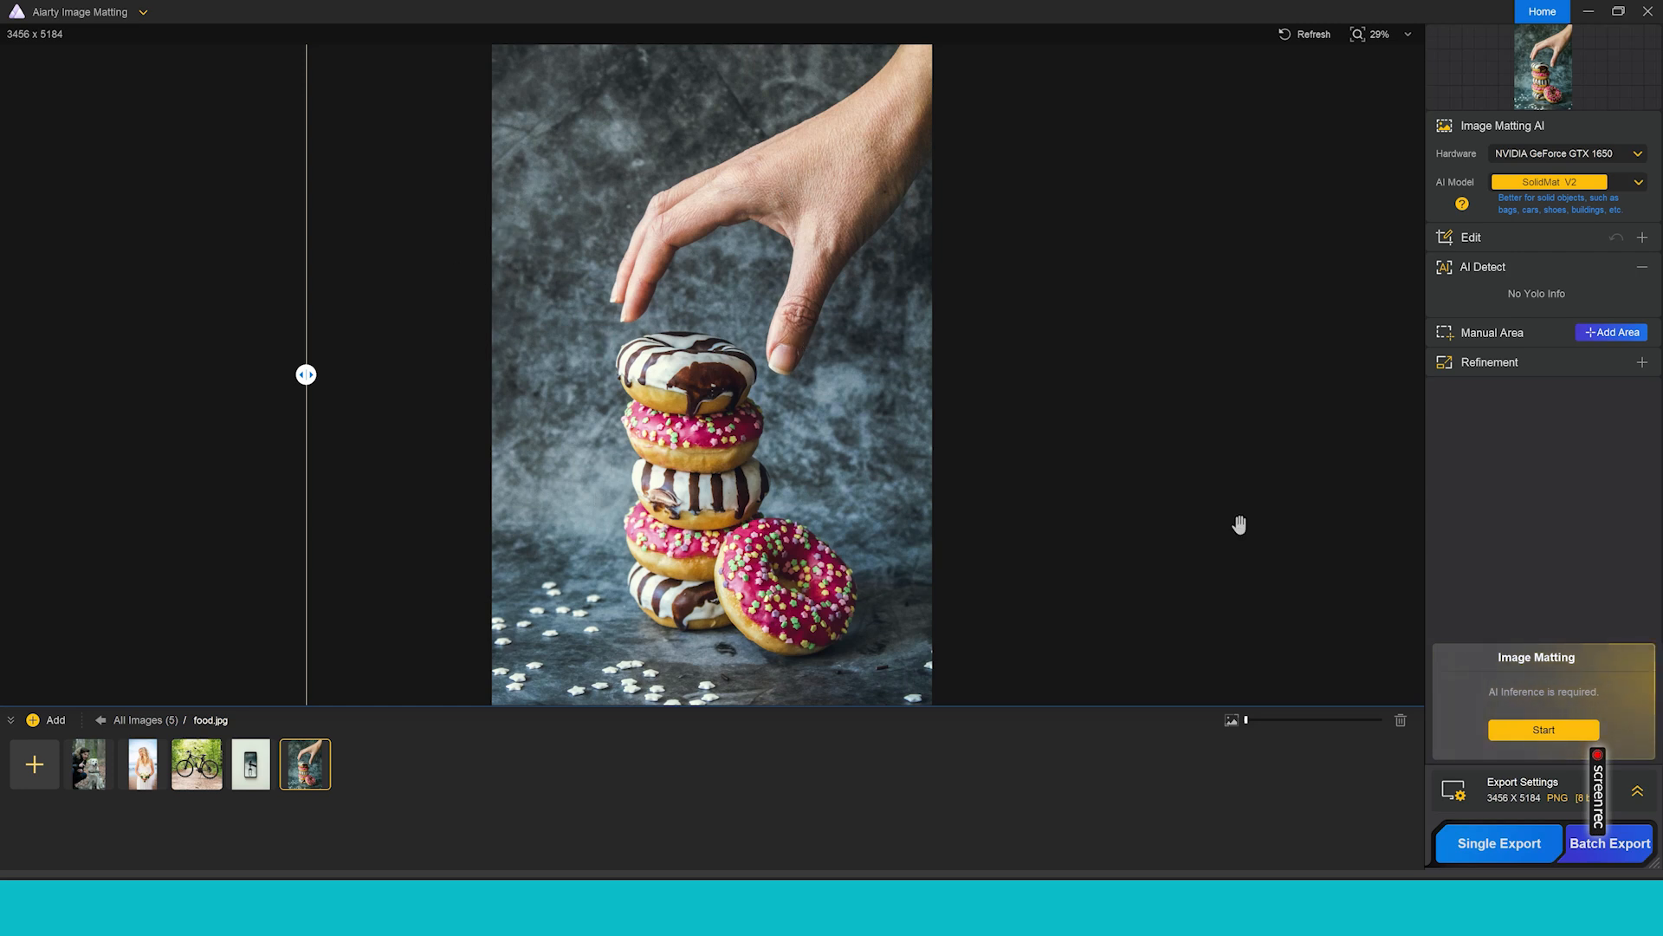
pyautogui.moveTo(1517, 347)
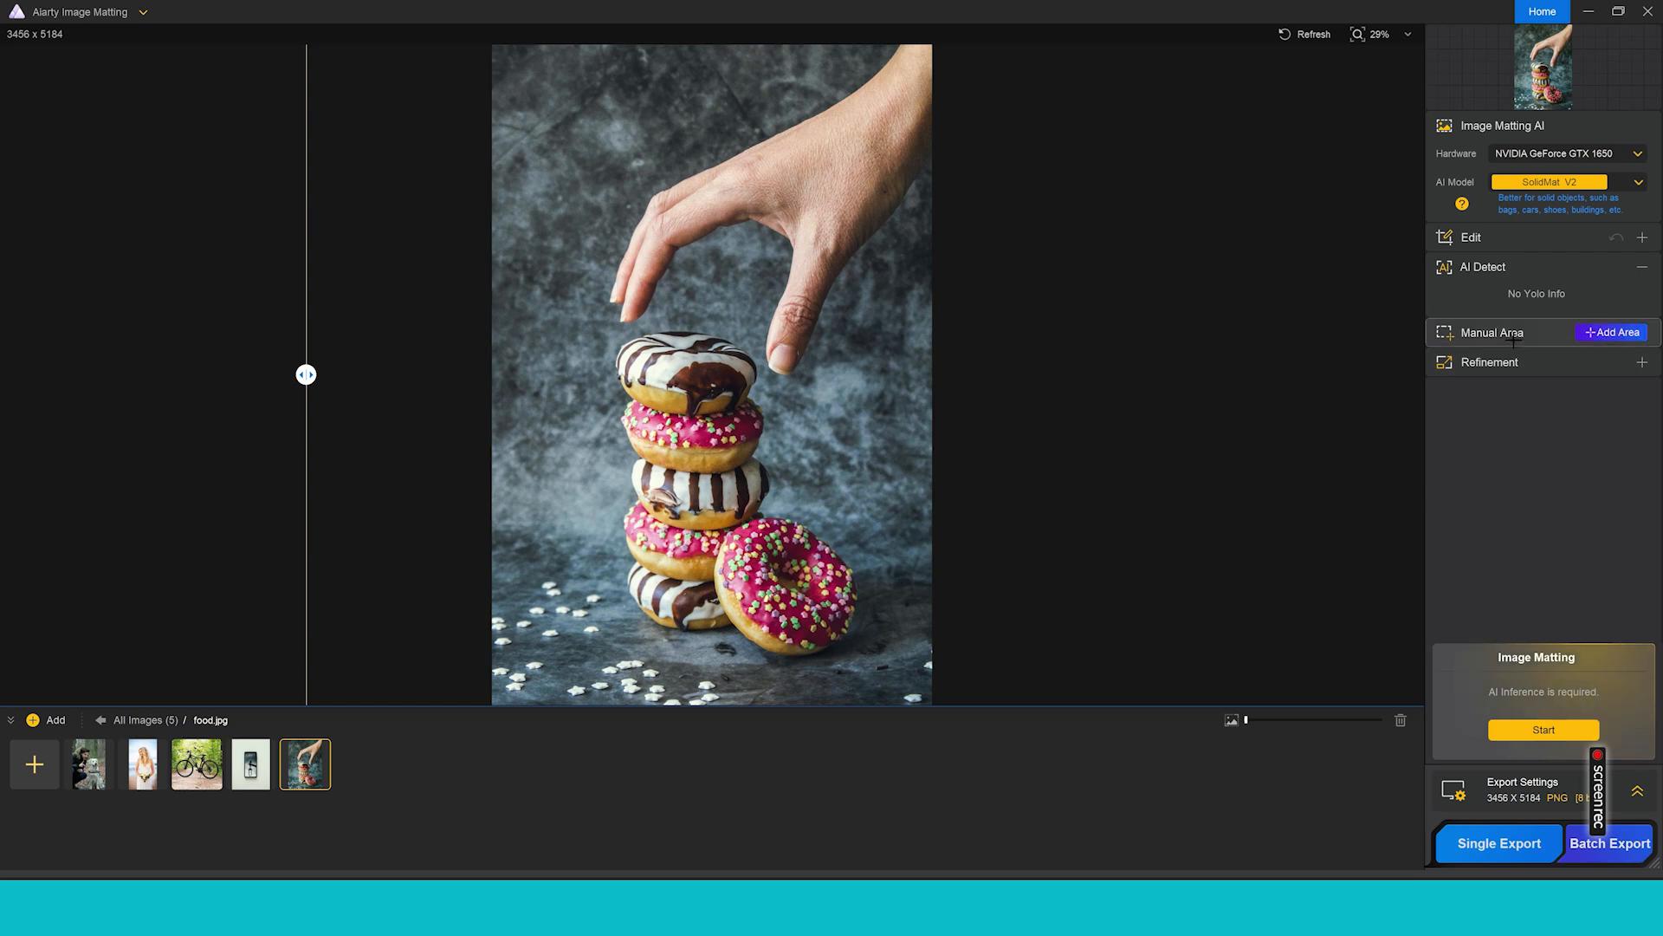
pyautogui.moveTo(525, 310); pyautogui.dragTo(770, 384)
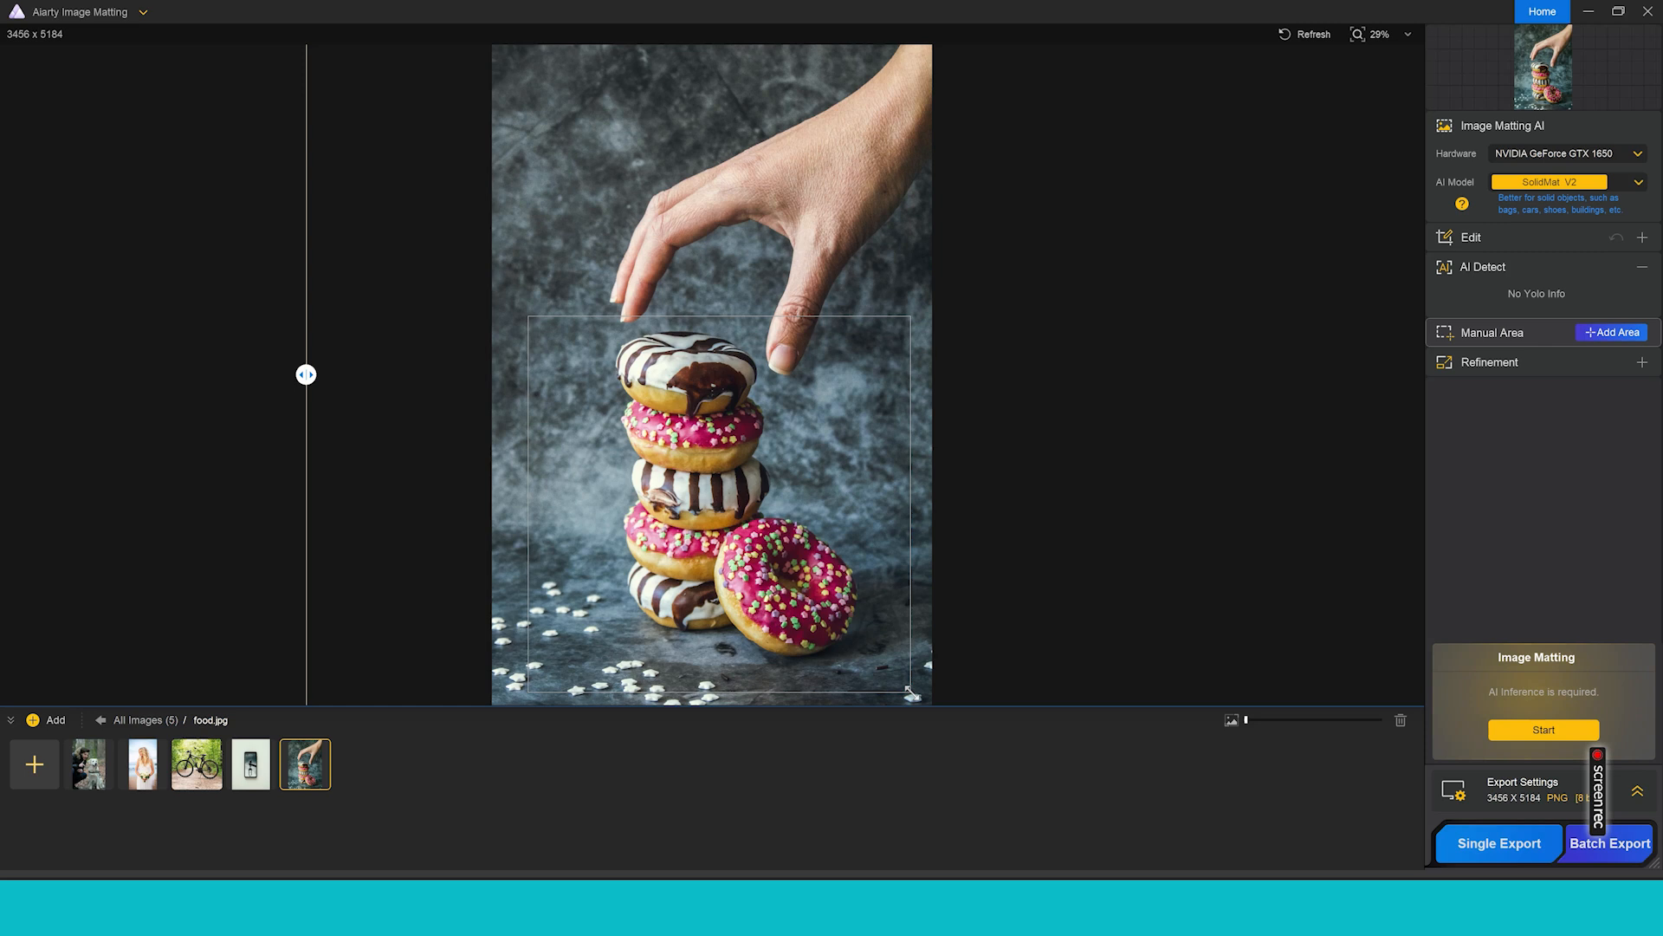
pyautogui.click(1543, 730)
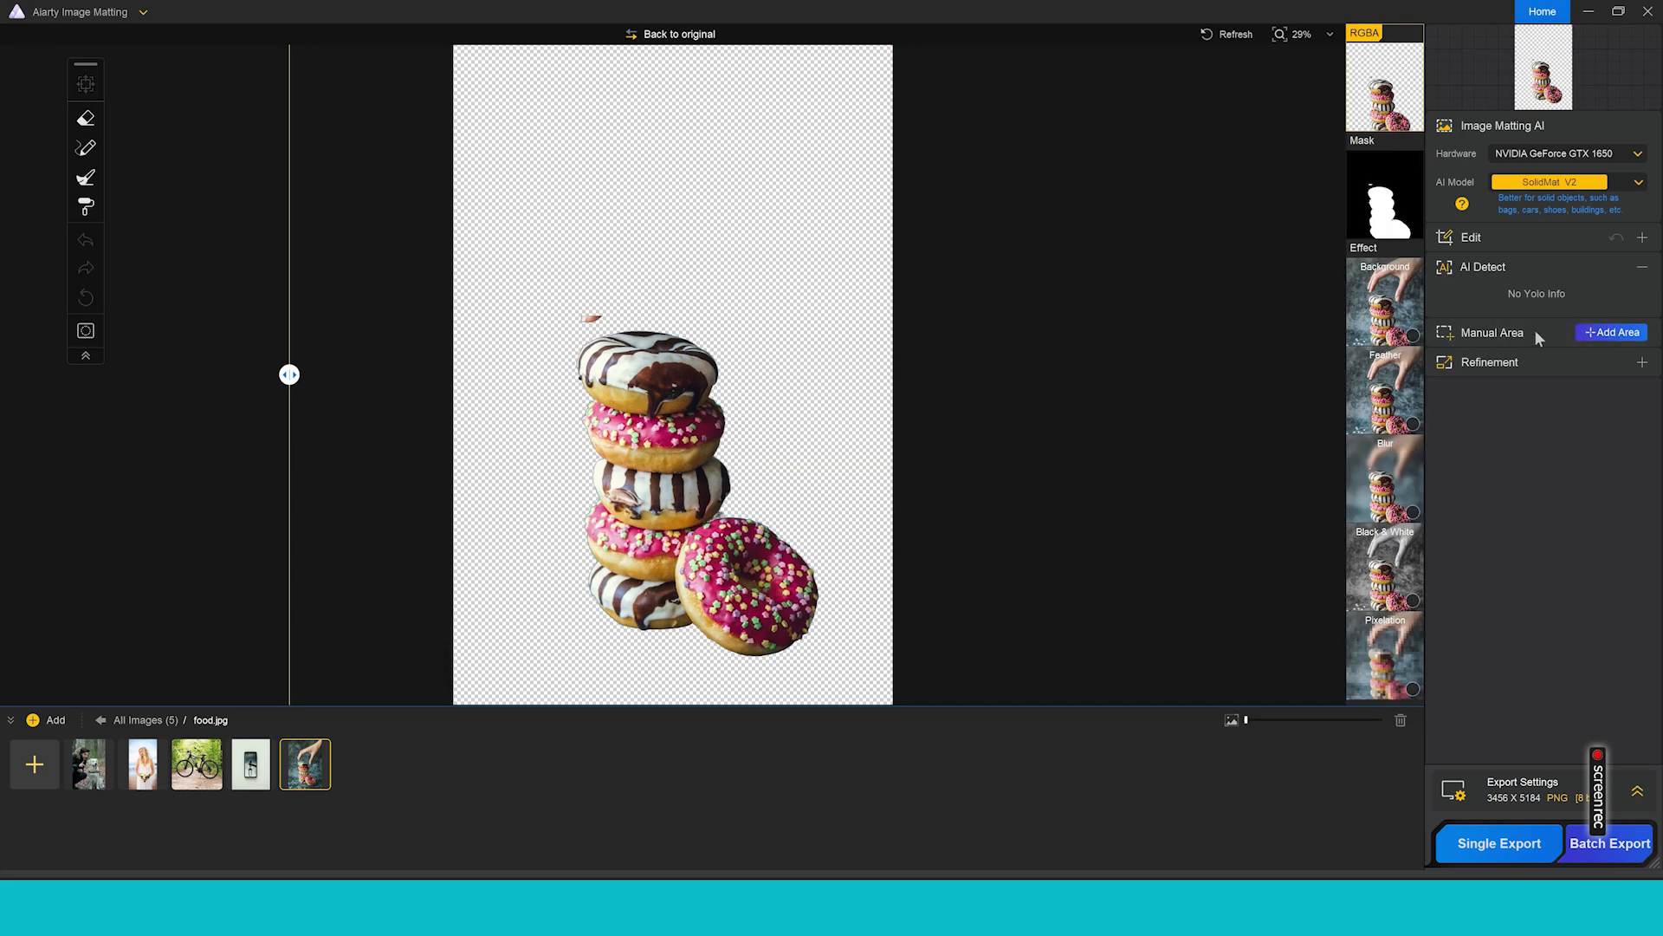
pyautogui.moveTo(914, 669)
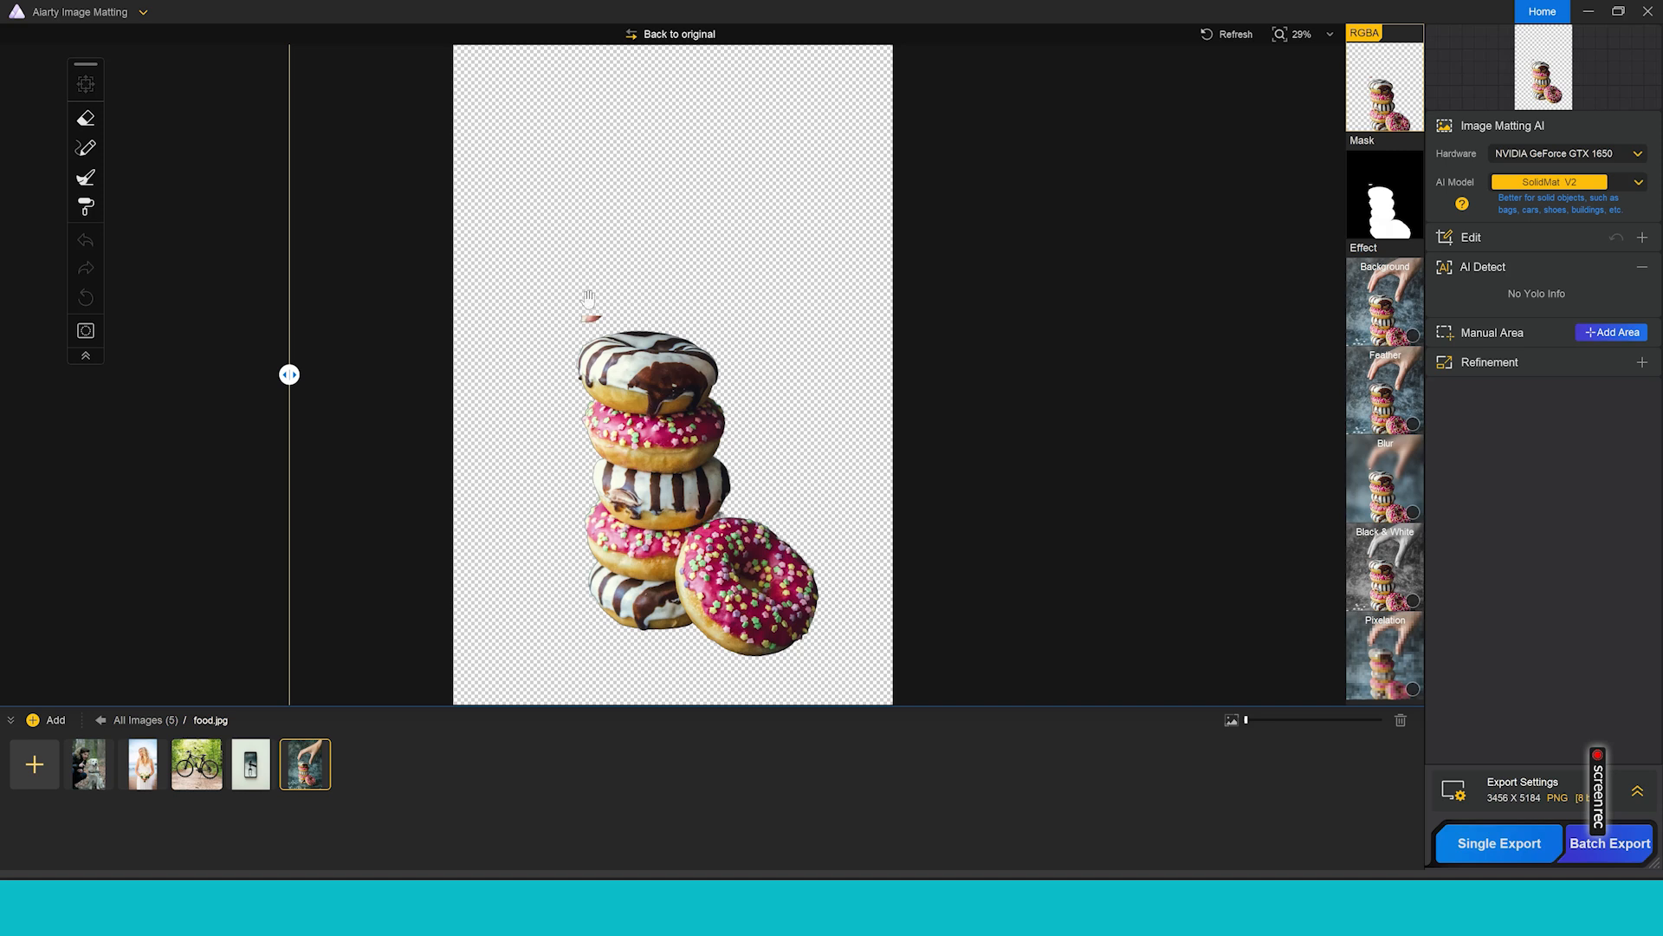
pyautogui.moveTo(591, 314)
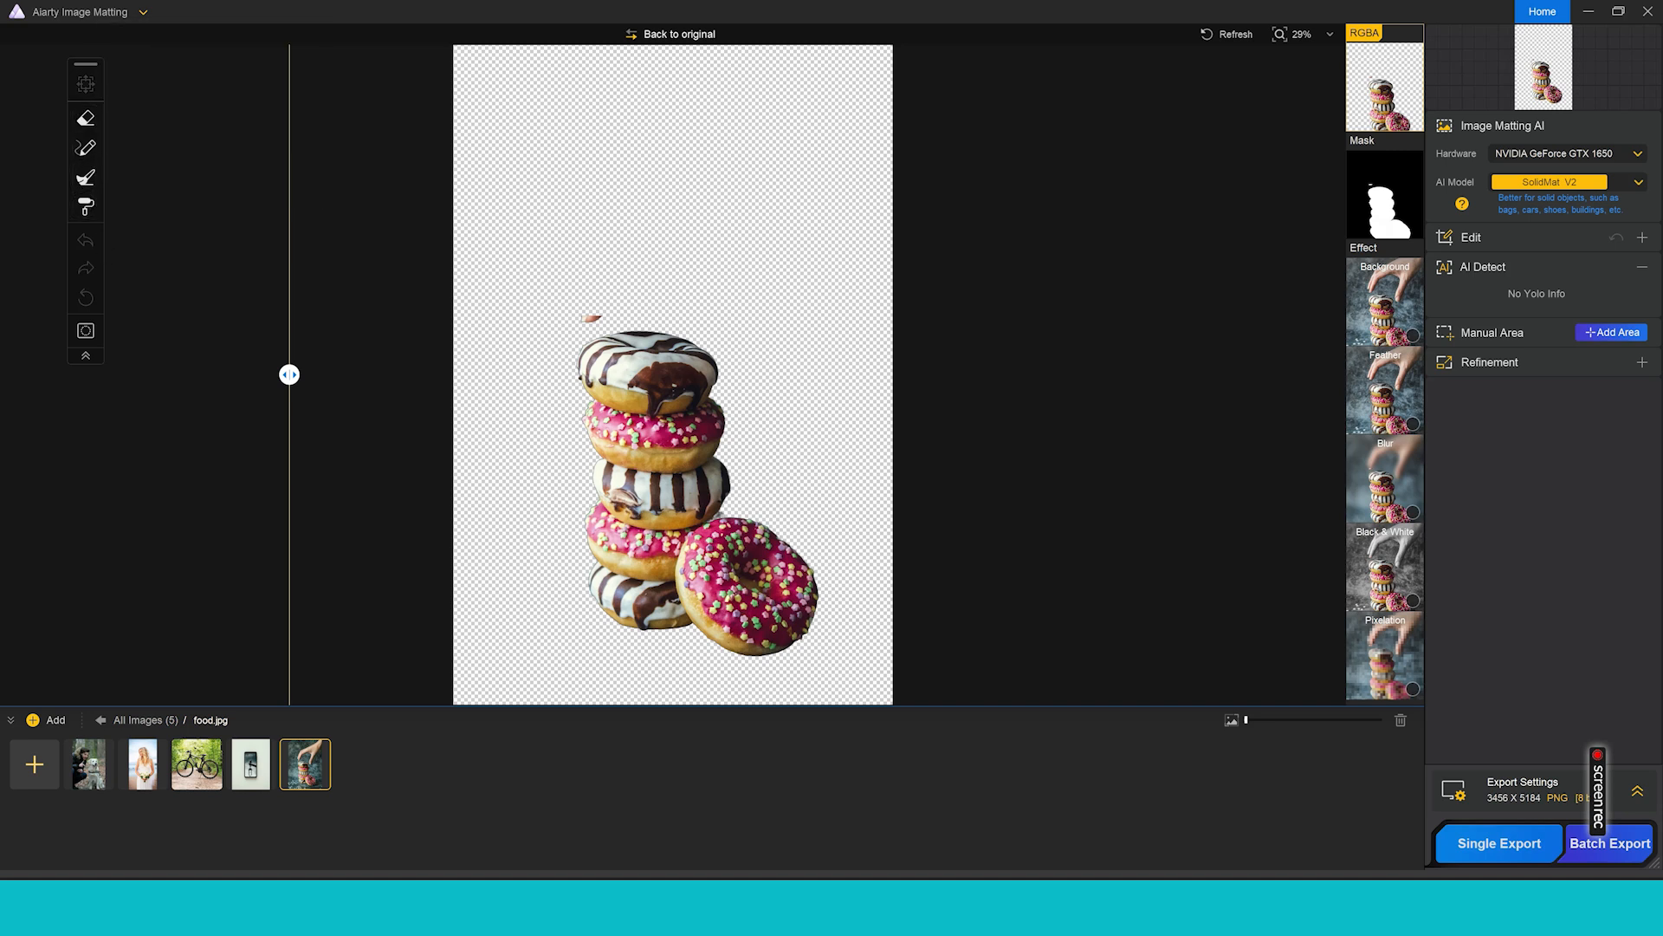
pyautogui.moveTo(125, 280)
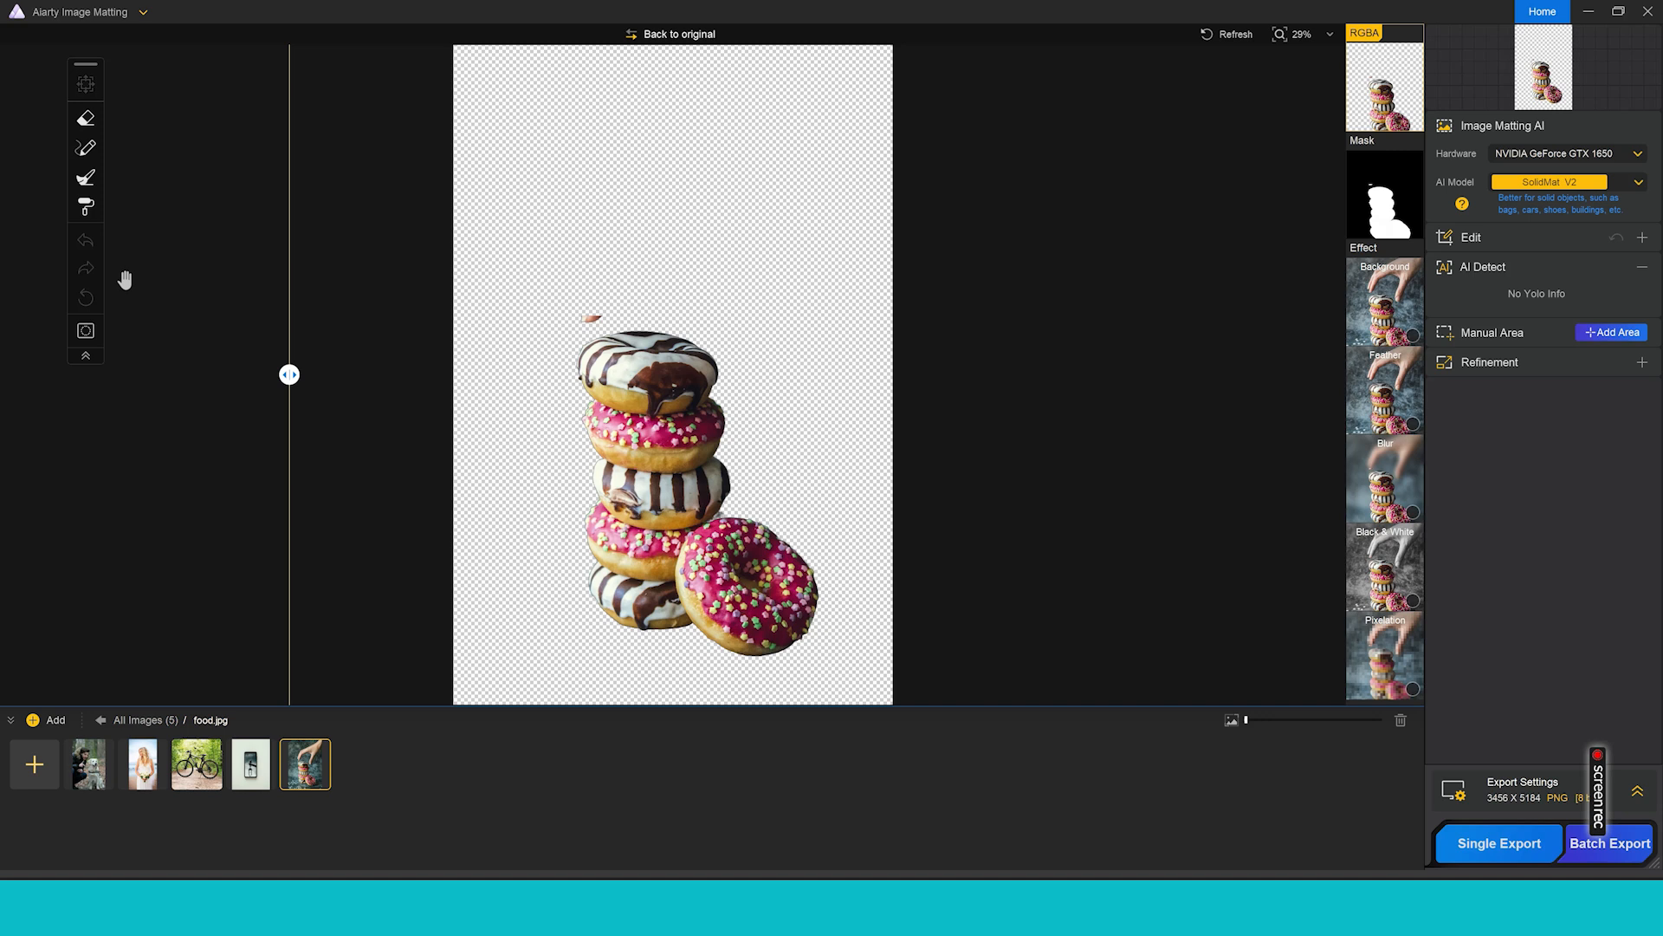
# - Pick the Eraser, set its Alpha back to zero, and enable Brush size follows screen
pyautogui.click(85, 115)
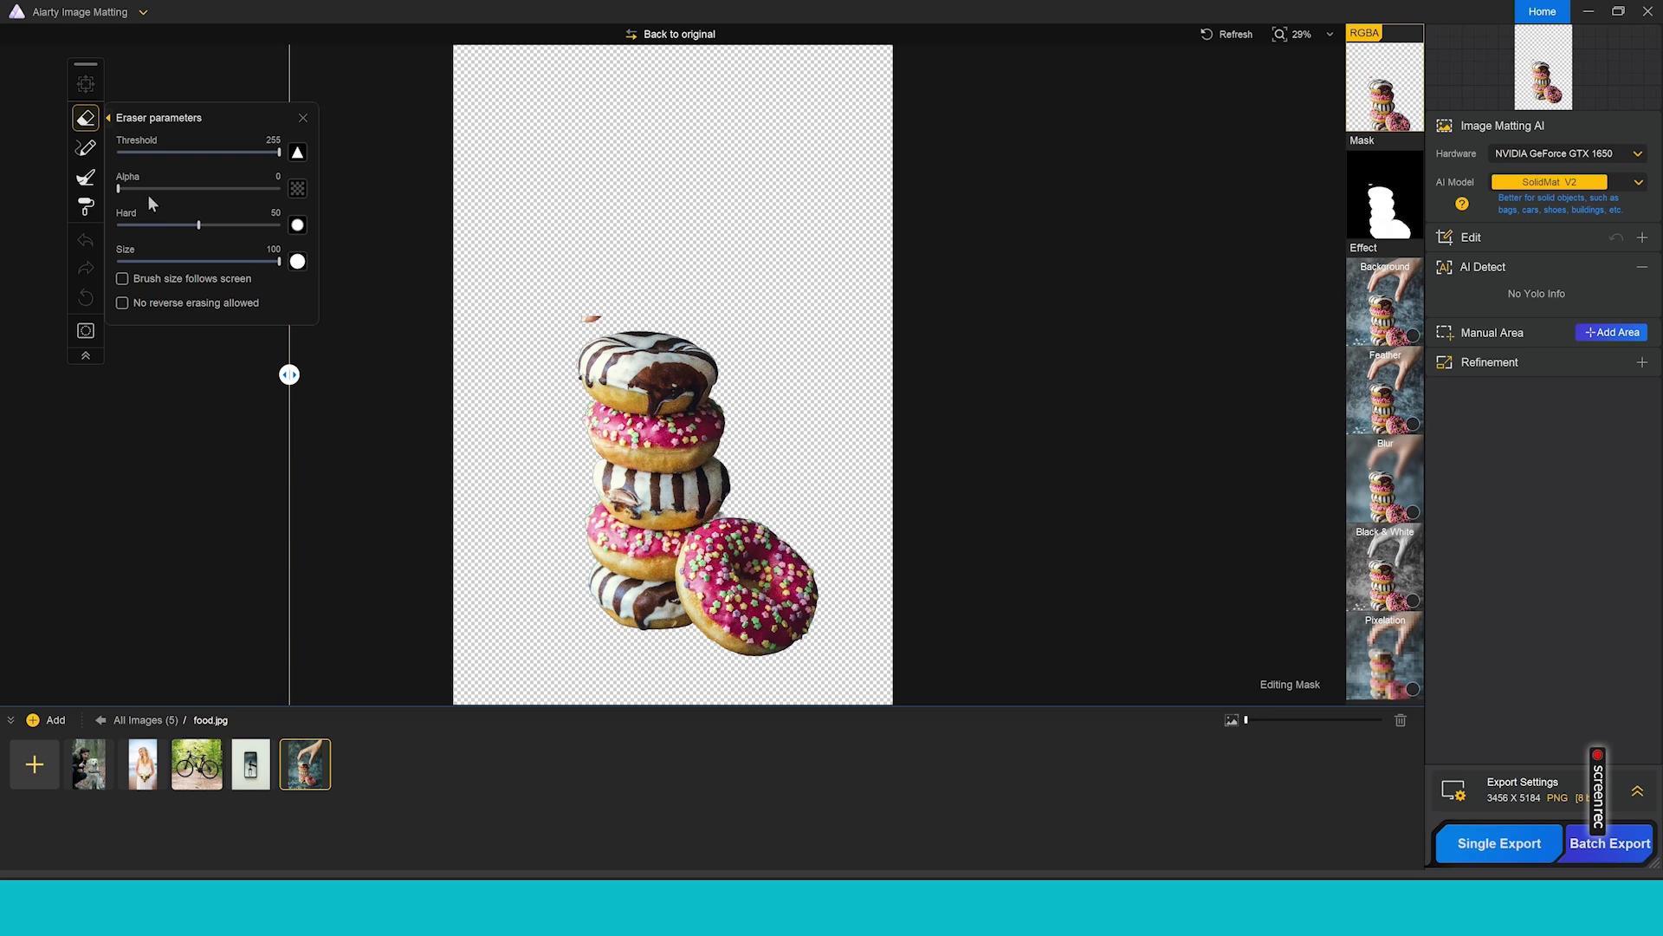
pyautogui.moveTo(123, 190)
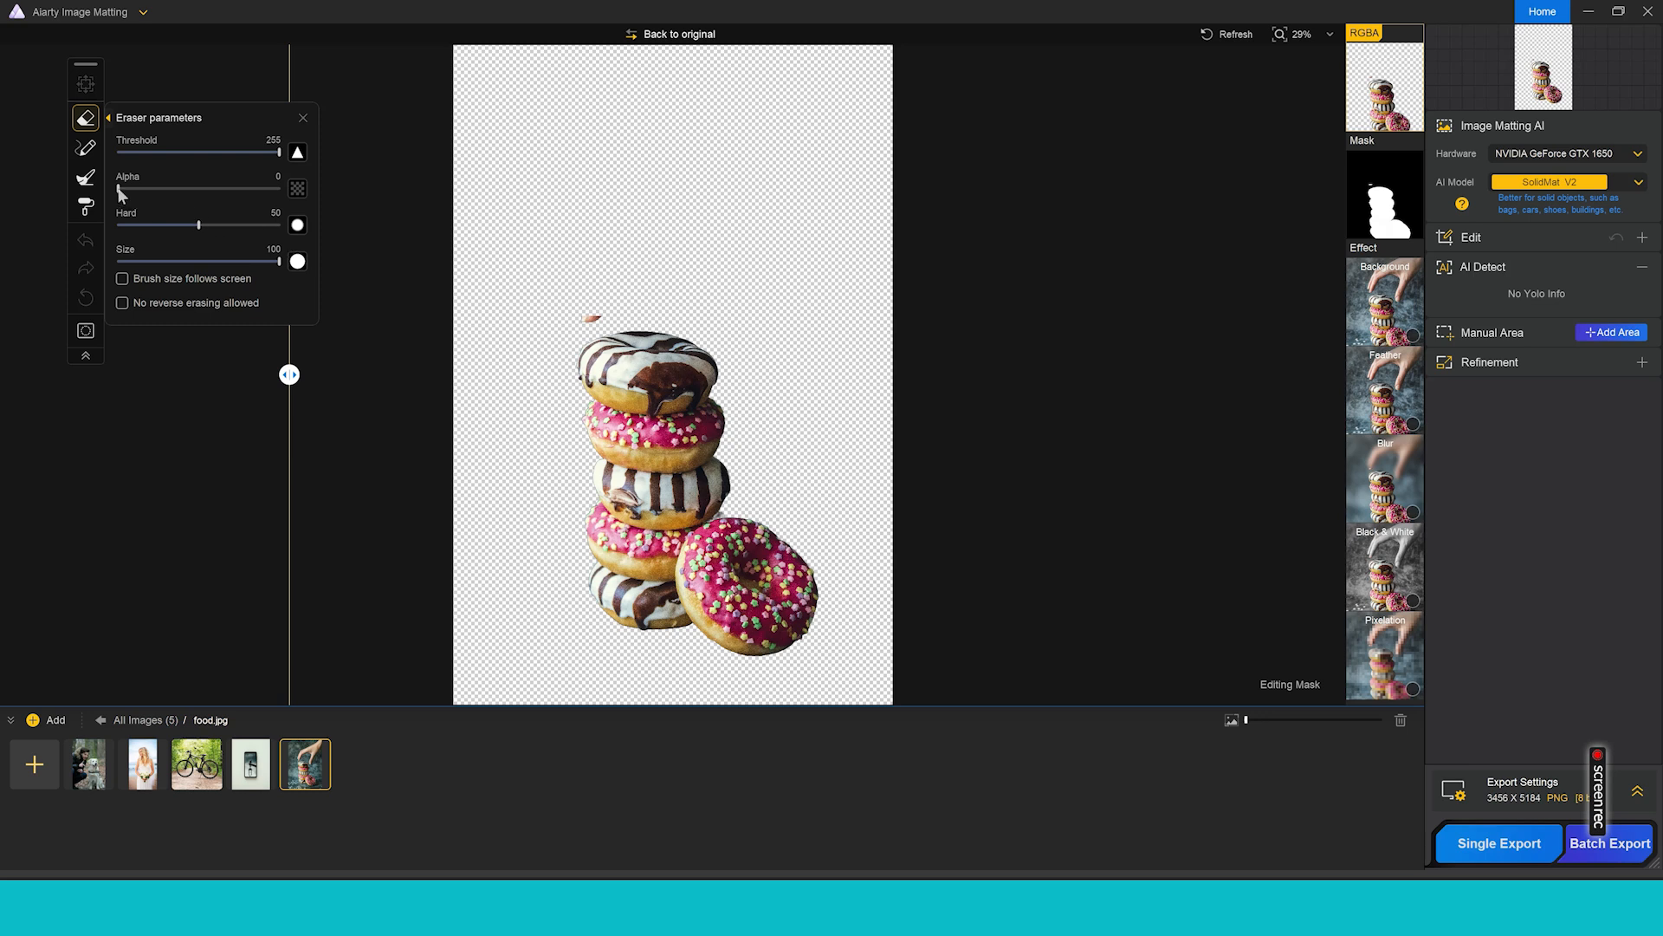
pyautogui.moveTo(121, 189); pyautogui.dragTo(278, 189)
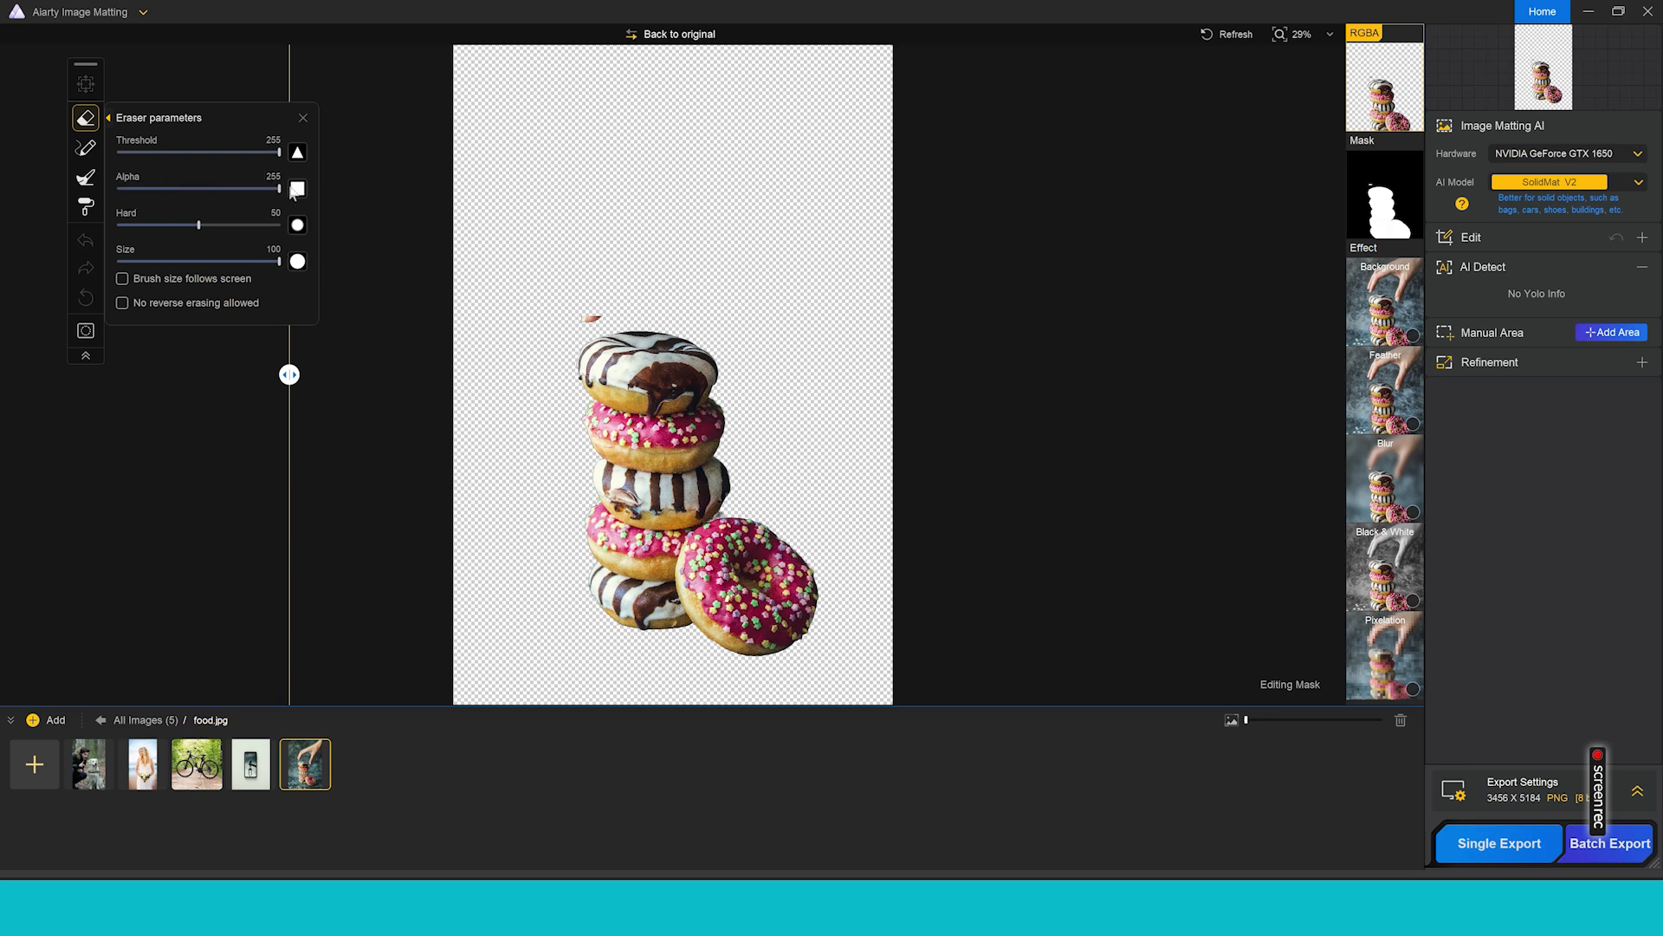
pyautogui.moveTo(278, 188); pyautogui.dragTo(155, 188)
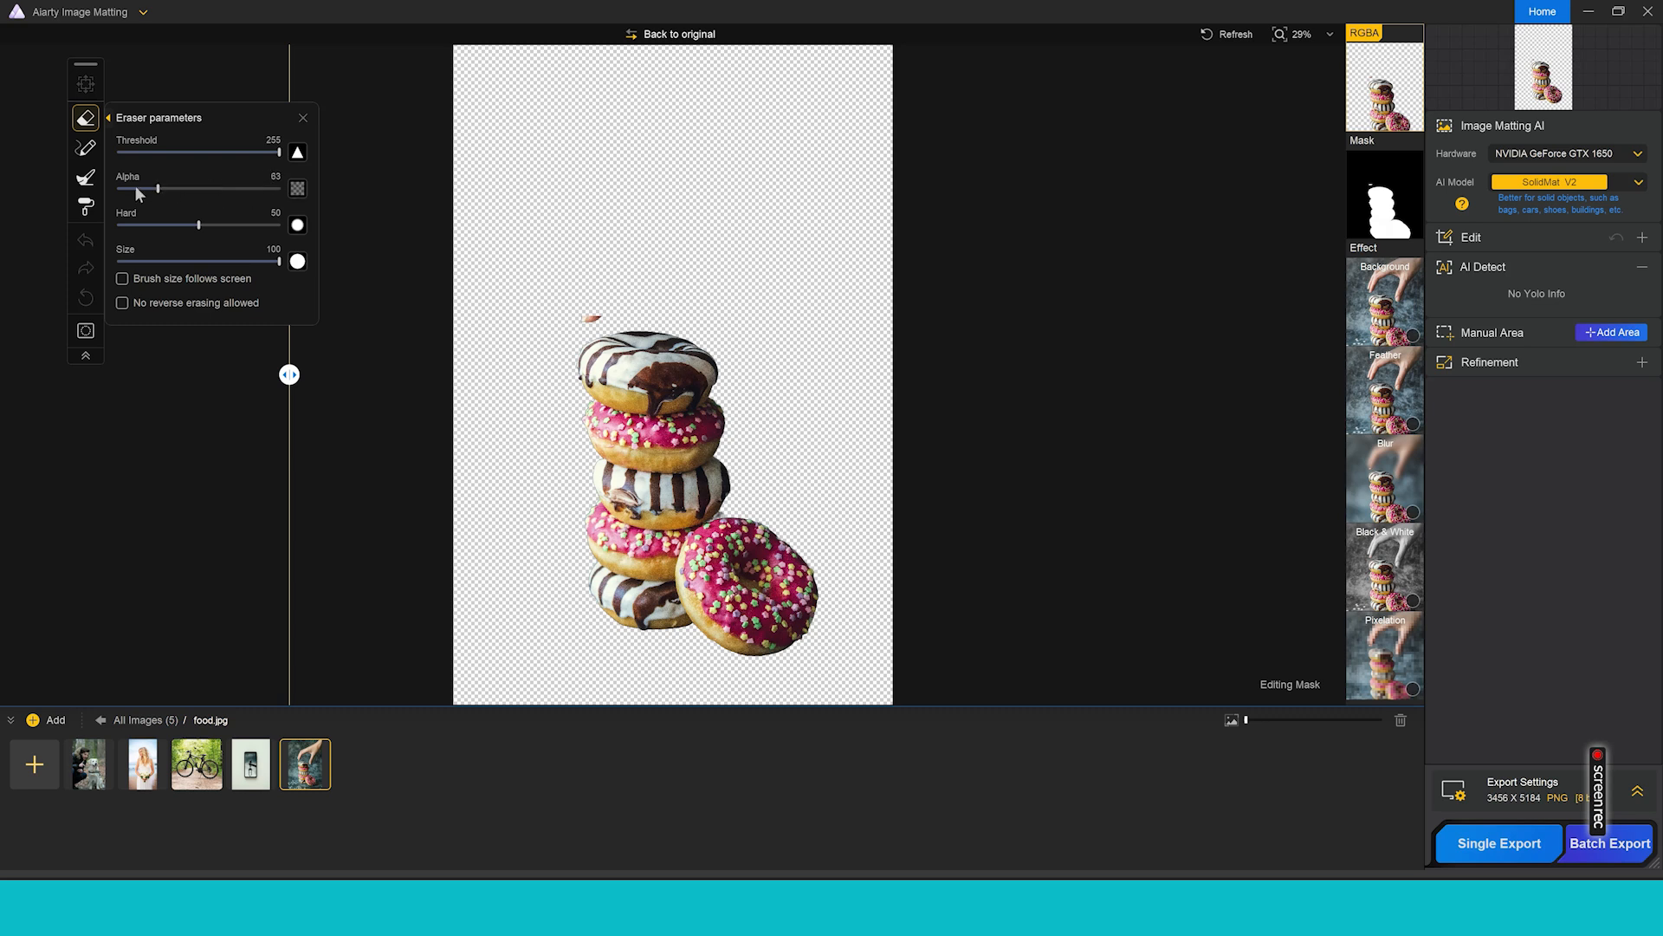
pyautogui.moveTo(156, 188); pyautogui.dragTo(117, 188)
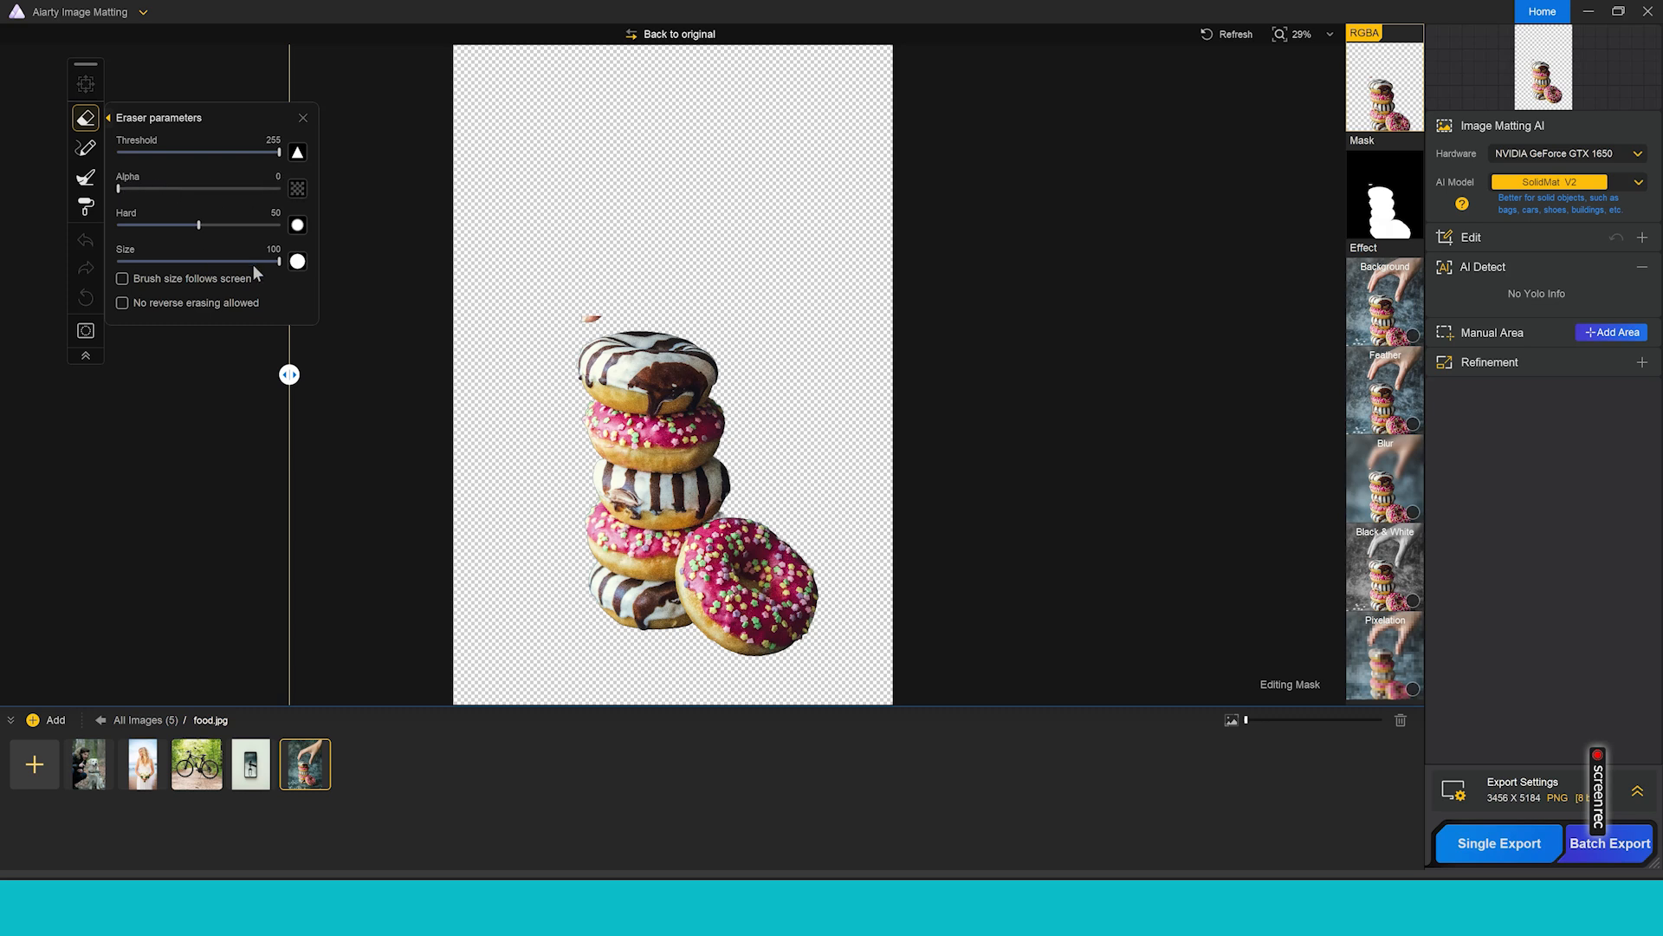
pyautogui.click(123, 278)
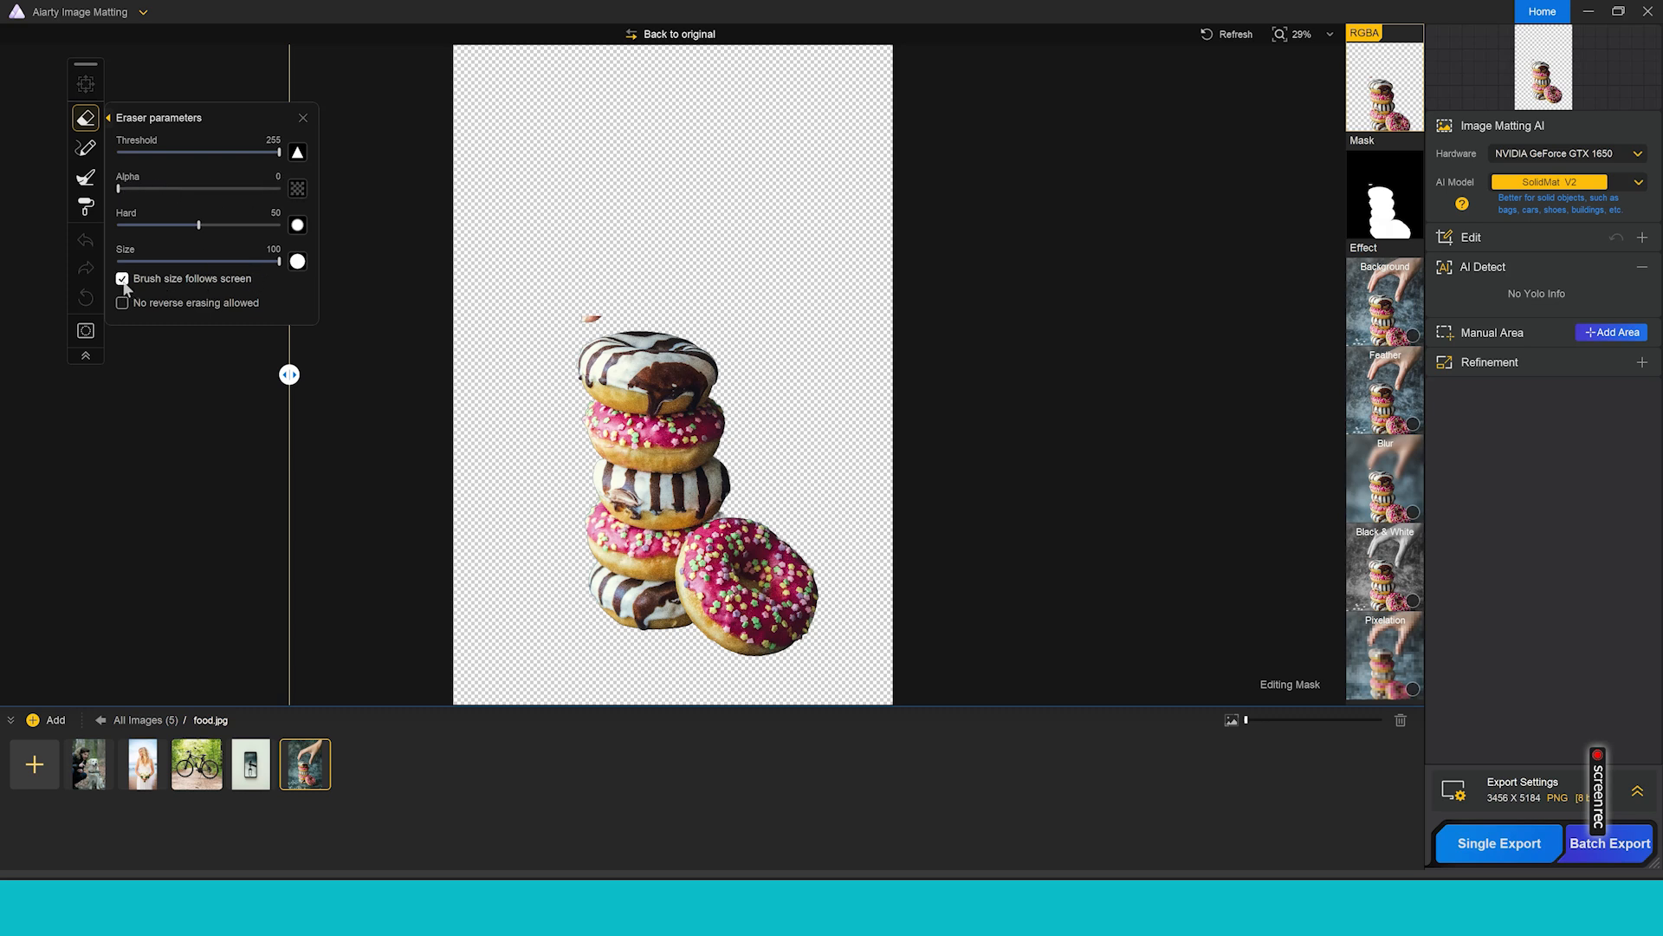
pyautogui.moveTo(595, 294)
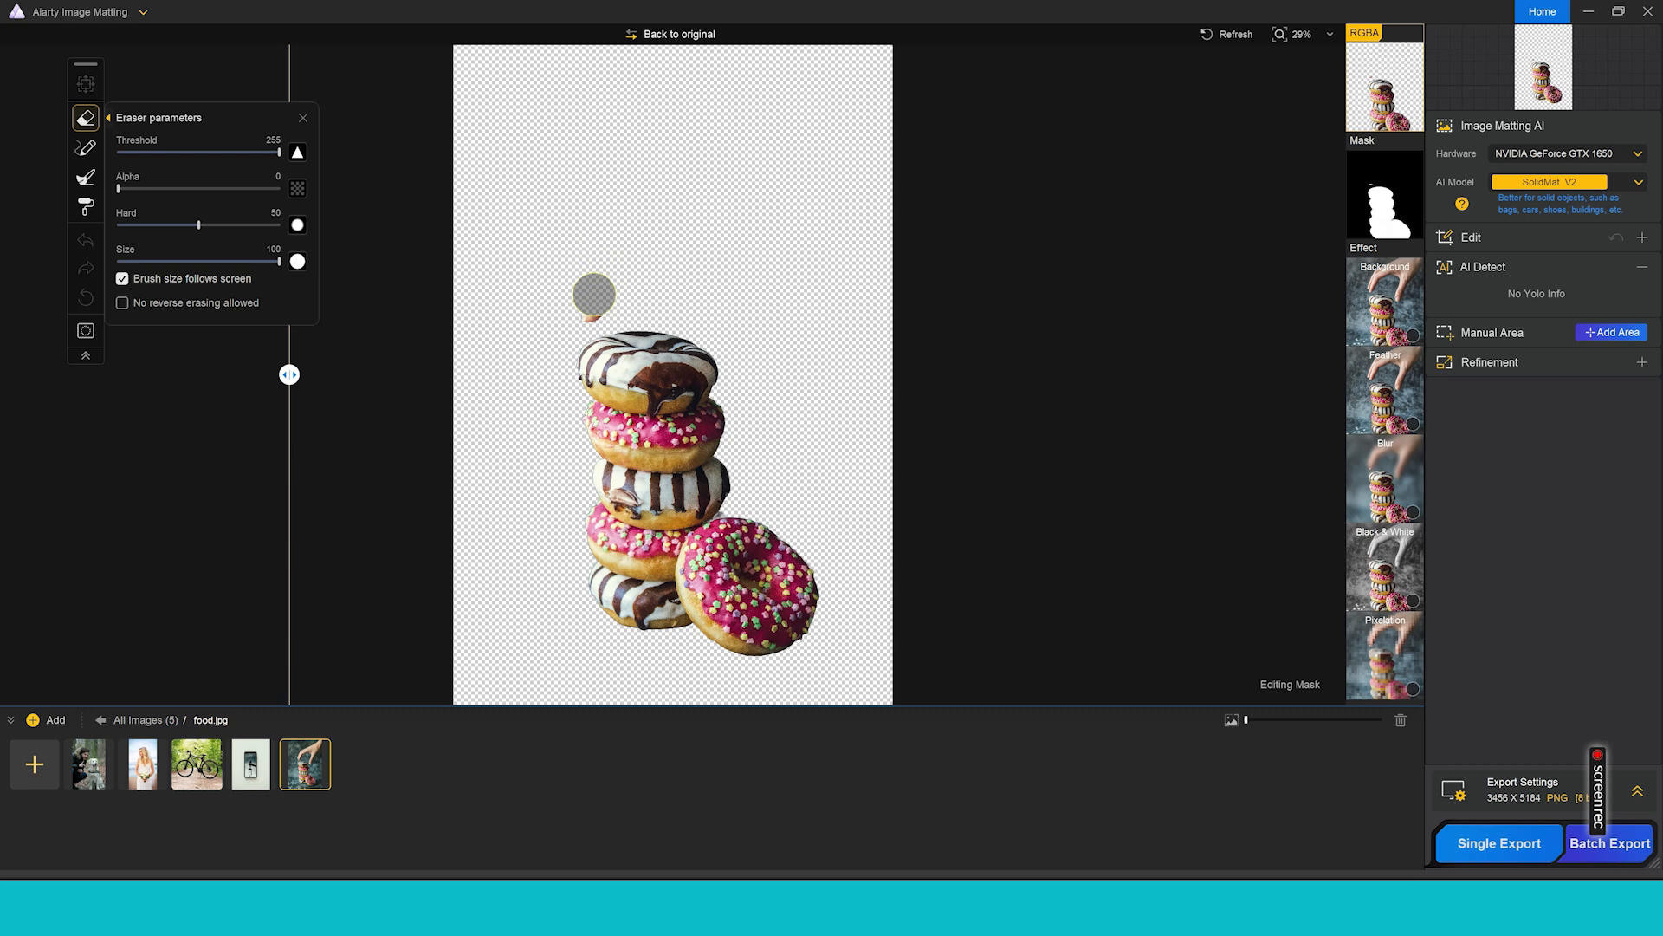
pyautogui.moveTo(590, 310)
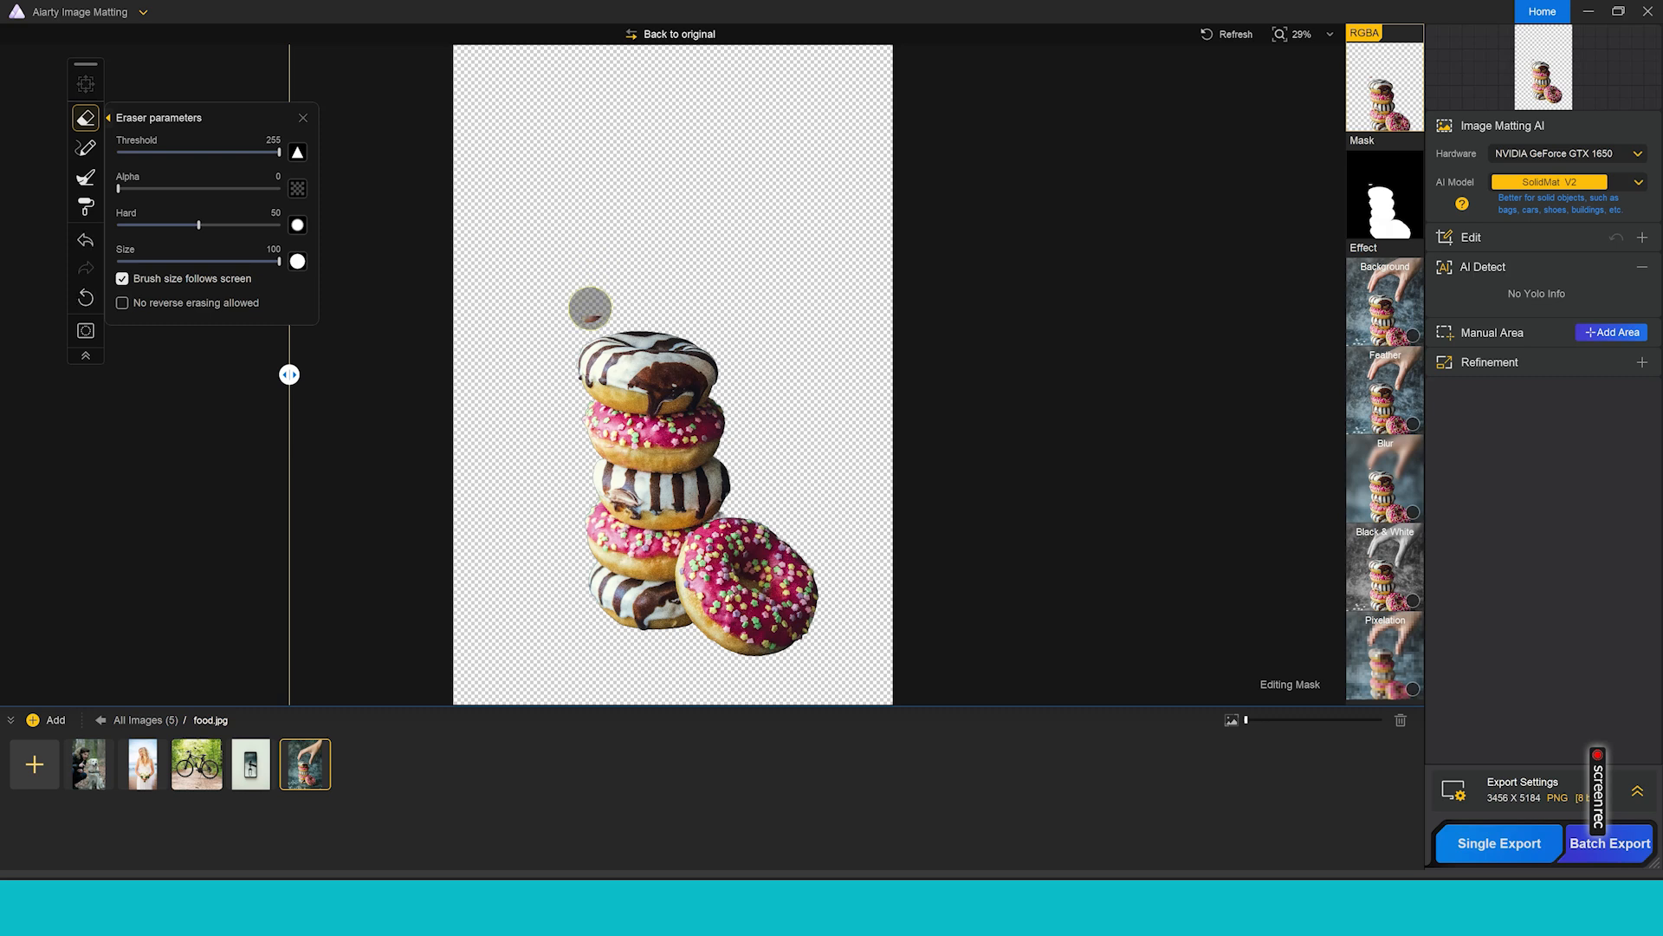
pyautogui.moveTo(399, 458)
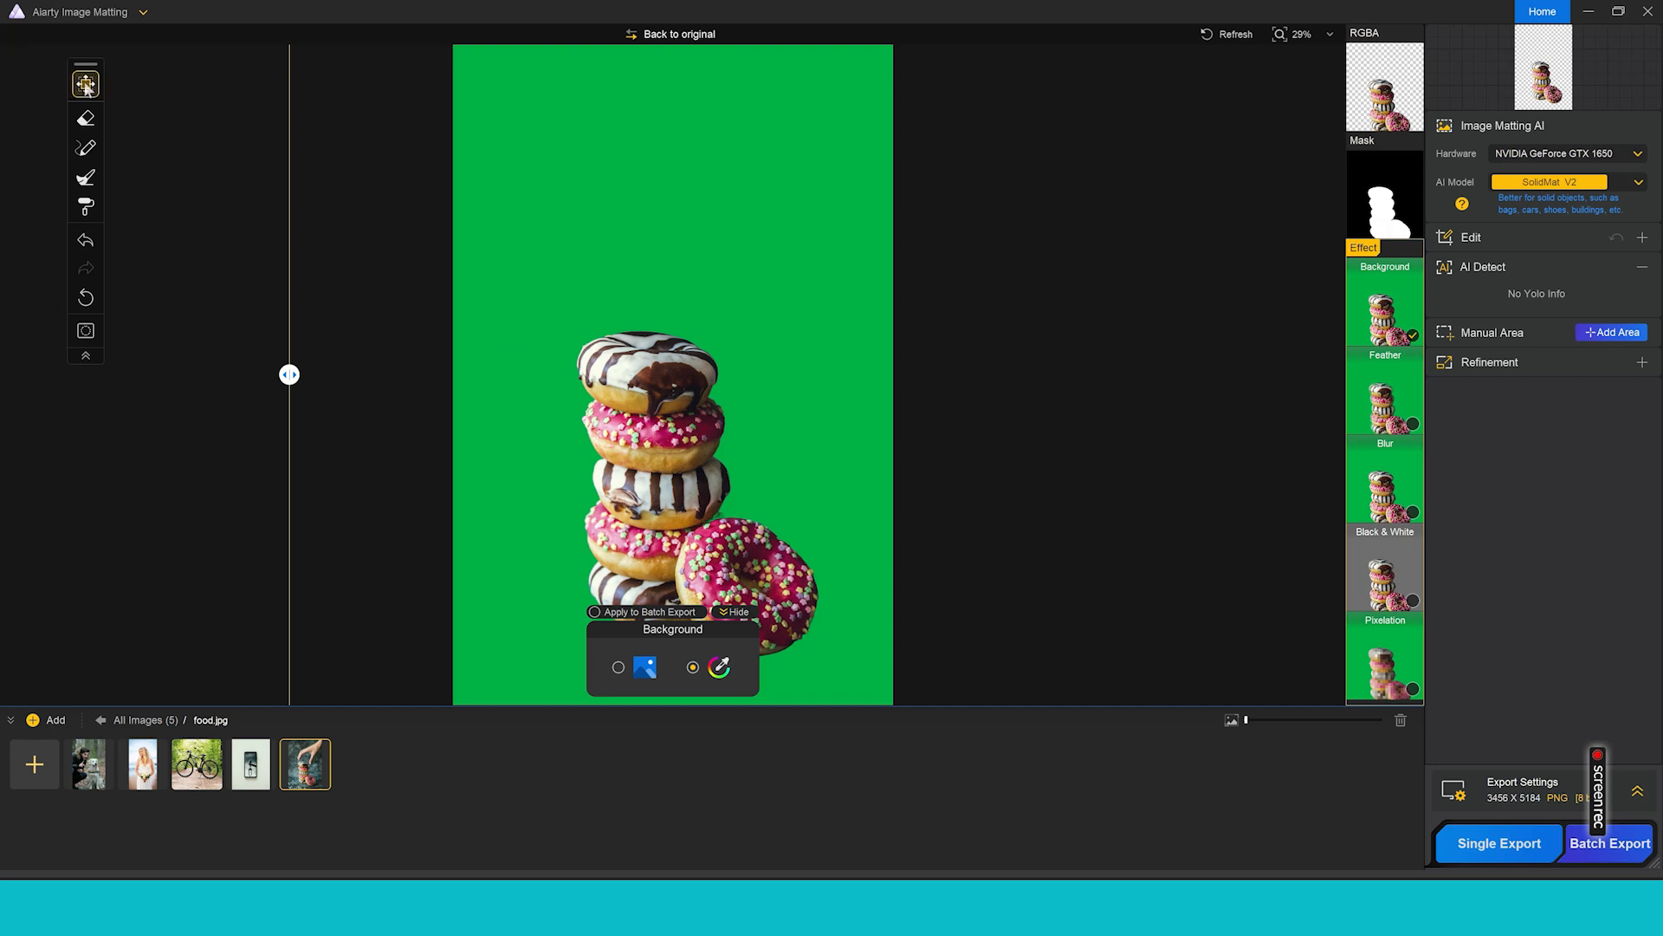
# - Choose Move foreground and drag the donut stack toward the upper left
pyautogui.click(85, 82)
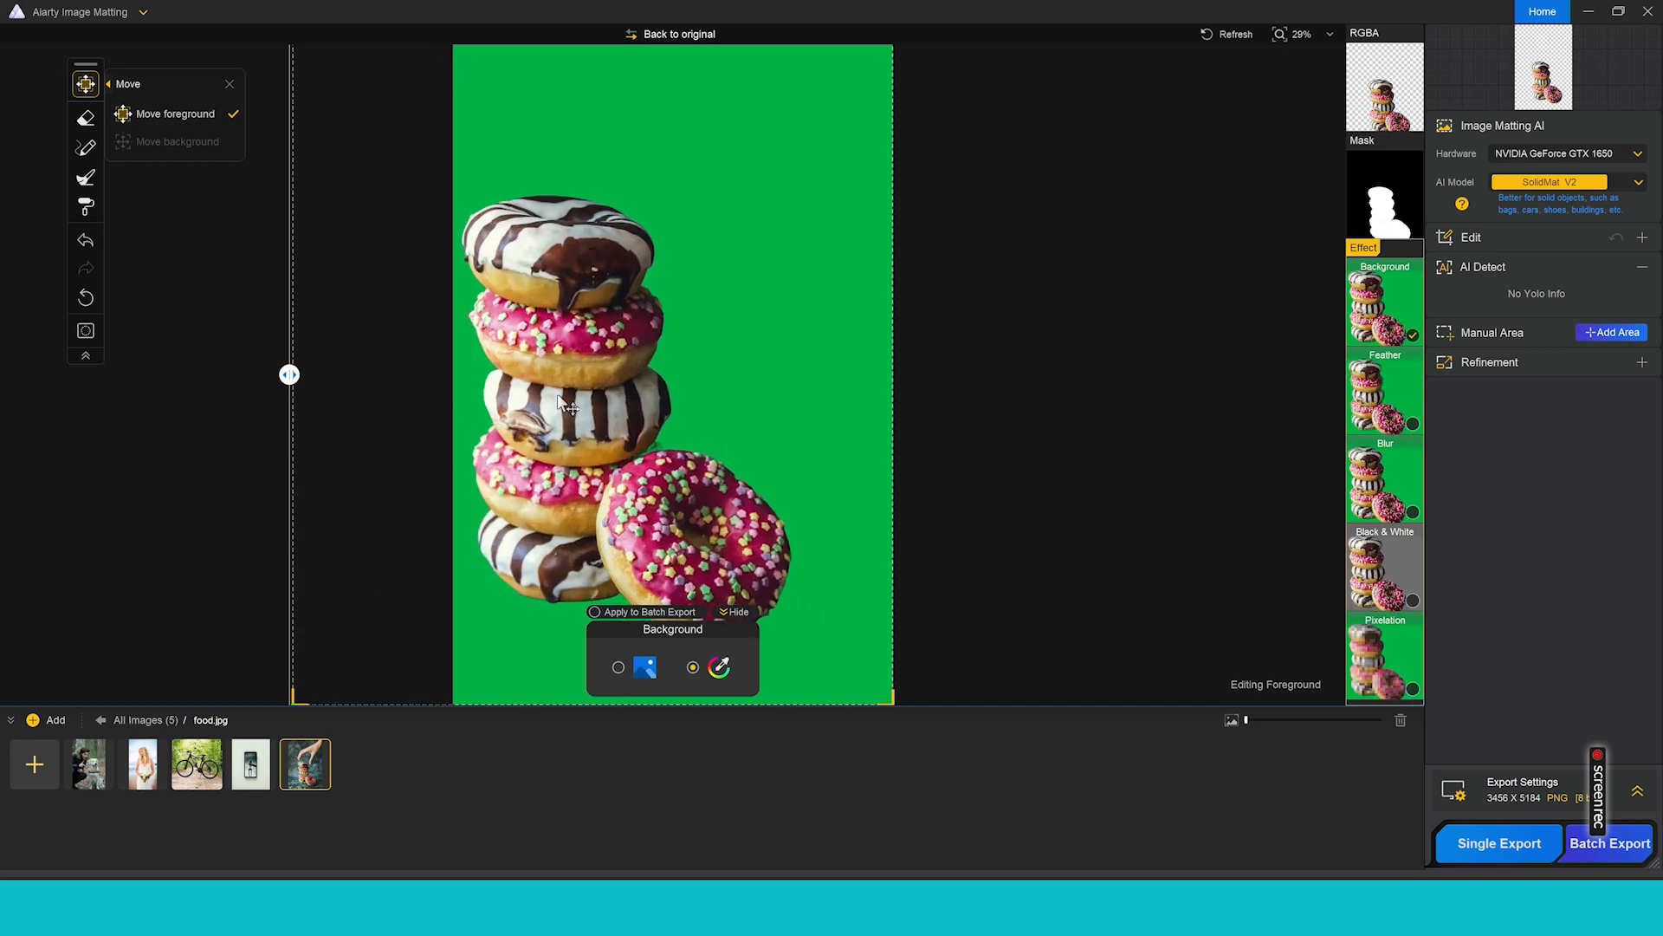
pyautogui.moveTo(567, 401); pyautogui.dragTo(620, 377)
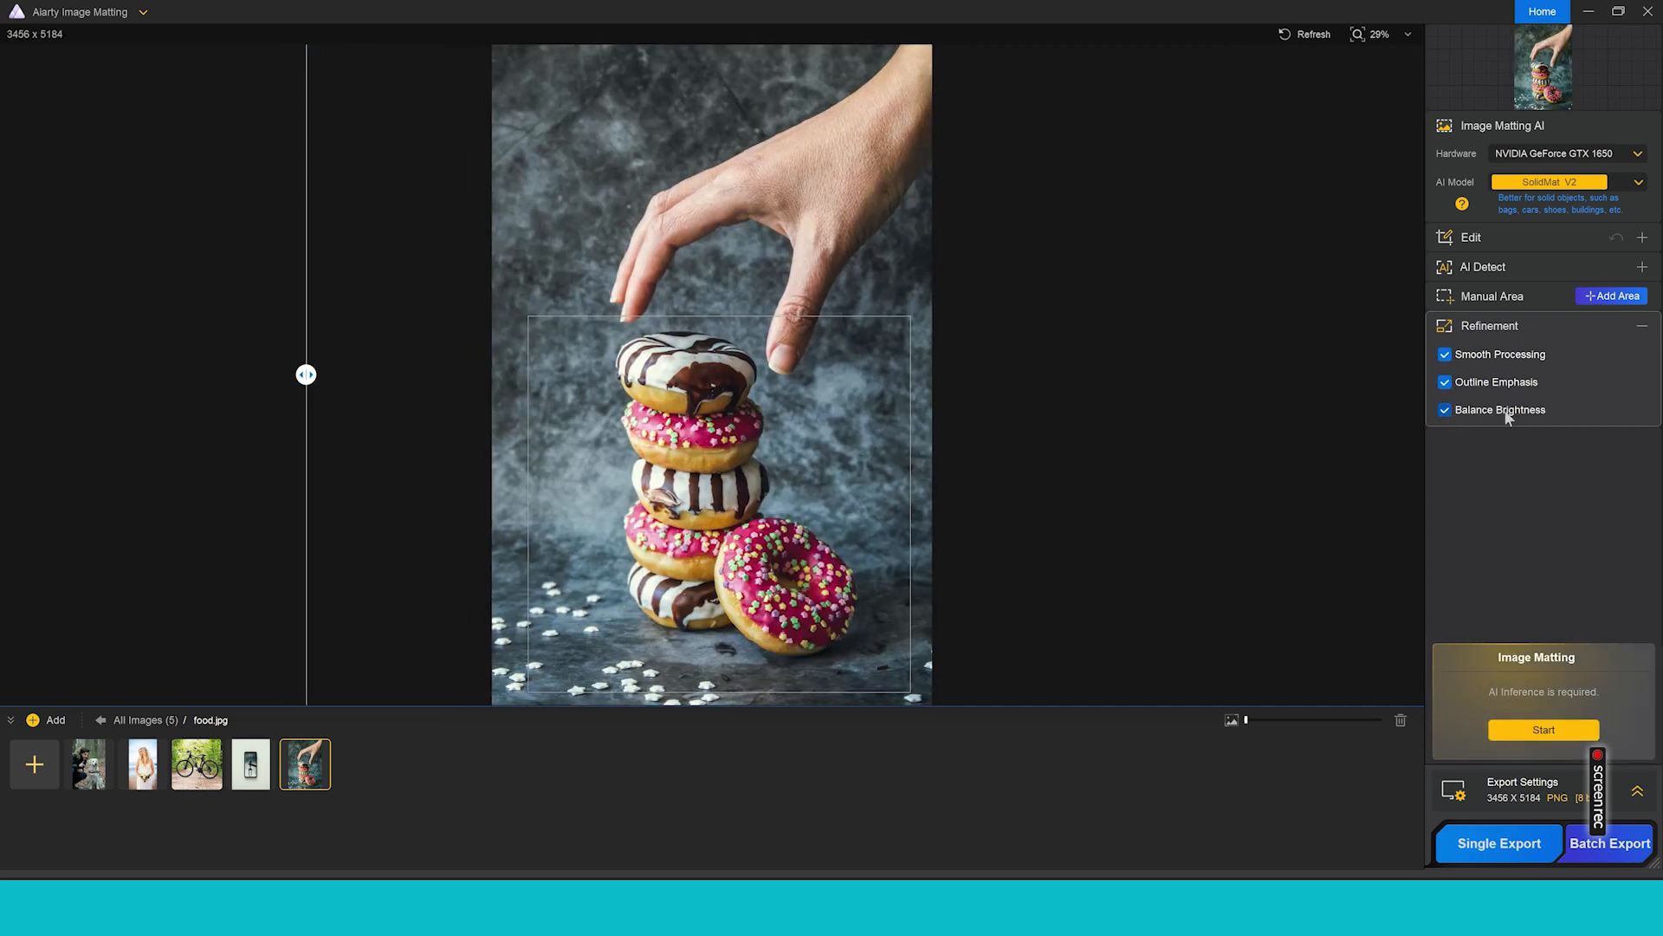
pyautogui.moveTo(1503, 392)
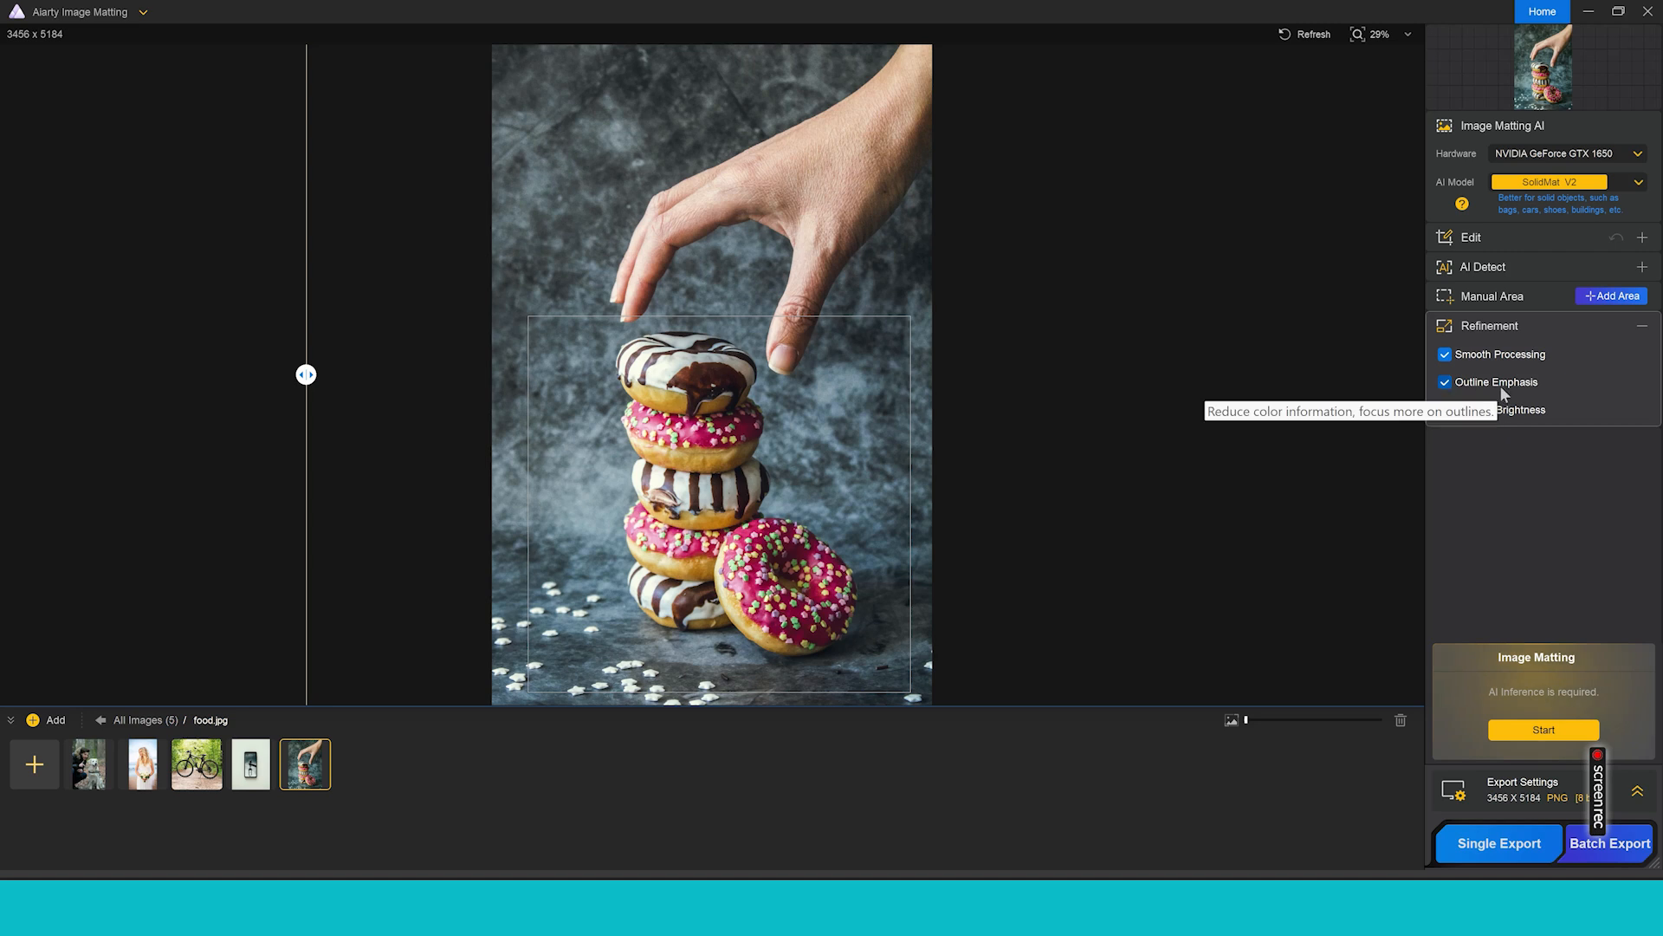
pyautogui.moveTo(1504, 356)
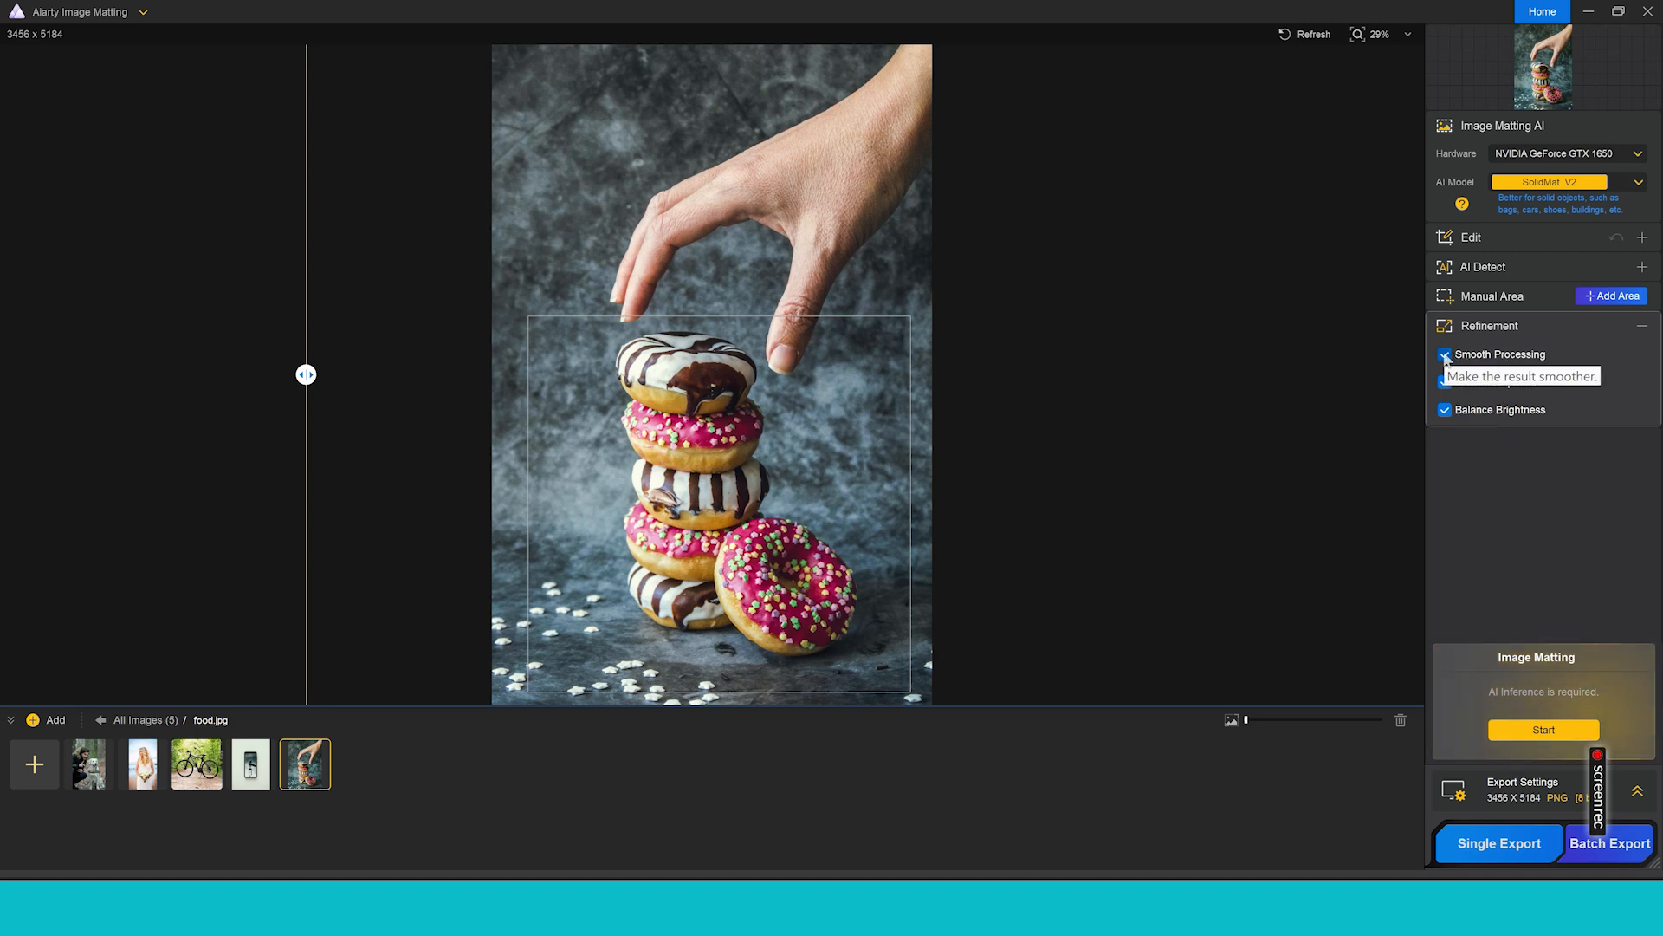
# - Turn off Smooth Processing and Balance Brightness refinement for the donut photo
pyautogui.click(1445, 354)
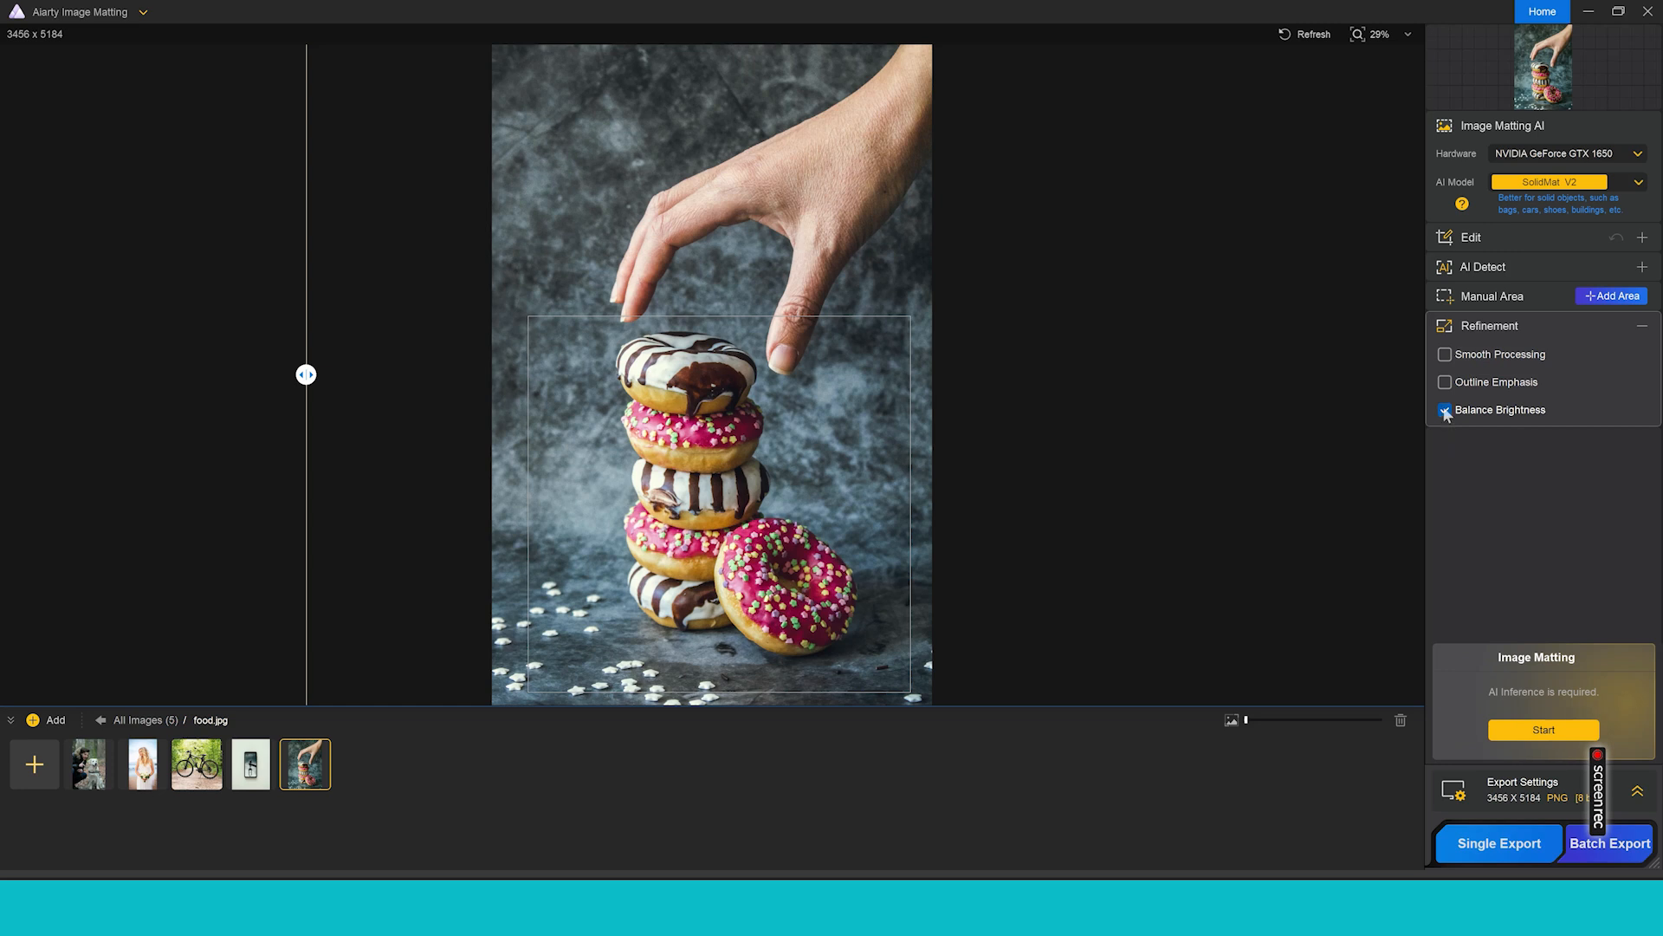
pyautogui.click(1446, 409)
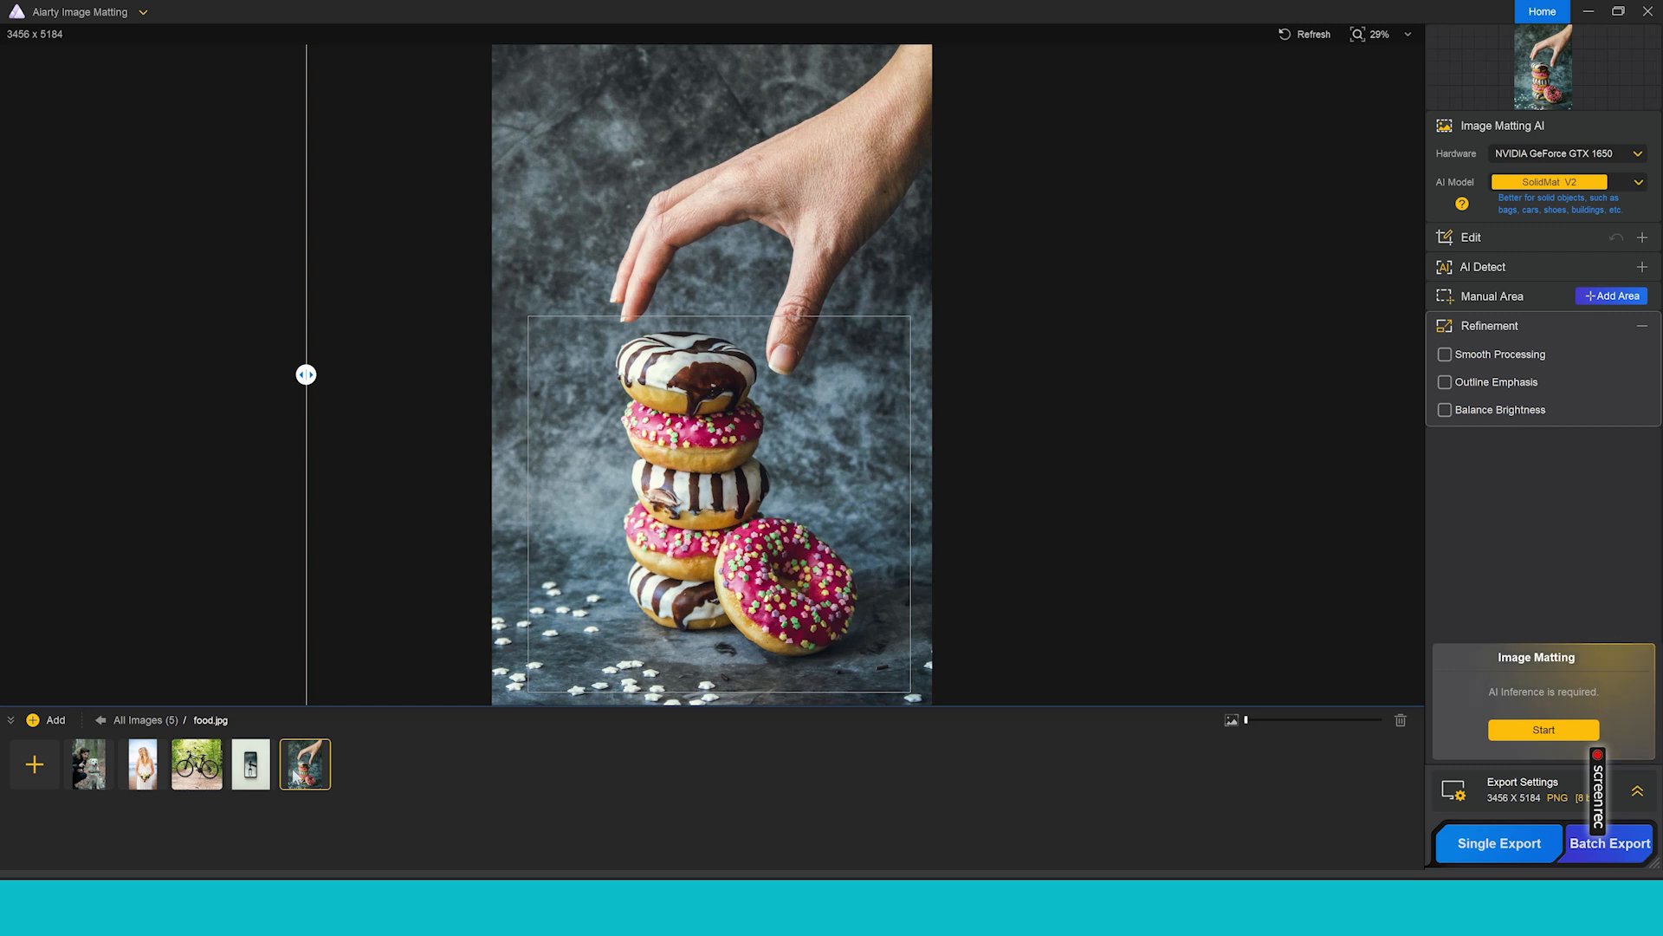
pyautogui.click(195, 764)
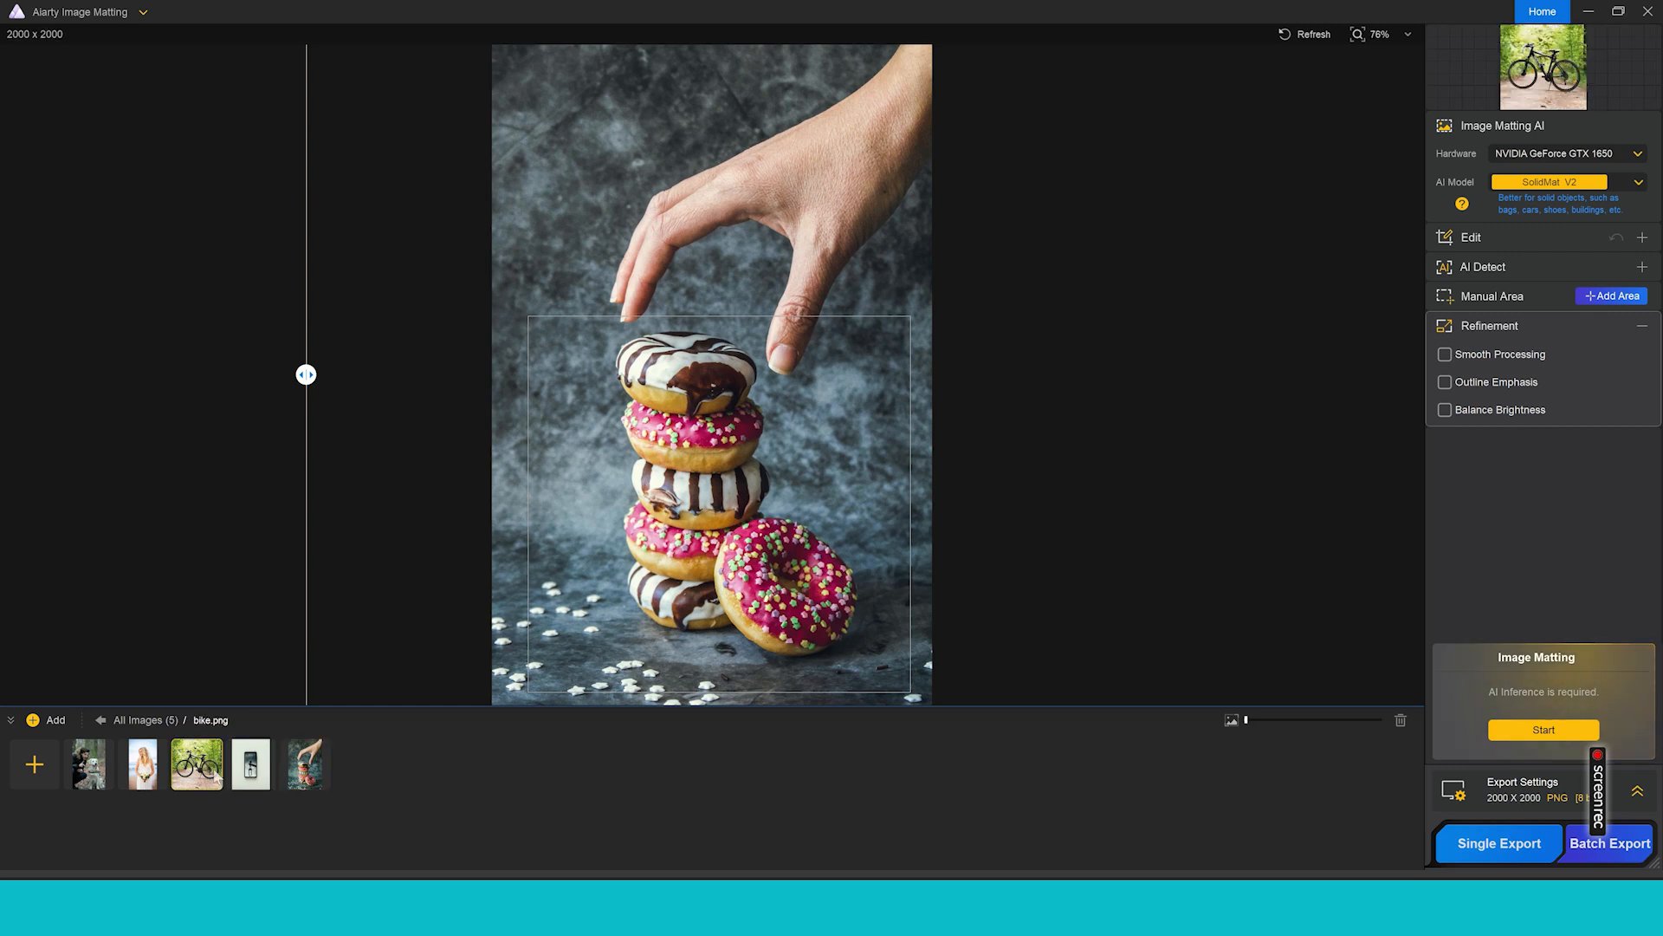
pyautogui.click(196, 764)
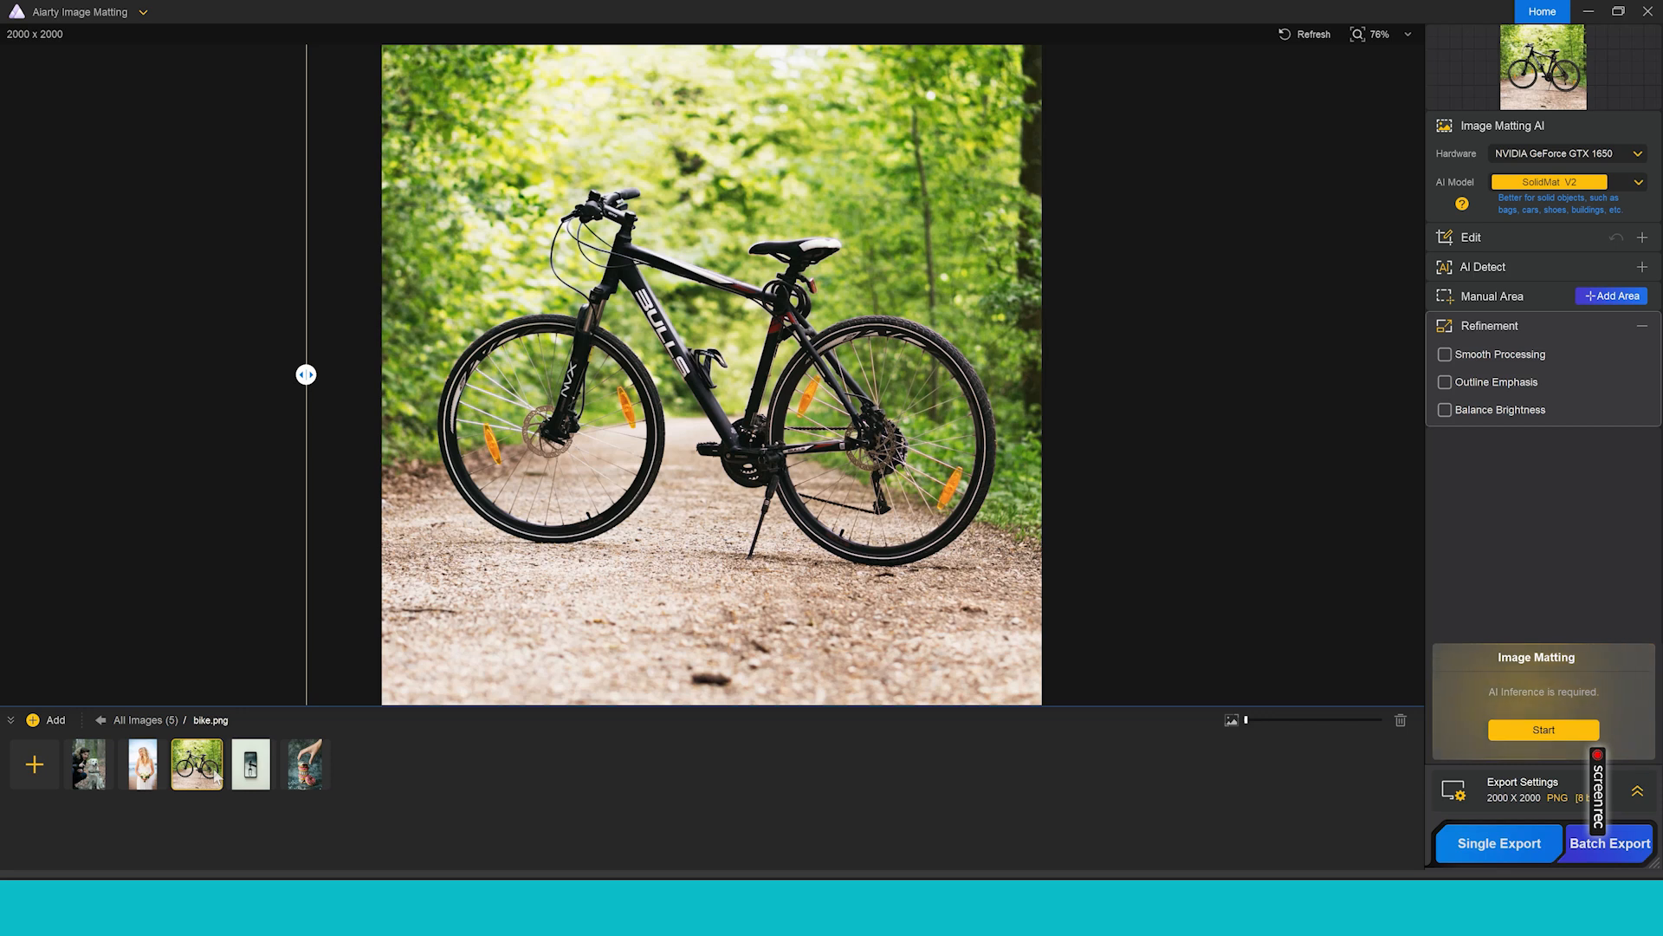
pyautogui.click(142, 765)
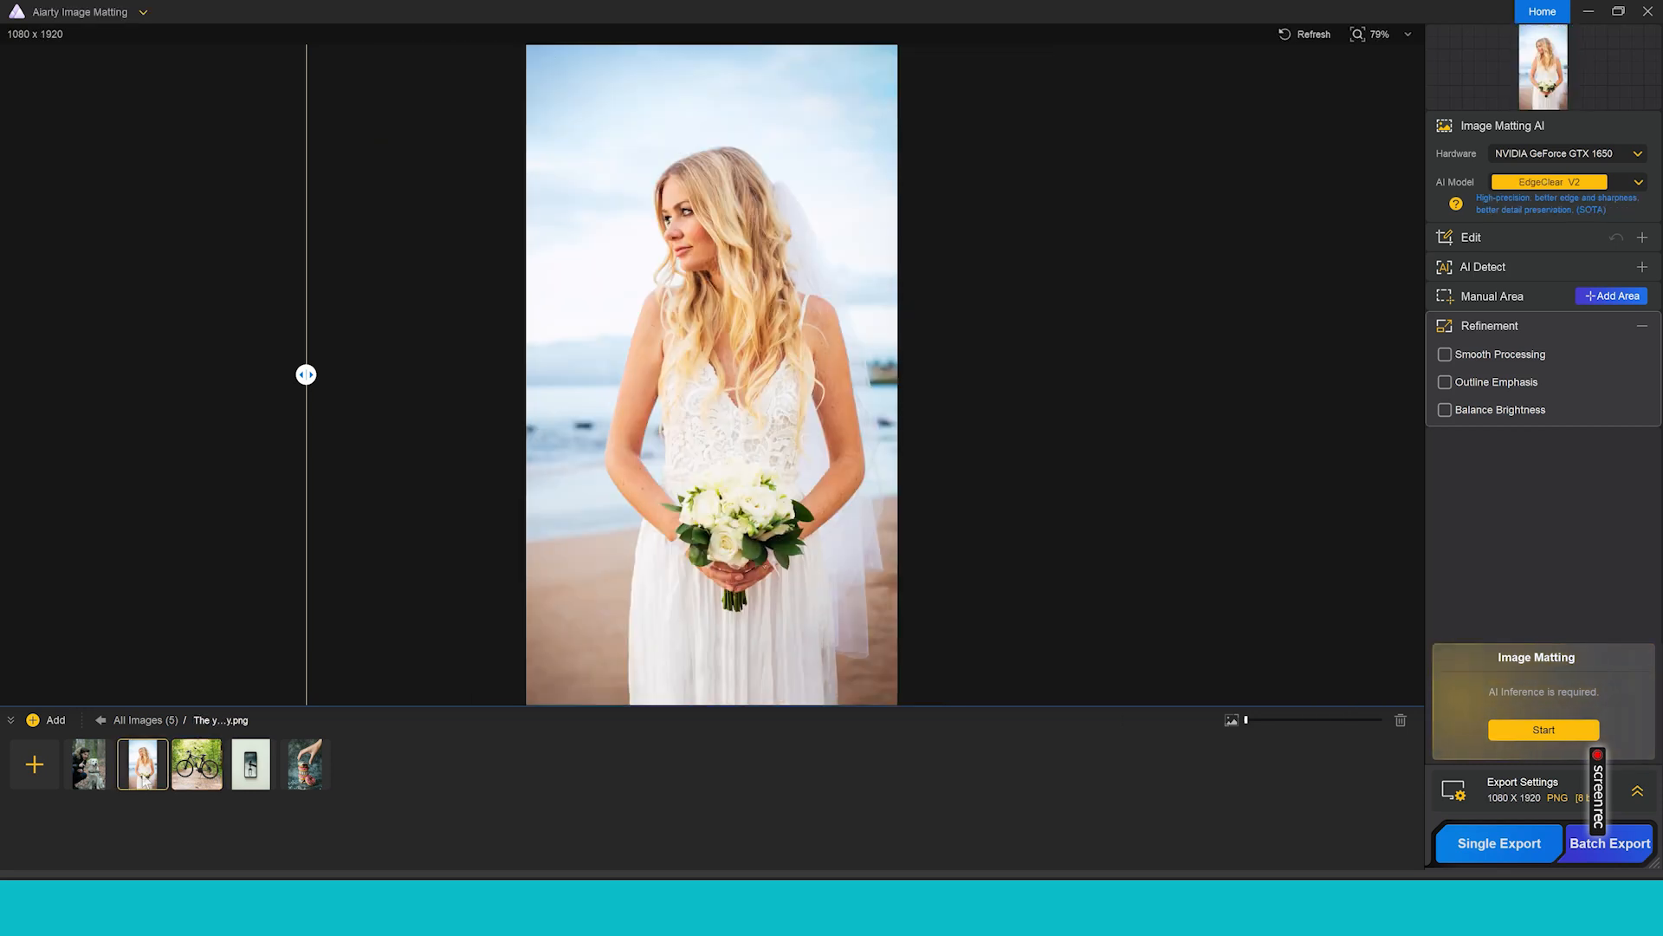
pyautogui.click(197, 763)
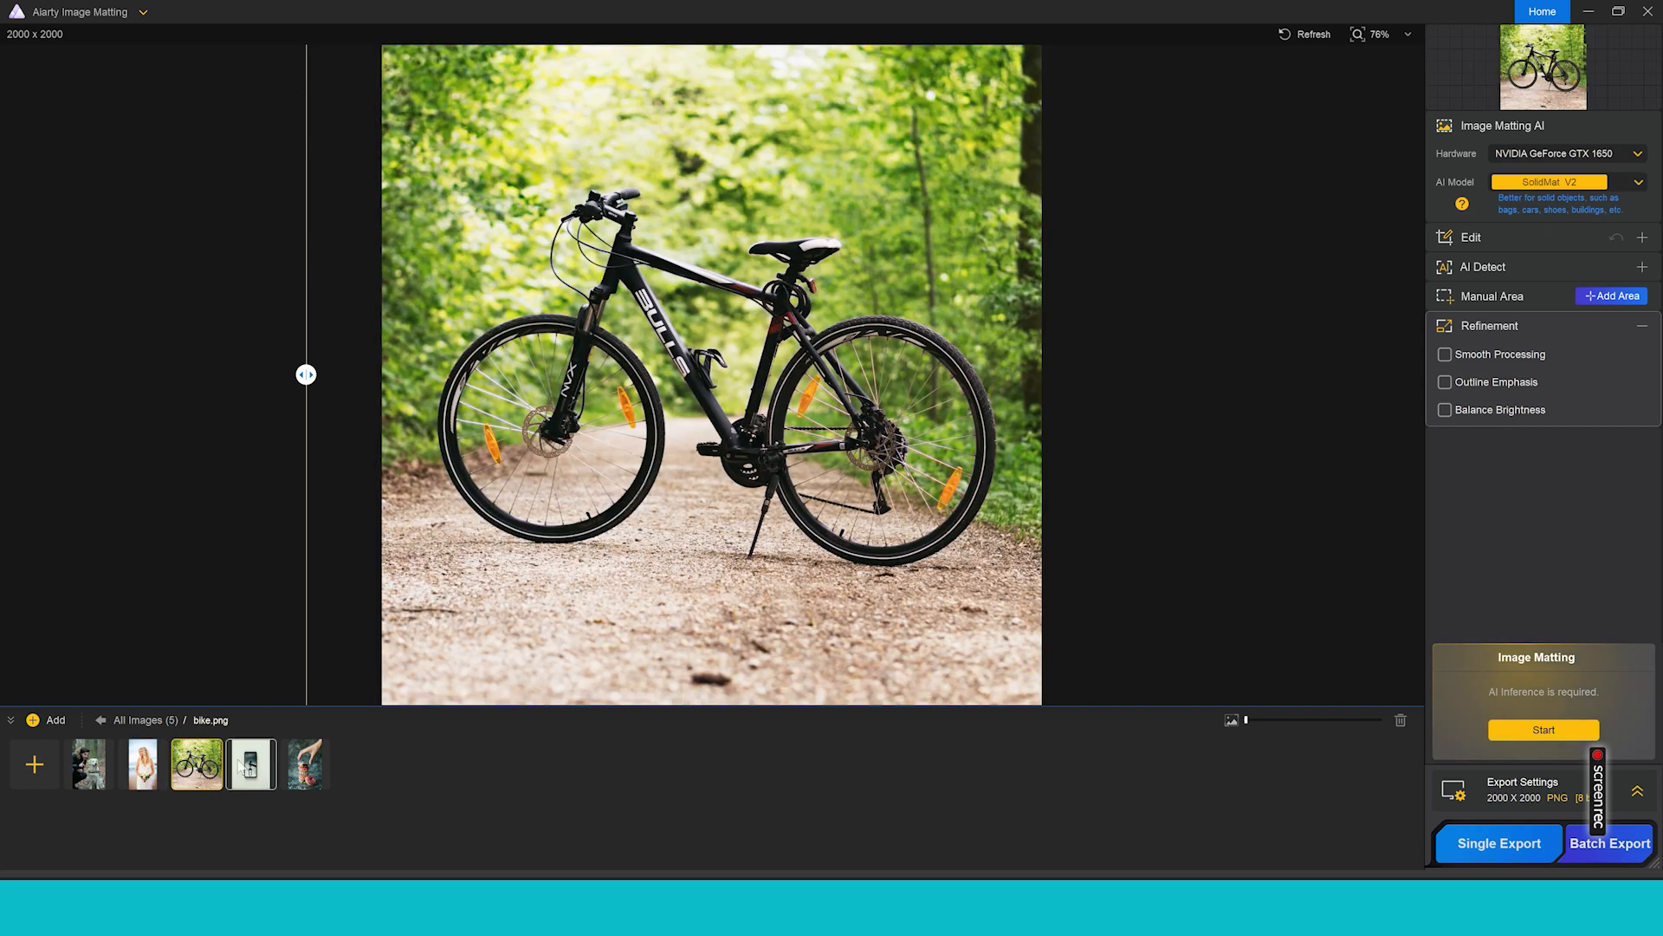
pyautogui.click(305, 763)
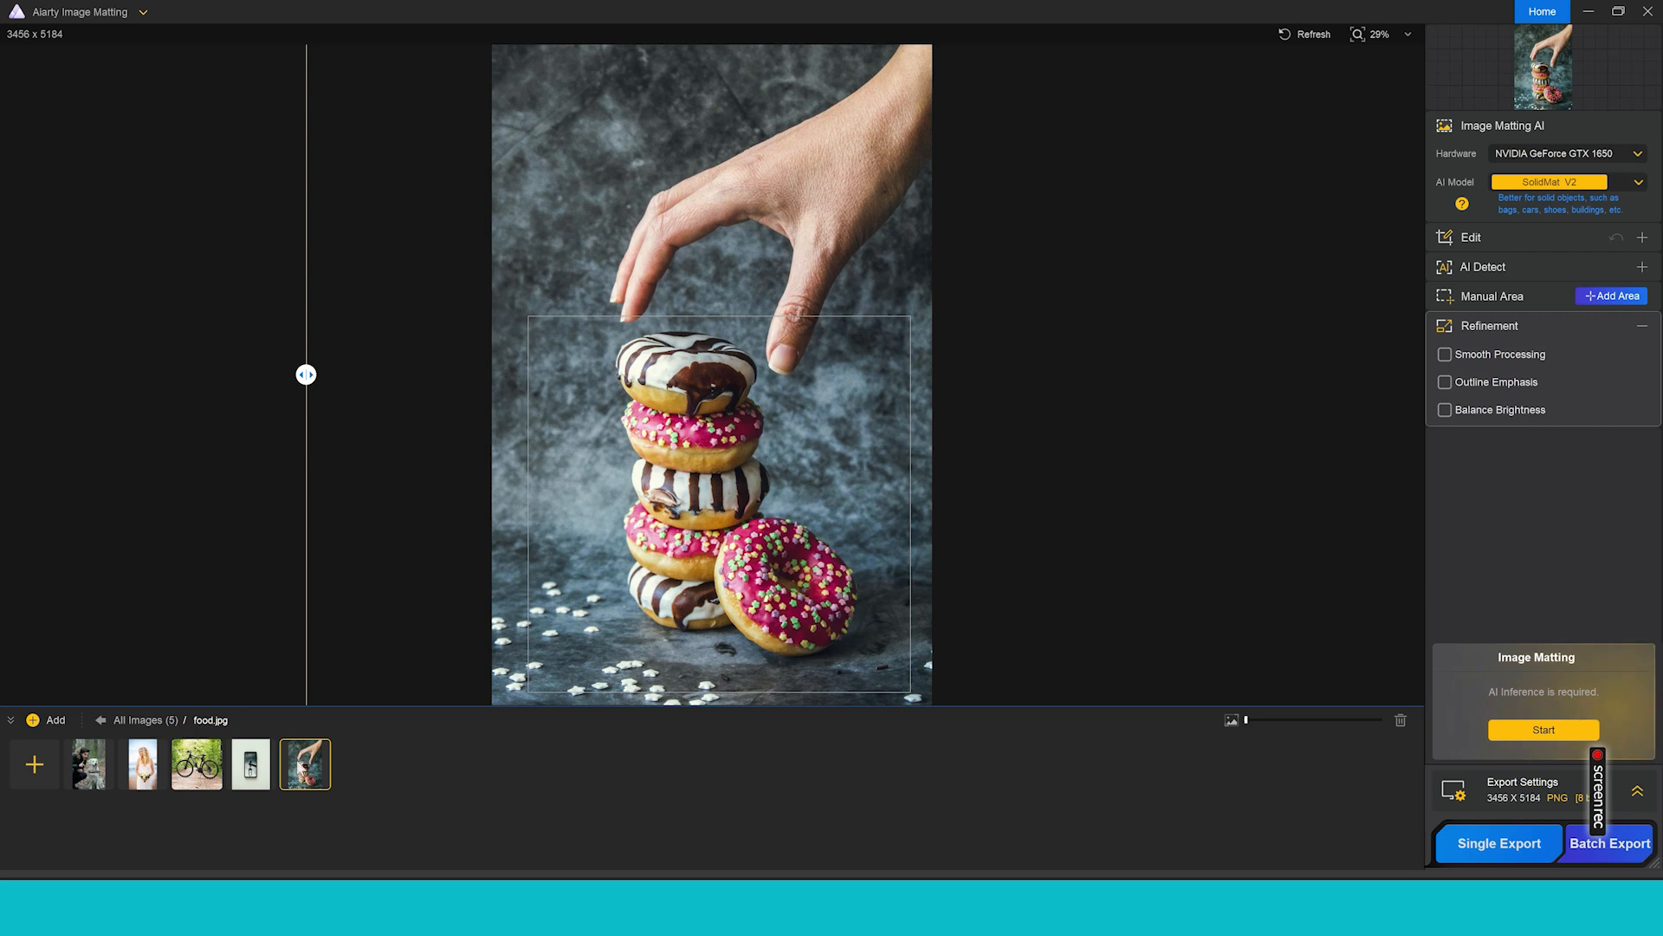
pyautogui.moveTo(314, 392)
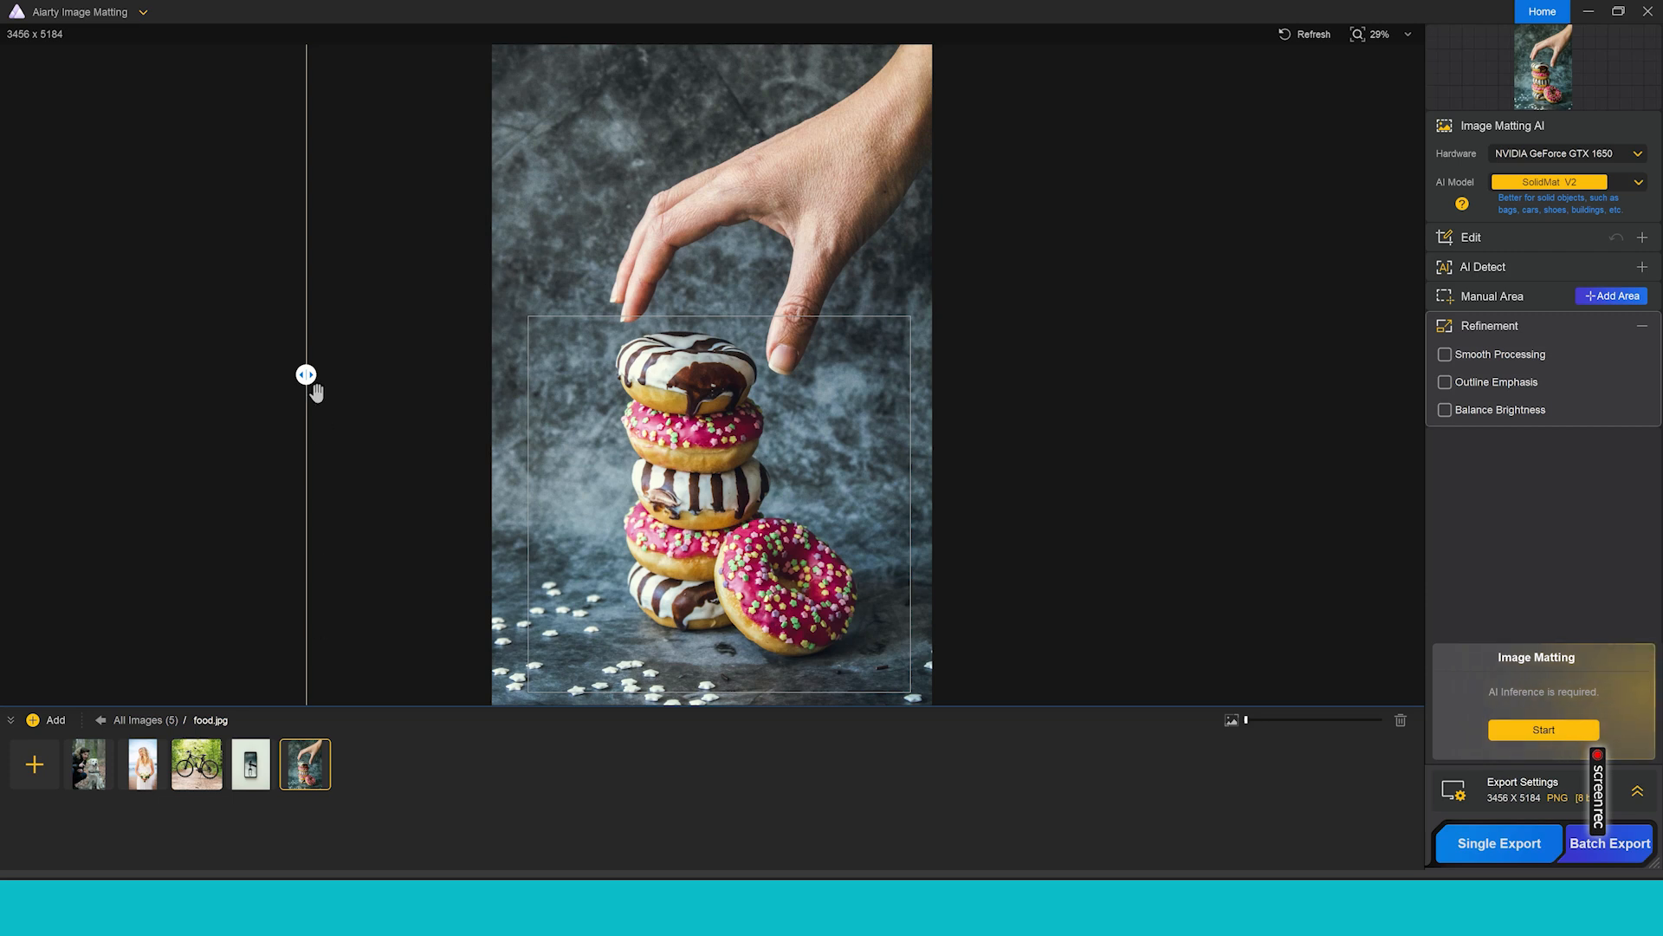
pyautogui.moveTo(306, 373); pyautogui.dragTo(814, 373)
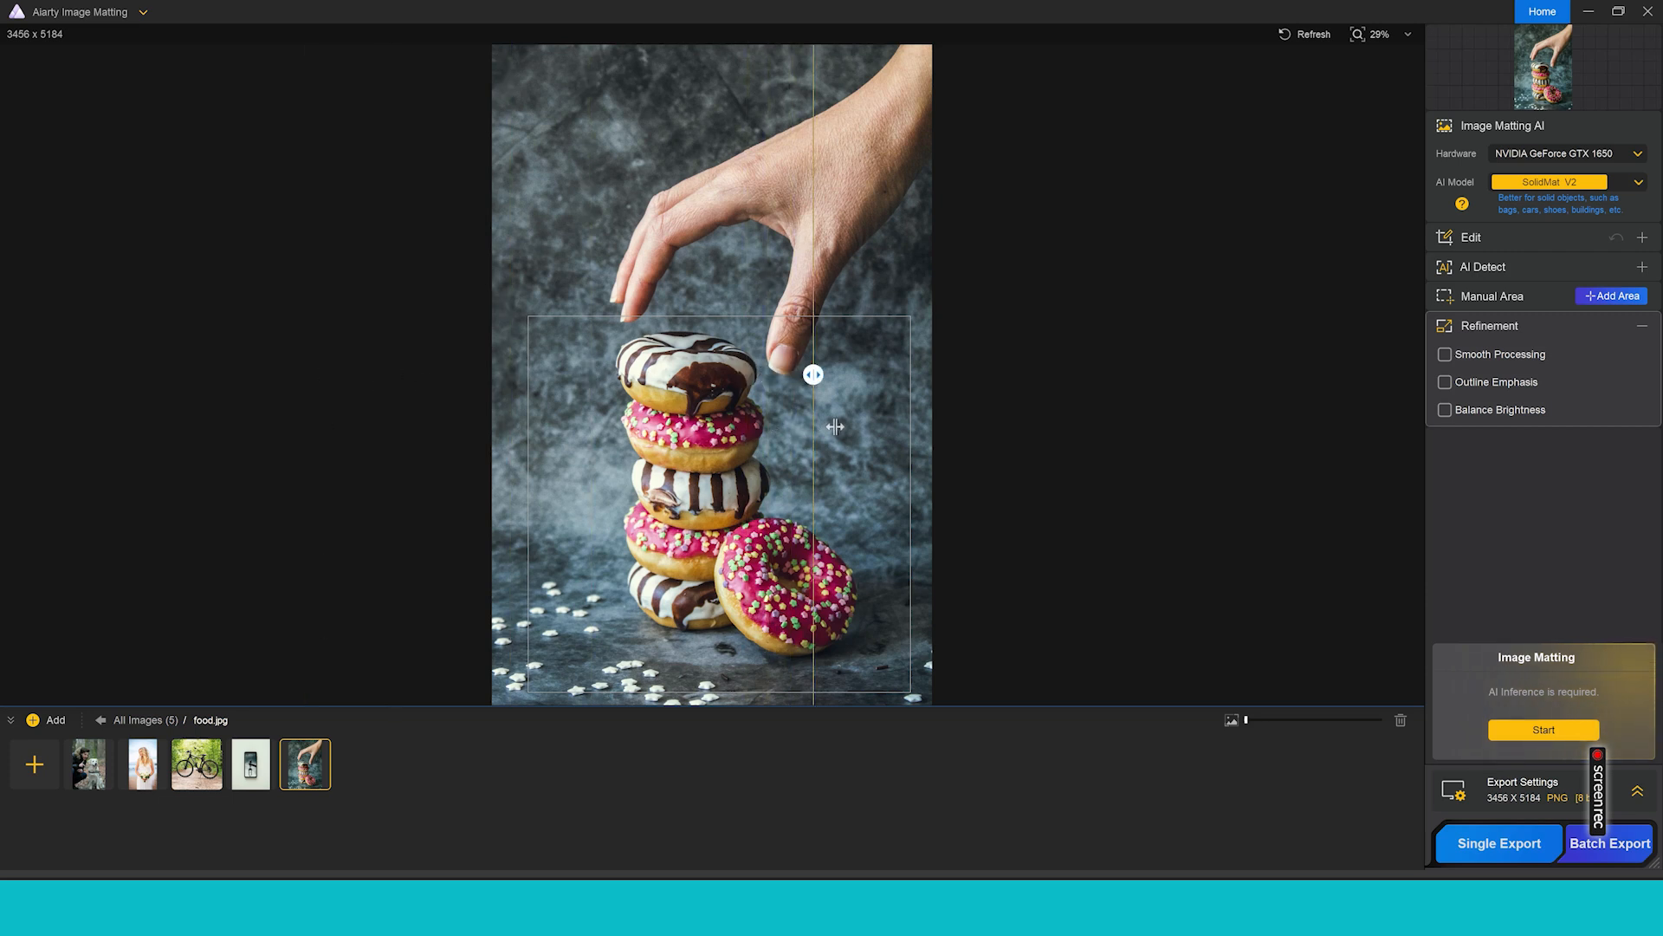